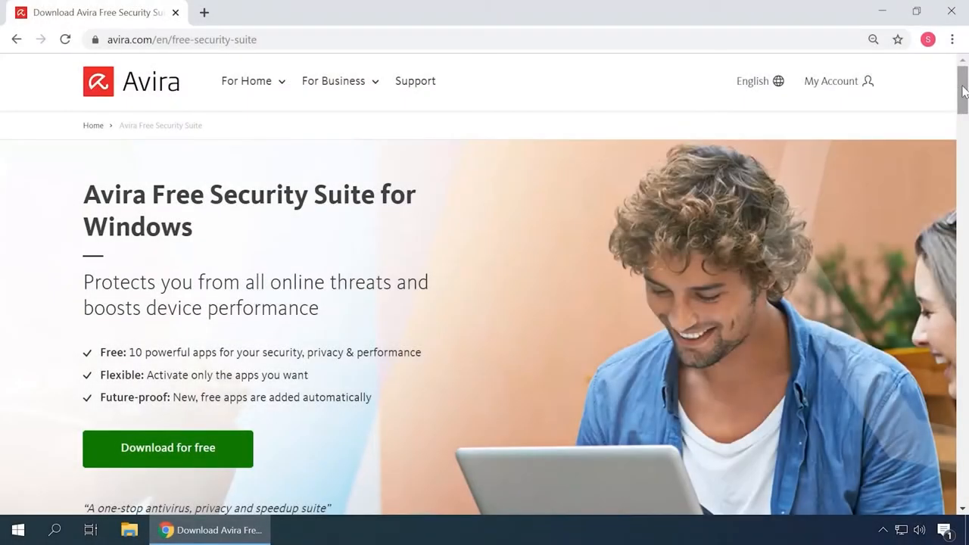
Step: Scroll the Avira page to the feature carousel and step through its privacy and performance slides
scroll("down", 3)
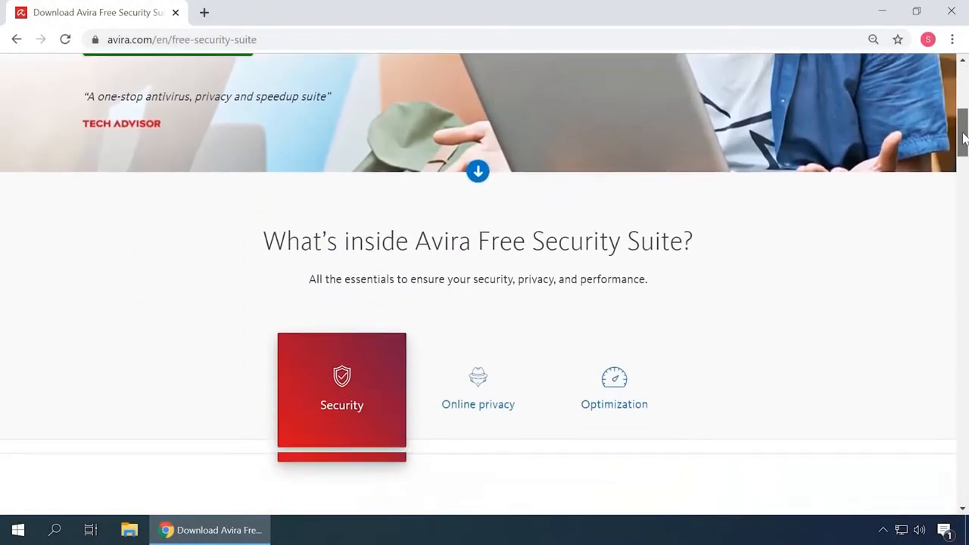
scroll("down", 3)
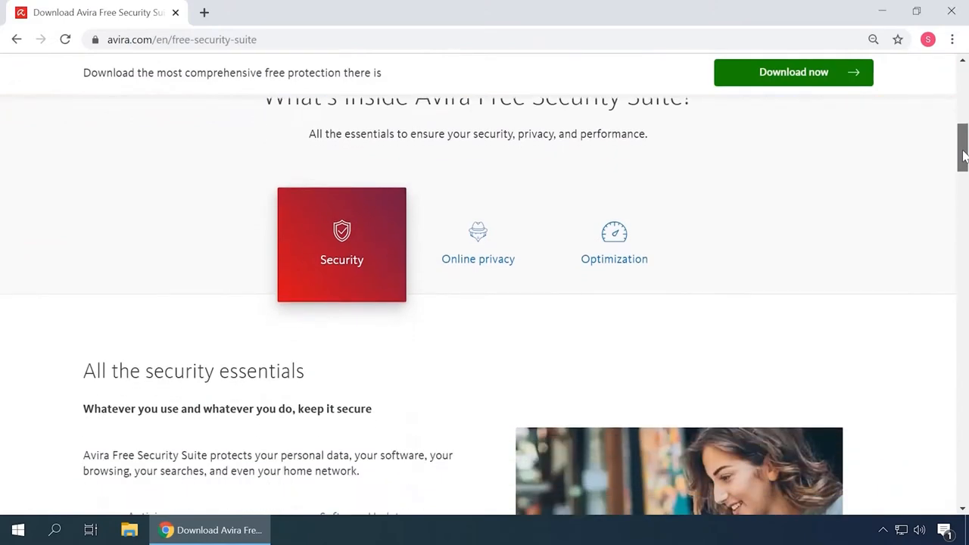
scroll("down", 3)
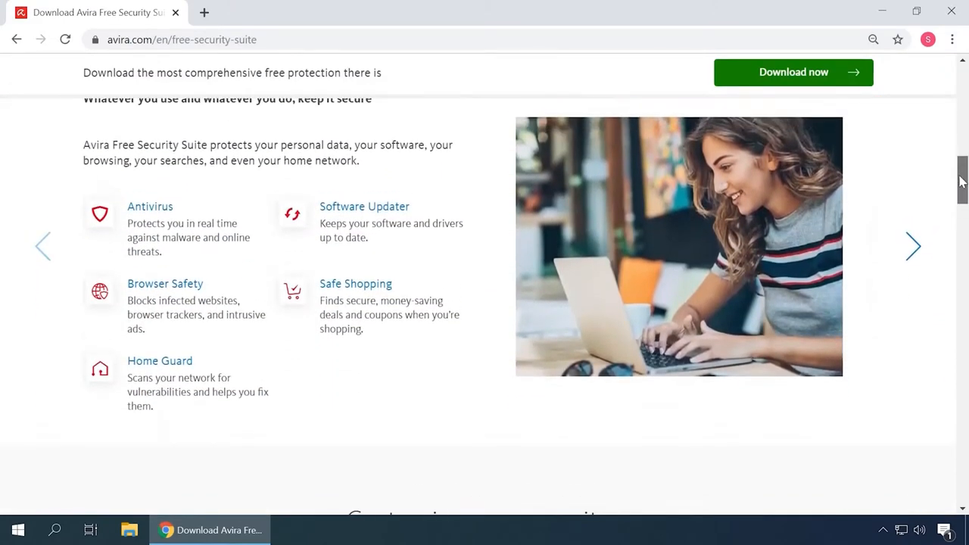
left_click(913, 246)
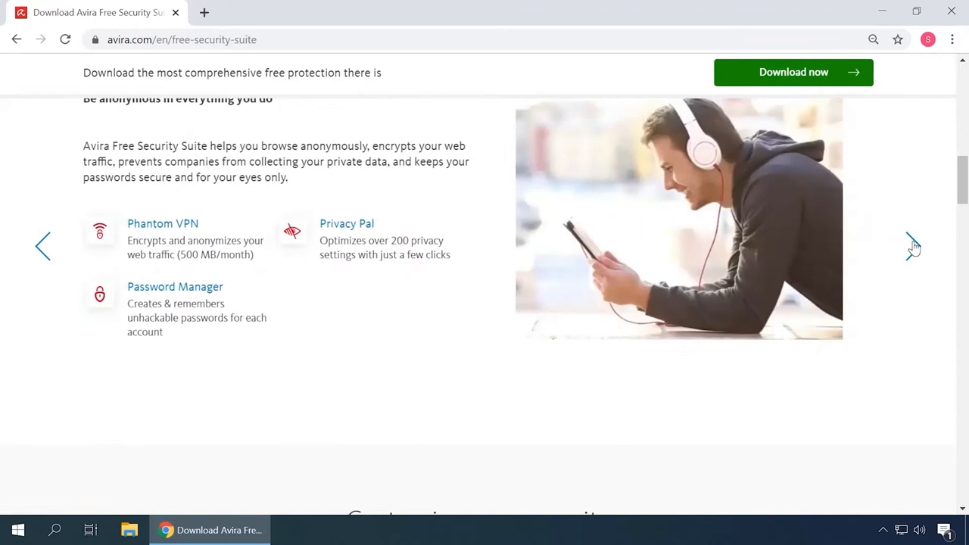
left_click(914, 245)
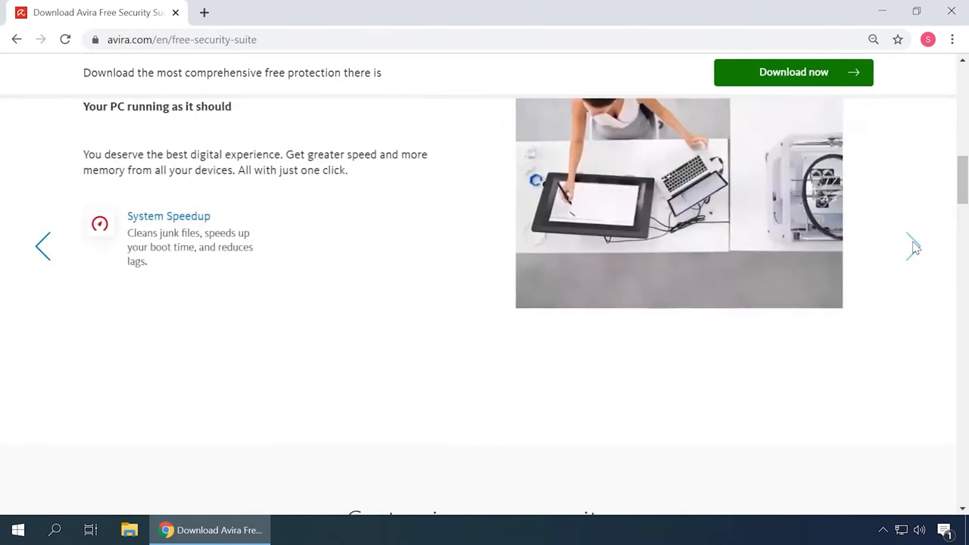
Step: Continue down the Avira page to the Customize your security section
scroll("down", 3)
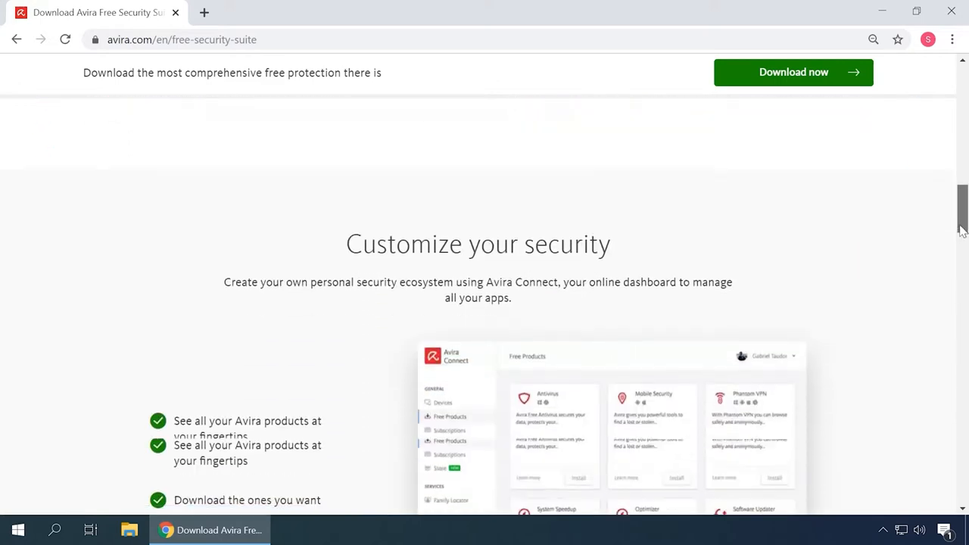
scroll("down", 3)
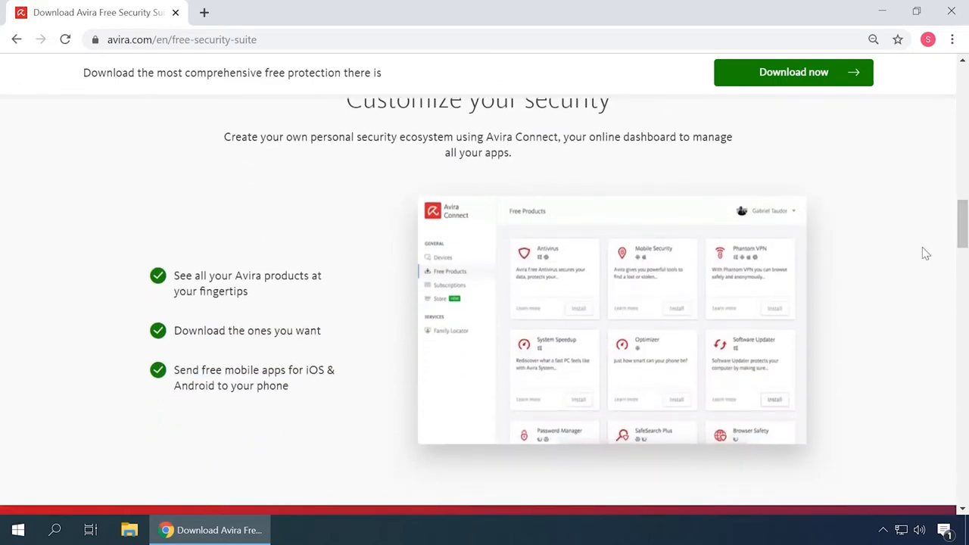
scroll("down", 3)
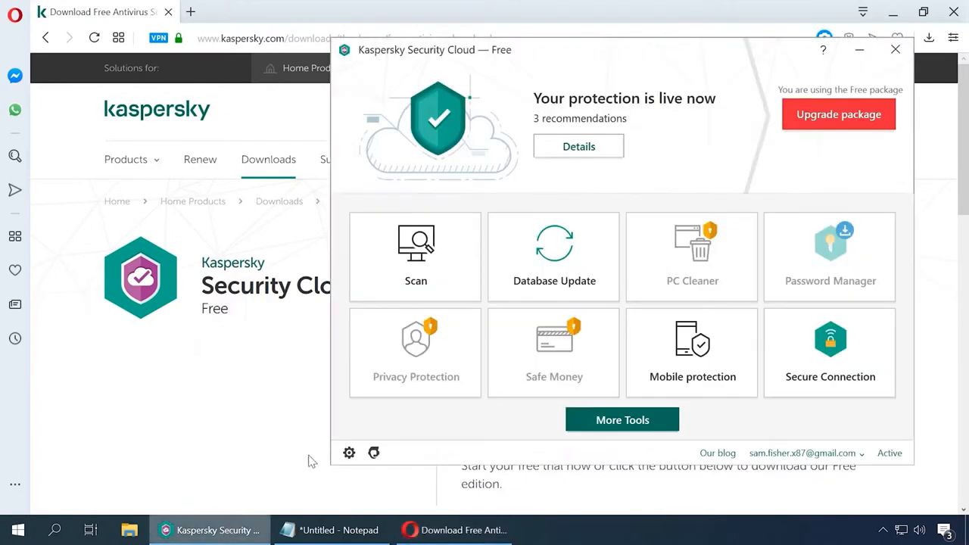
mouse_move(632, 182)
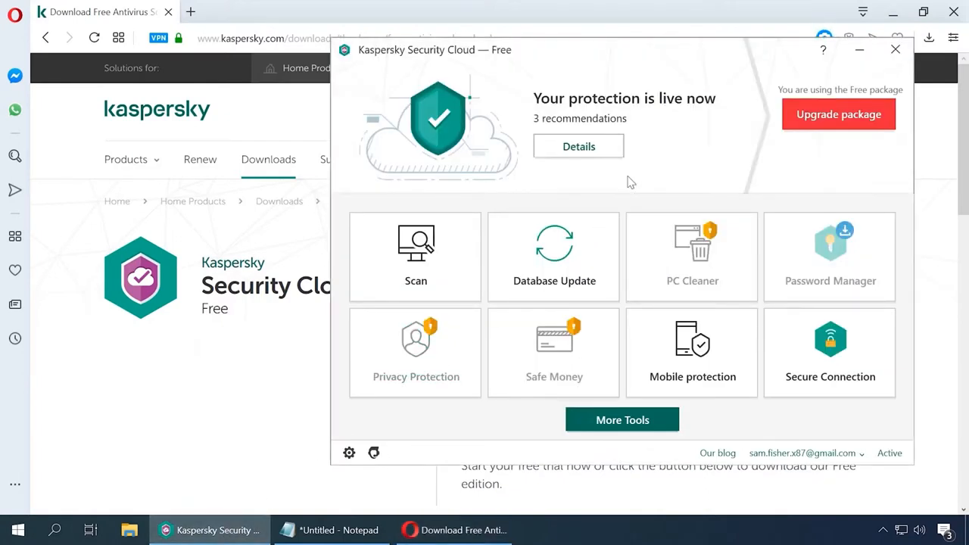
mouse_move(554, 256)
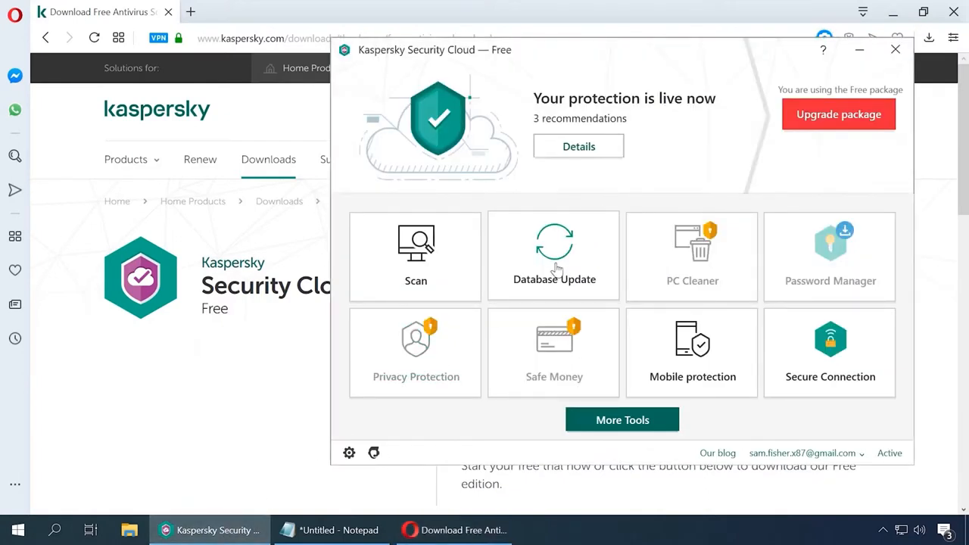
mouse_move(441, 270)
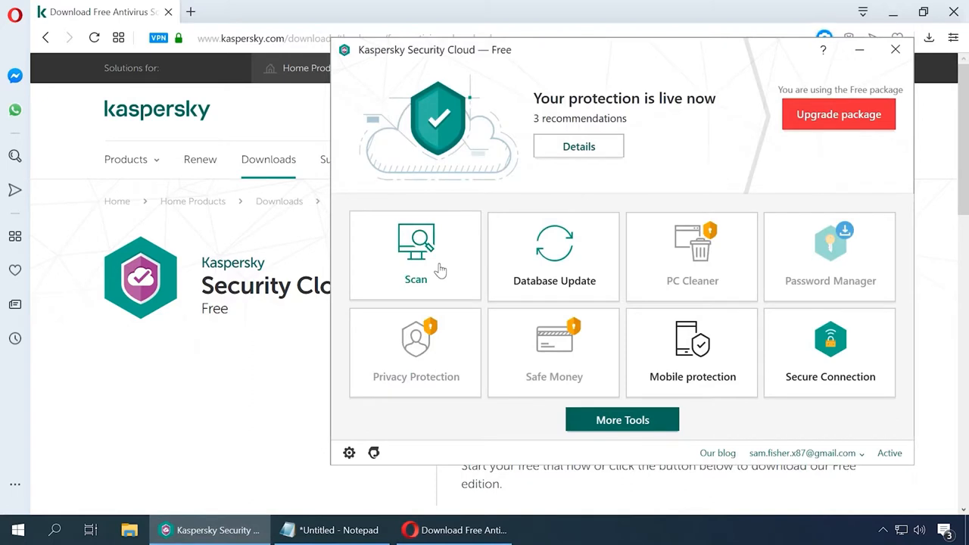
Step: View Kaspersky's Full, Selective and Quick scan options in the Scan section
left_click(415, 255)
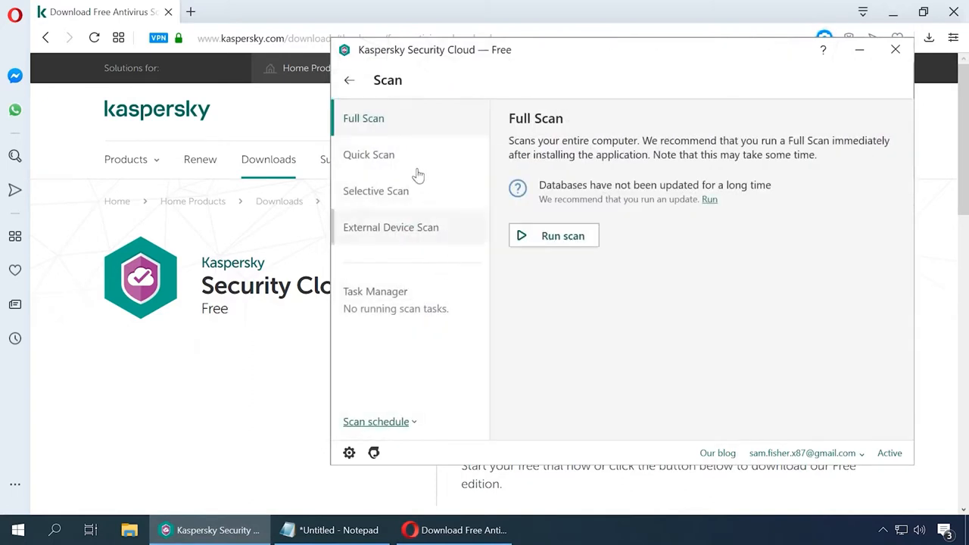
left_click(376, 191)
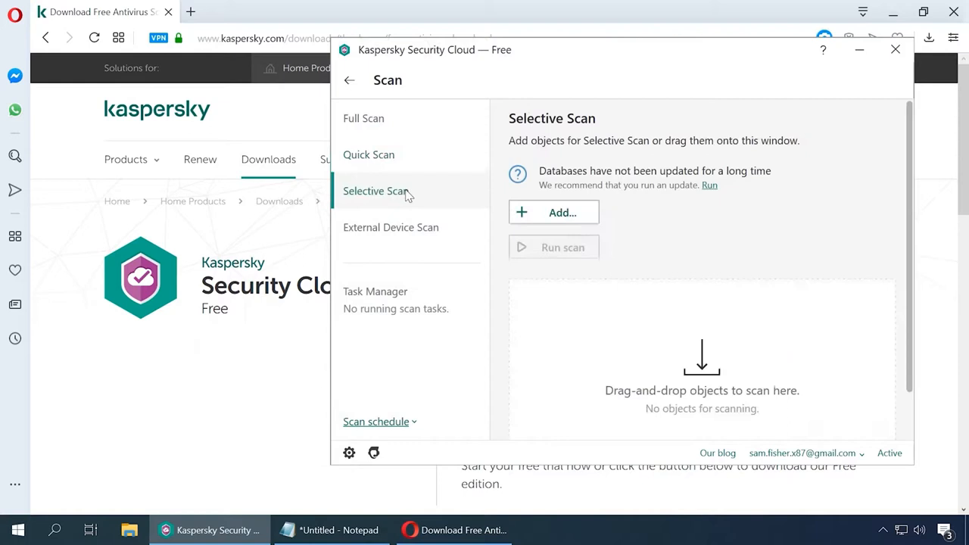
left_click(370, 154)
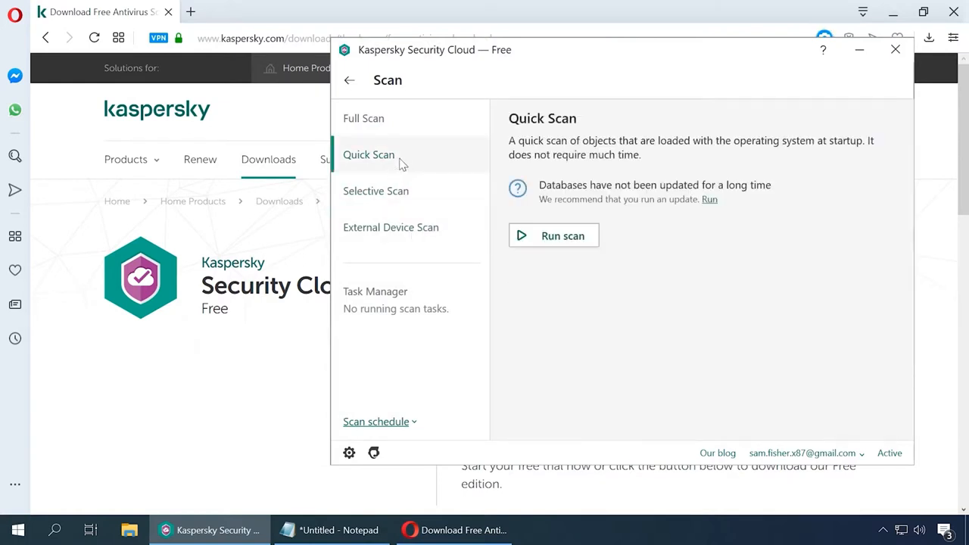
left_click(564, 236)
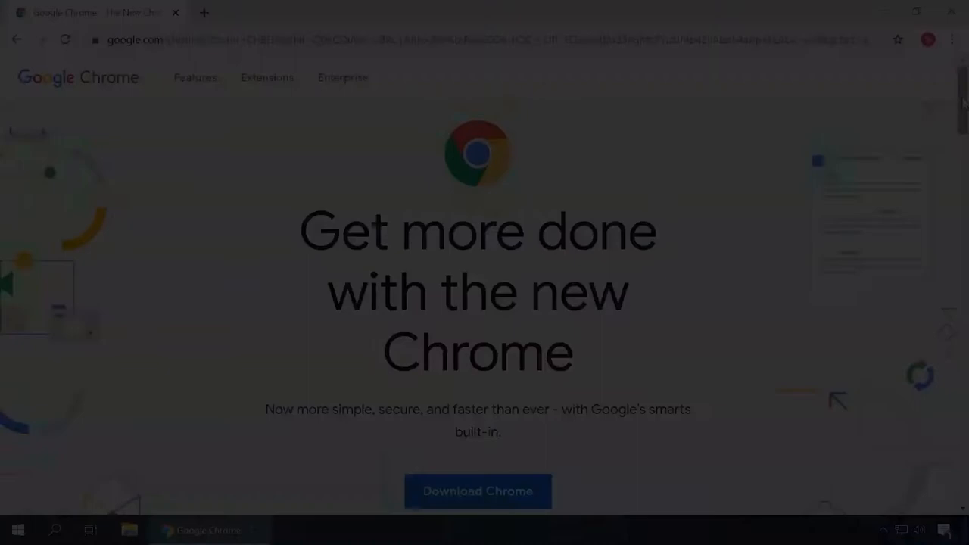
Step: Reach Chrome's dedicated security page and view its next protection slide on dangerous websites
scroll("down", 3)
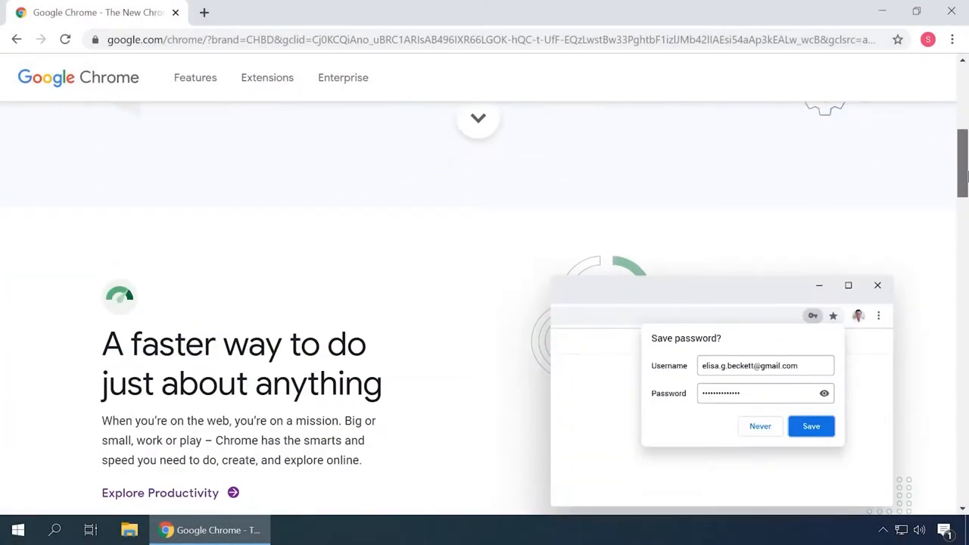
scroll("down", 3)
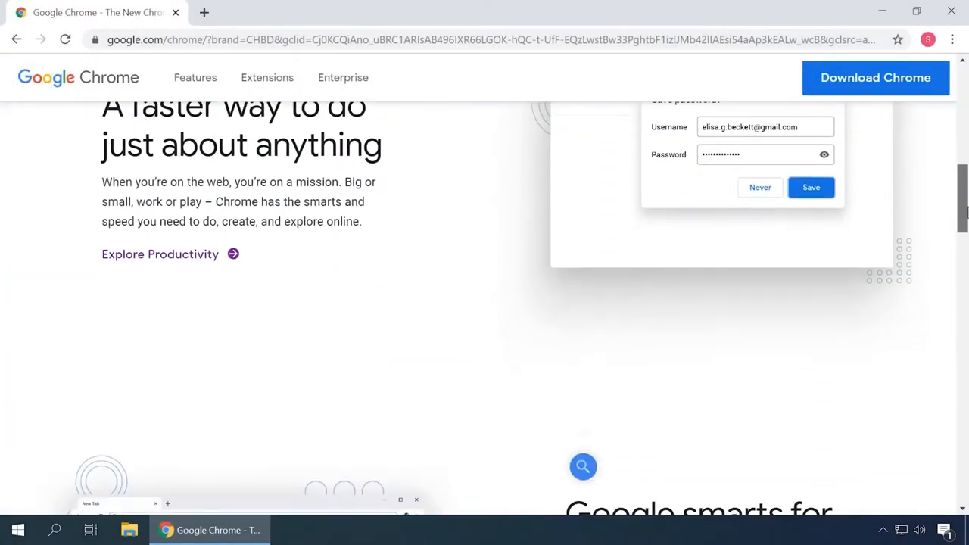
scroll("down", 3)
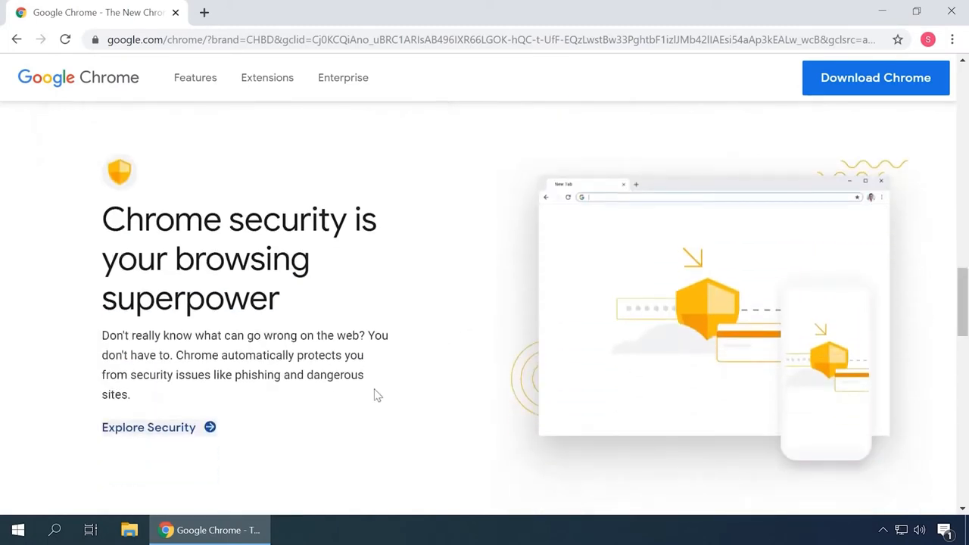
left_click(148, 427)
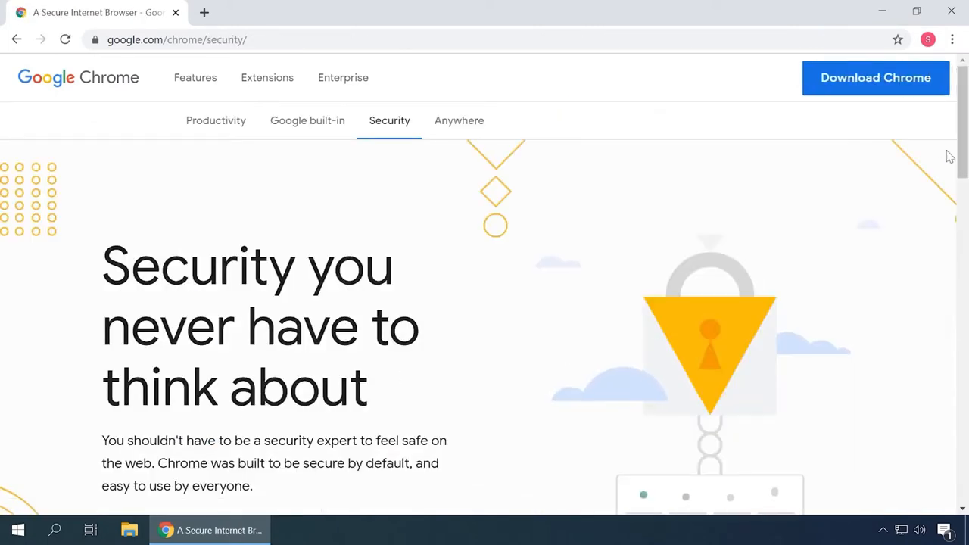
scroll("down", 3)
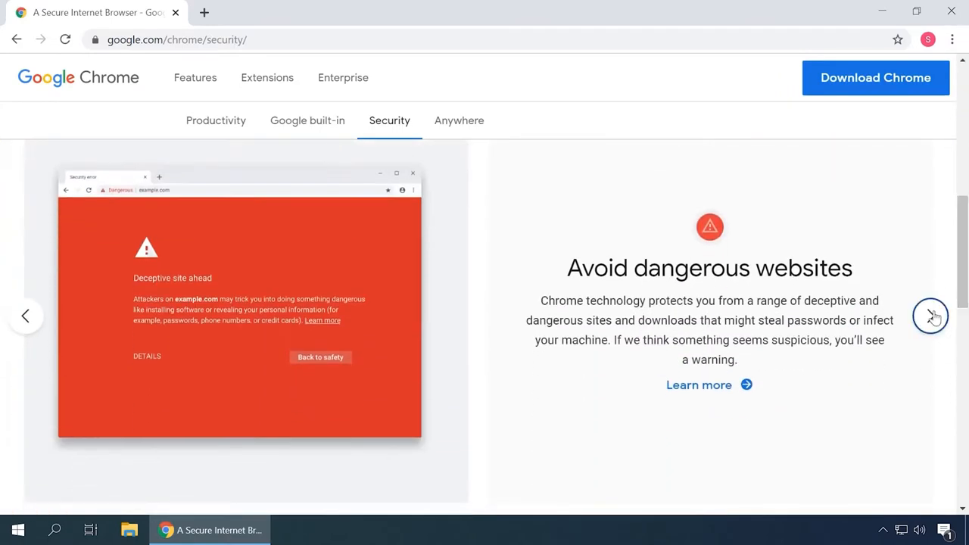
left_click(932, 317)
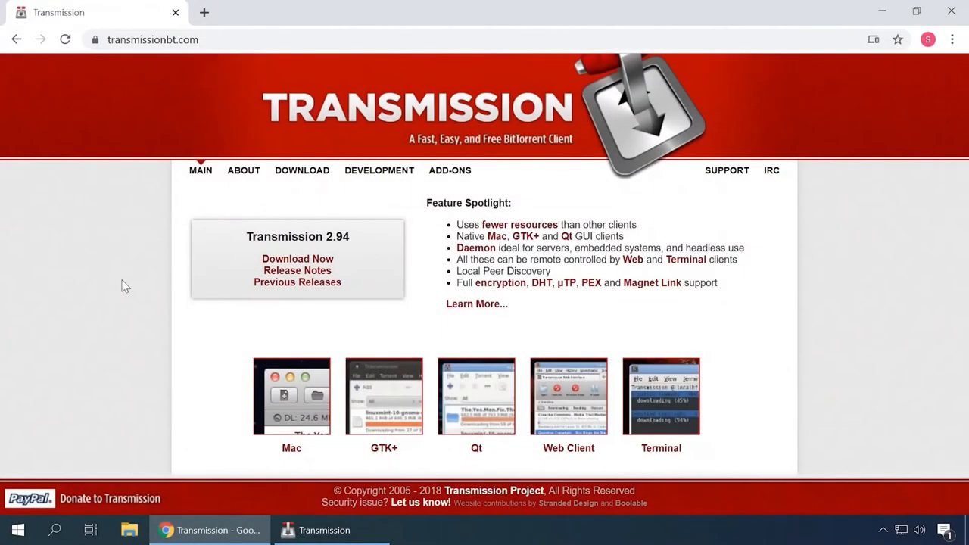
left_click(291, 395)
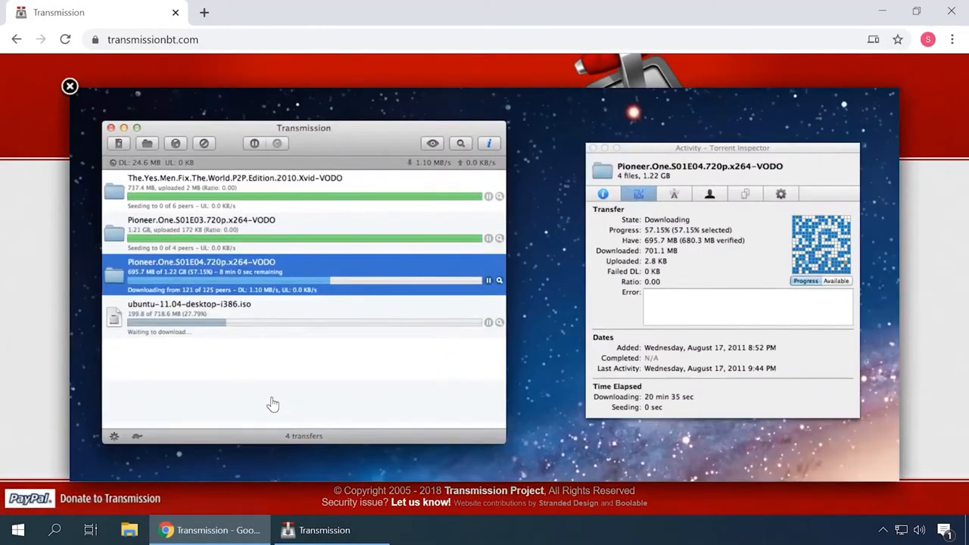
left_click(70, 85)
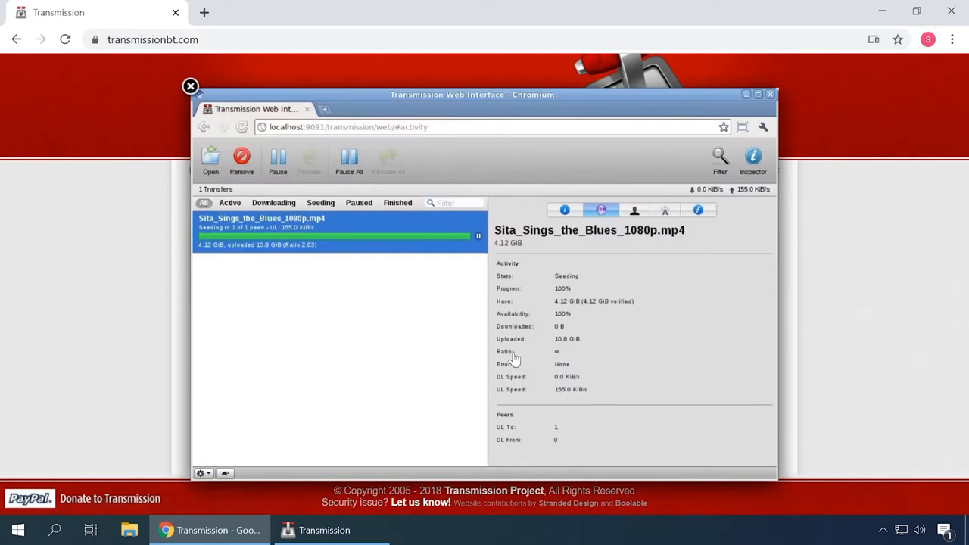
left_click(190, 84)
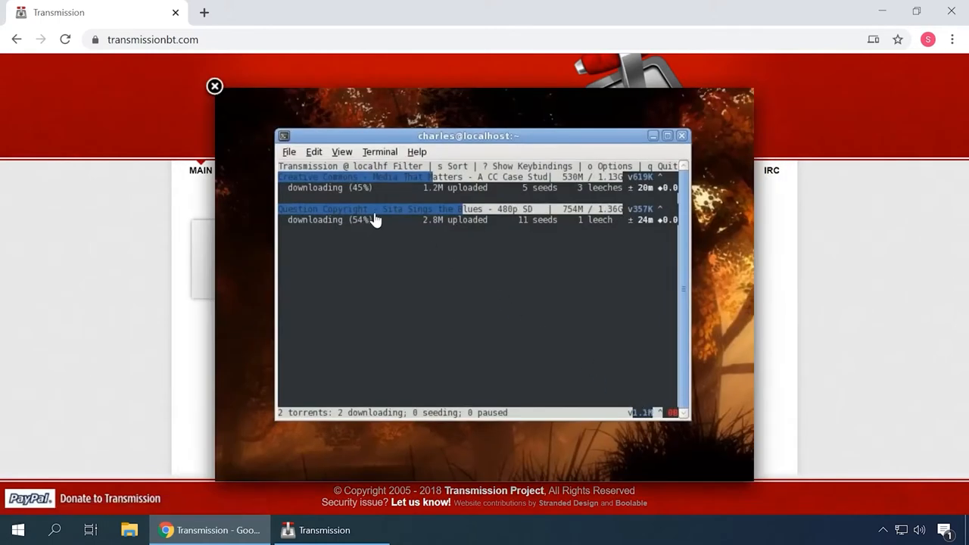
Step: Add a 2.55 GB torrent from a file in Transmission so it starts downloading from peers
left_click(324, 530)
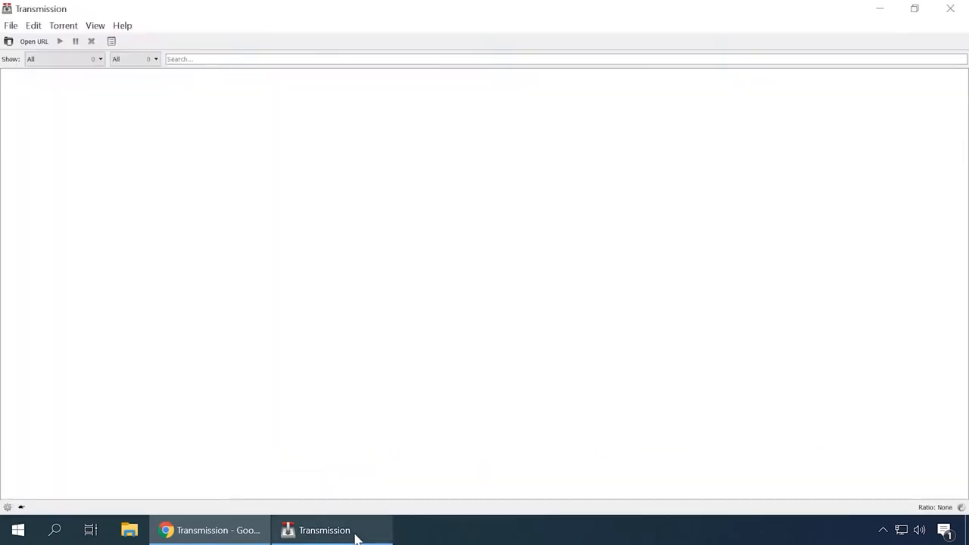
left_click(34, 41)
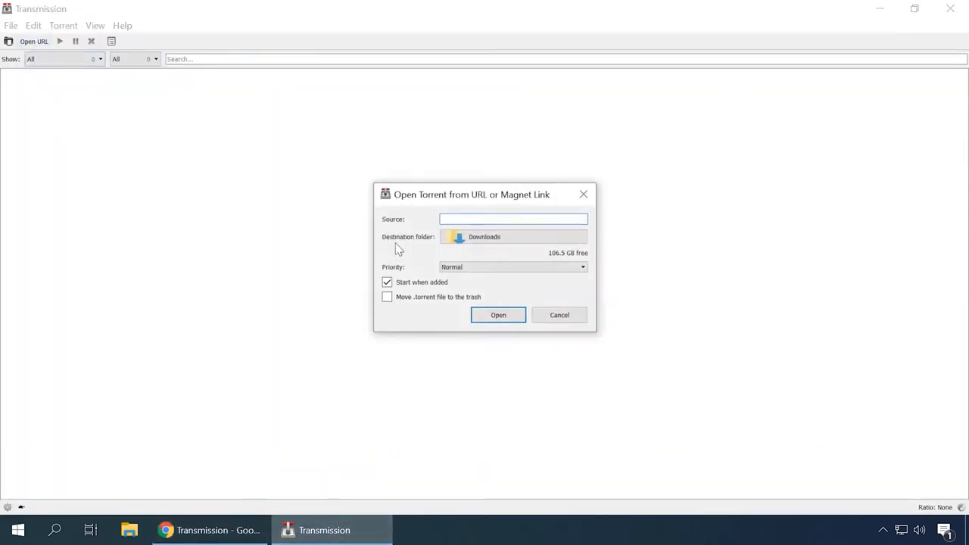
left_click(559, 315)
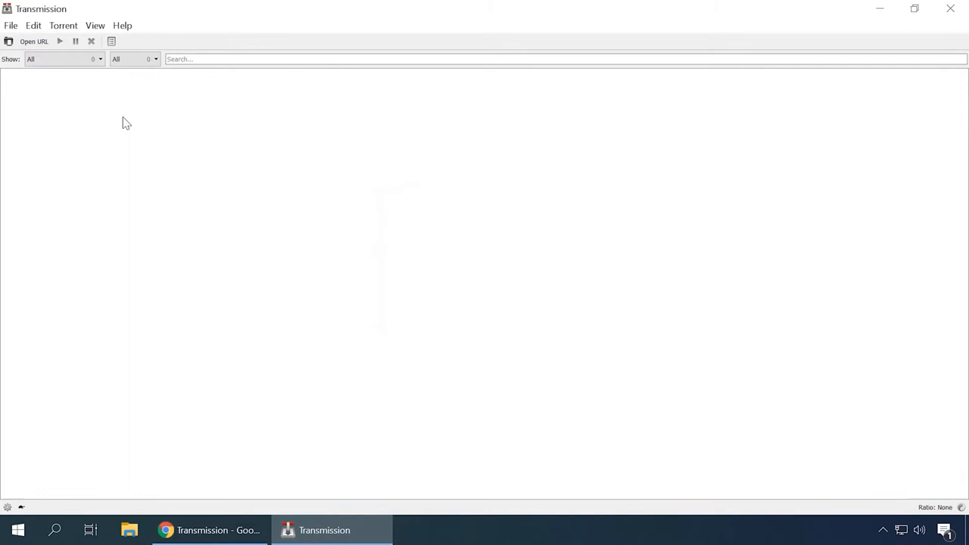
left_click(11, 25)
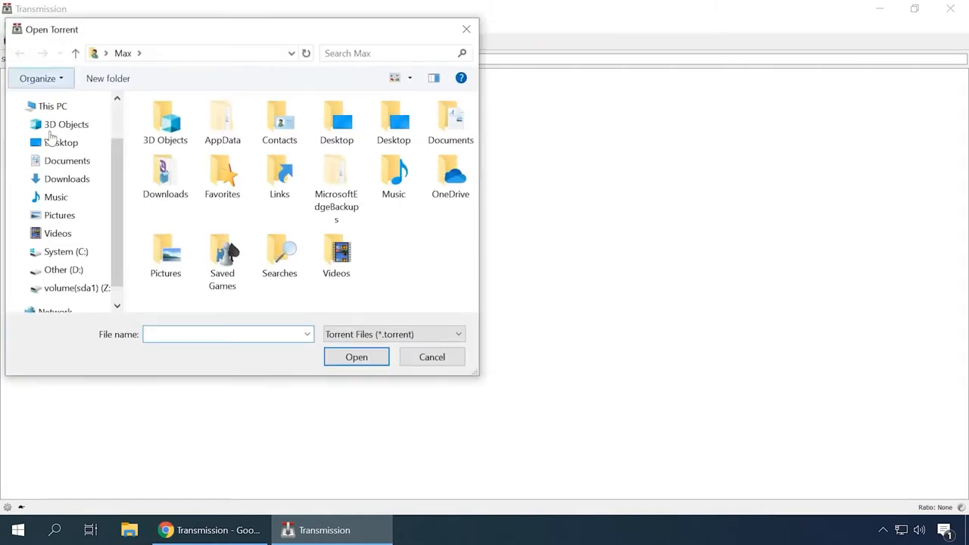
left_click(73, 288)
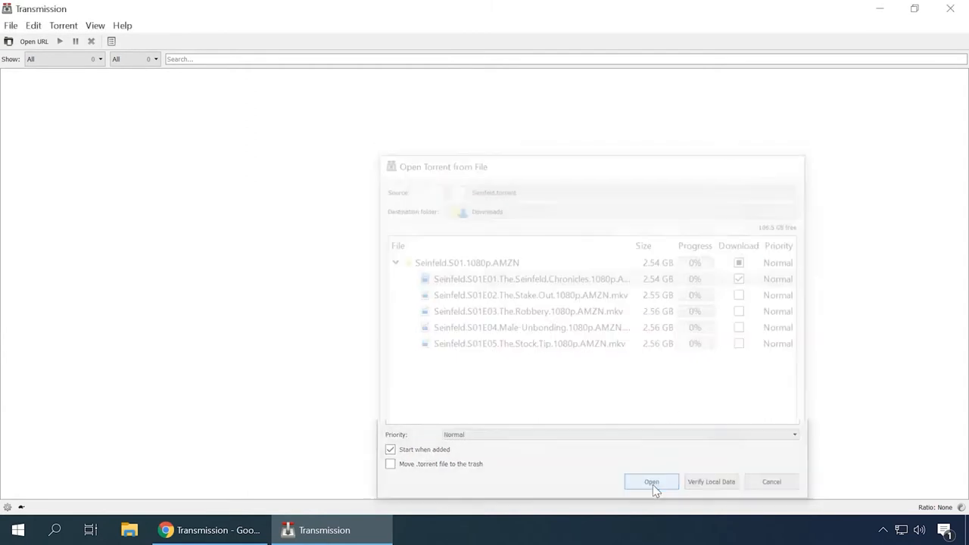
left_click(651, 482)
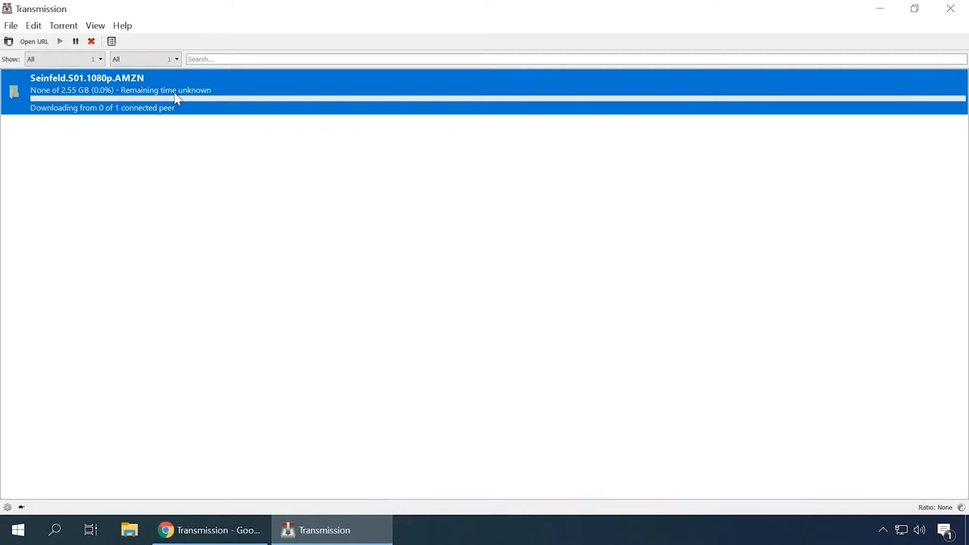
Step: Look through the torrent's context menu and Transmission's Help menu choices
right_click(119, 91)
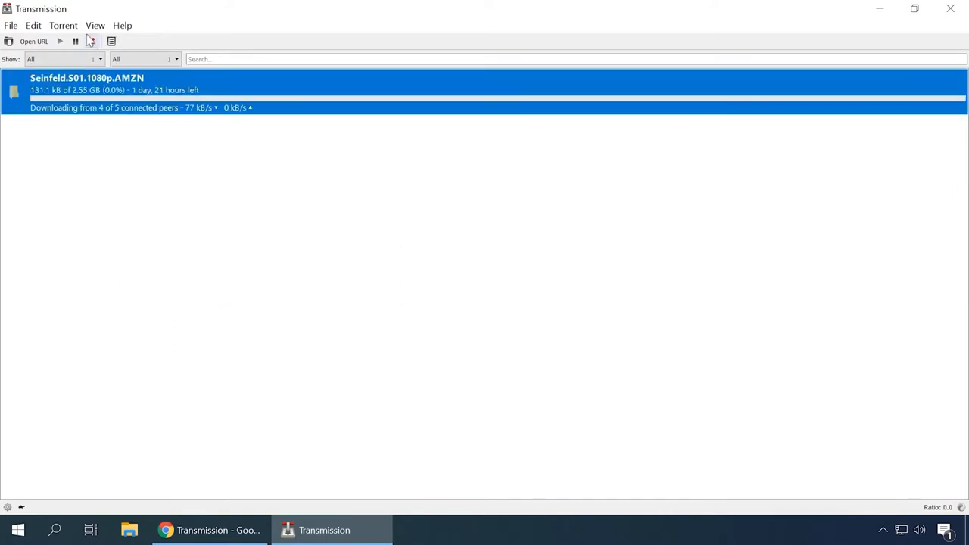
left_click(121, 24)
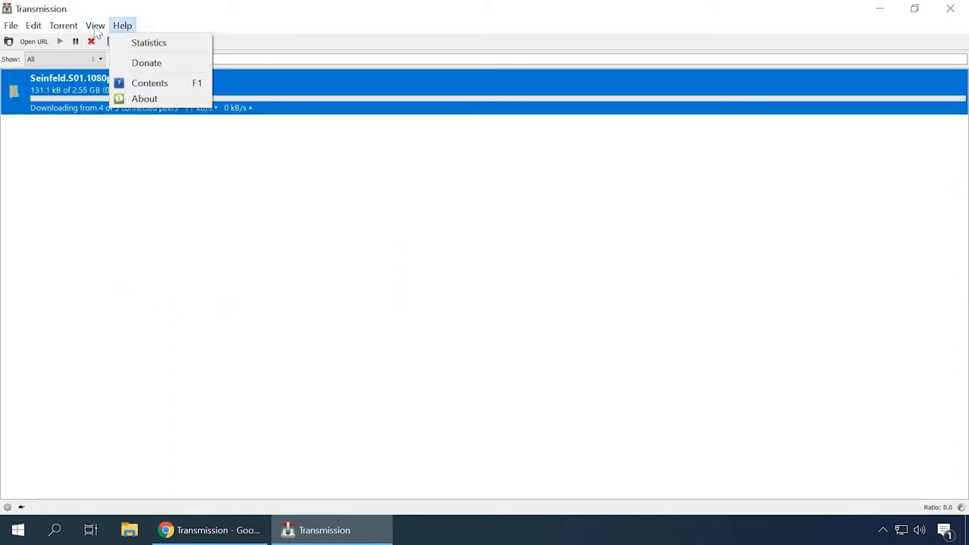
left_click(33, 24)
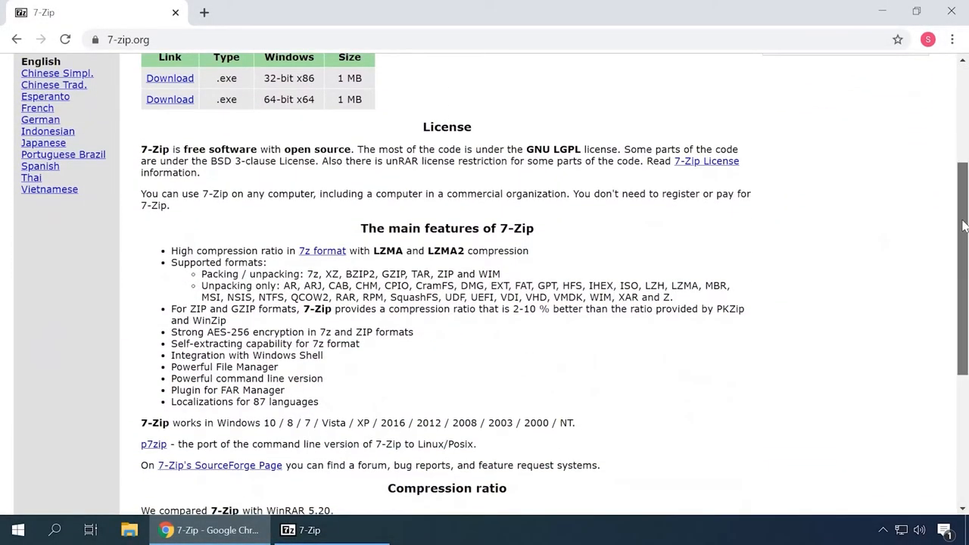
Step: Scroll the 7-Zip site down to its compression ratio comparison against WinRAR
scroll("down", 3)
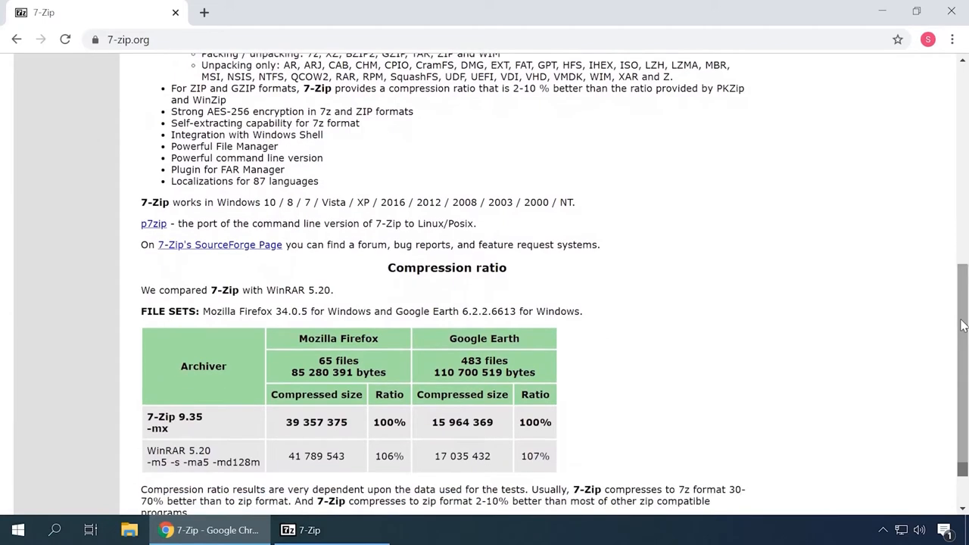
scroll("down", 3)
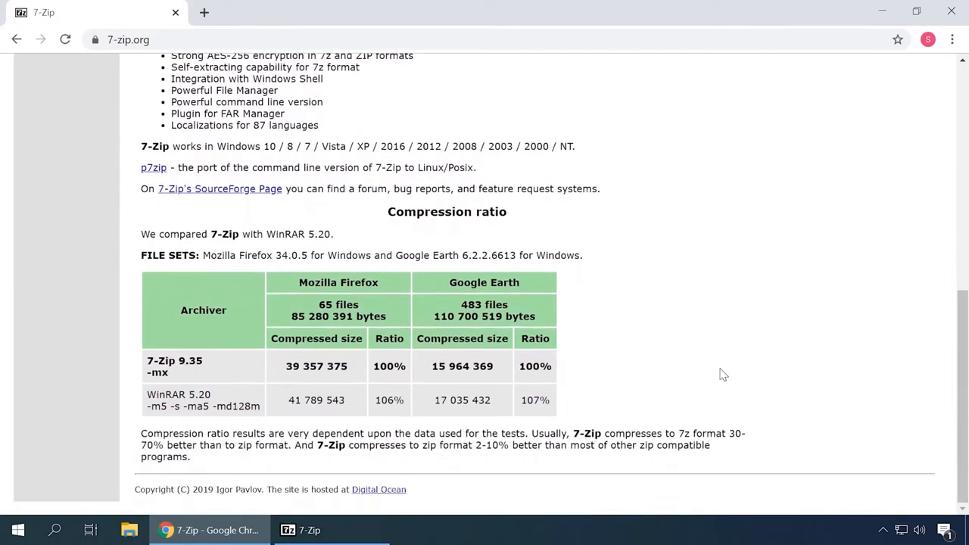
Step: Browse the 7-Zip File Manager's Edit and Tools menus and bring up its Options window
left_click(309, 530)
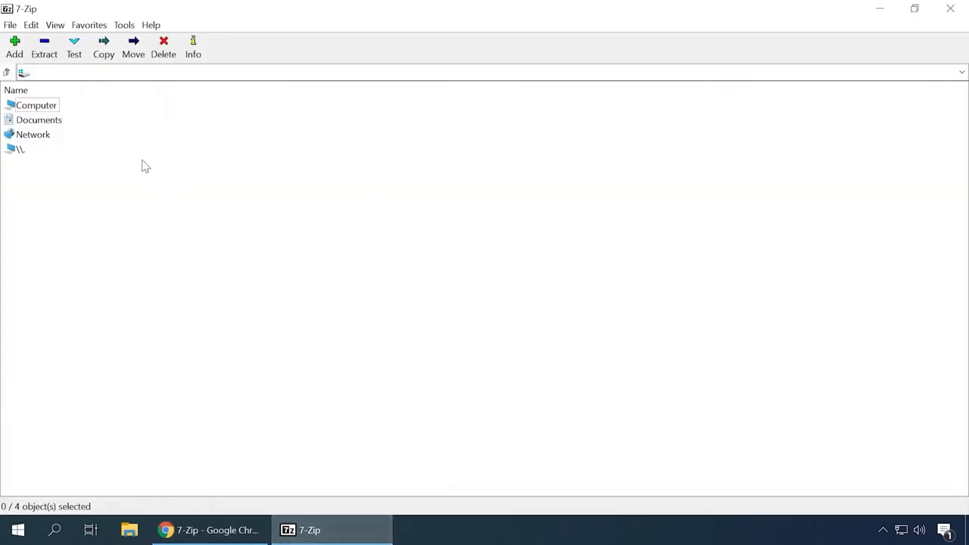
left_click(30, 24)
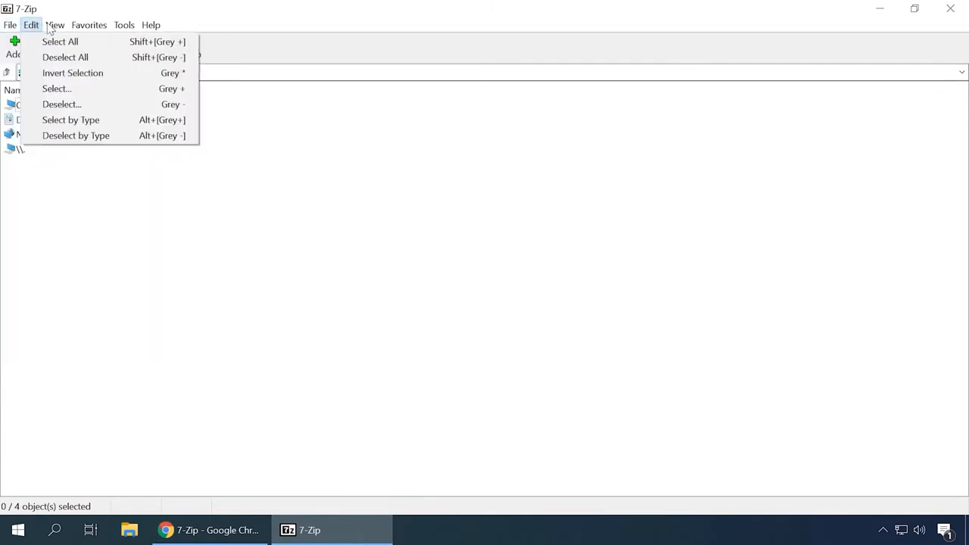
left_click(124, 24)
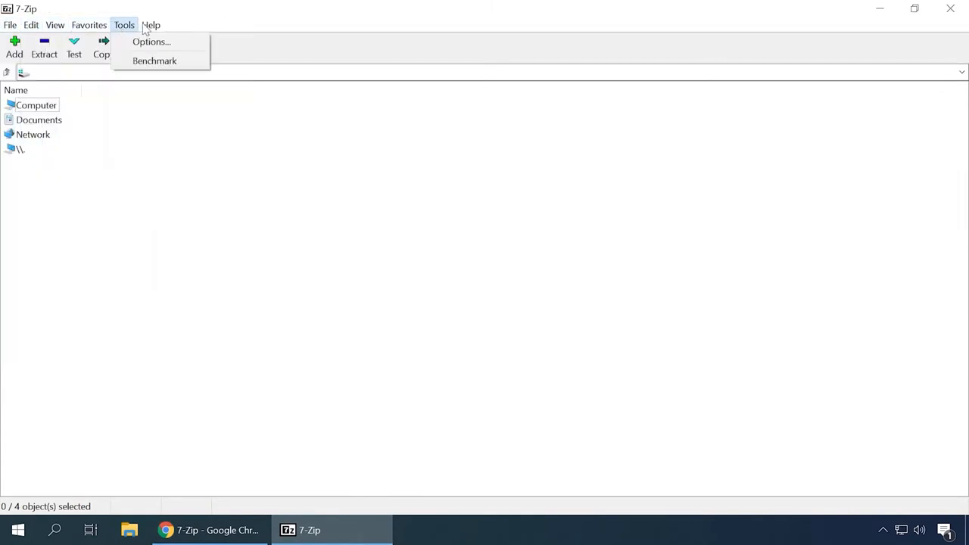
left_click(151, 42)
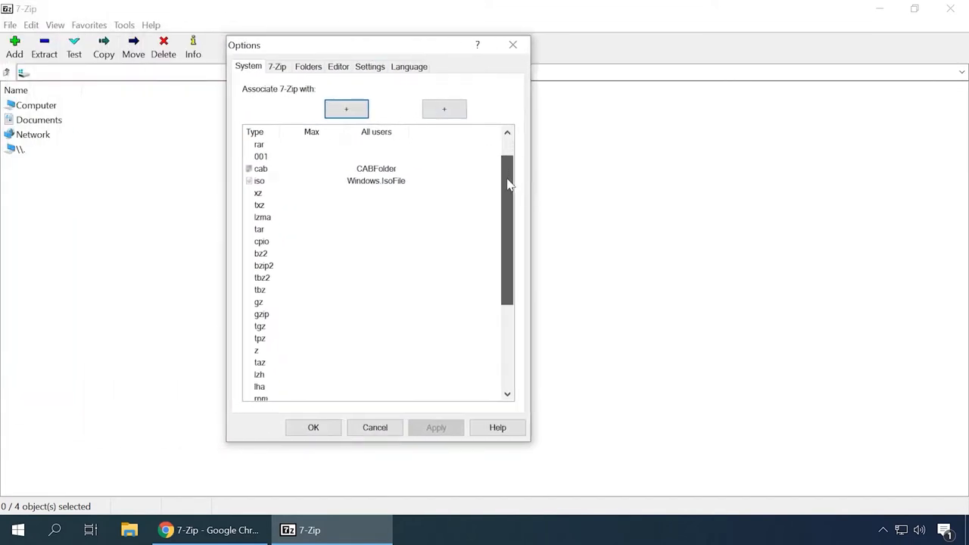
Step: Look through the 7-Zip options' context-menu, display settings and language pages
left_click(276, 66)
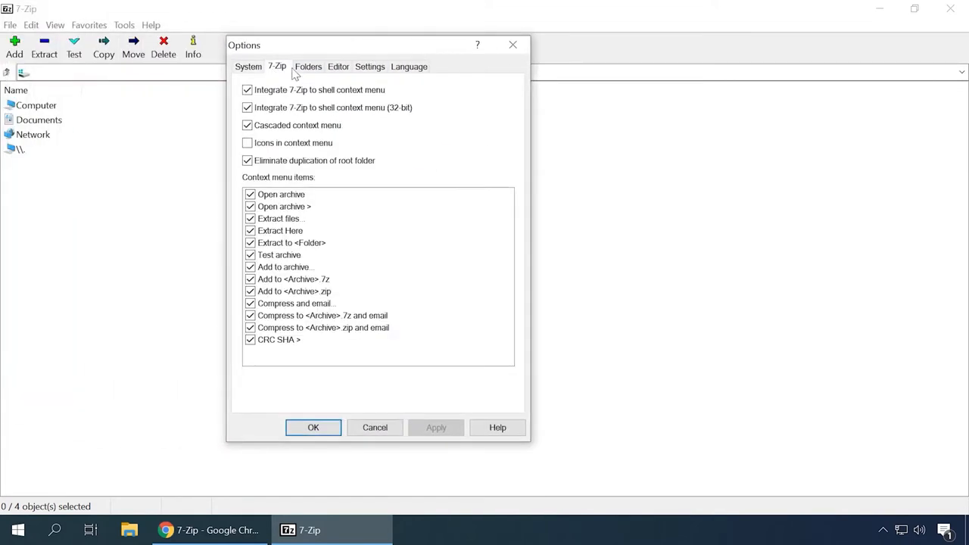
left_click(370, 66)
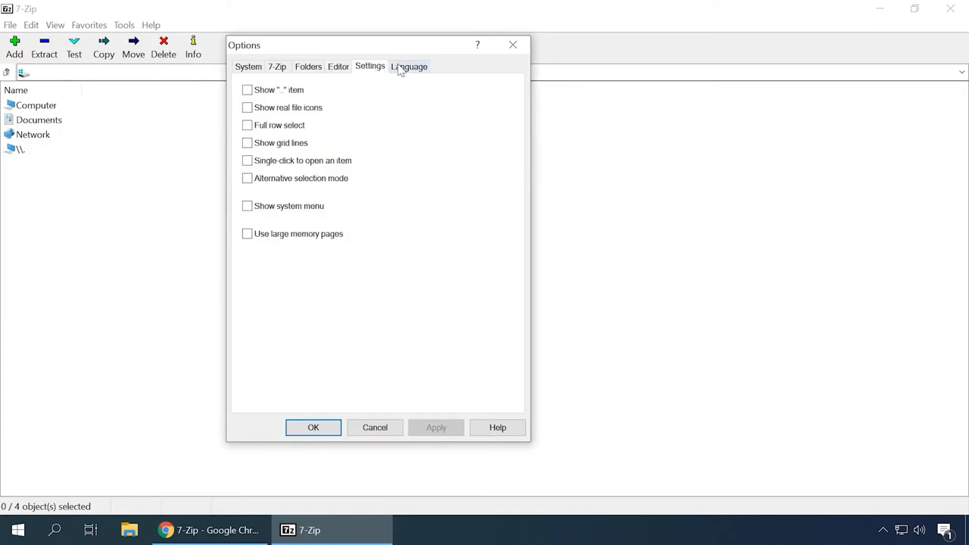
left_click(312, 427)
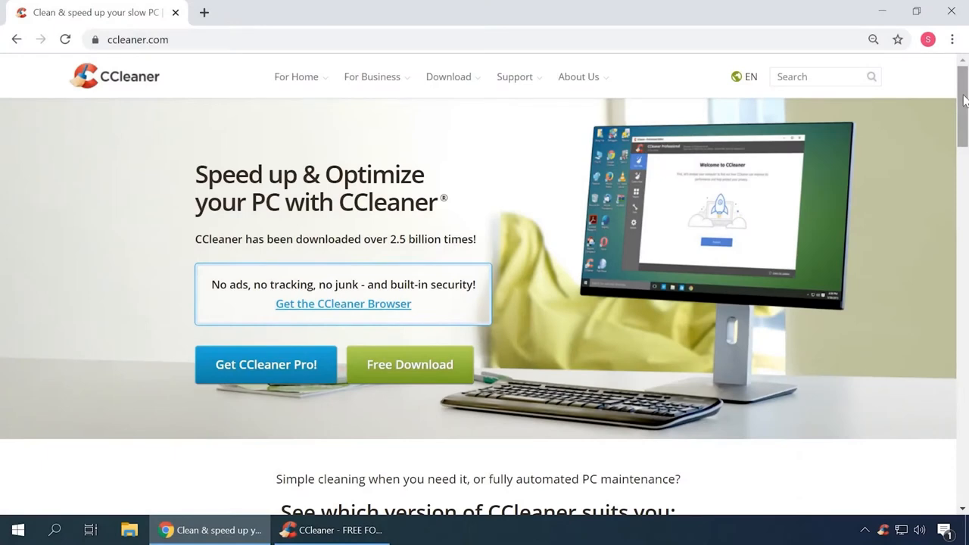
Step: Read the CCleaner homepage from the Free versus Professional comparison down to the footer
scroll("down", 3)
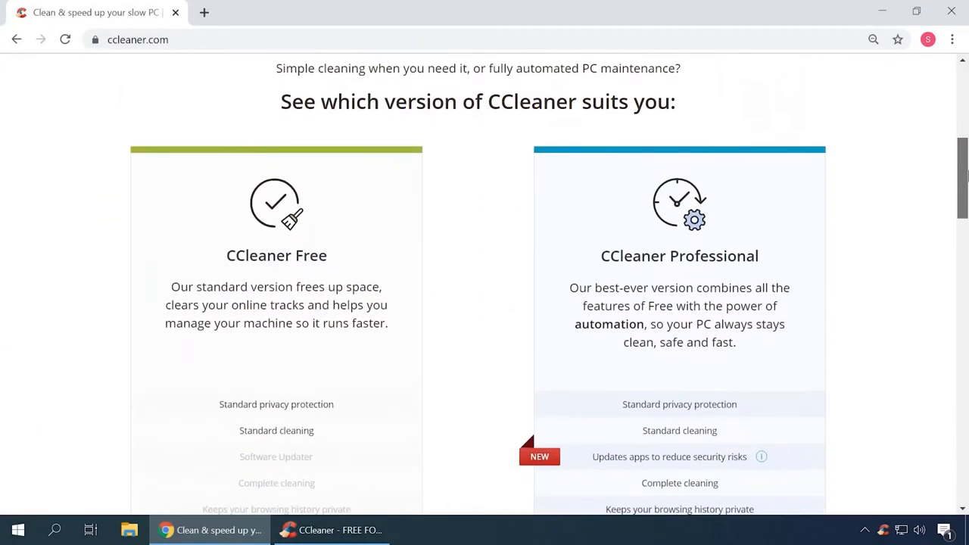
scroll("down", 3)
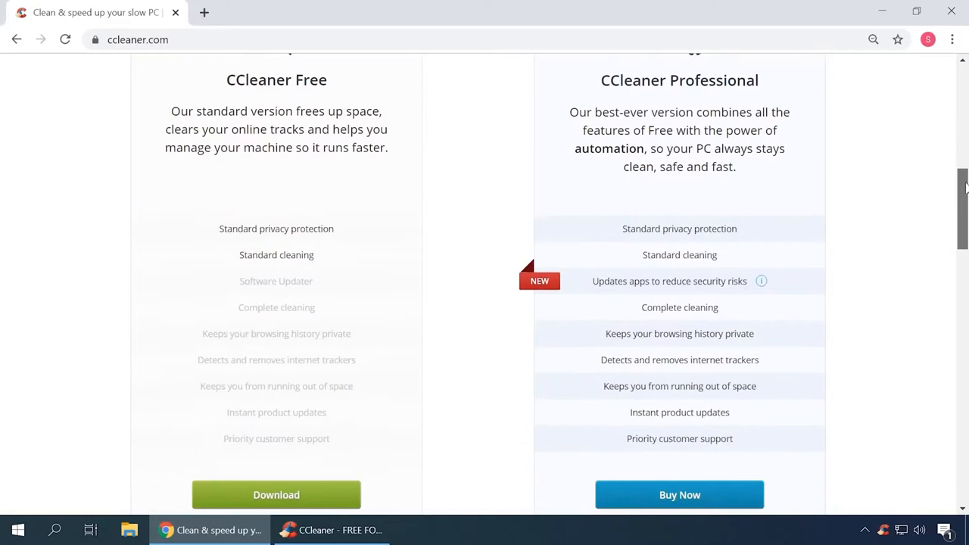
scroll("up", 3)
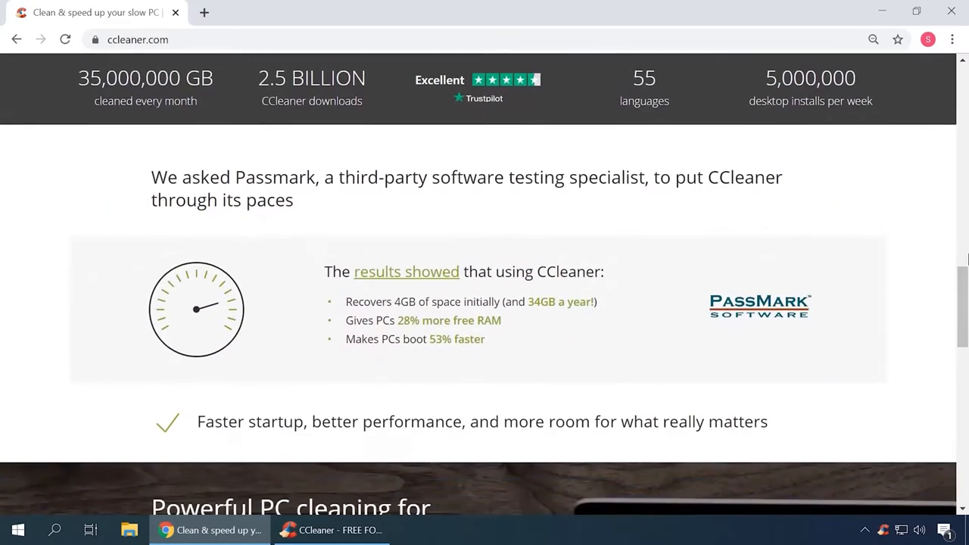
scroll("down", 3)
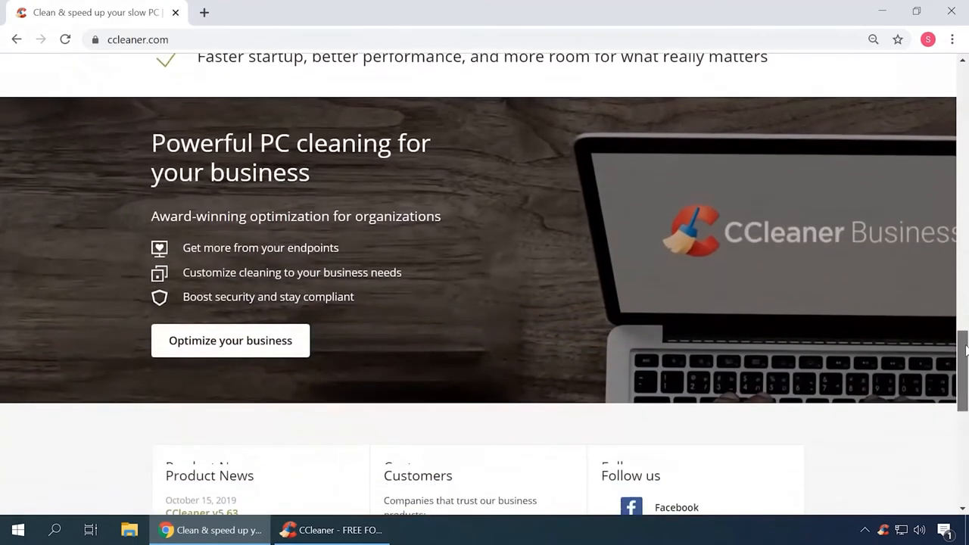
scroll("down", 3)
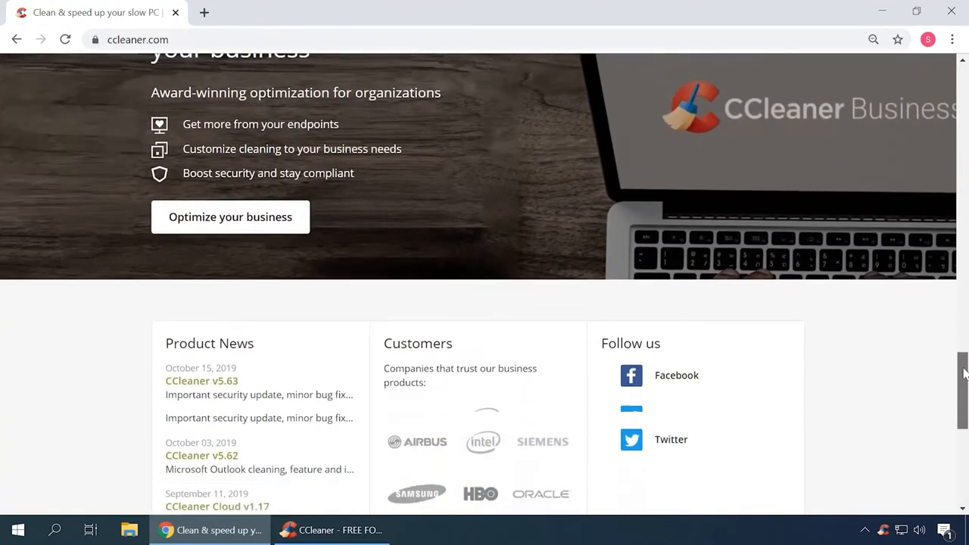
scroll("down", 3)
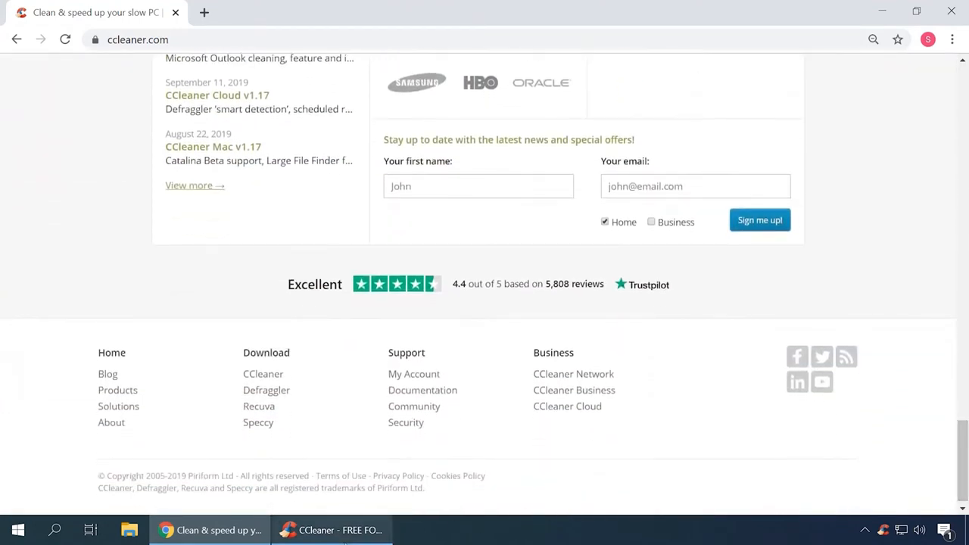
Step: View CCleaner's Custom Clean, Registry and Tools uninstall sections
left_click(332, 530)
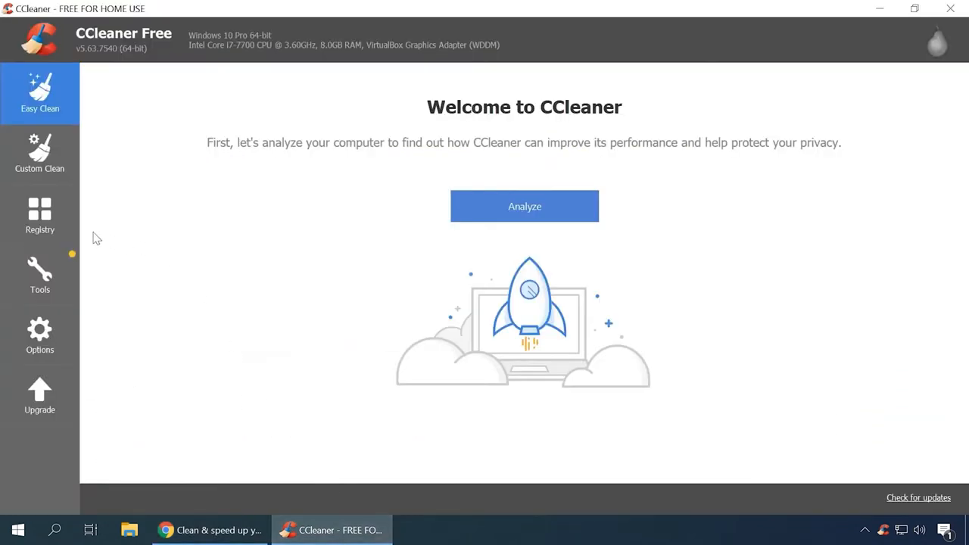
left_click(39, 154)
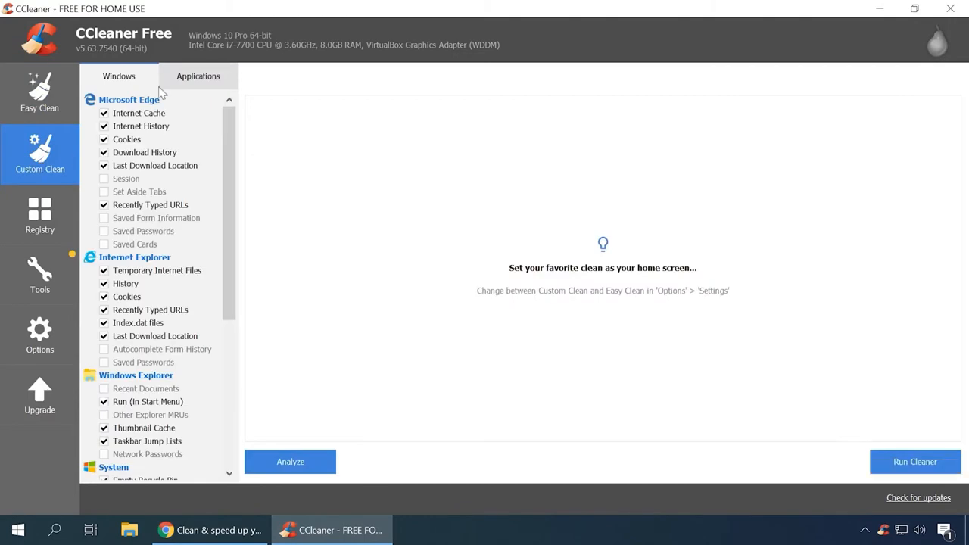
left_click(39, 215)
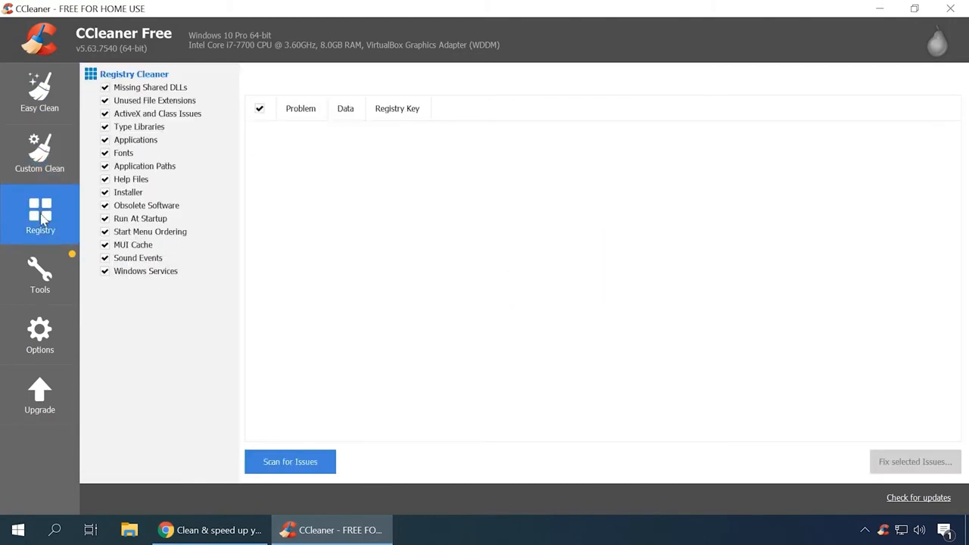
left_click(40, 274)
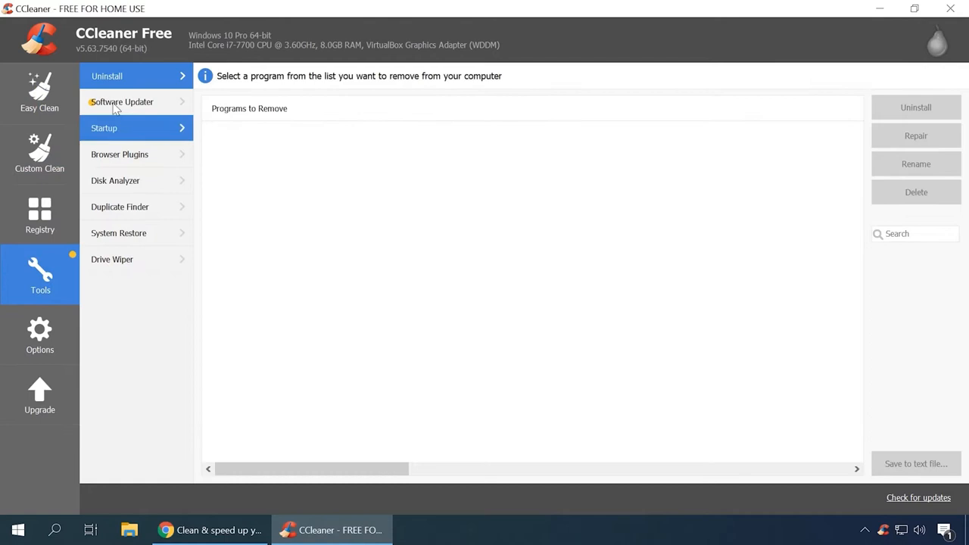
left_click(106, 75)
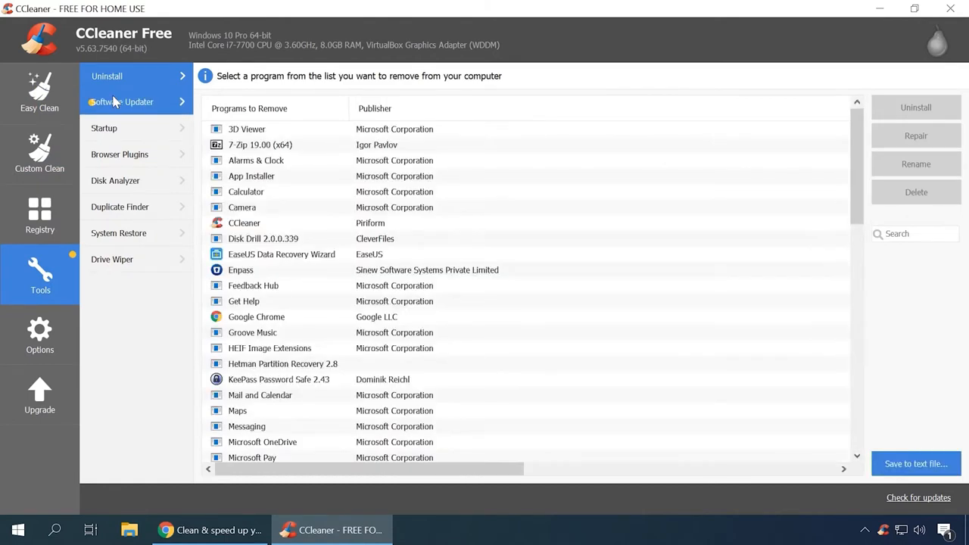
Step: View CCleaner's Software Updater, Startup, Browser Plugins, Disk Analyzer and Options pages
left_click(124, 103)
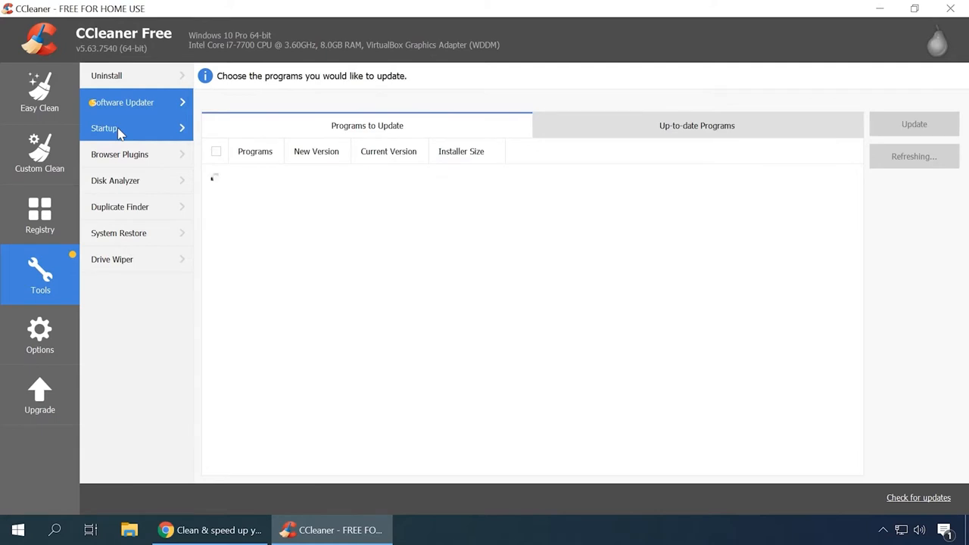
left_click(105, 127)
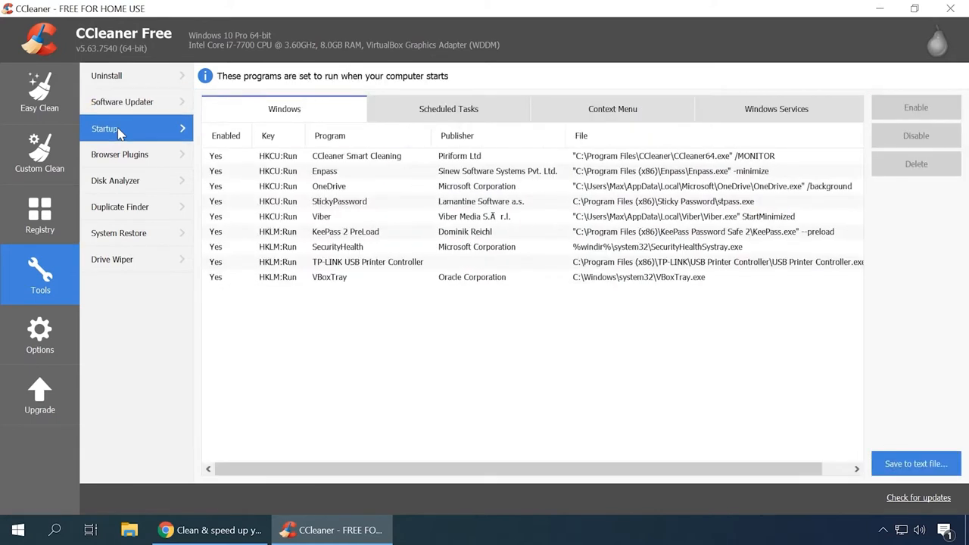
left_click(120, 155)
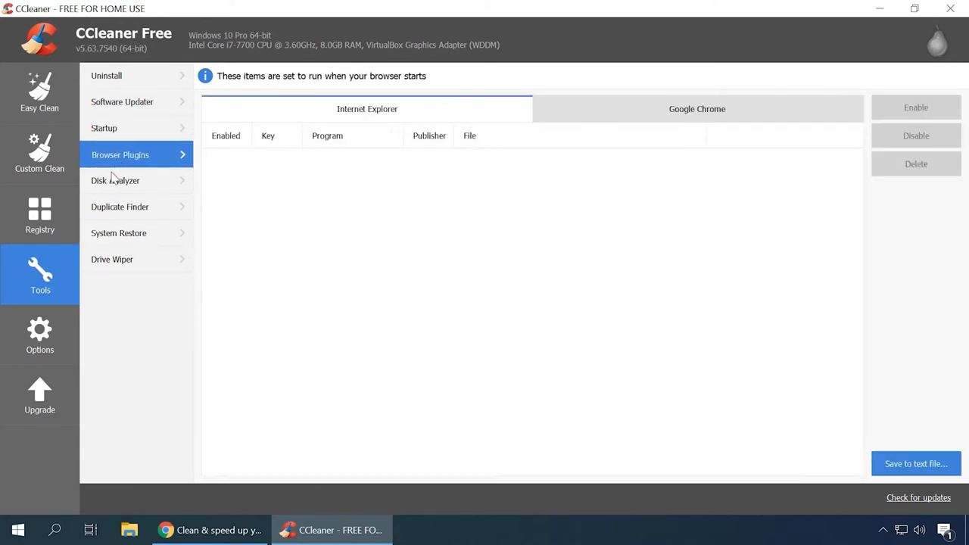
left_click(115, 180)
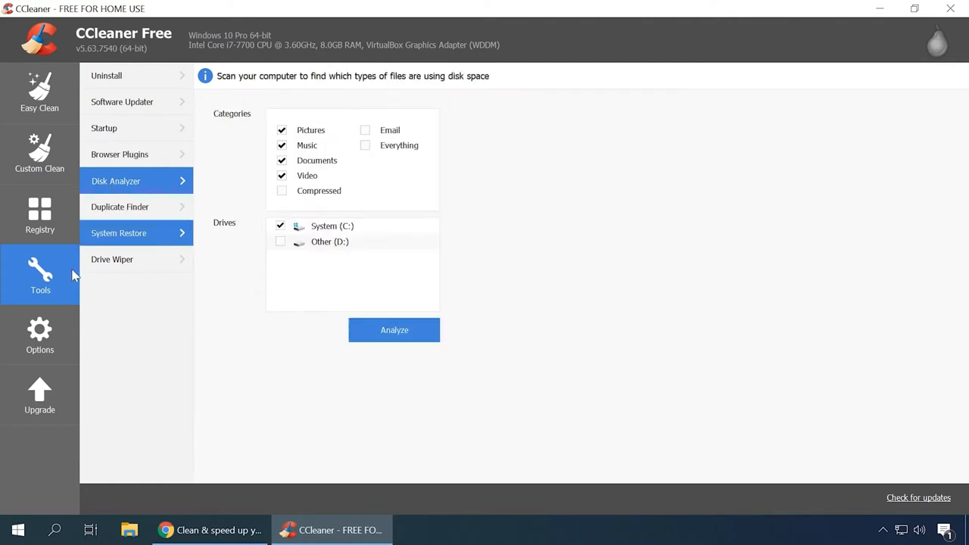
left_click(40, 333)
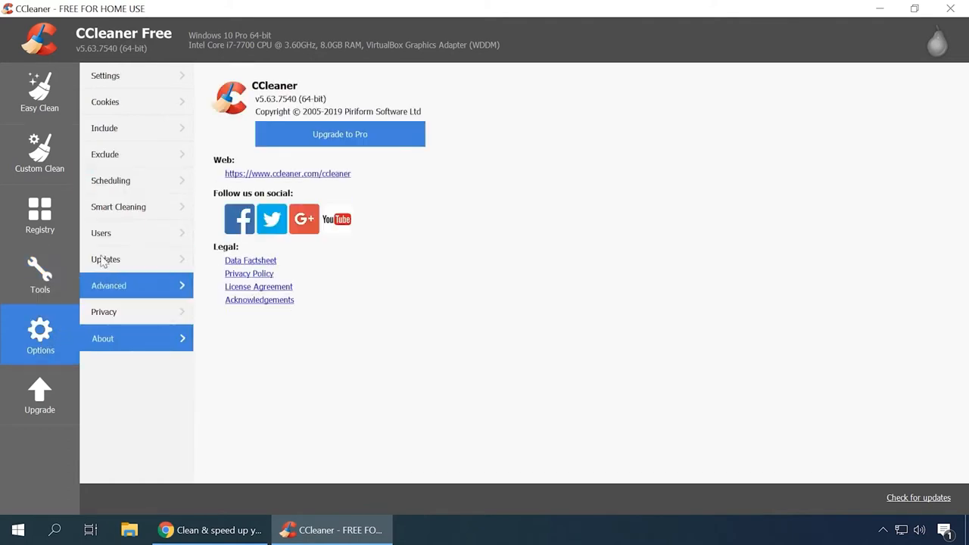
left_click(40, 91)
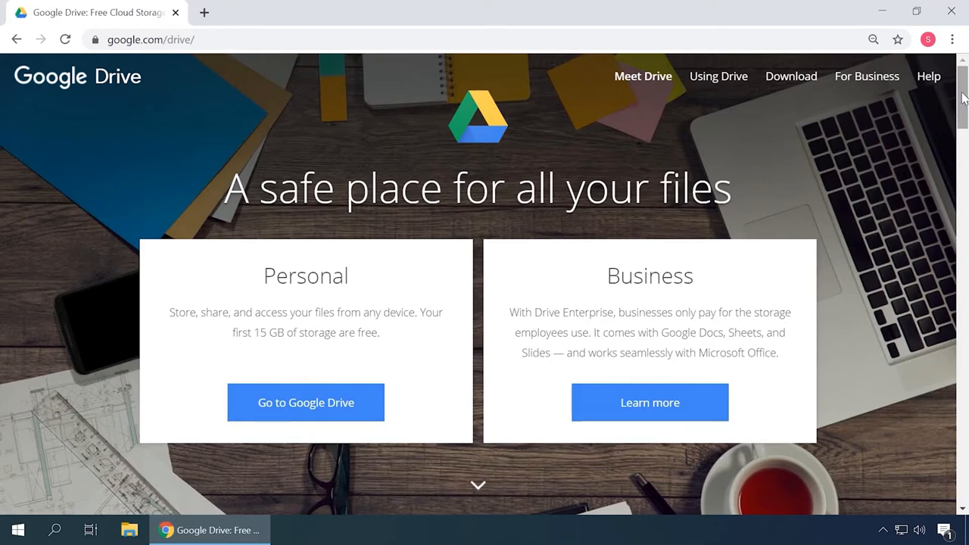
Step: Read the Google Drive overview page down to its Get started prompt
scroll("down", 3)
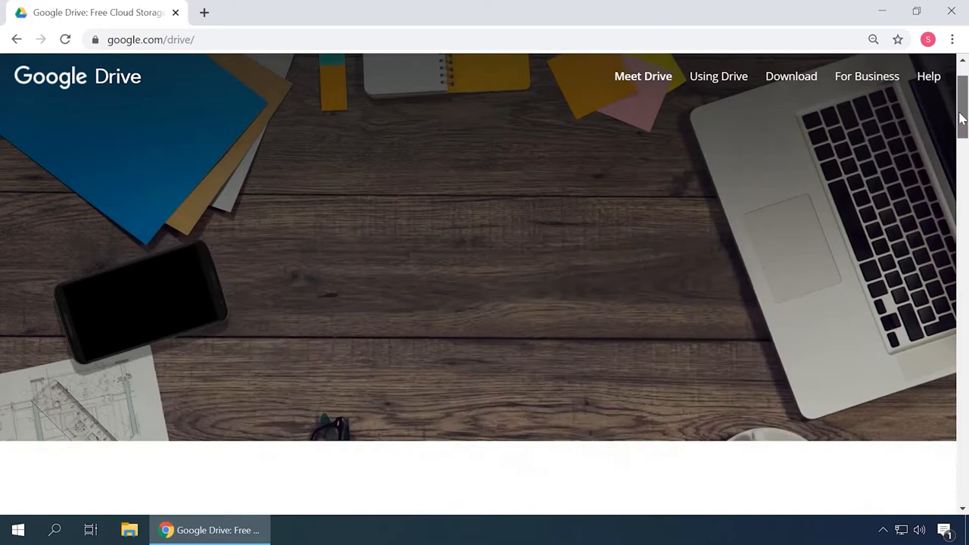
scroll("down", 3)
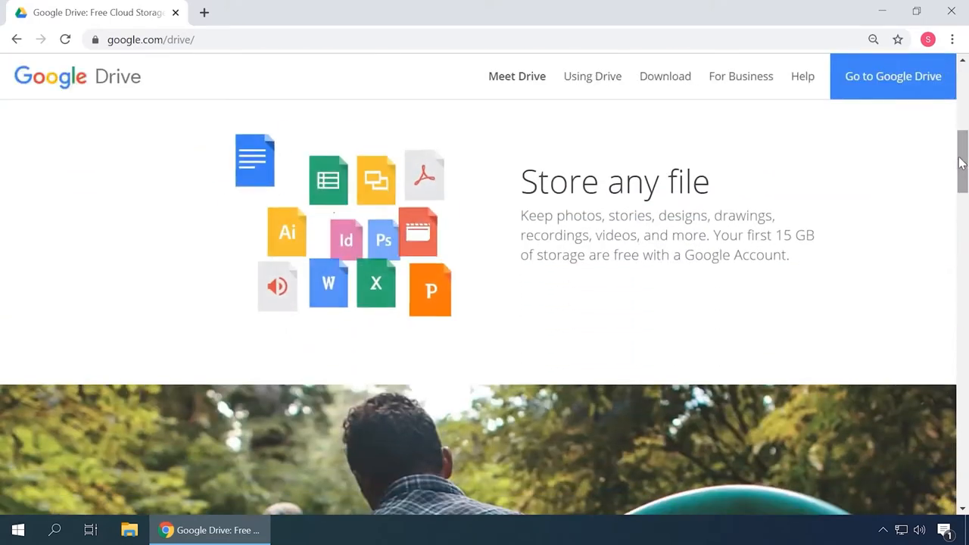
scroll("down", 3)
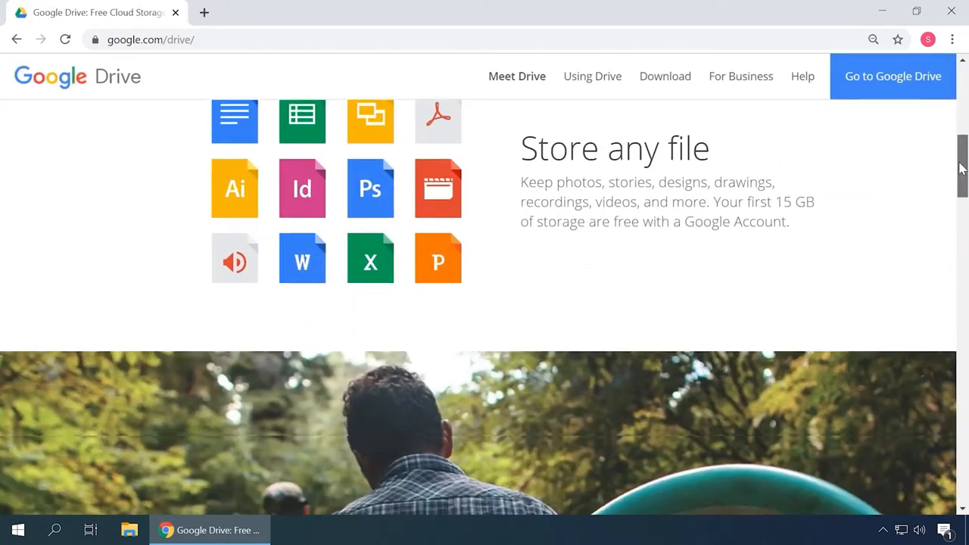
scroll("down", 3)
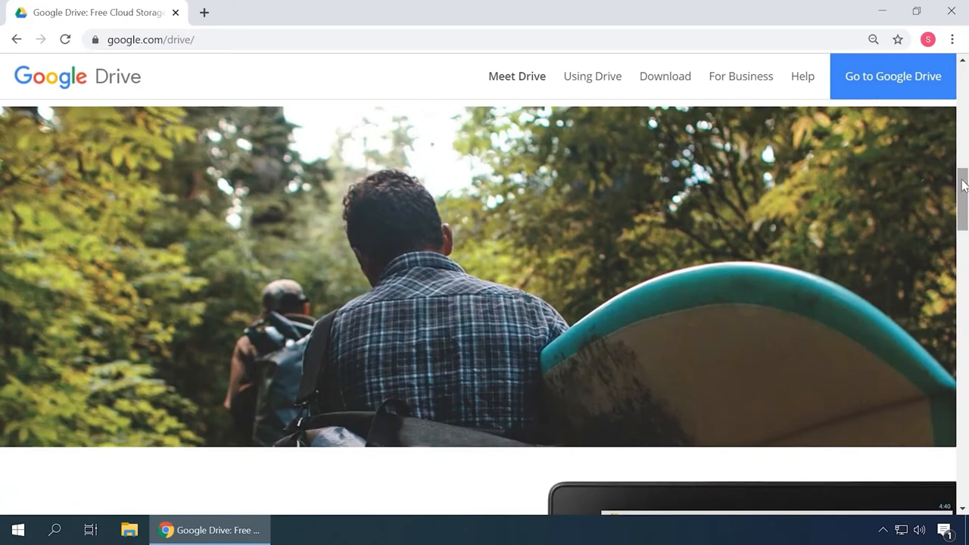
scroll("down", 3)
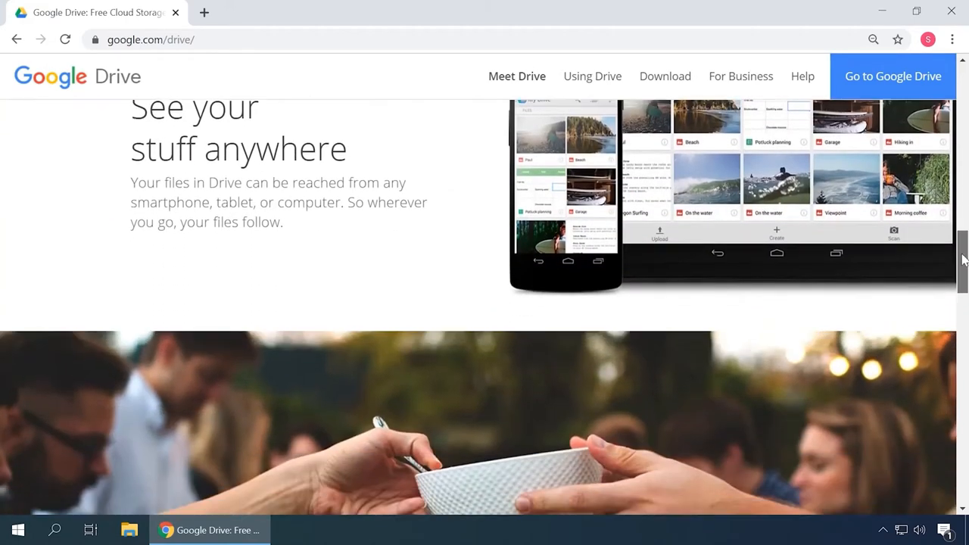
scroll("down", 3)
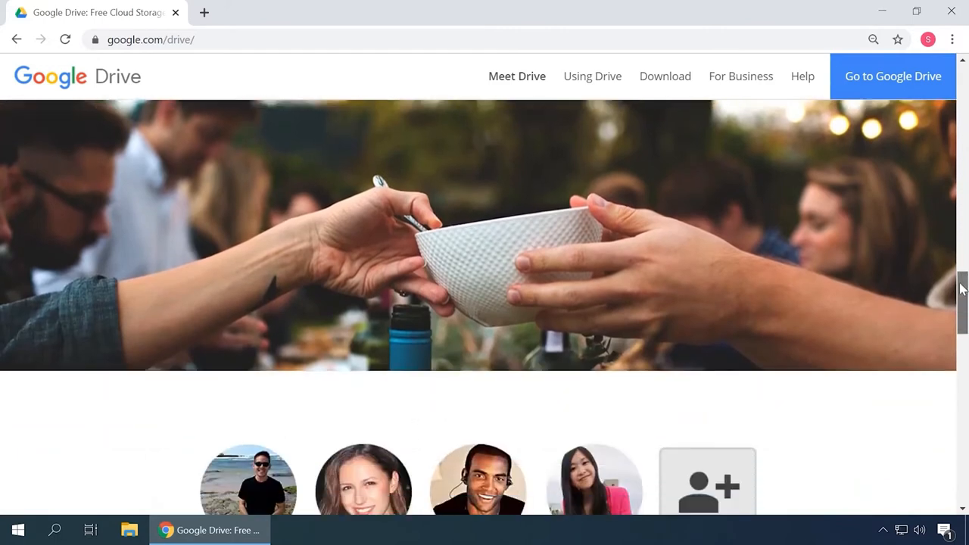
scroll("down", 3)
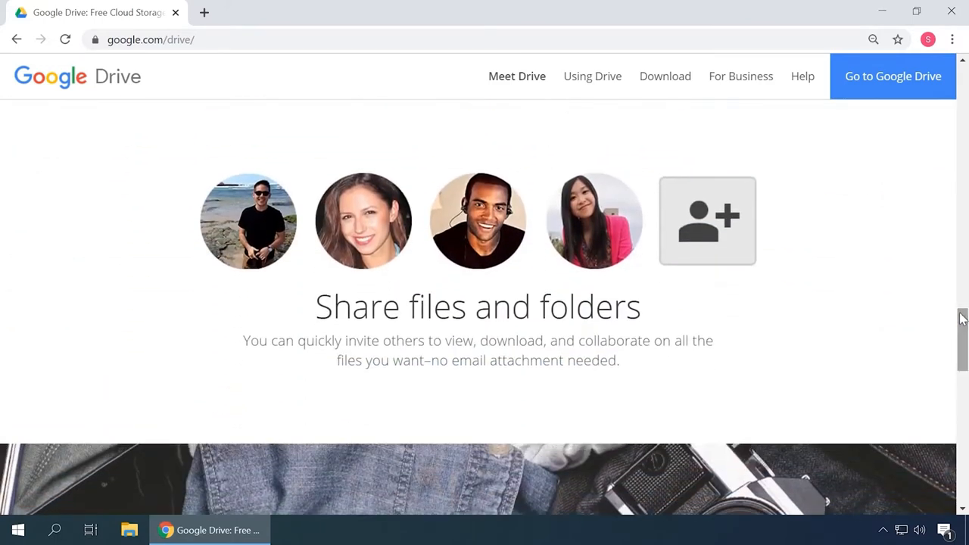
scroll("down", 3)
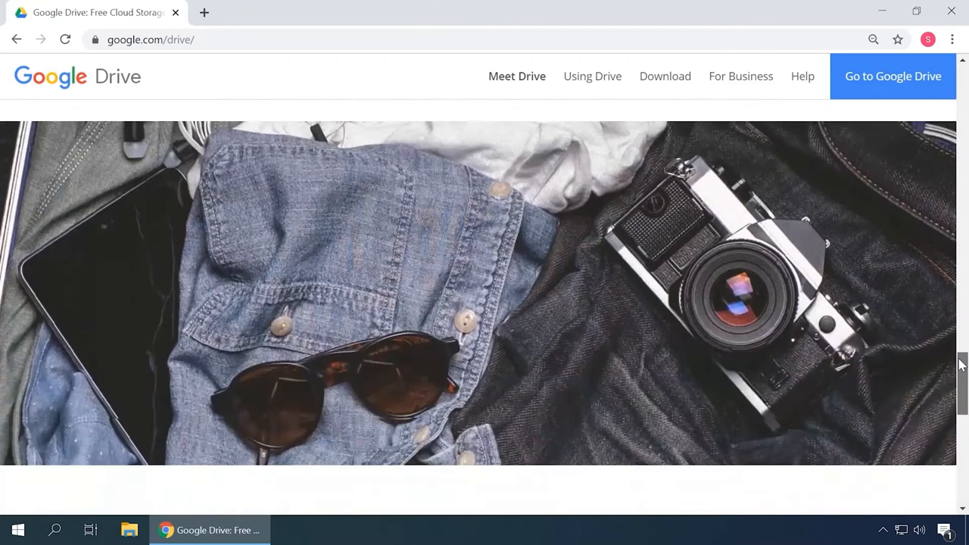
scroll("down", 3)
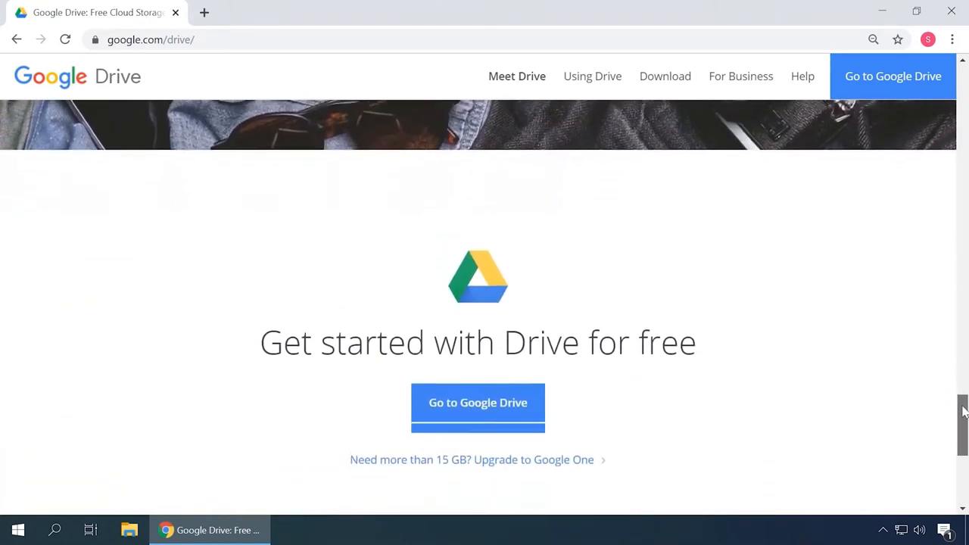
scroll("down", 3)
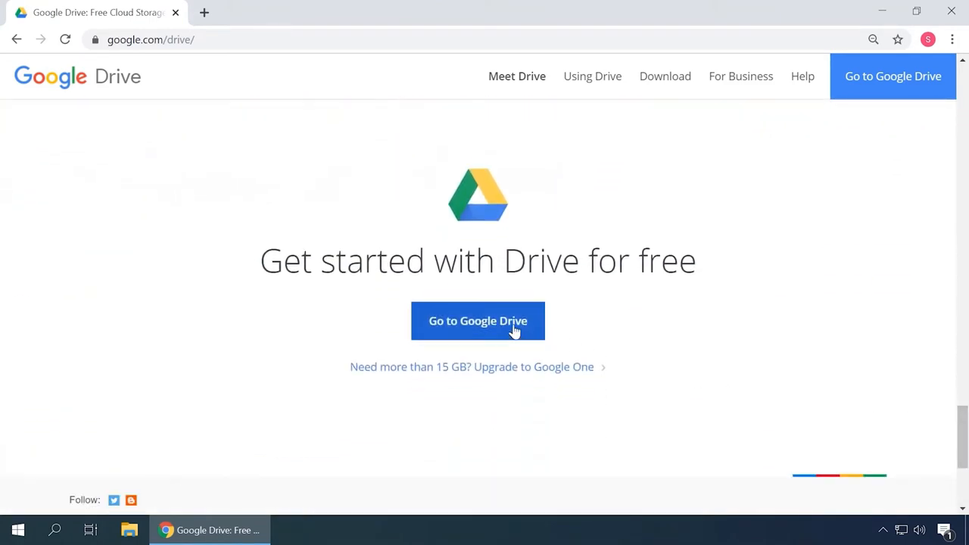
Step: Go to Google Drive from the overview and bring up the Google Photos about page
left_click(479, 321)
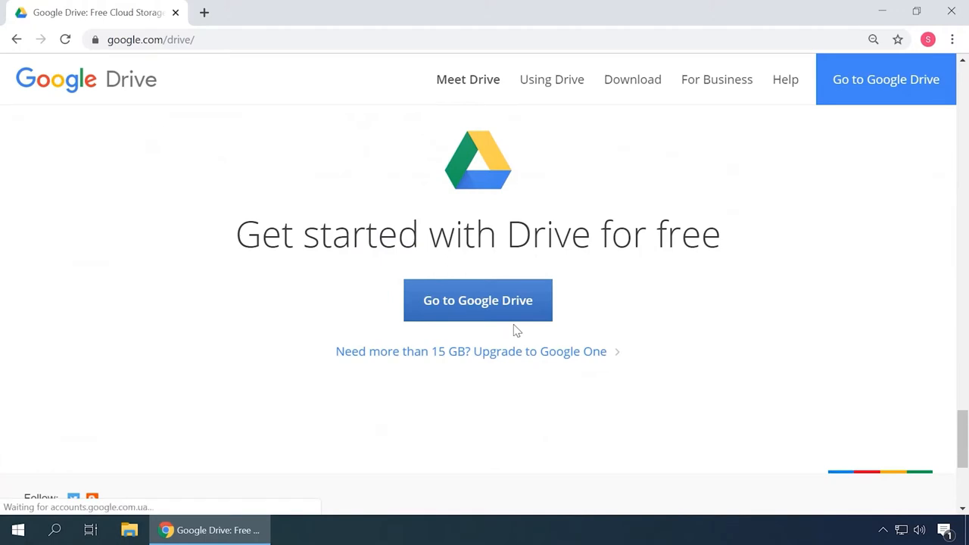
left_click(478, 300)
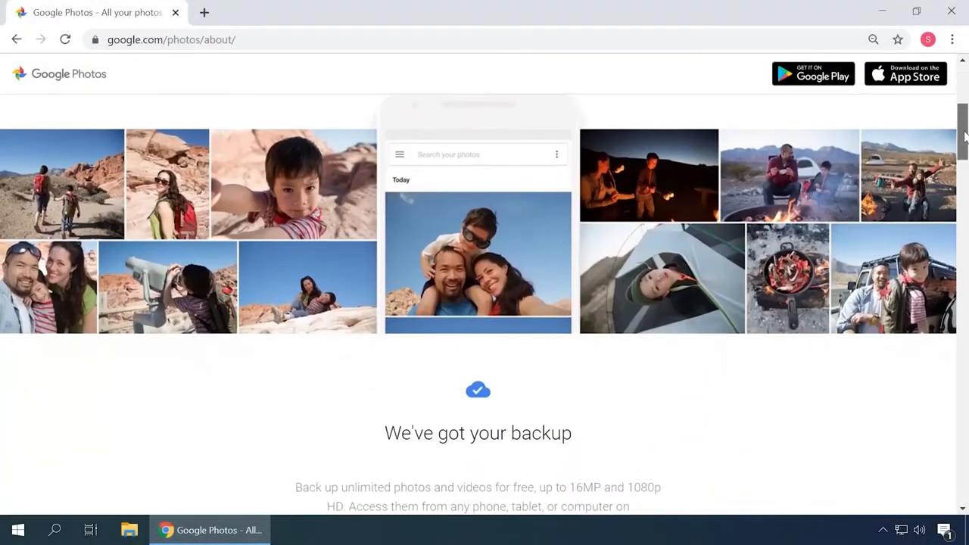
Step: Read the Google Photos about page down to its app store ratings, then go to videolan.org/vlc
scroll("down", 3)
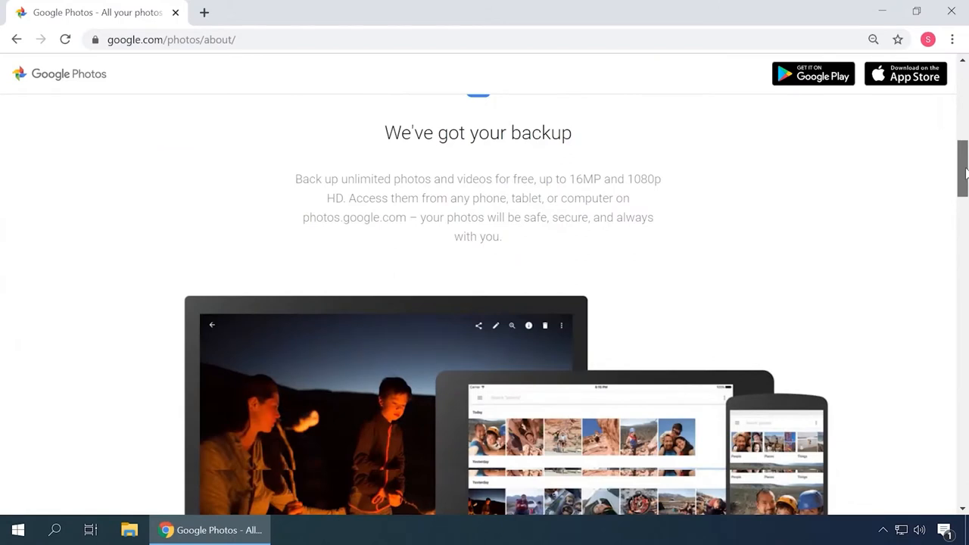
scroll("down", 3)
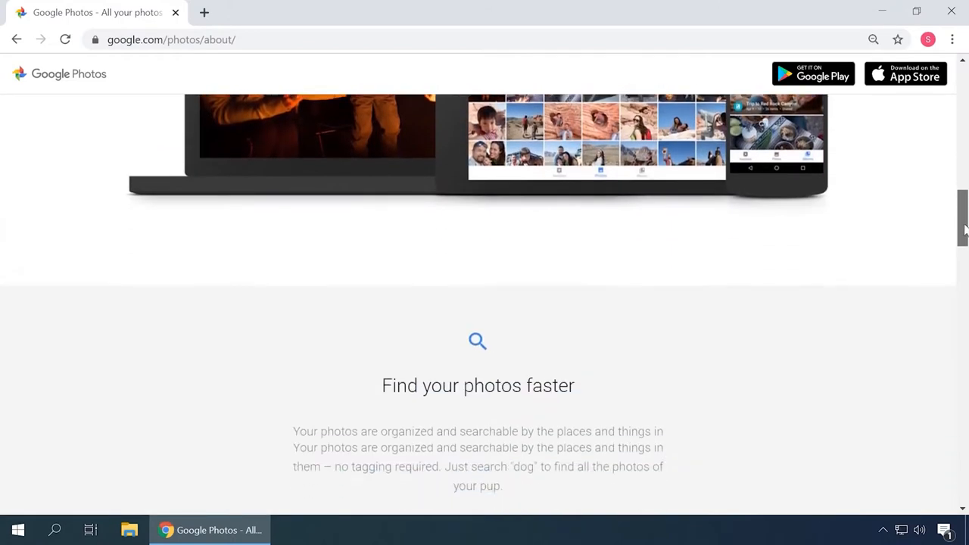
scroll("down", 3)
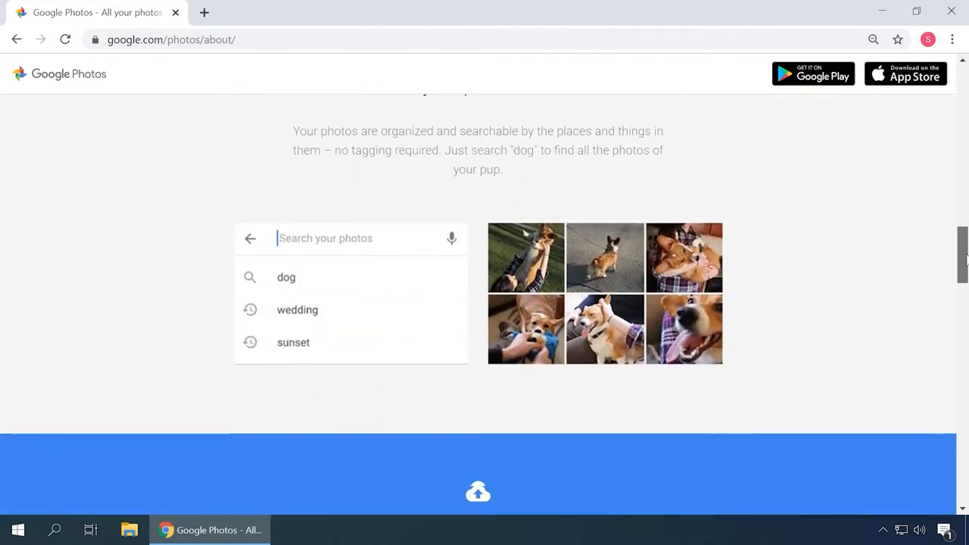
scroll("down", 3)
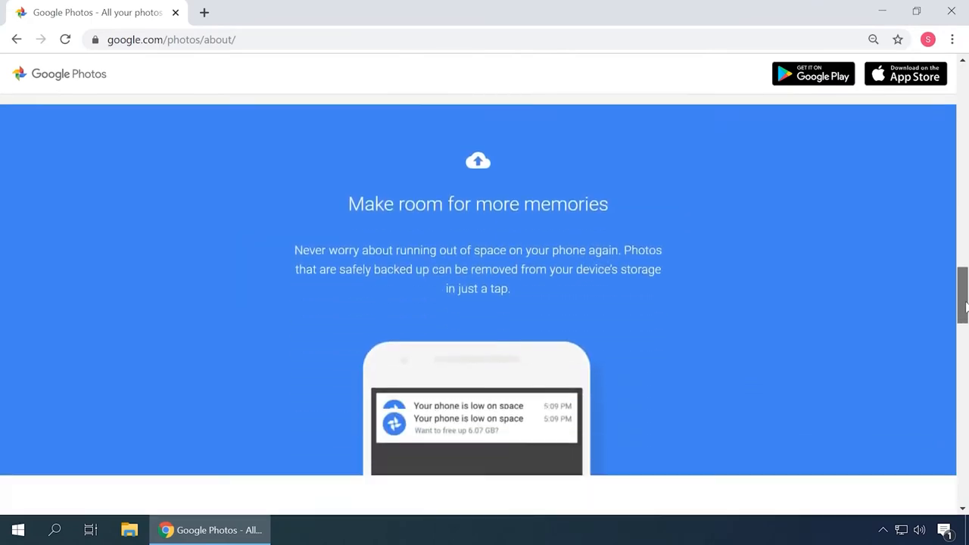
scroll("down", 3)
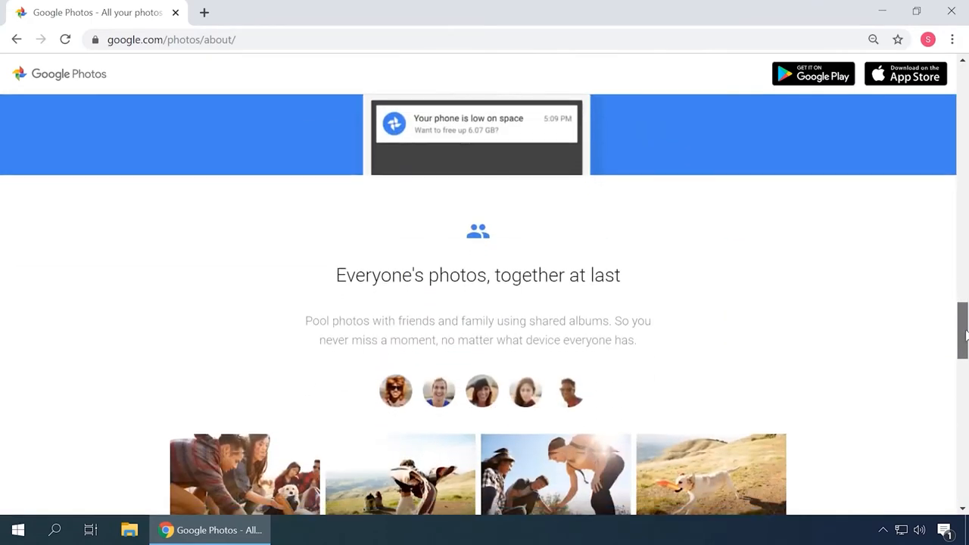
scroll("down", 3)
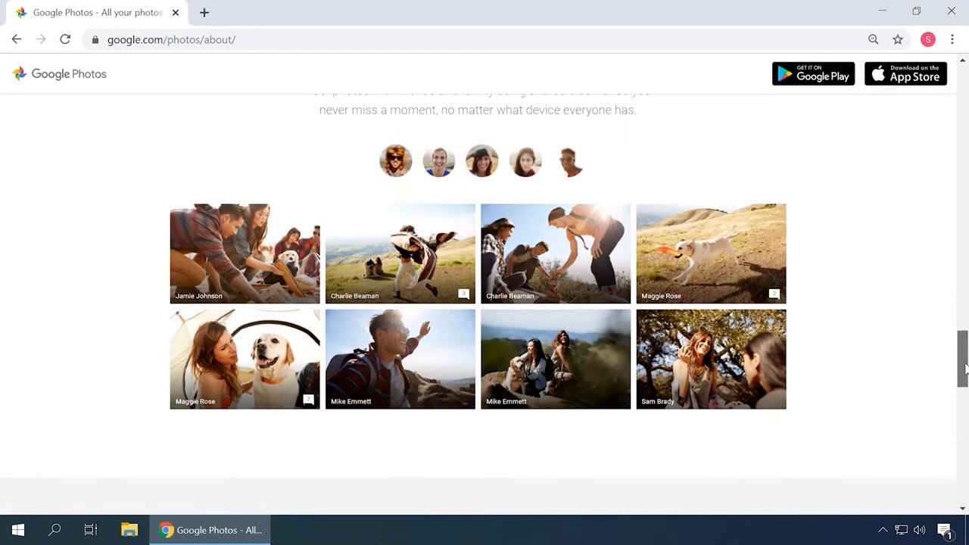
scroll("down", 3)
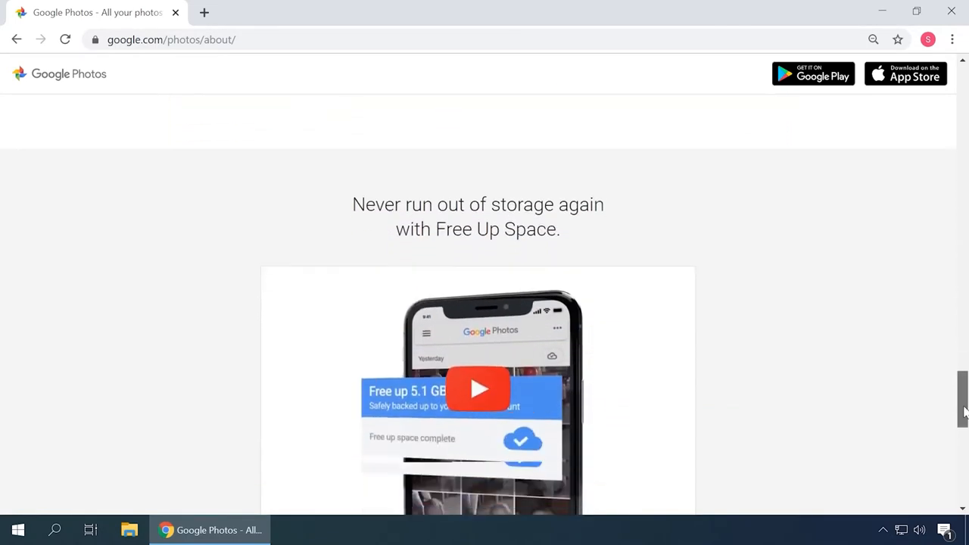
scroll("down", 3)
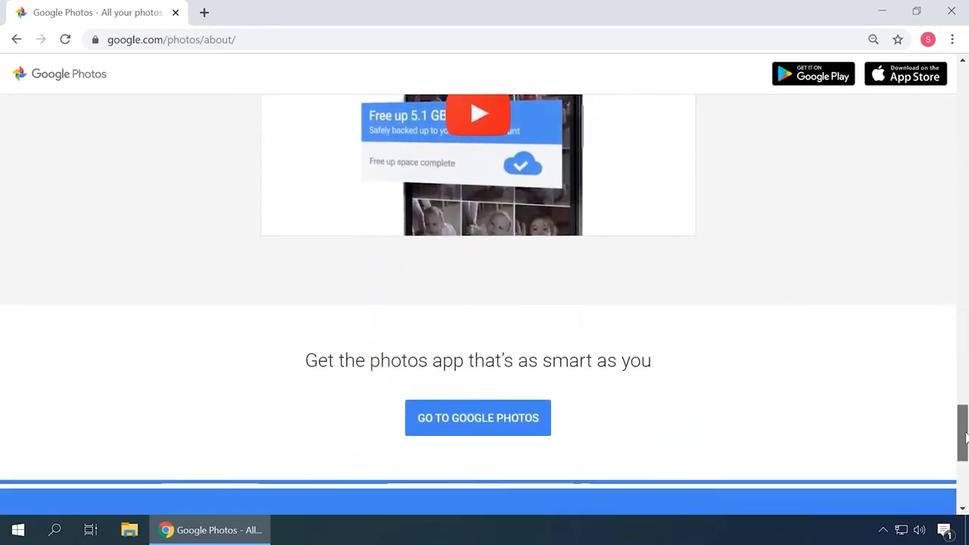
scroll("down", 3)
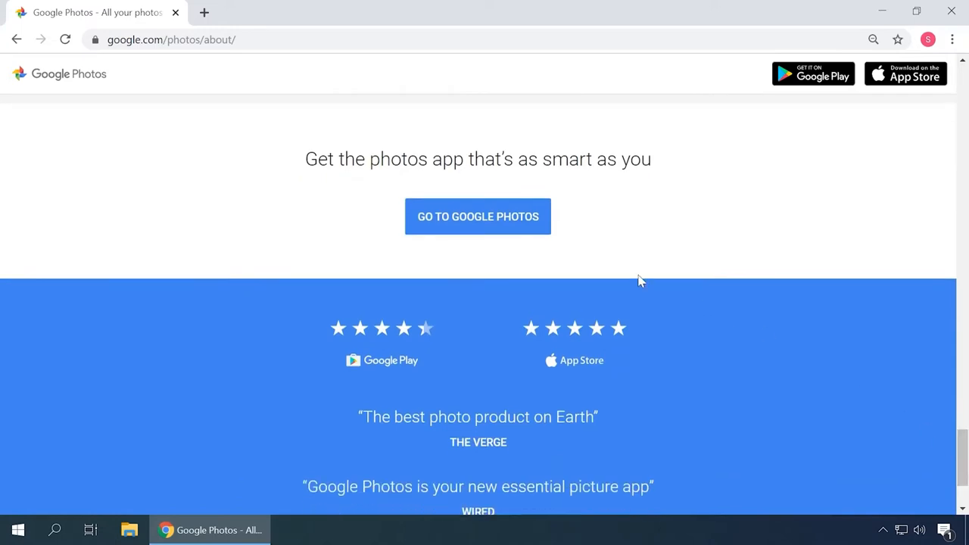
left_click(479, 217)
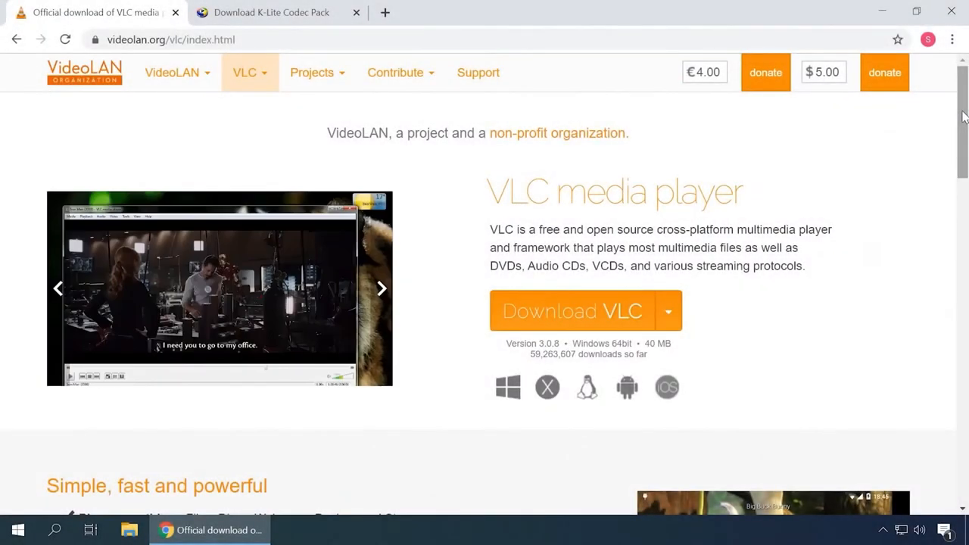
Step: Read the VLC page down to its screenshots and downloads, then switch to the K-Lite Codec Pack tab
scroll("down", 3)
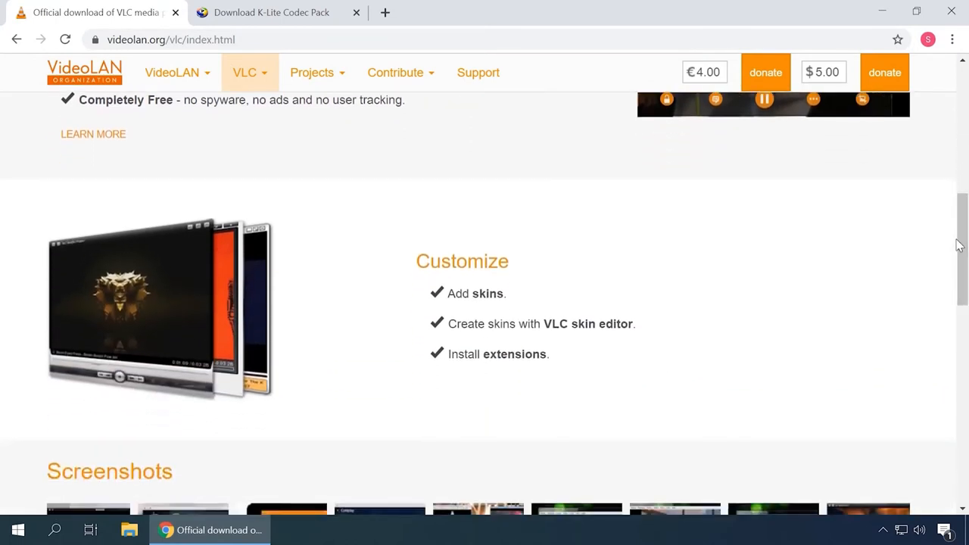
scroll("down", 3)
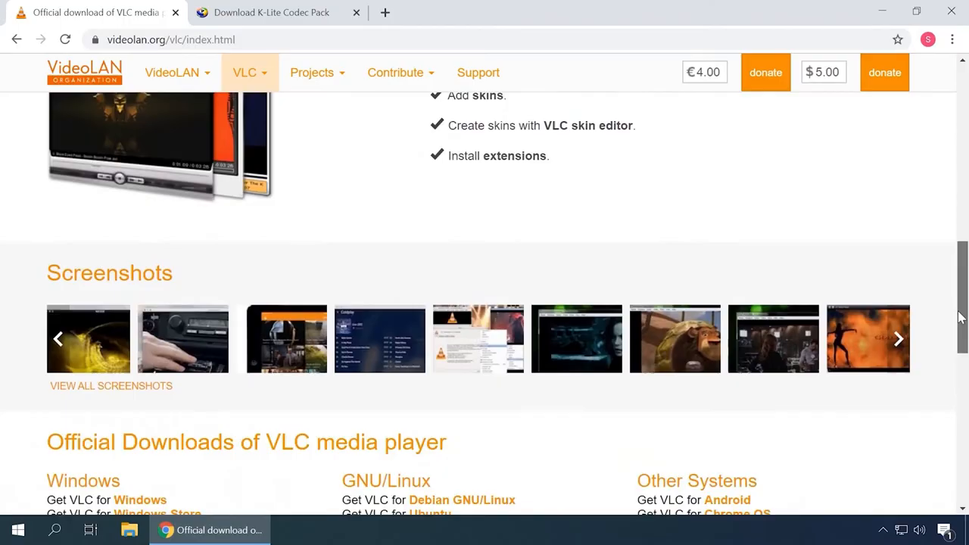
left_click(271, 12)
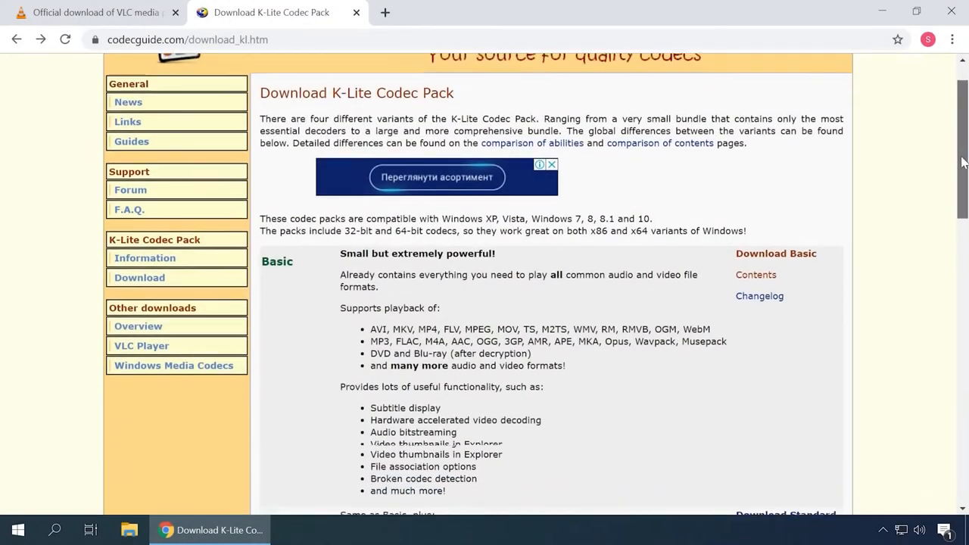
Step: Look over the K-Lite Codec Pack download page and go to its Information/About page
scroll("down", 3)
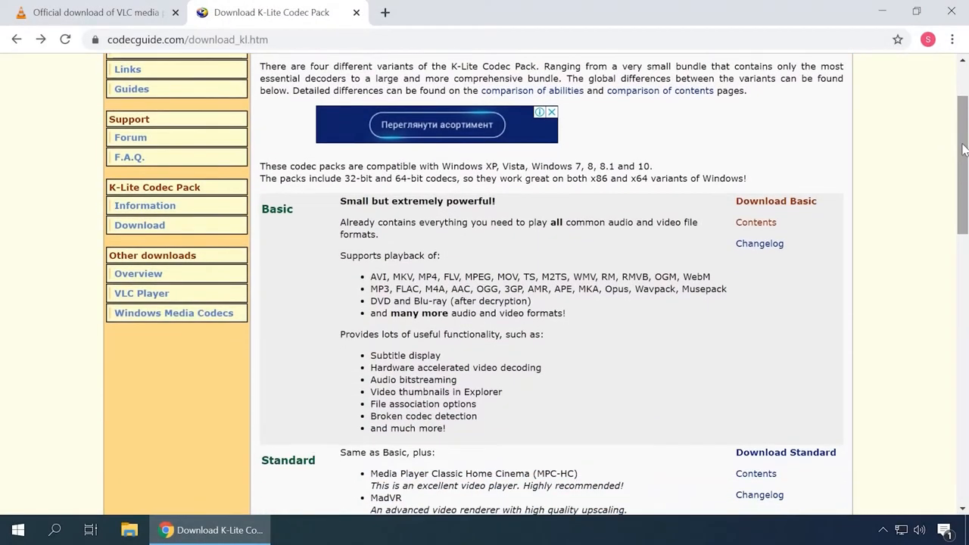
scroll("down", 3)
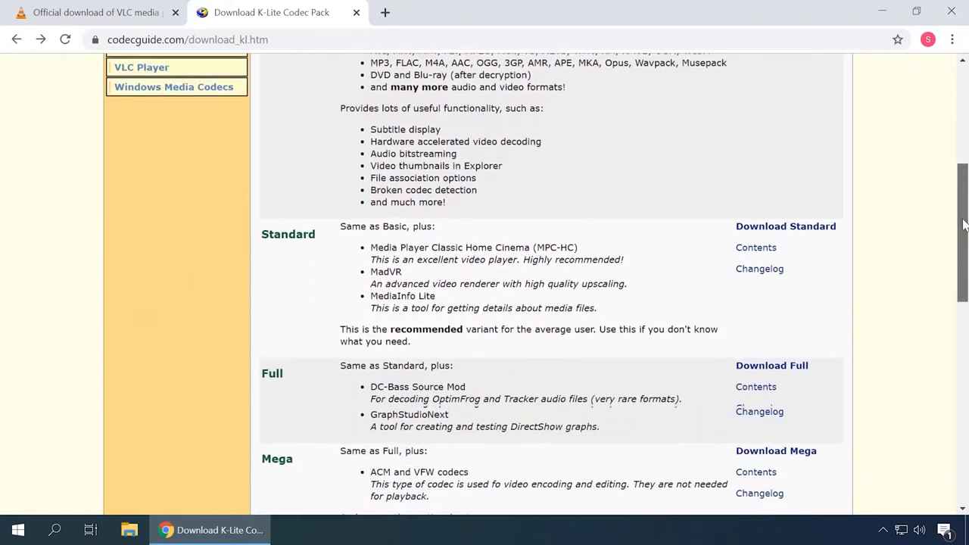
scroll("down", 3)
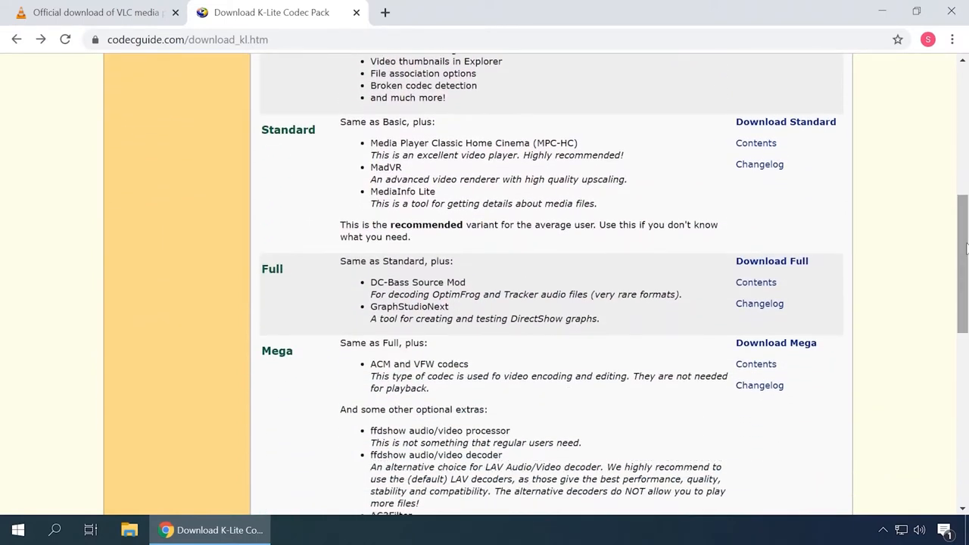
scroll("down", 3)
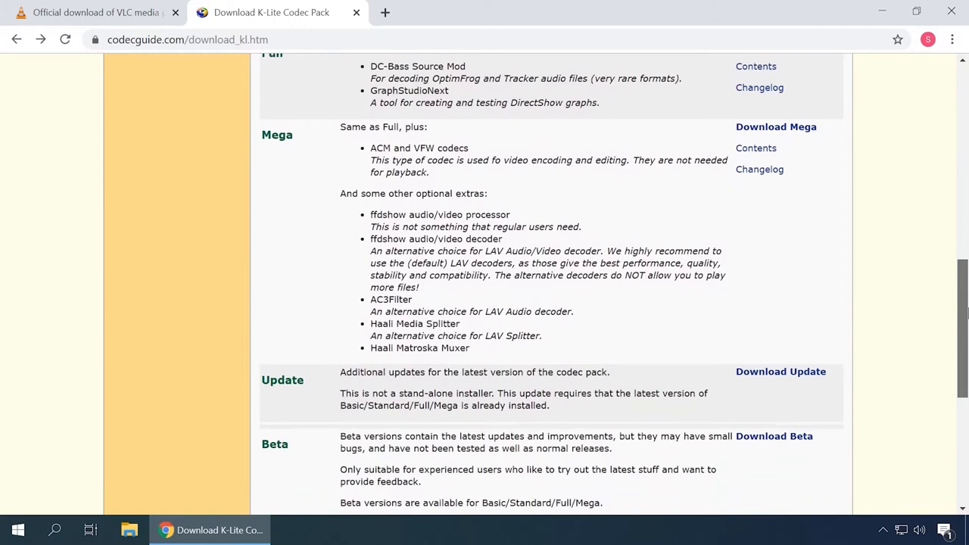
scroll("up", 3)
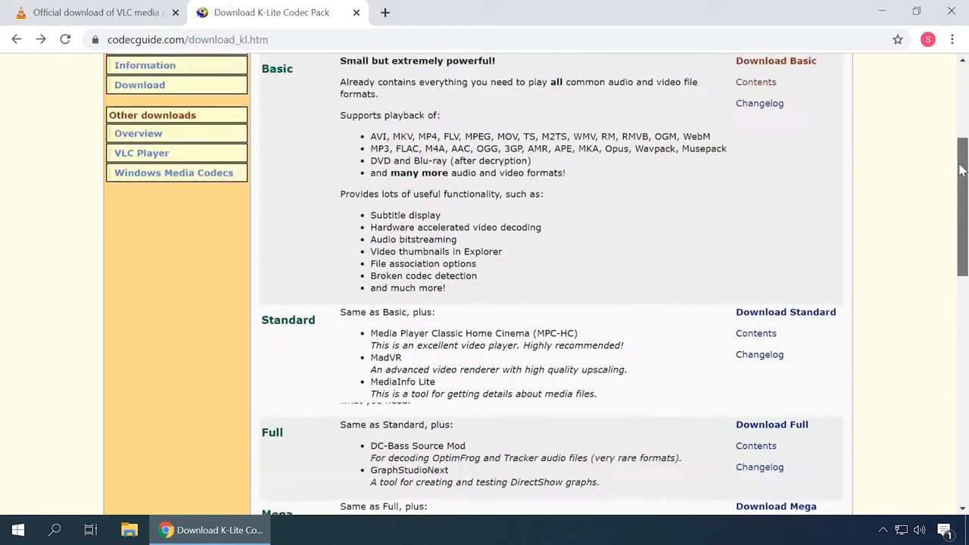
scroll("up", 3)
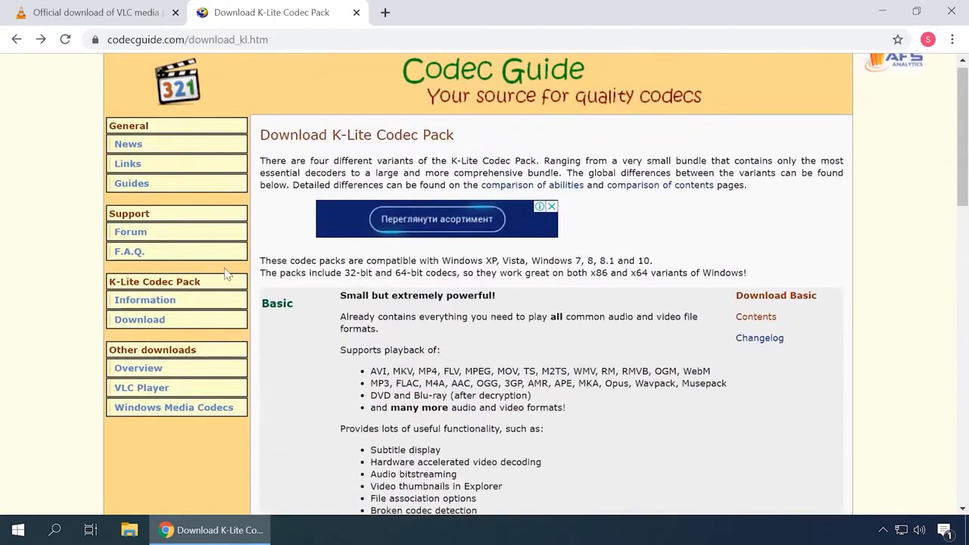
left_click(145, 300)
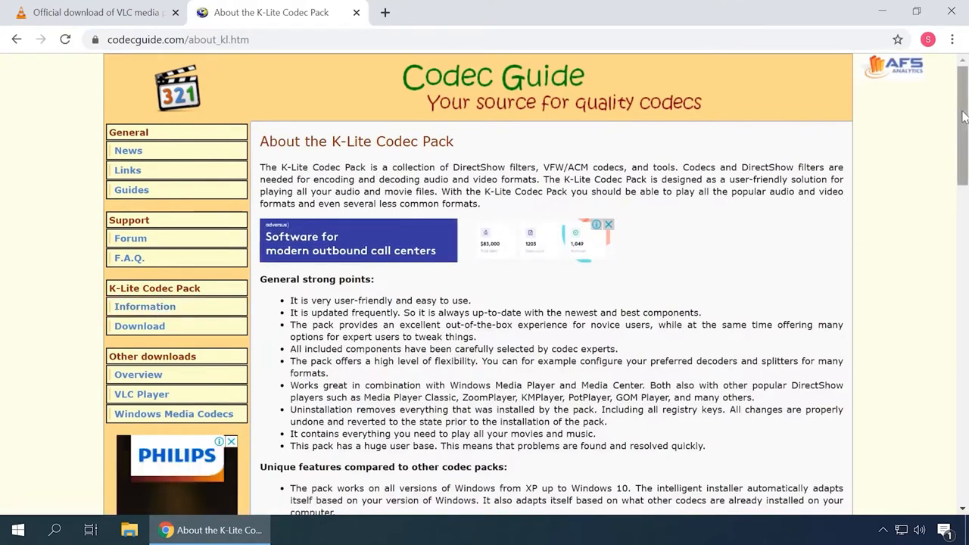
Step: Read through the K-Lite Codec Pack description and the Codec Guide latest update news
scroll("down", 3)
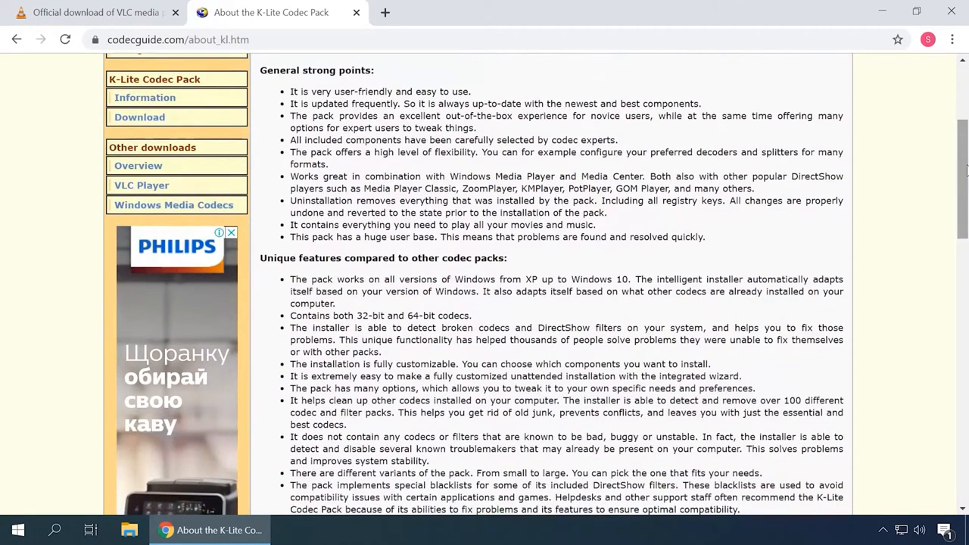
scroll("down", 3)
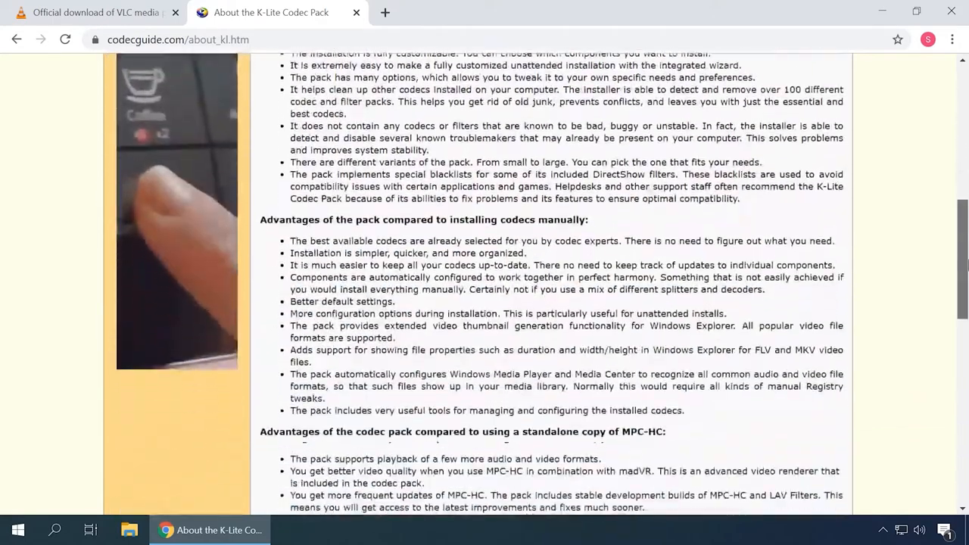
scroll("down", 3)
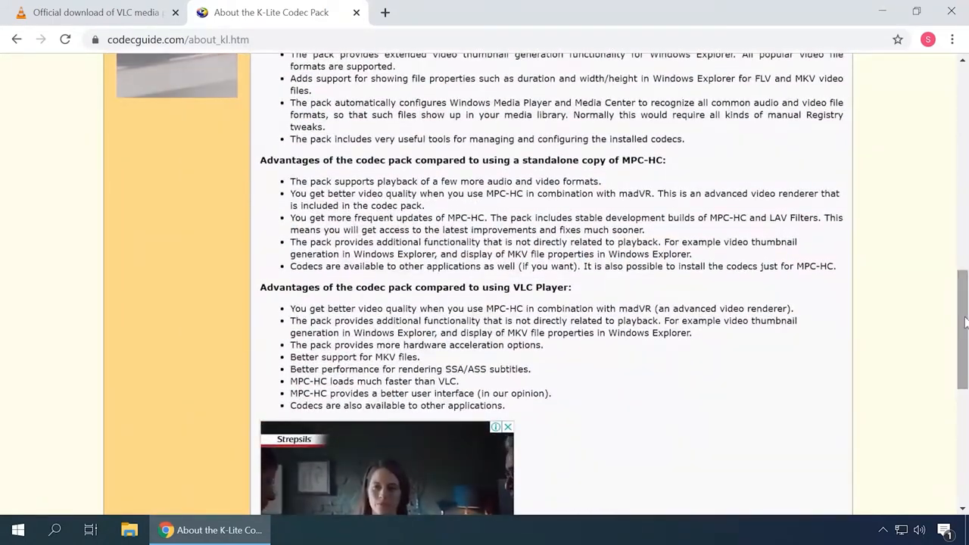
scroll("up", 3)
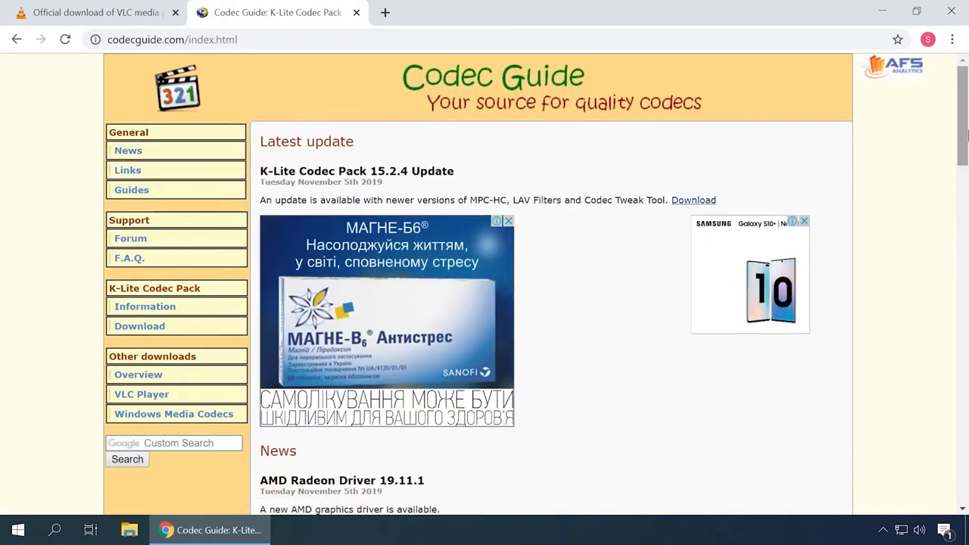
scroll("down", 3)
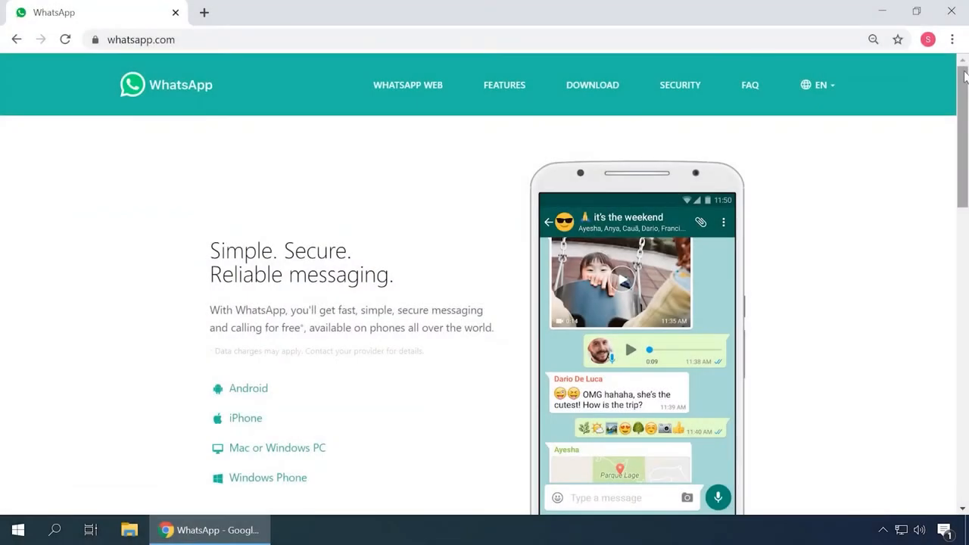
Step: Read down the WhatsApp home page and go to Explore Features
scroll("down", 3)
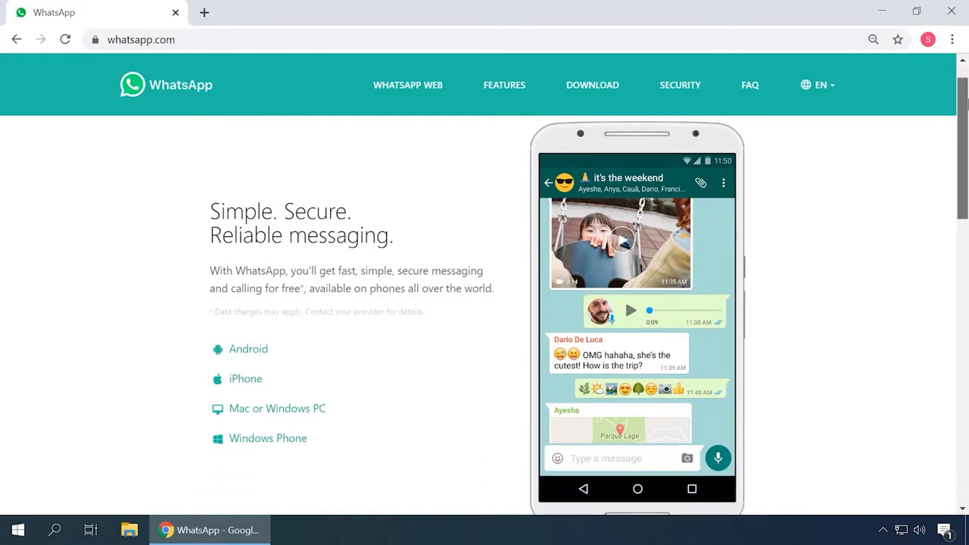
scroll("down", 3)
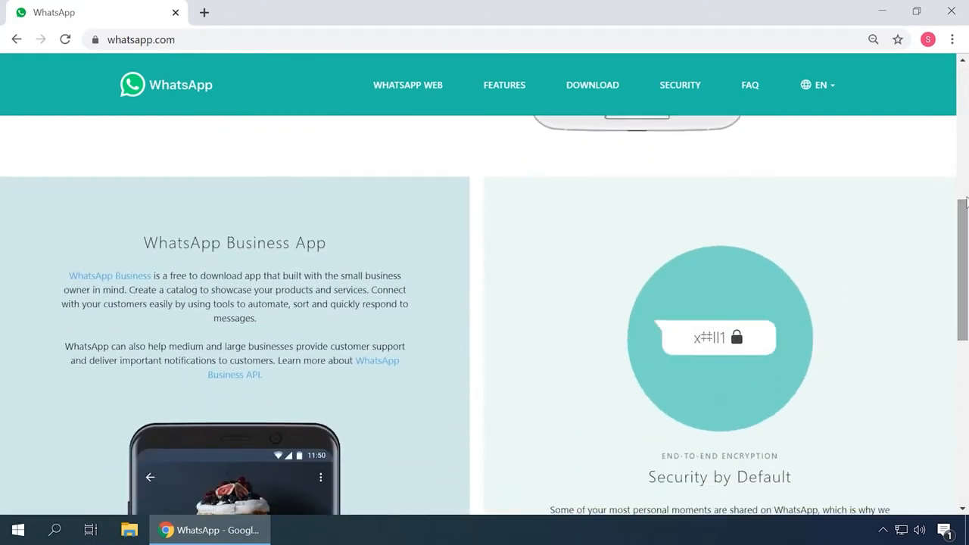
scroll("down", 3)
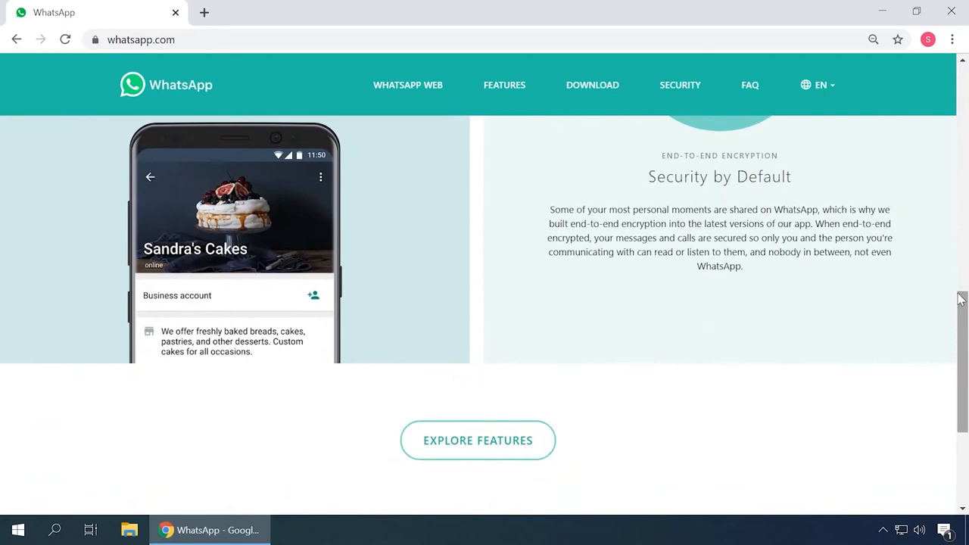
left_click(479, 439)
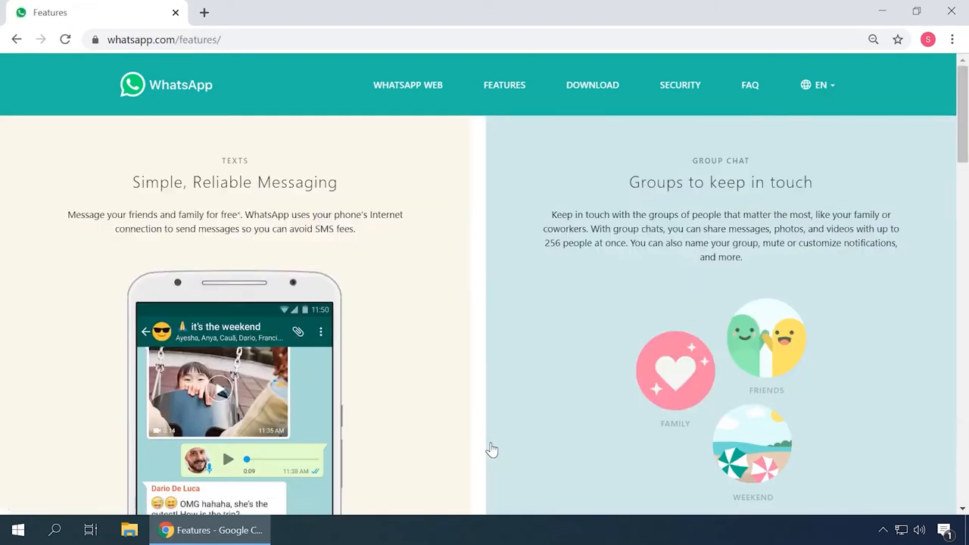
Step: Read the WhatsApp features page through messaging, calling, document sharing and voice messages
scroll("down", 3)
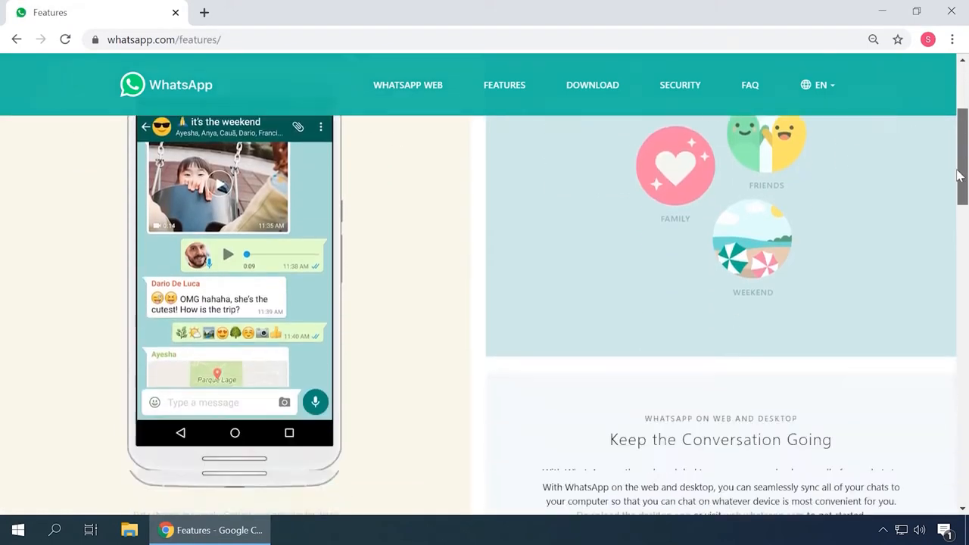
scroll("down", 3)
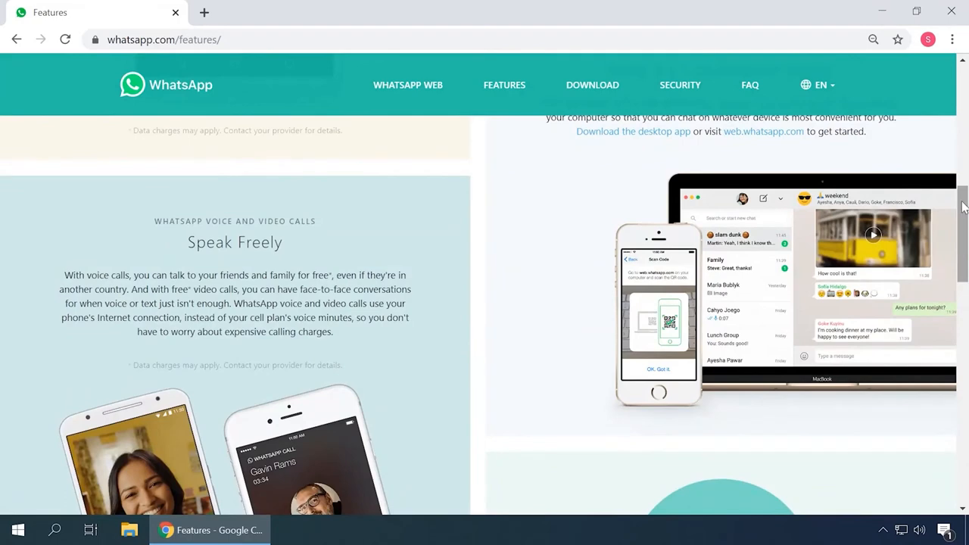
scroll("down", 3)
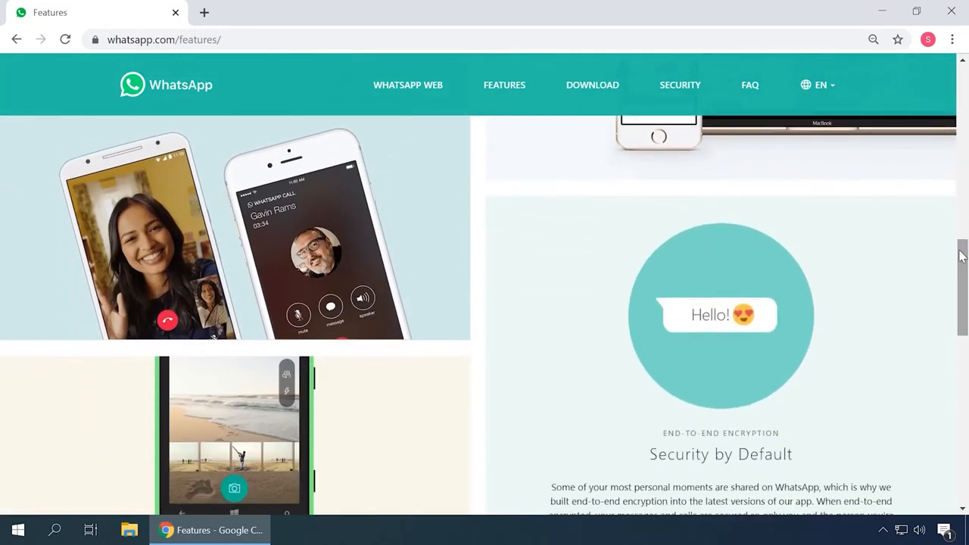
scroll("down", 3)
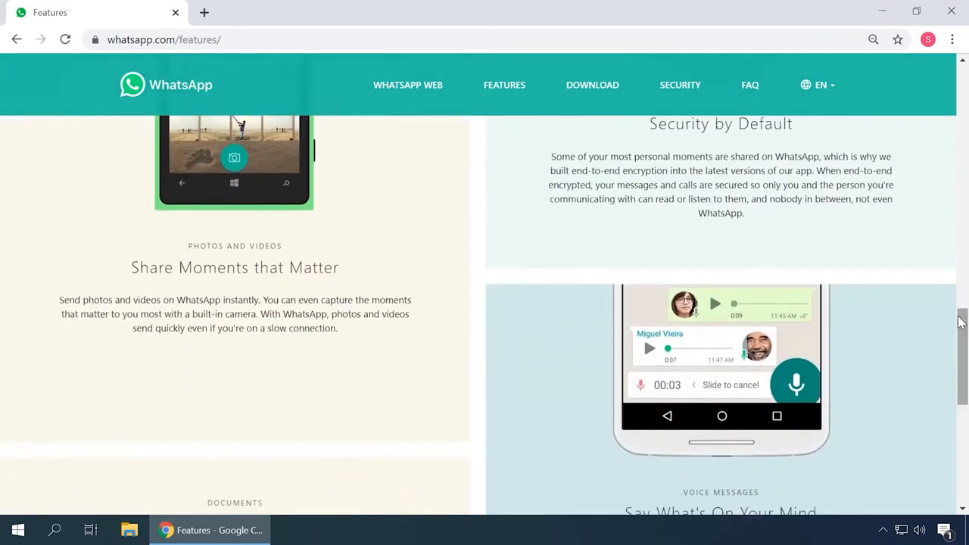
scroll("down", 3)
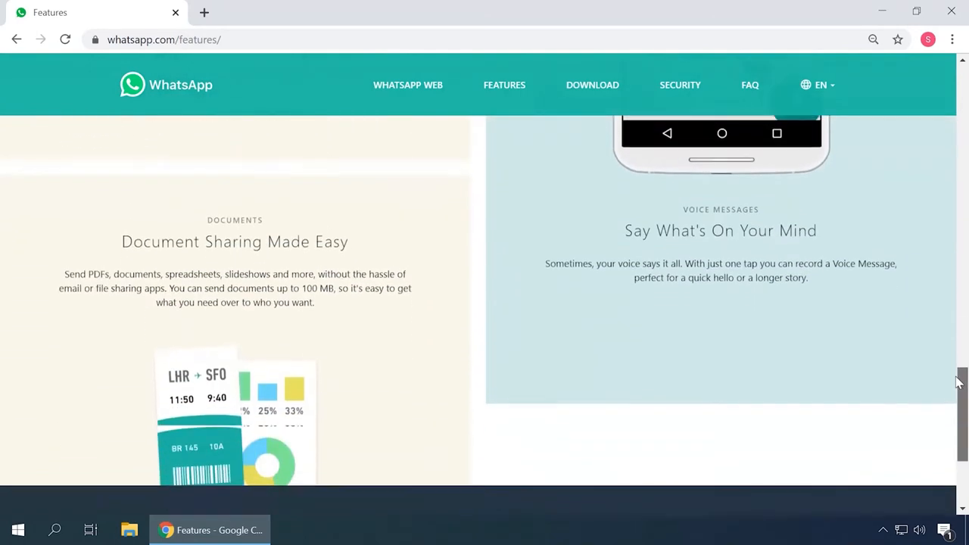
scroll("down", 3)
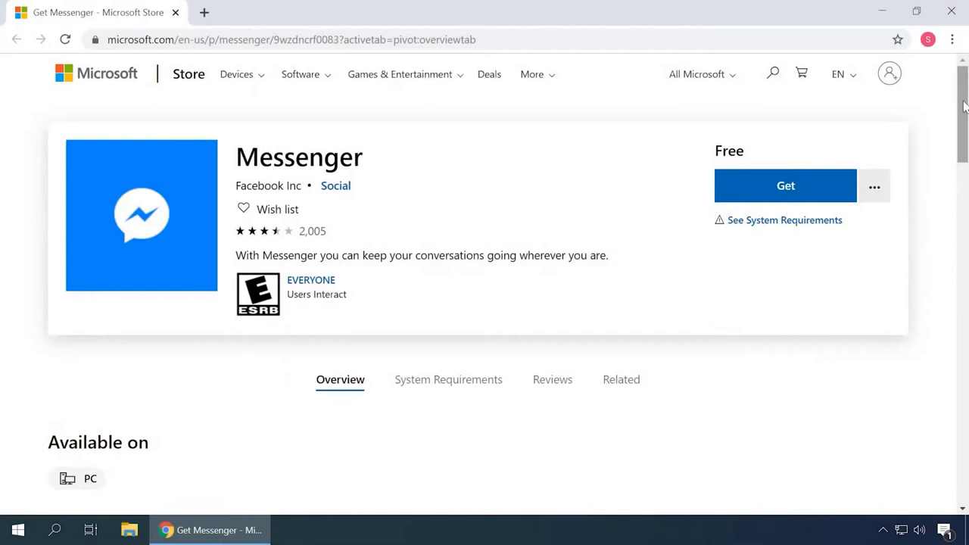
Step: Read the Messenger Microsoft Store description and view the next conversation screenshot
scroll("down", 3)
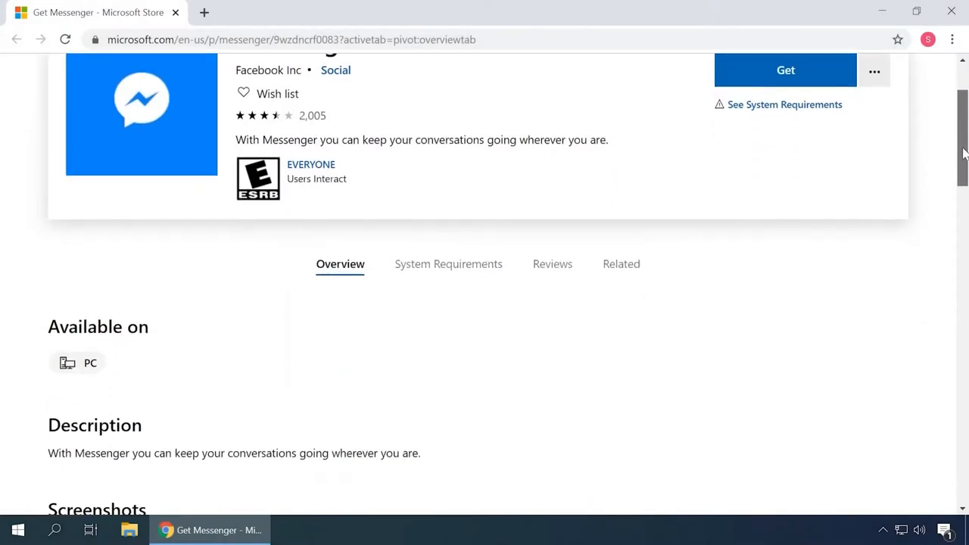
scroll("down", 3)
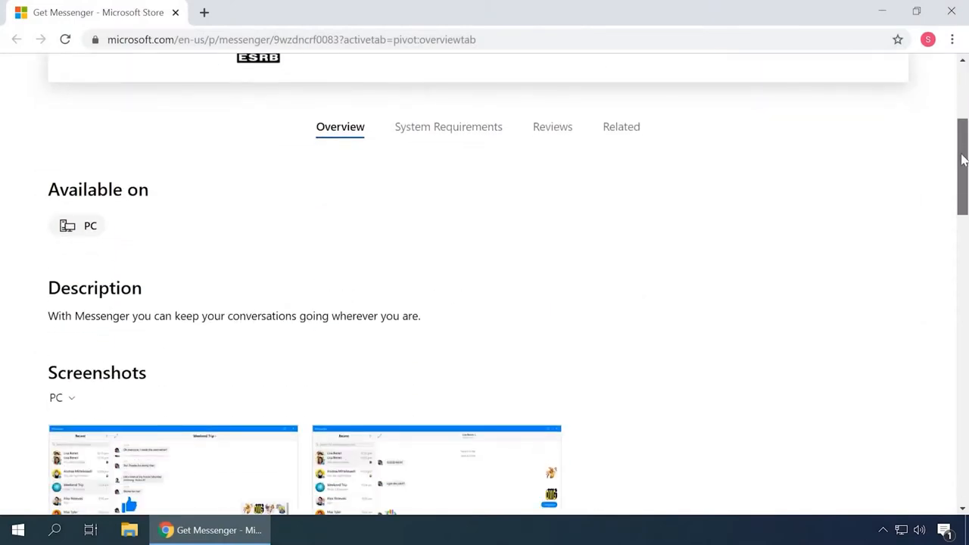
scroll("down", 3)
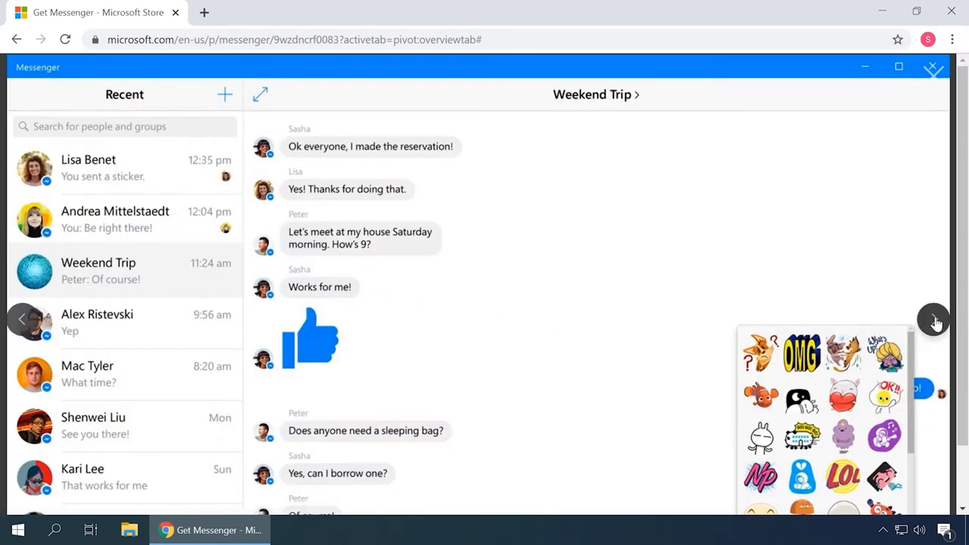
left_click(87, 167)
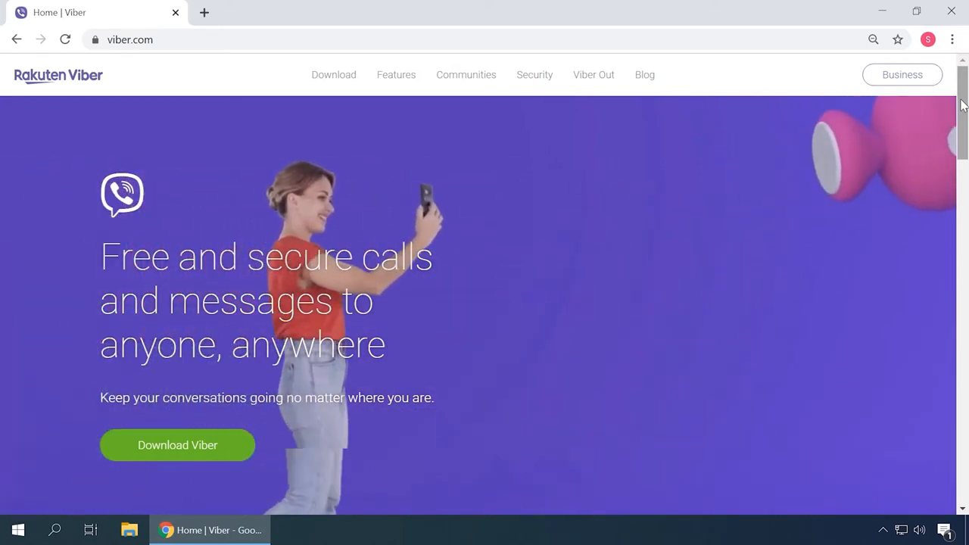
Step: Read Viber's home page down to the download prompt and go to its Download page
scroll("down", 3)
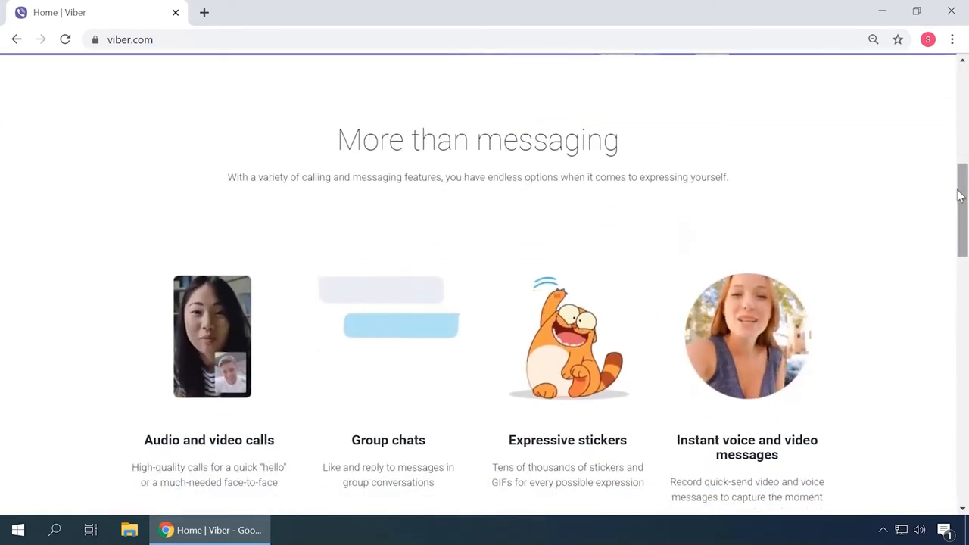
scroll("down", 3)
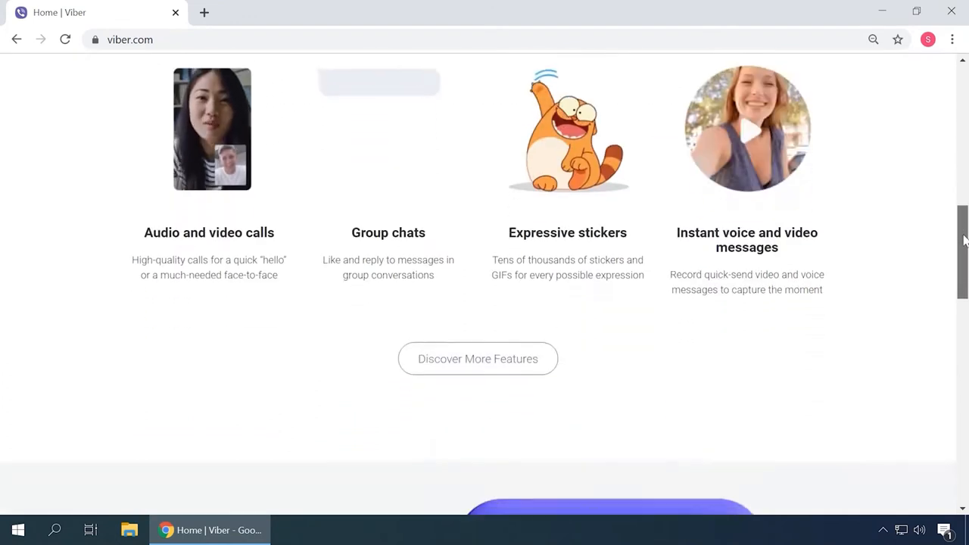
scroll("down", 3)
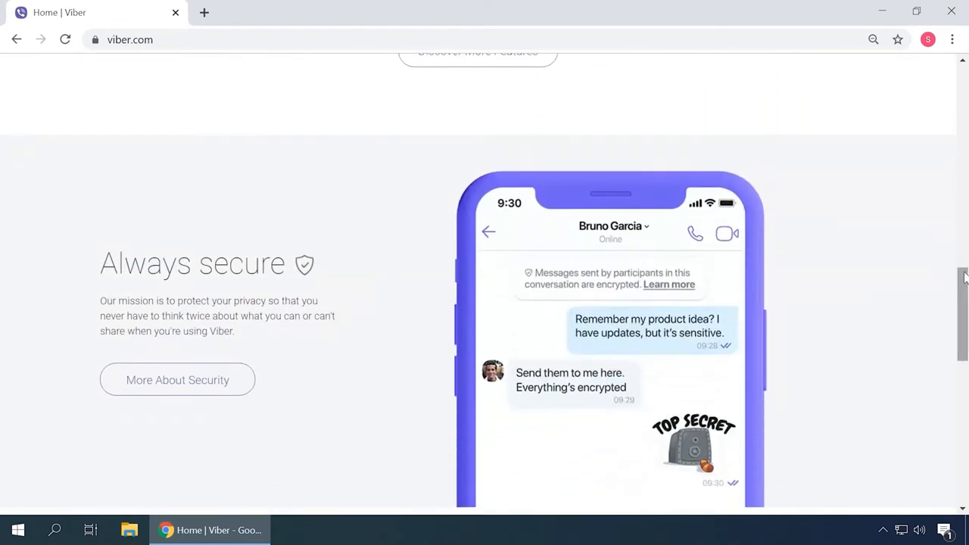
scroll("down", 3)
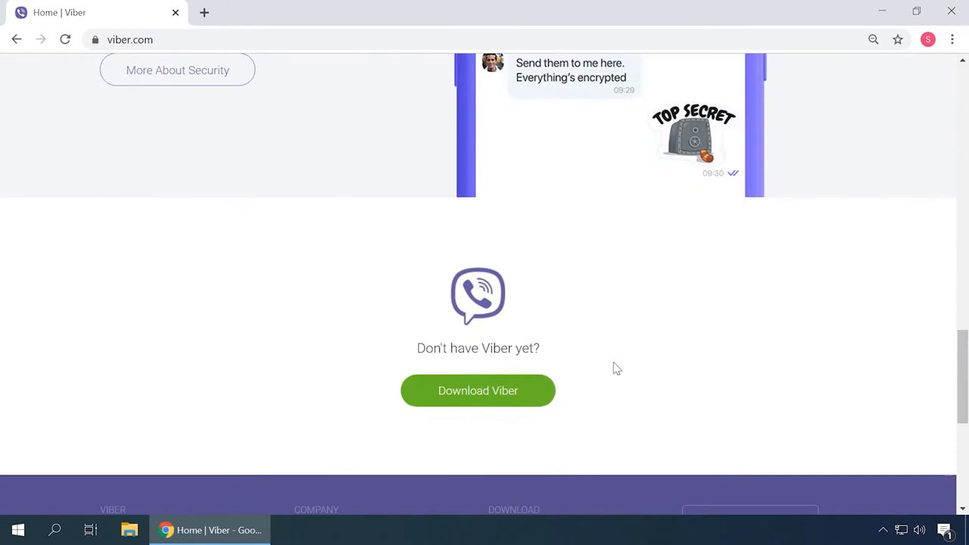
left_click(478, 391)
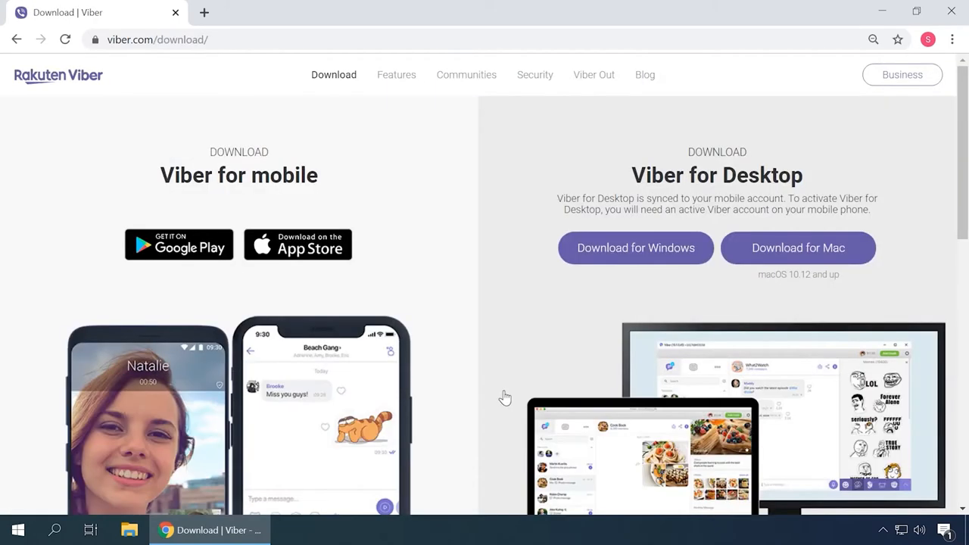
Step: Look over Viber's mobile and desktop downloads, then head to getmusicbee.com
scroll("down", 3)
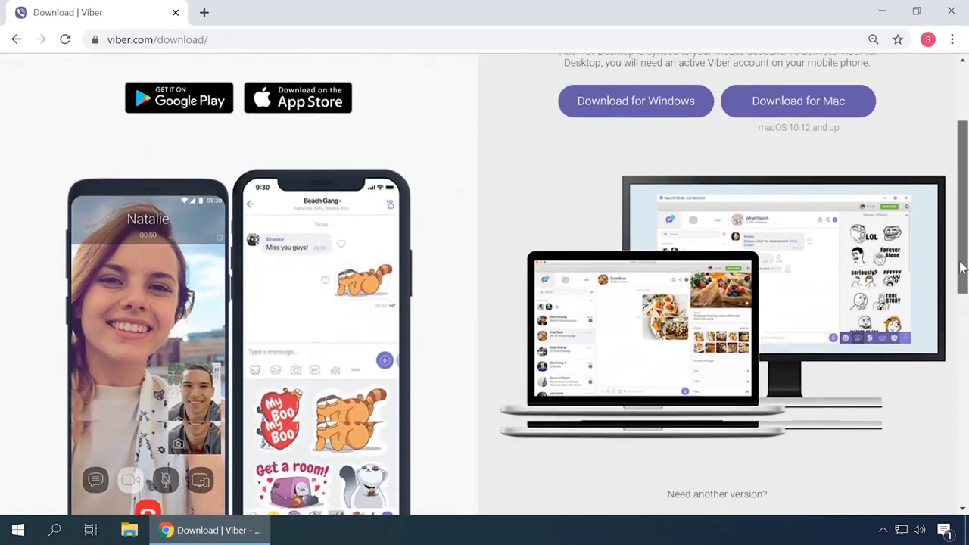
scroll("up", 3)
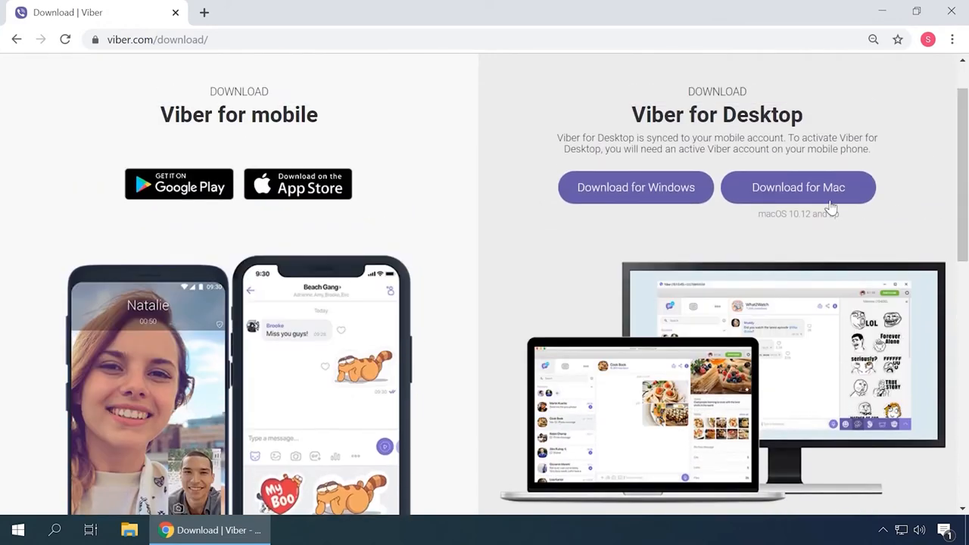
left_click(636, 188)
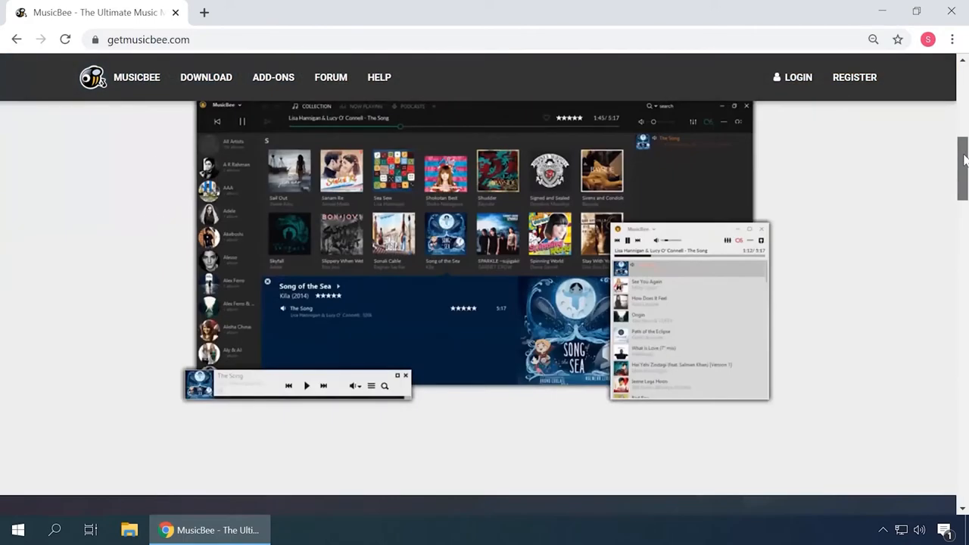
Step: Read the MusicBee site through its sound quality, skins, sync and Groove Music sections
scroll("down", 3)
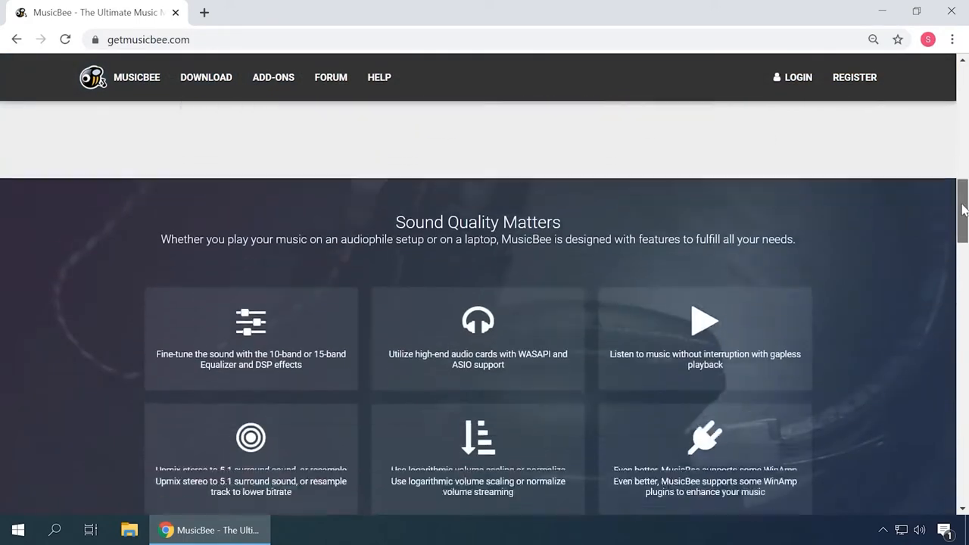
scroll("down", 3)
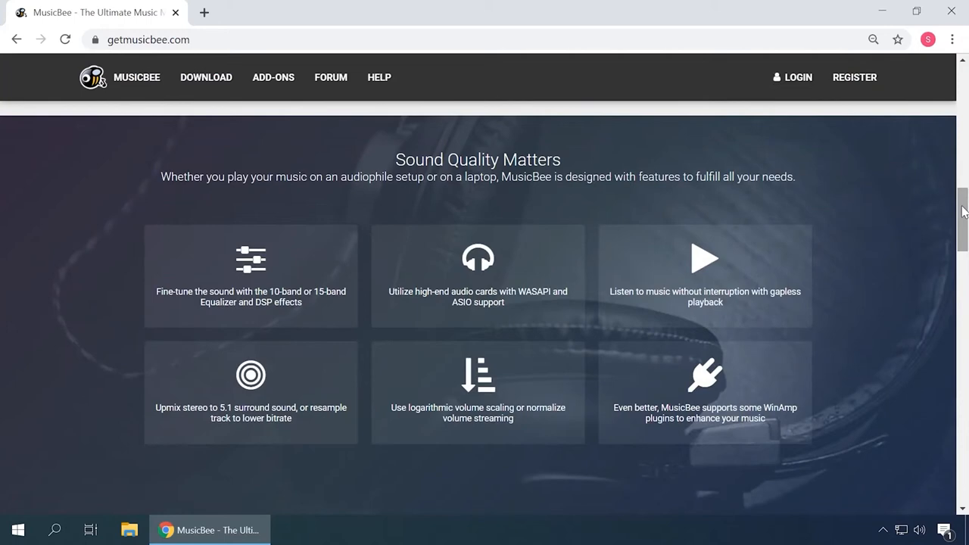
scroll("down", 3)
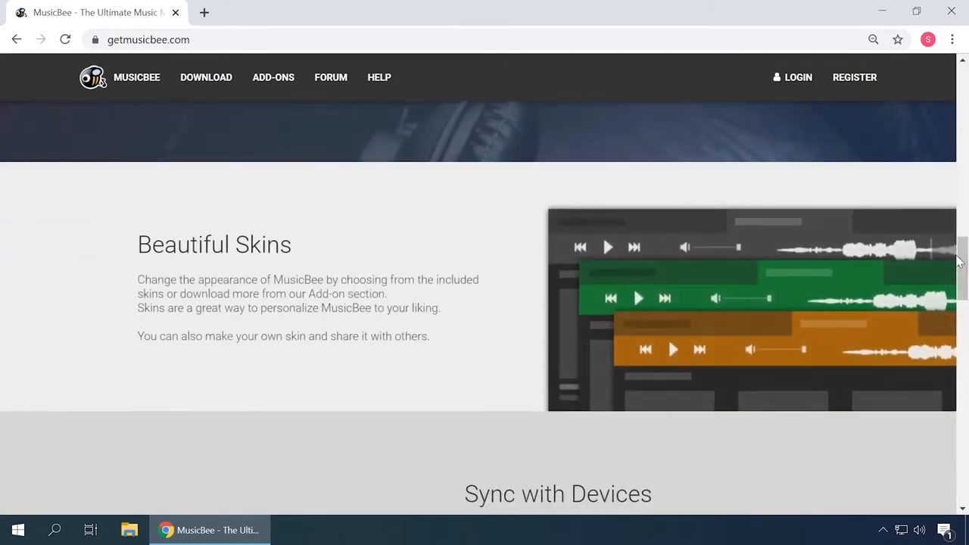
scroll("down", 3)
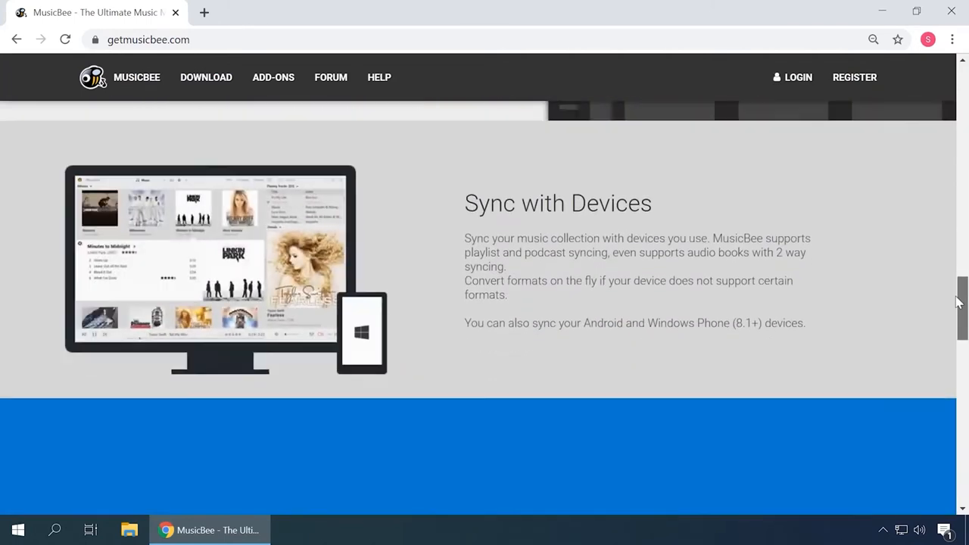
scroll("down", 3)
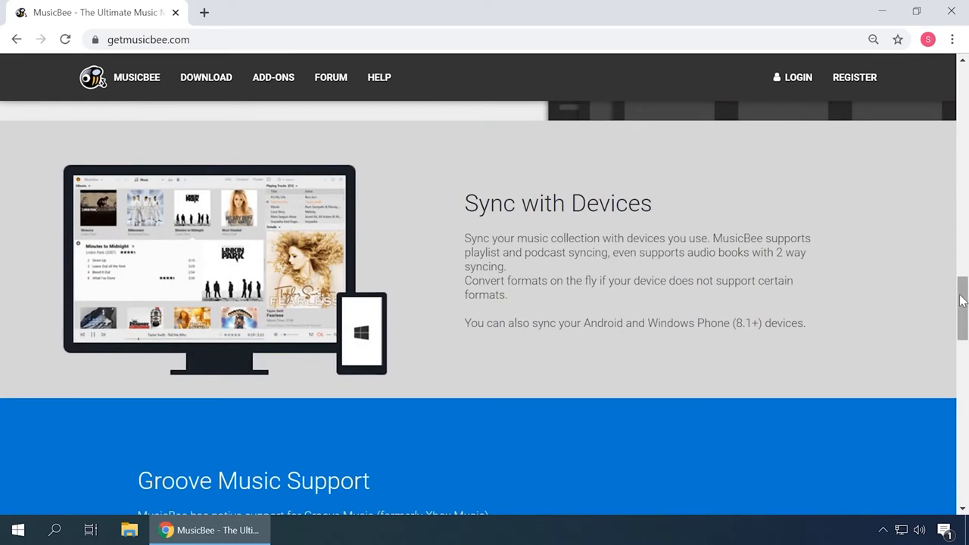
scroll("down", 3)
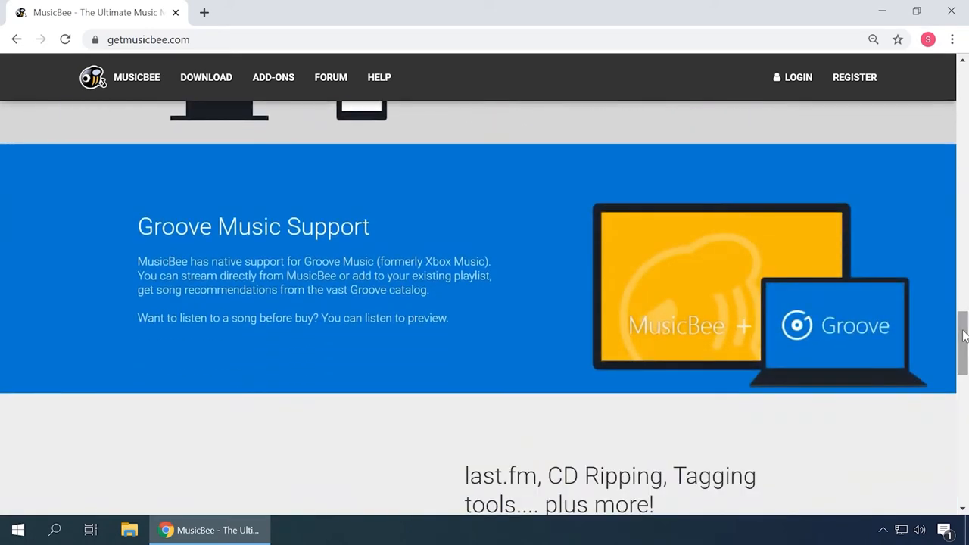
scroll("down", 3)
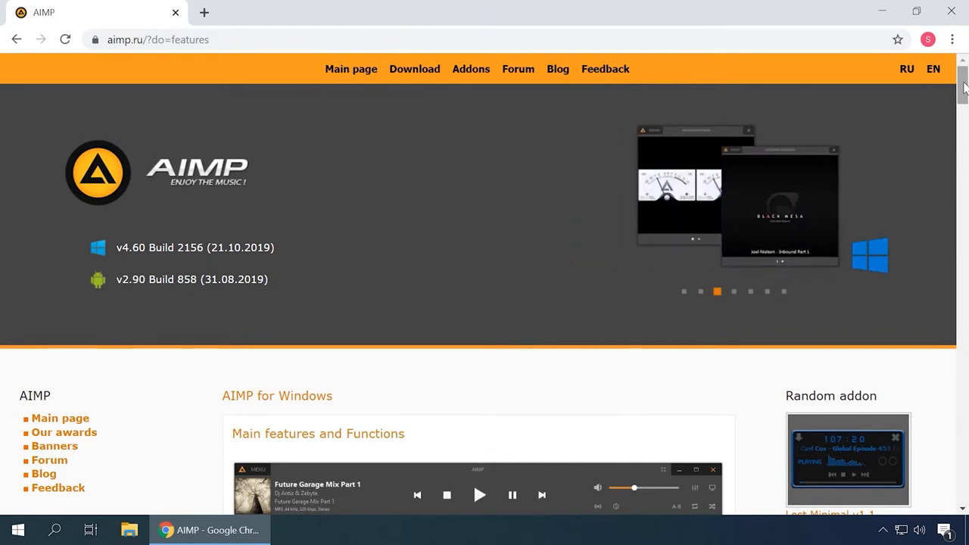
scroll("down", 3)
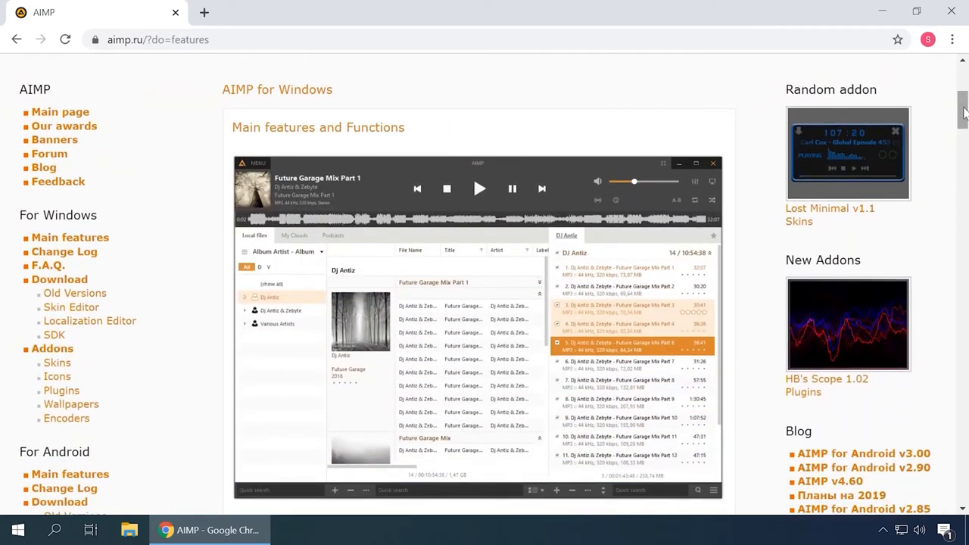
scroll("down", 3)
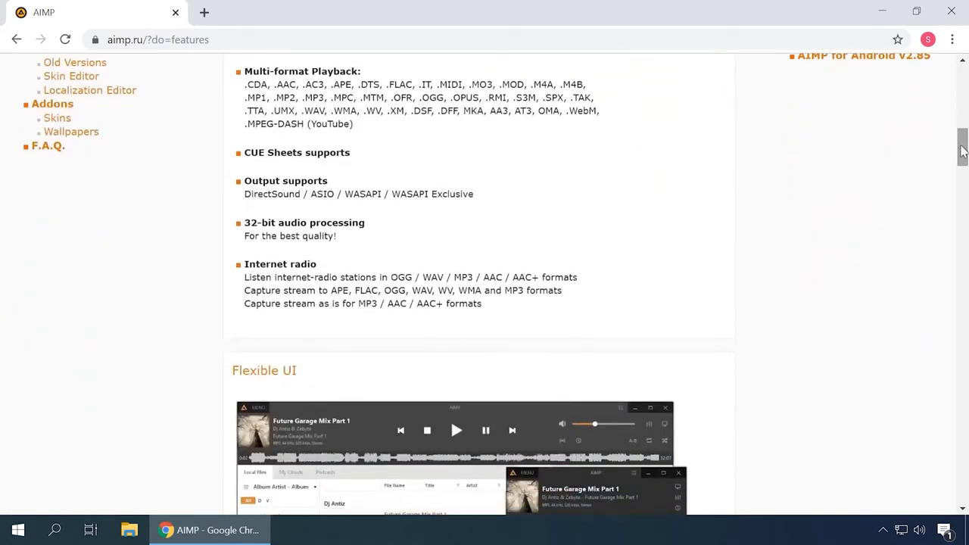
scroll("down", 3)
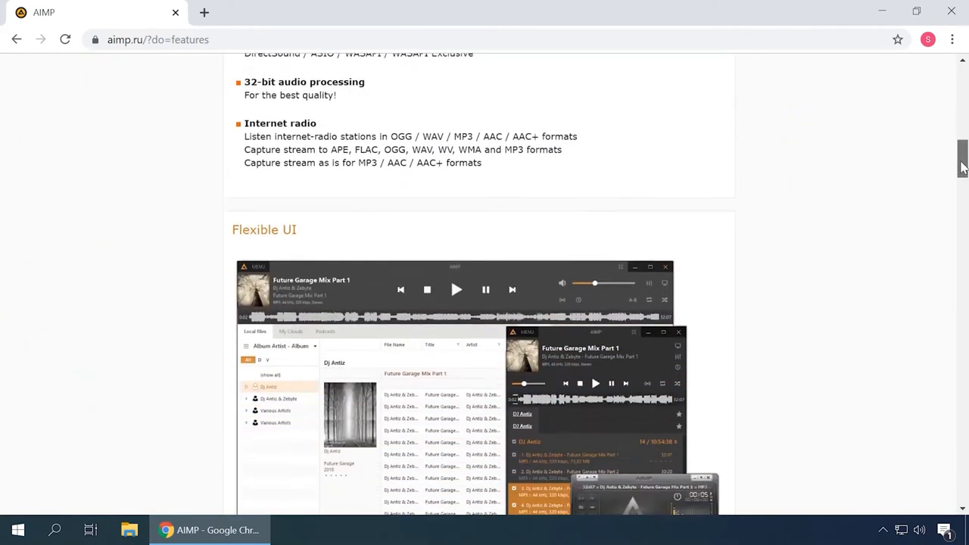
scroll("down", 3)
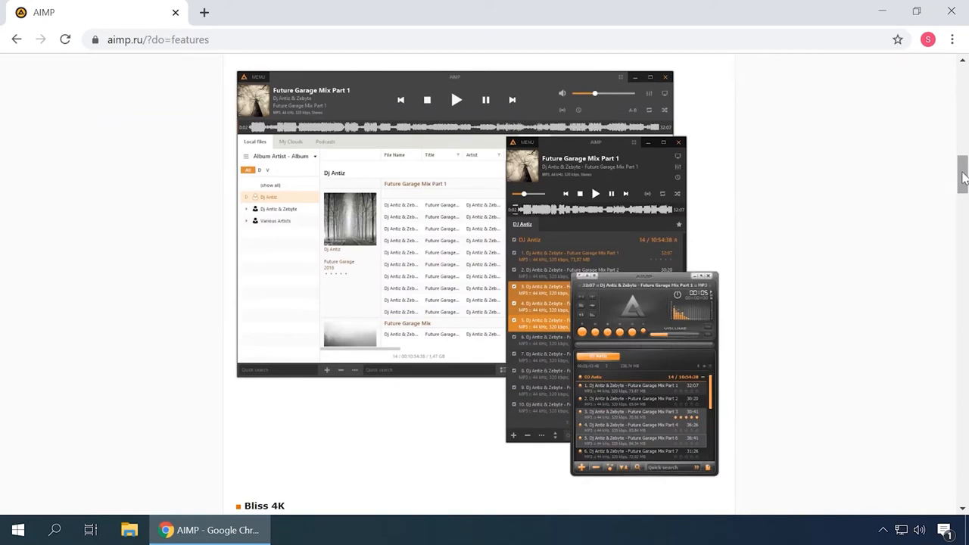
scroll("down", 3)
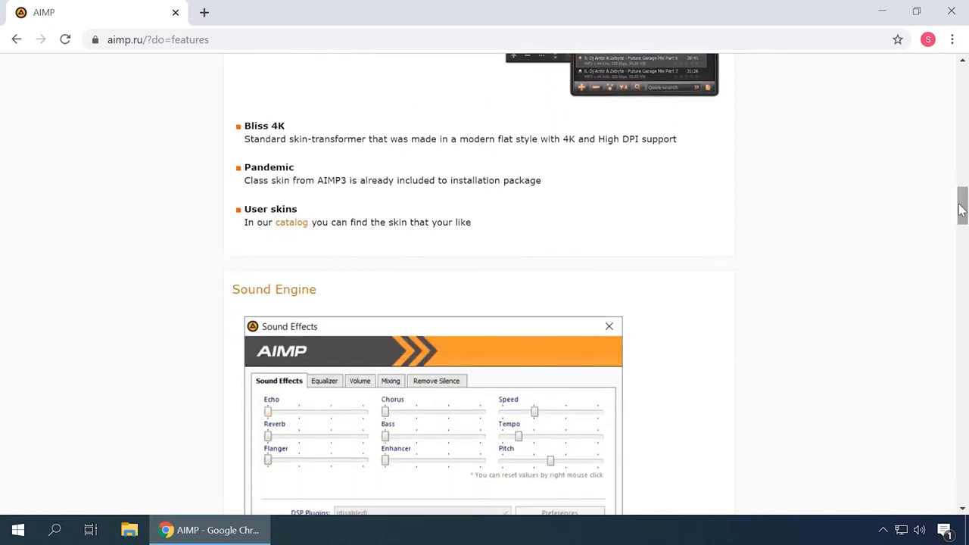
scroll("down", 3)
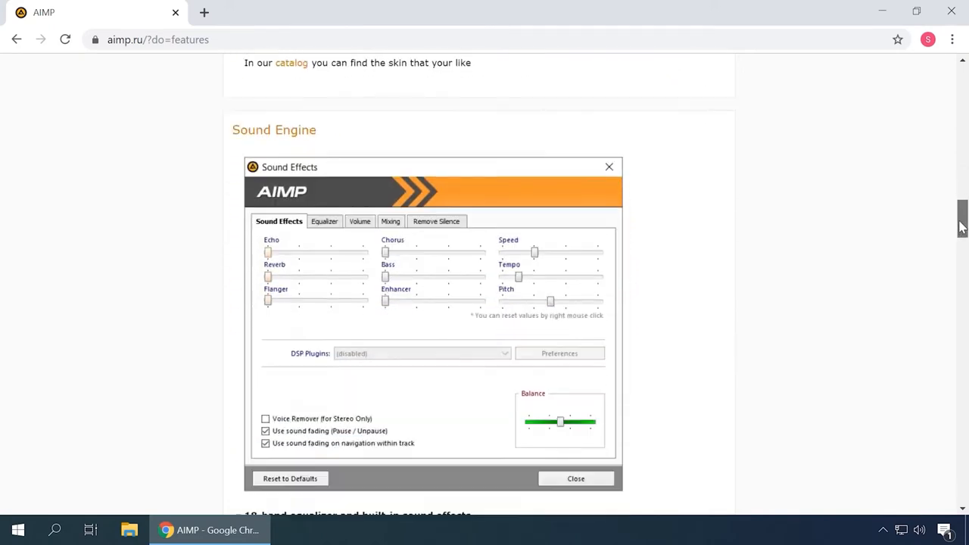
scroll("down", 3)
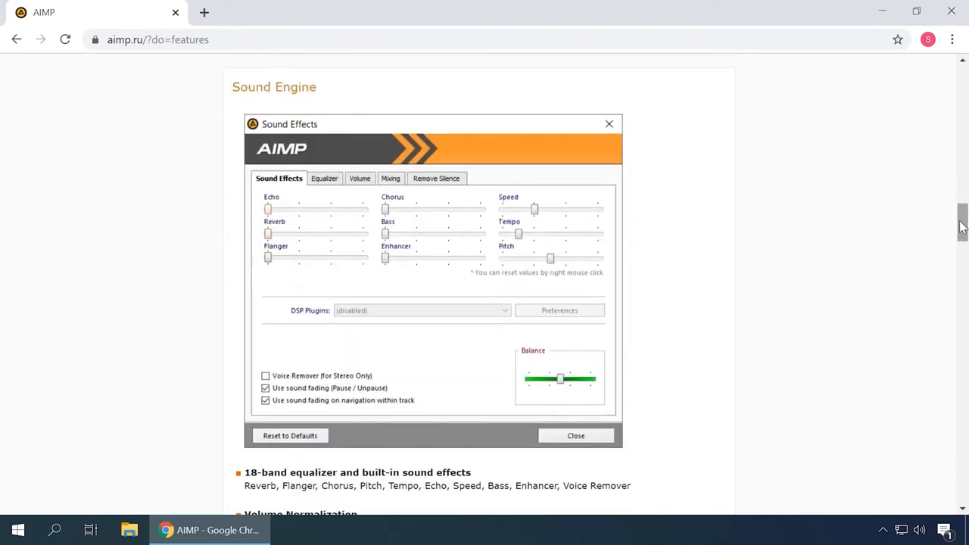
scroll("down", 3)
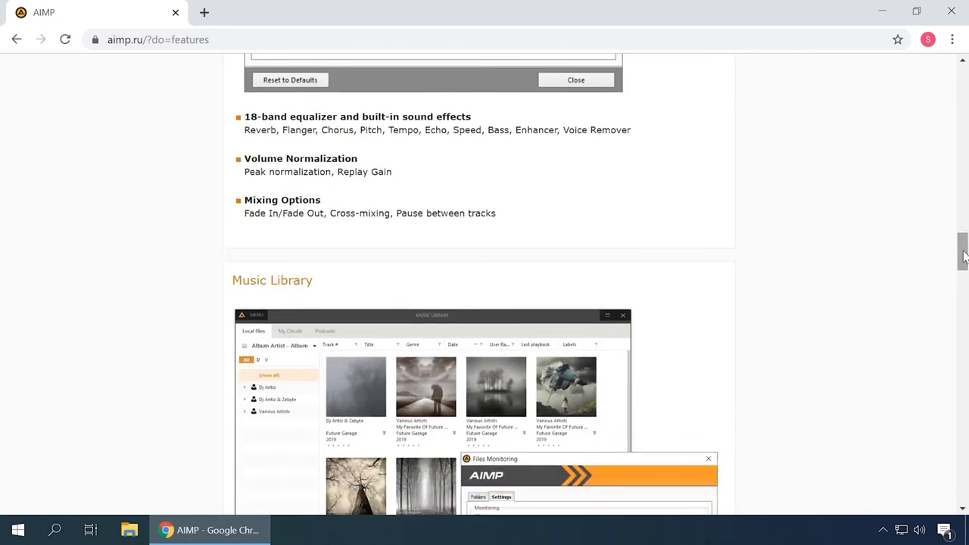
scroll("down", 3)
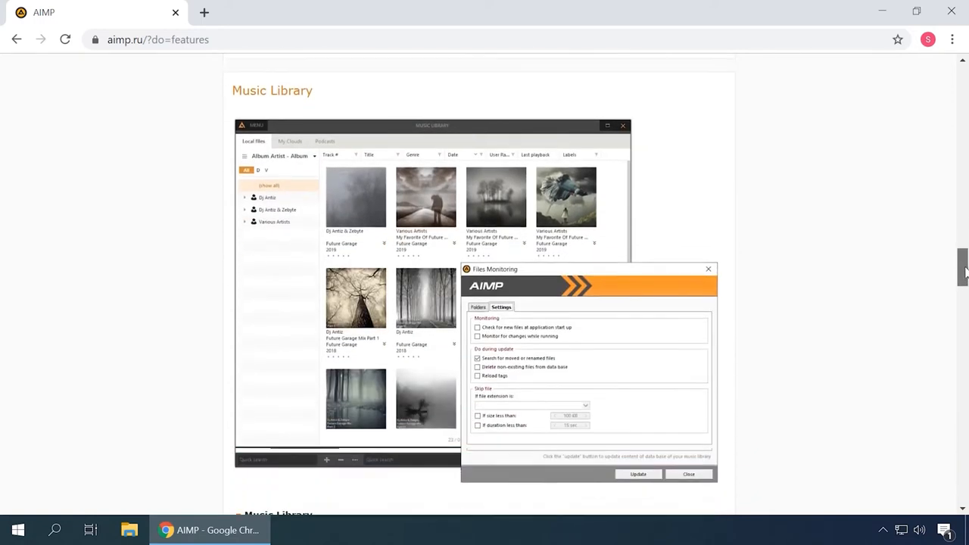
scroll("down", 3)
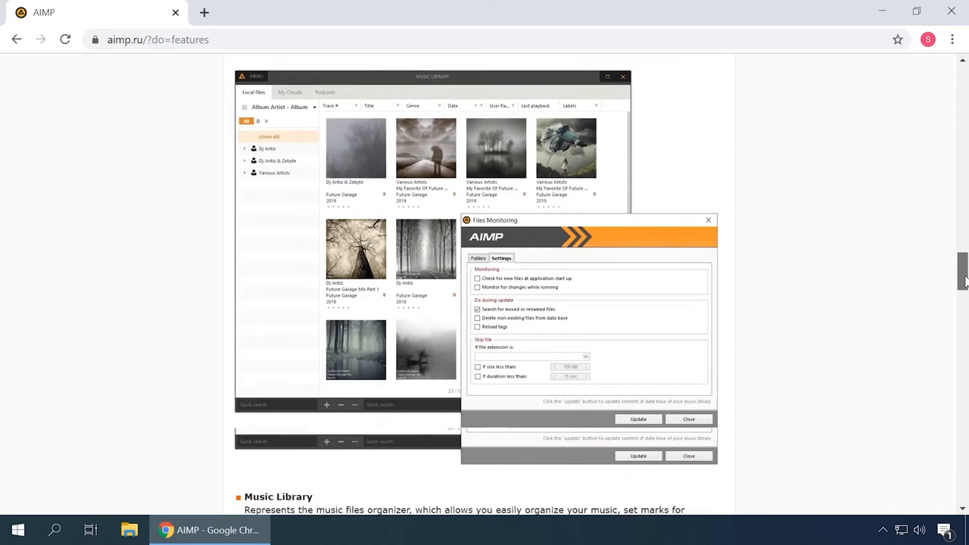
scroll("down", 3)
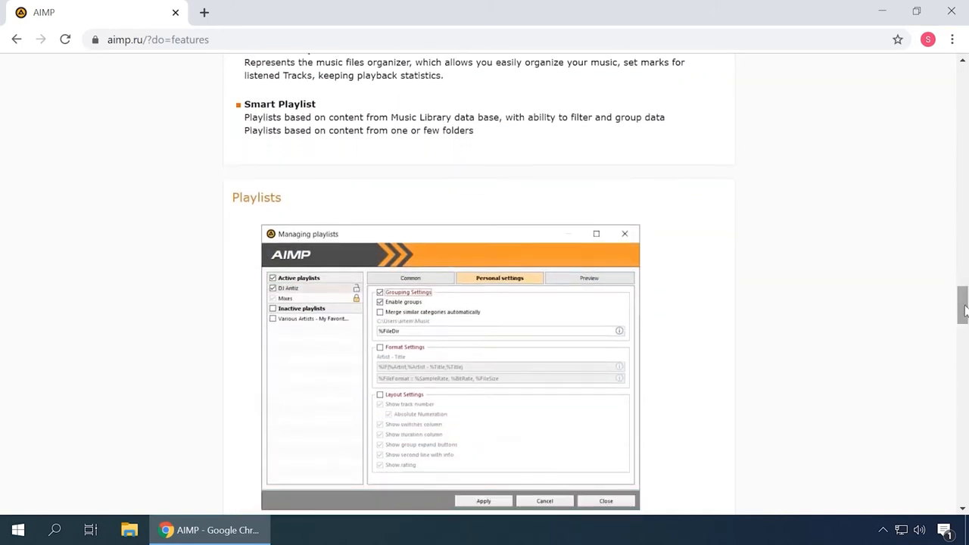
scroll("down", 3)
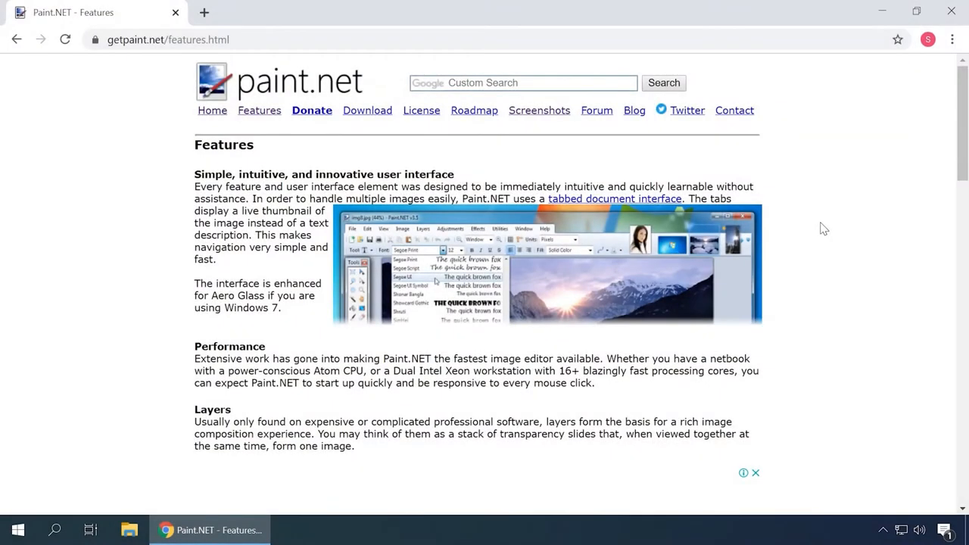
Step: Go to Paint.NET's Screenshots page and read its first editor examples, such as photo cleanup
left_click(539, 109)
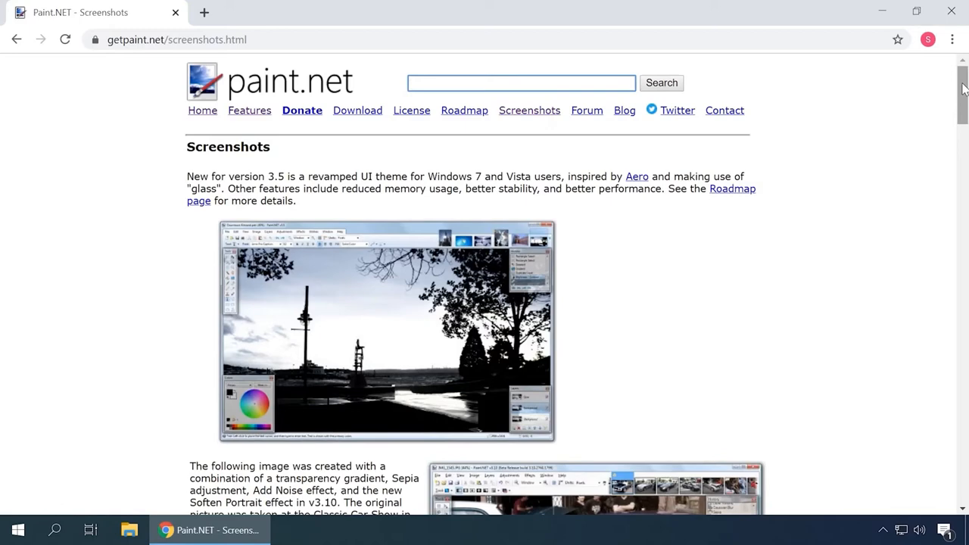
scroll("down", 3)
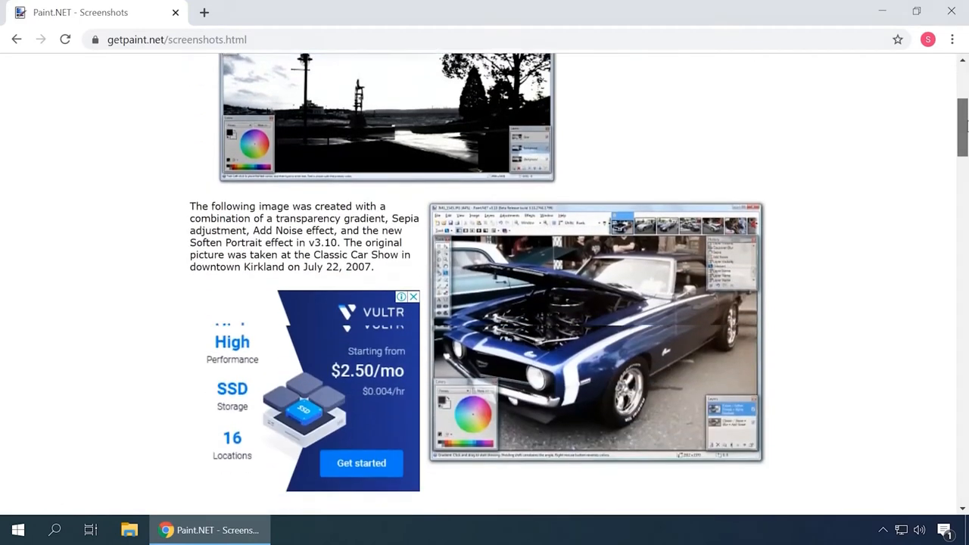
scroll("down", 3)
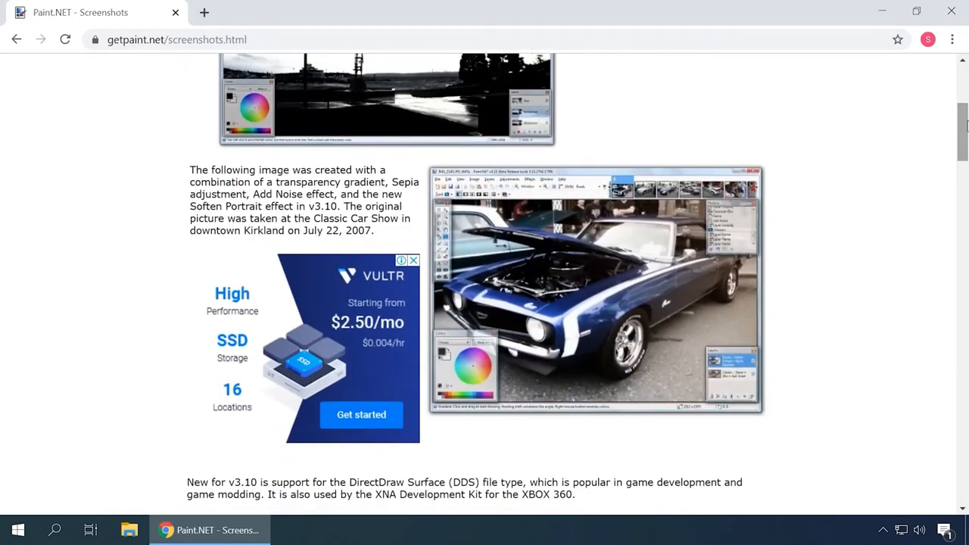
scroll("down", 3)
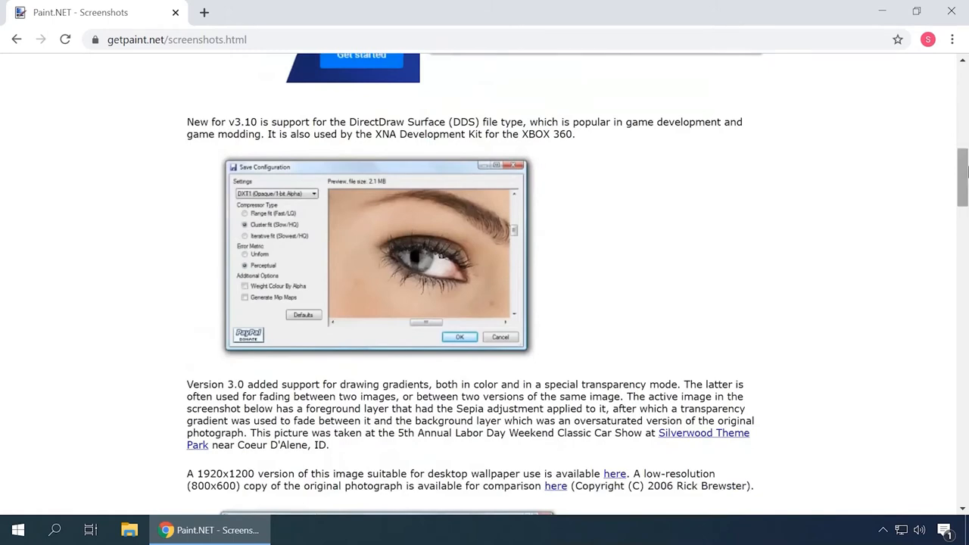
scroll("down", 3)
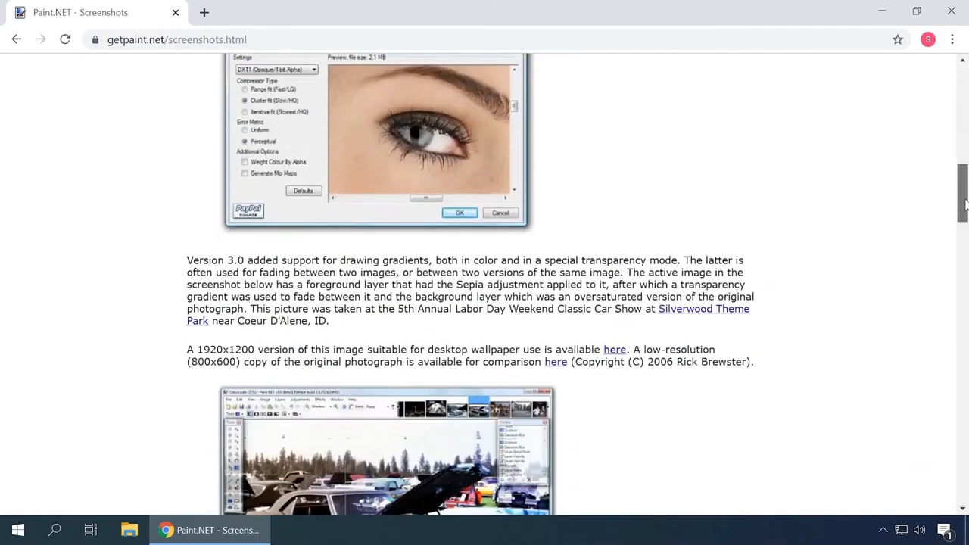
scroll("down", 3)
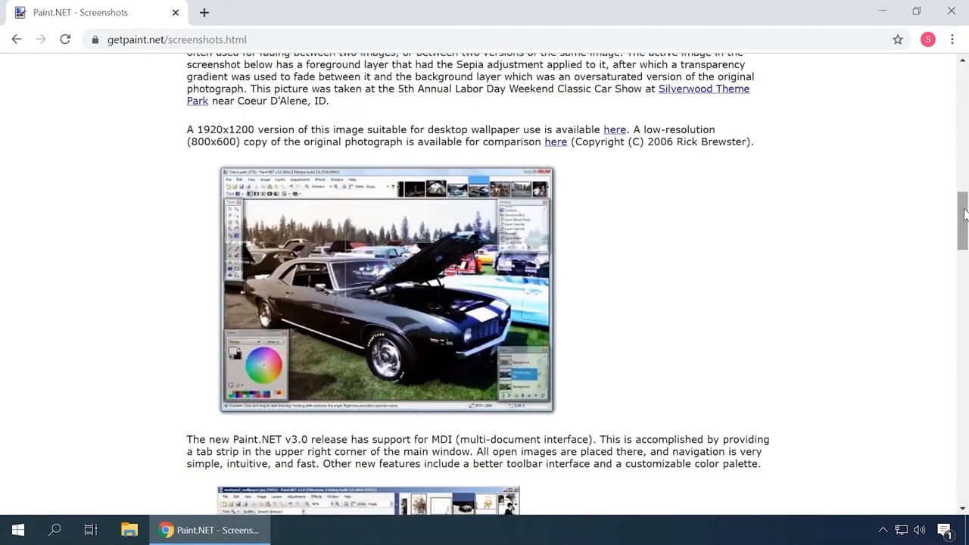
scroll("down", 3)
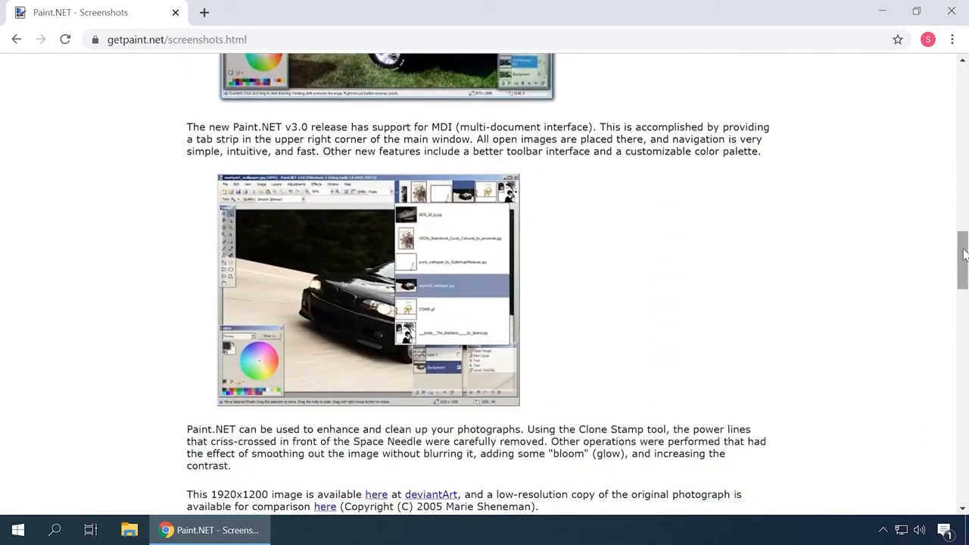
Step: Continue down the screenshots through the curves and World of Warcraft TGA image examples
scroll("down", 3)
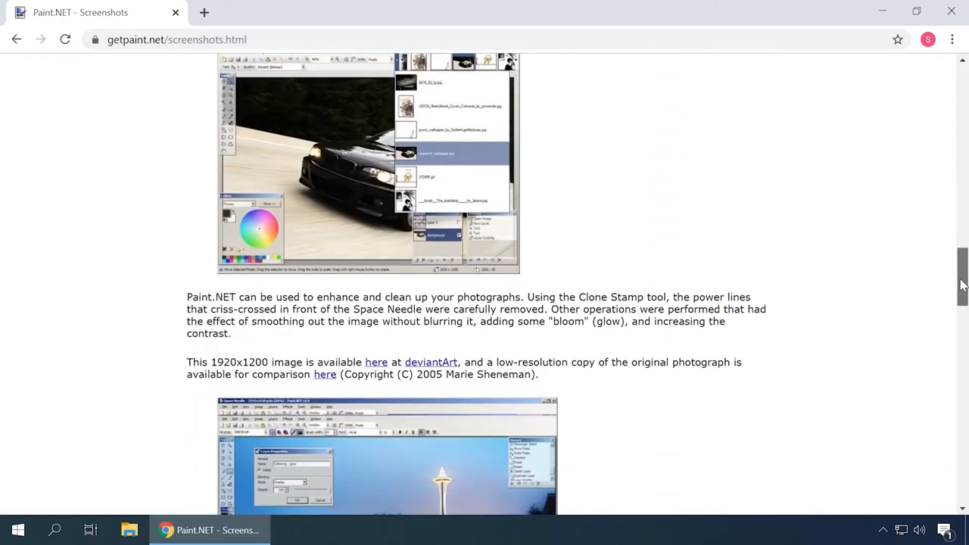
scroll("down", 3)
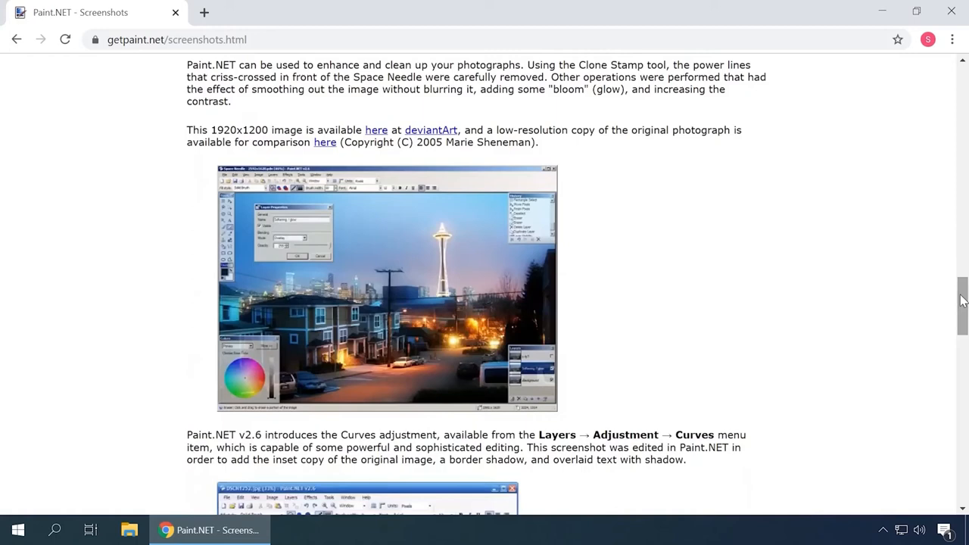
scroll("down", 3)
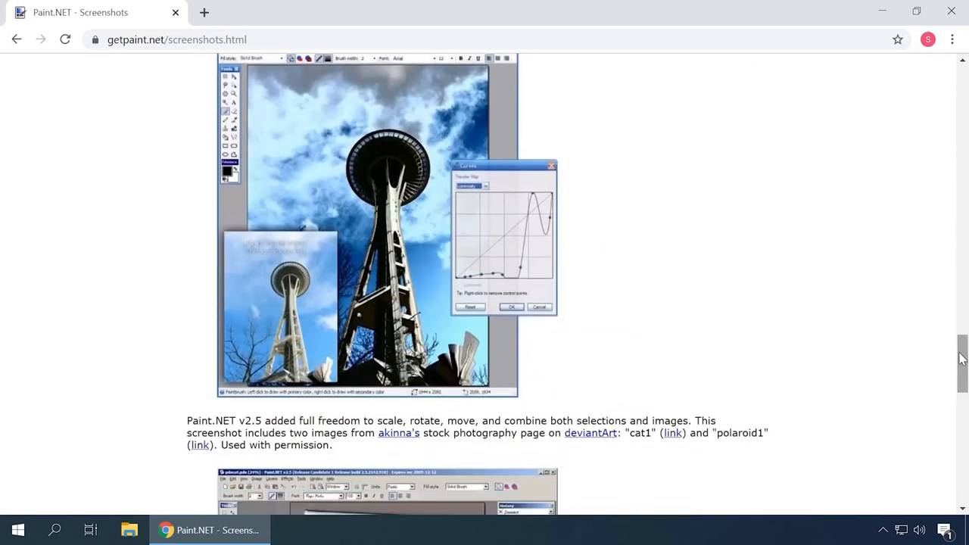
scroll("down", 3)
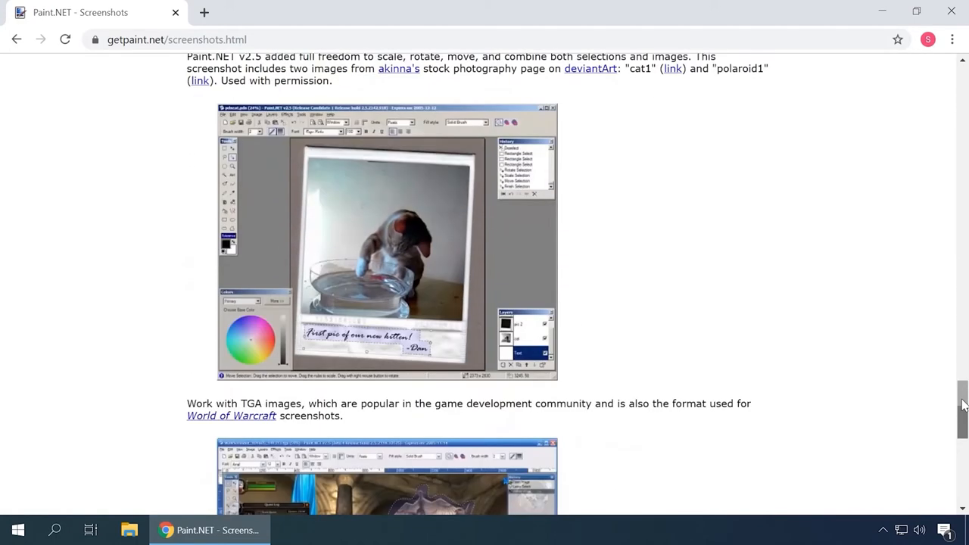
scroll("down", 3)
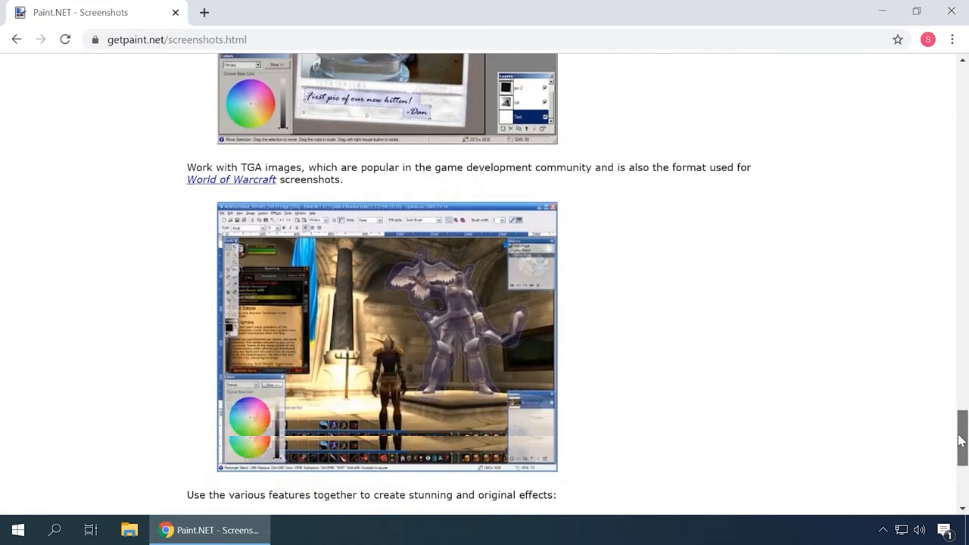
scroll("down", 3)
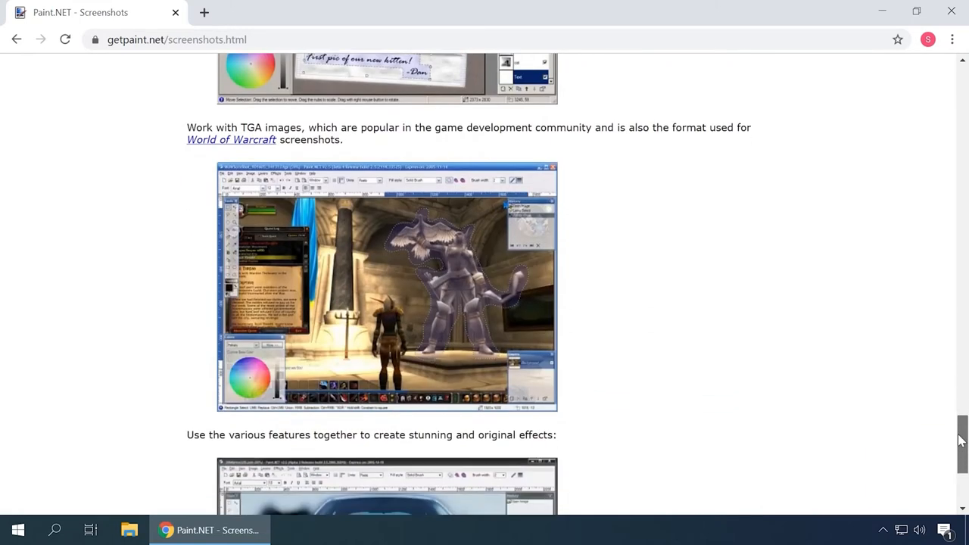
scroll("down", 3)
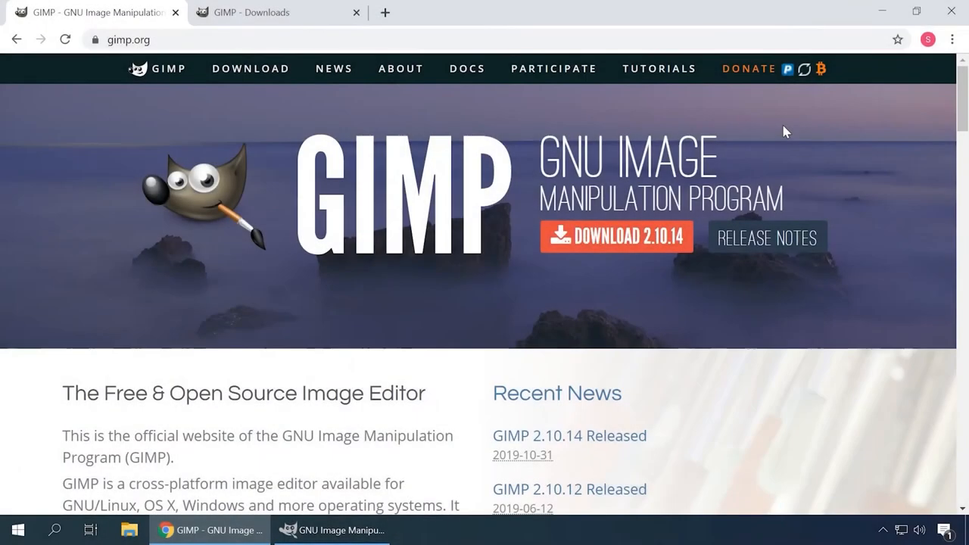
Step: Read the GIMP home page down to its footer, then bring up the installed GIMP window from the taskbar
scroll("down", 3)
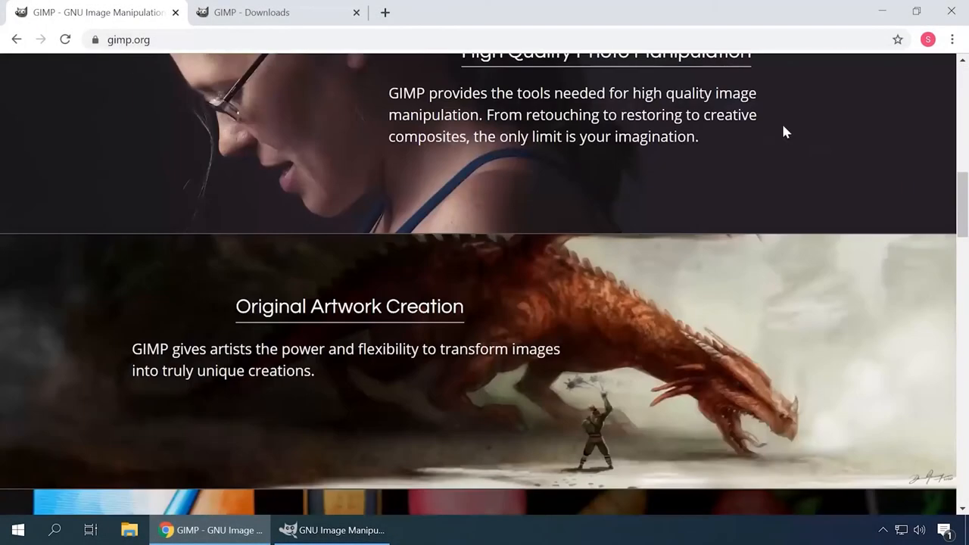
scroll("down", 3)
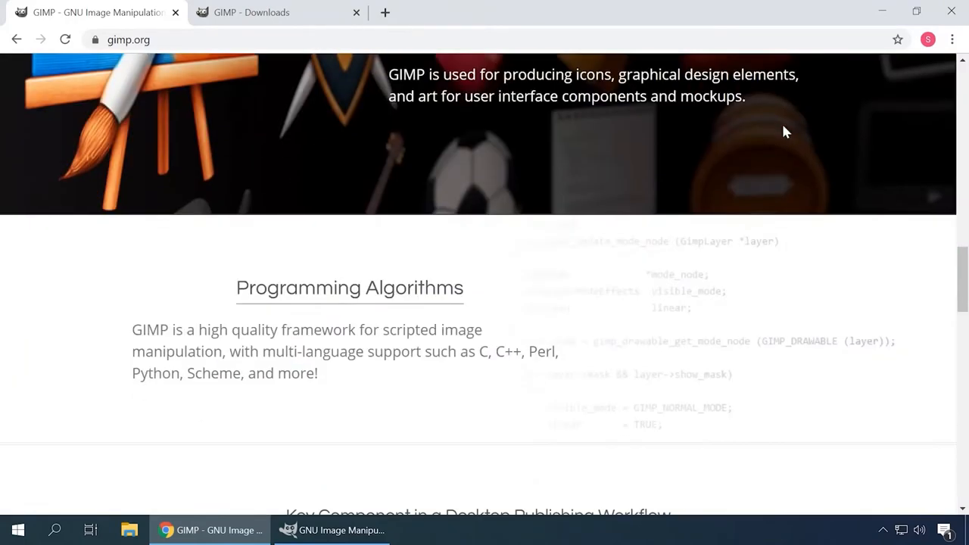
scroll("down", 3)
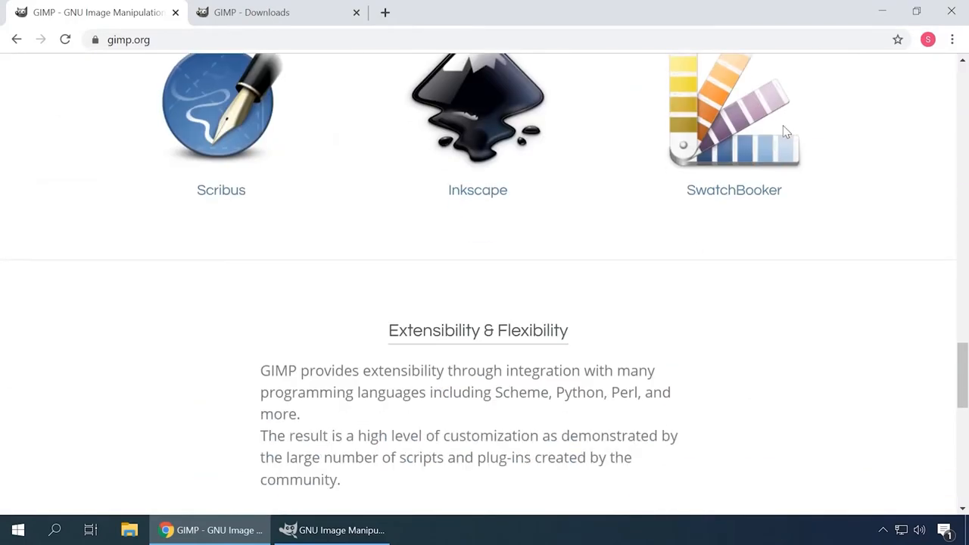
scroll("down", 3)
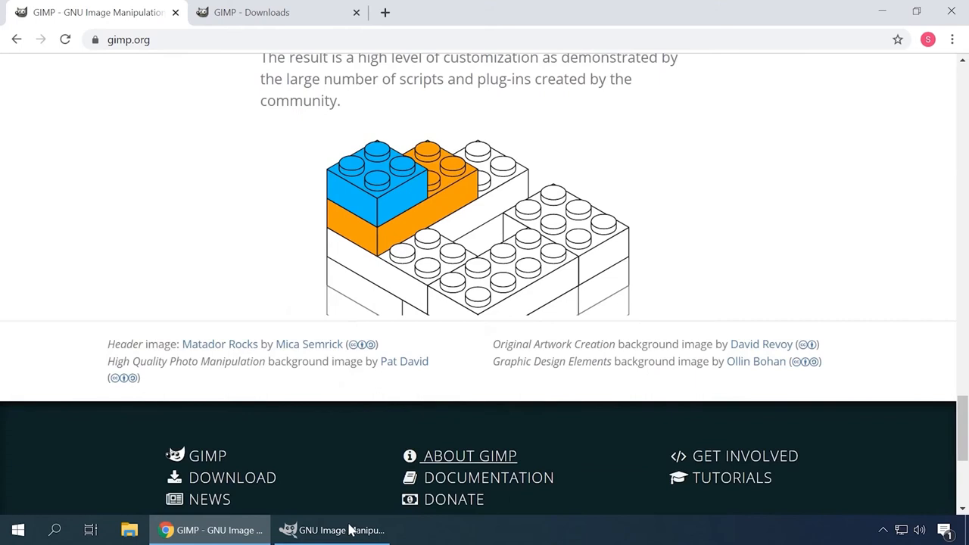
left_click(10, 27)
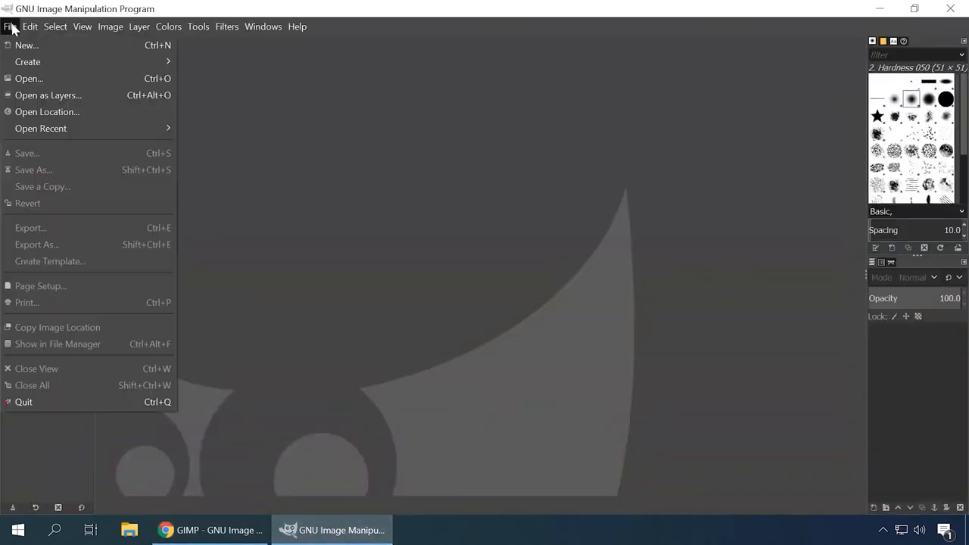
Step: Create a new blank 1920×1080 image in GIMP and place the word 'text' near its top left
left_click(27, 45)
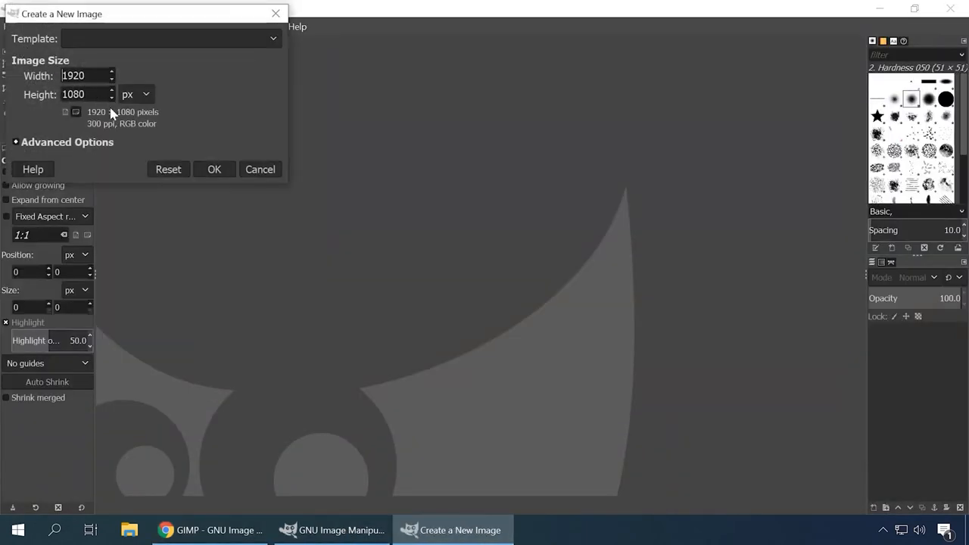
left_click(214, 170)
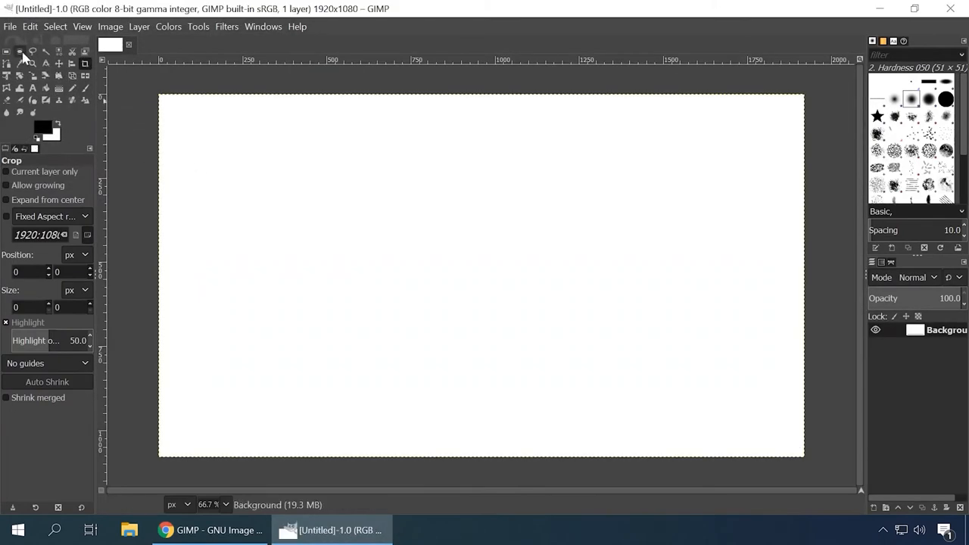
left_click(32, 88)
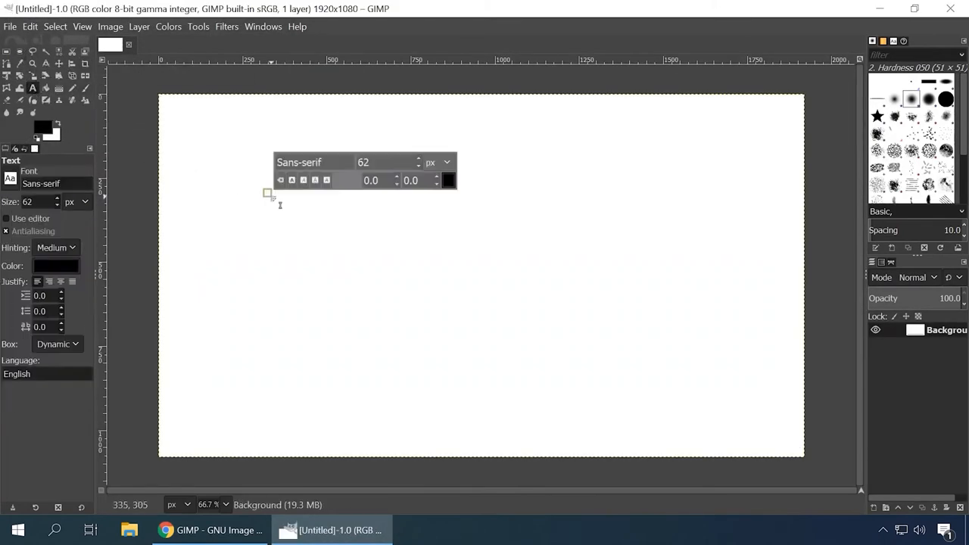
type("te")
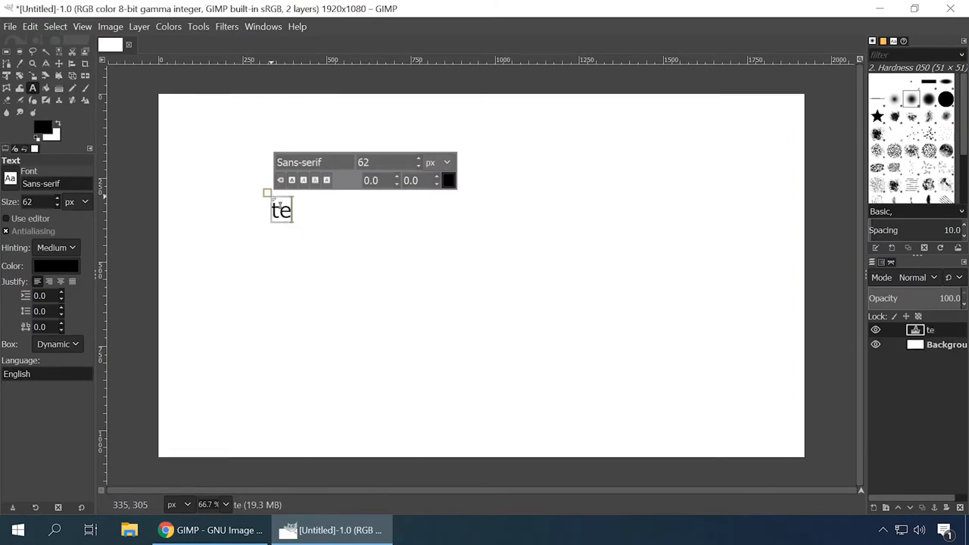
type("xt")
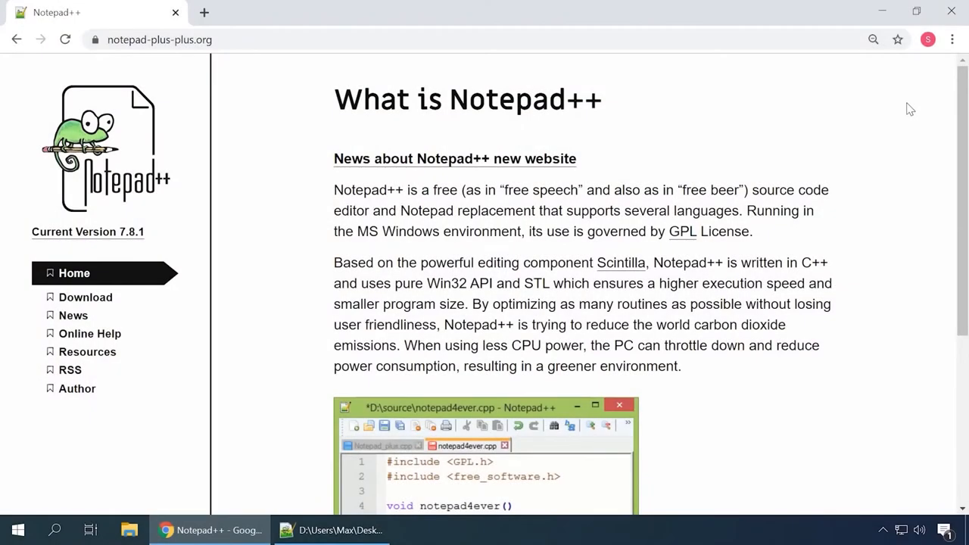
Step: Read down the Notepad++ home page to its code sample and bring up the installed editor
scroll("down", 3)
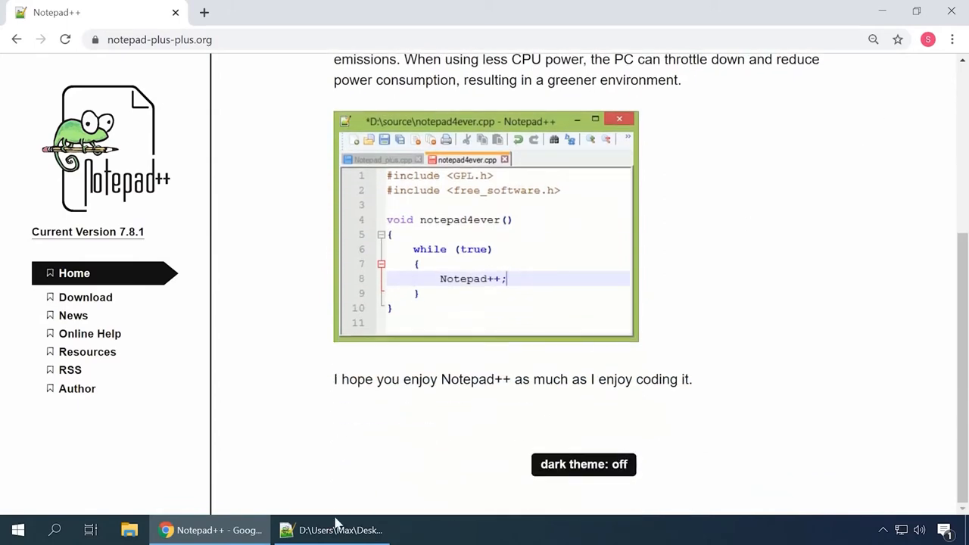
left_click(31, 25)
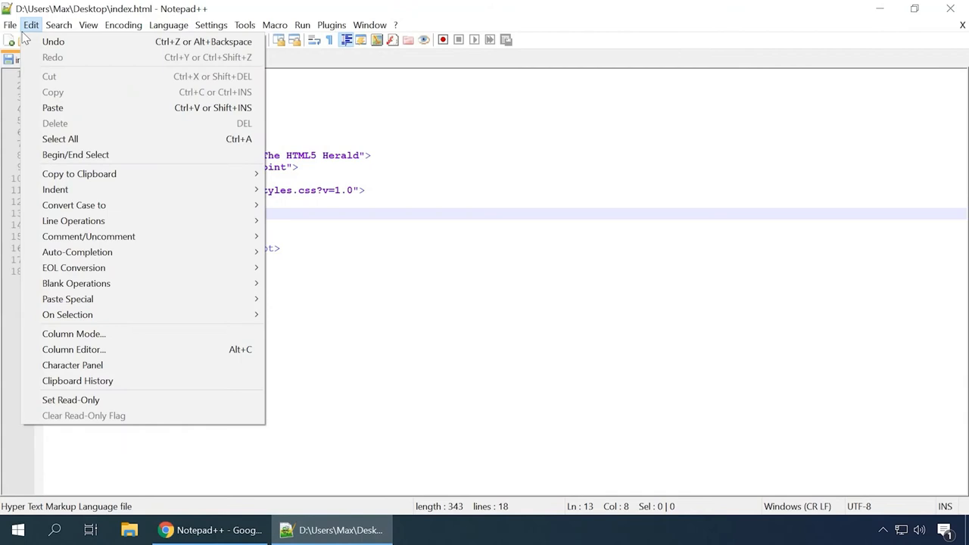
Step: Glance through the View and Settings menus, then place the cursor inside the body element
left_click(87, 24)
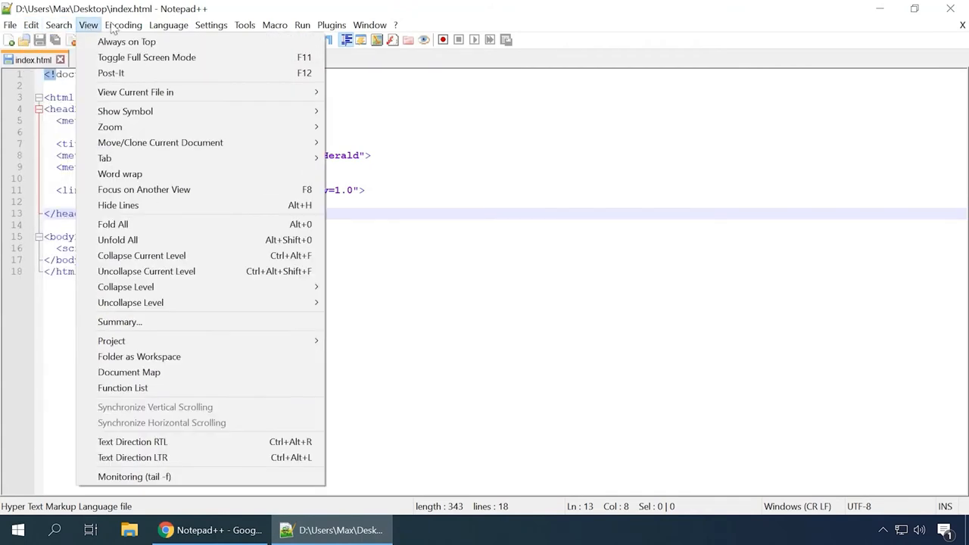
left_click(212, 24)
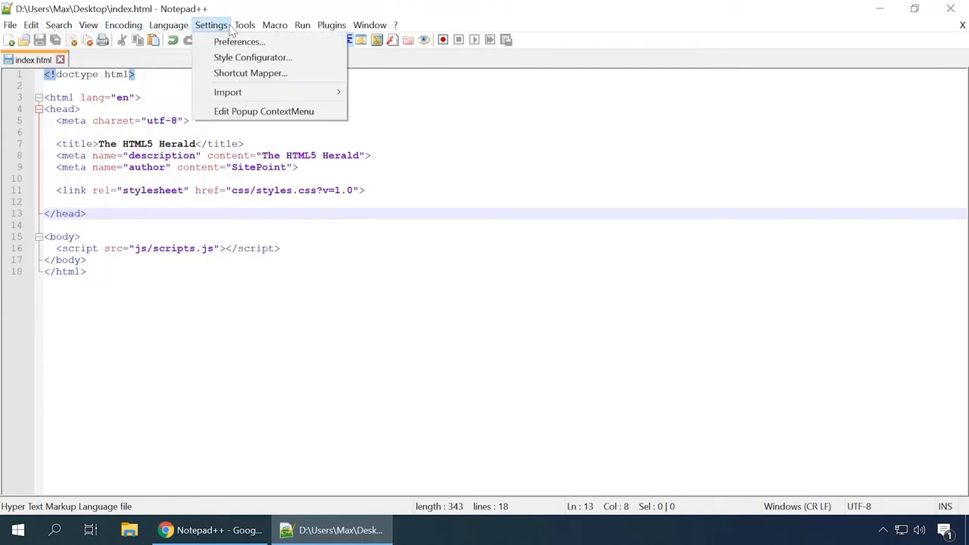
left_click(332, 24)
type("<>")
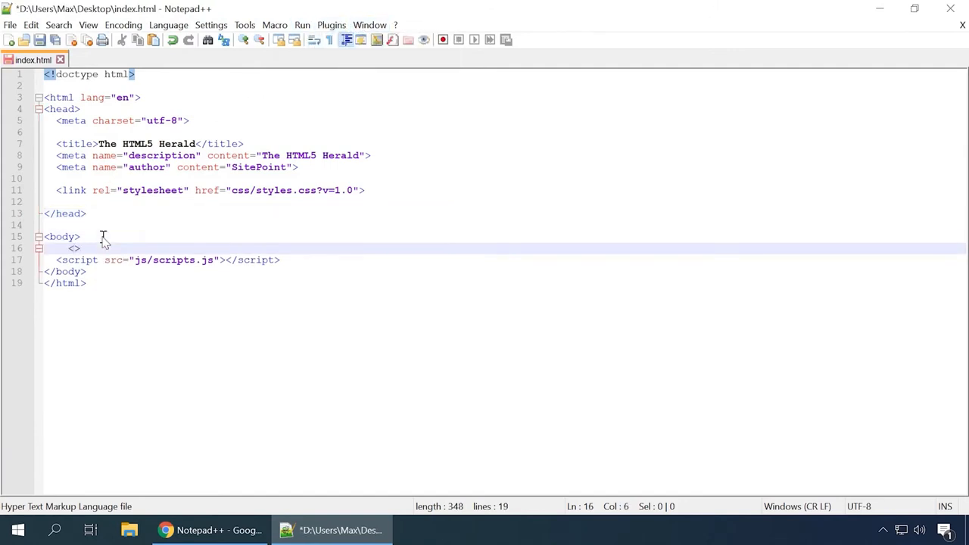
Step: Add an empty div with a class attribute to index.html, closed on the next line
type("div></")
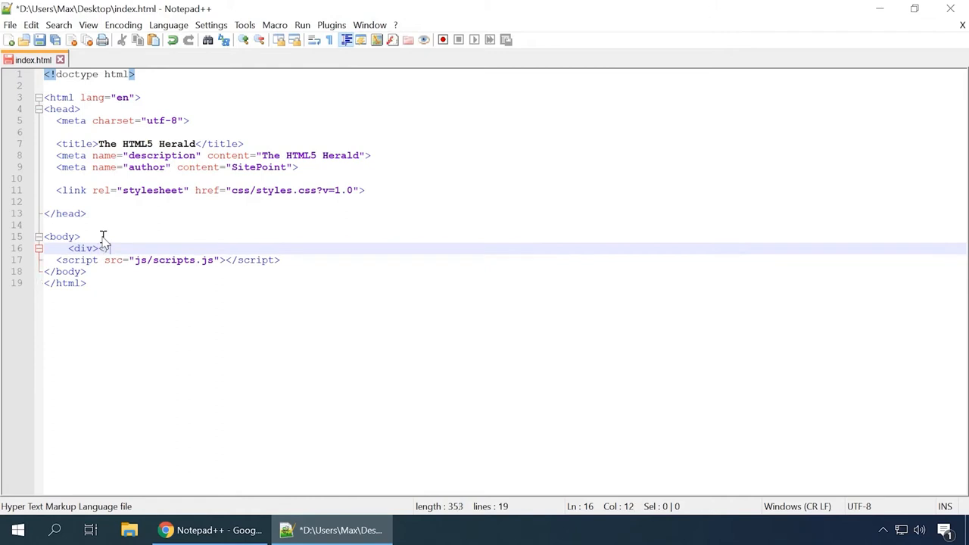
type("</div")
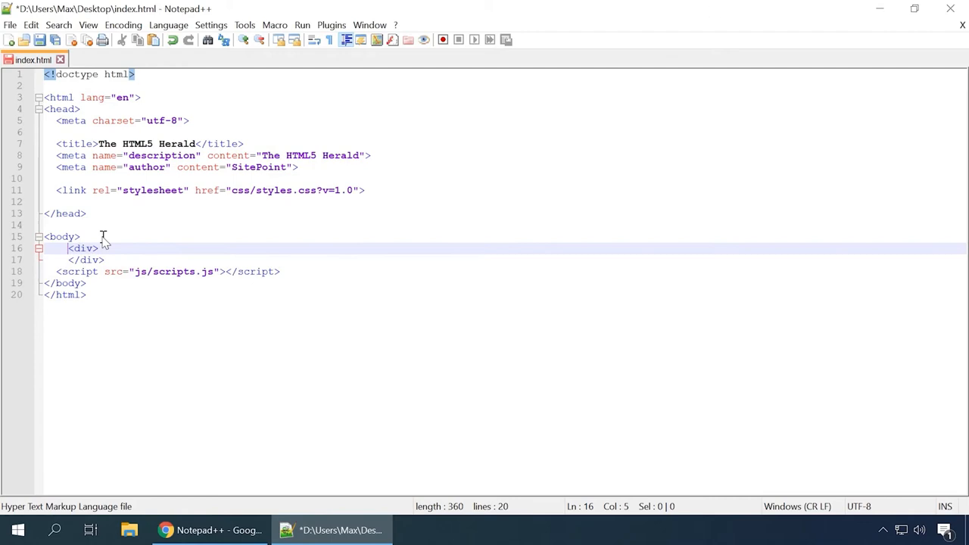
type("class=\"")
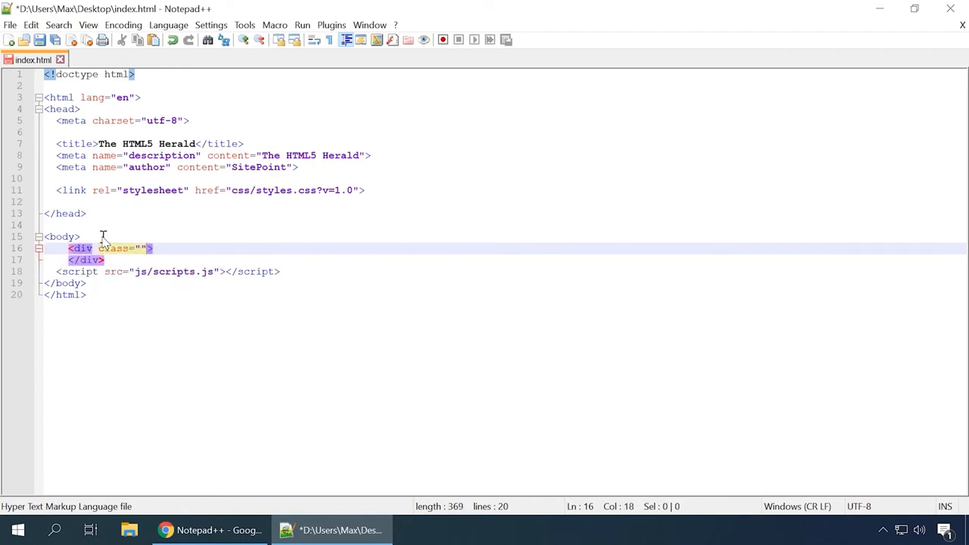
left_click(209, 530)
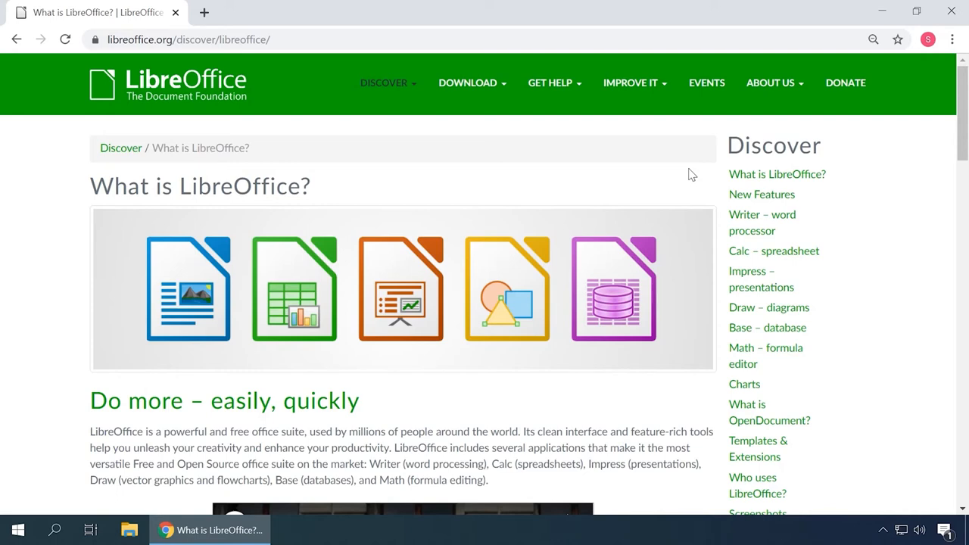
Step: Browse LibreOffice's New Features, Calc, Writer, Impress, Draw and Math pages
left_click(762, 193)
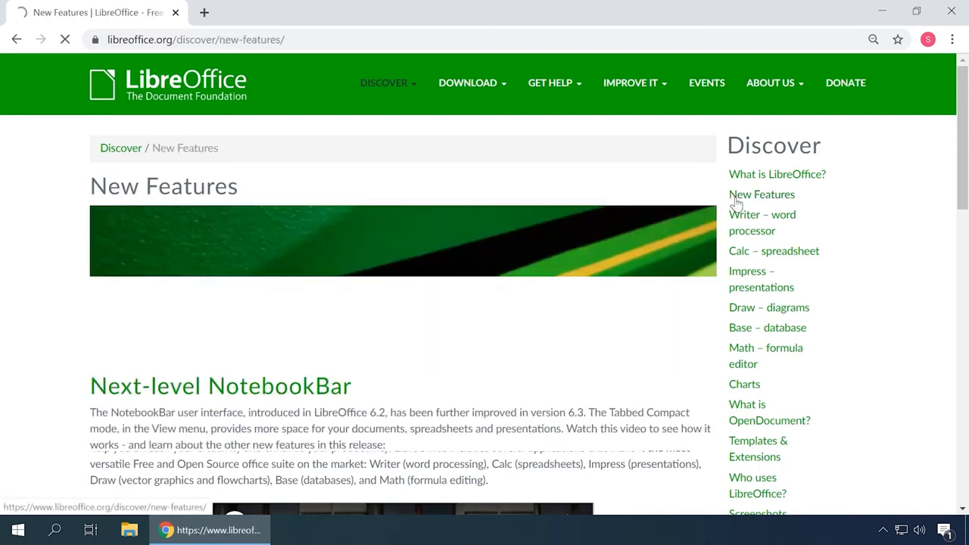
scroll("down", 3)
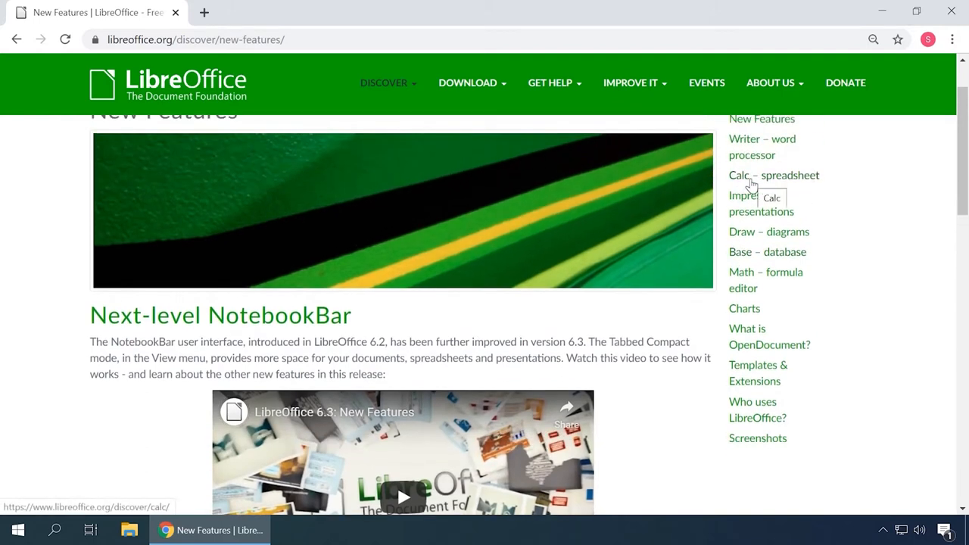
left_click(774, 176)
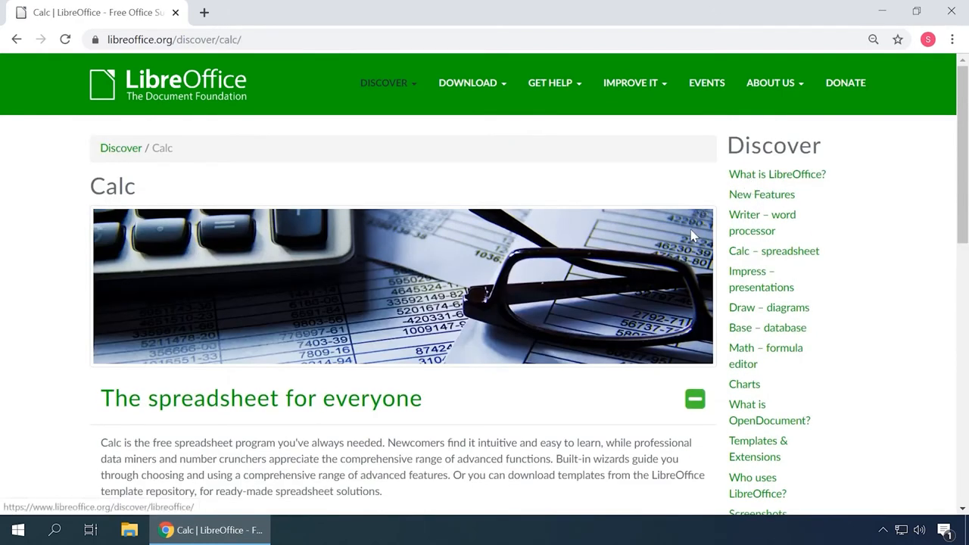
left_click(762, 215)
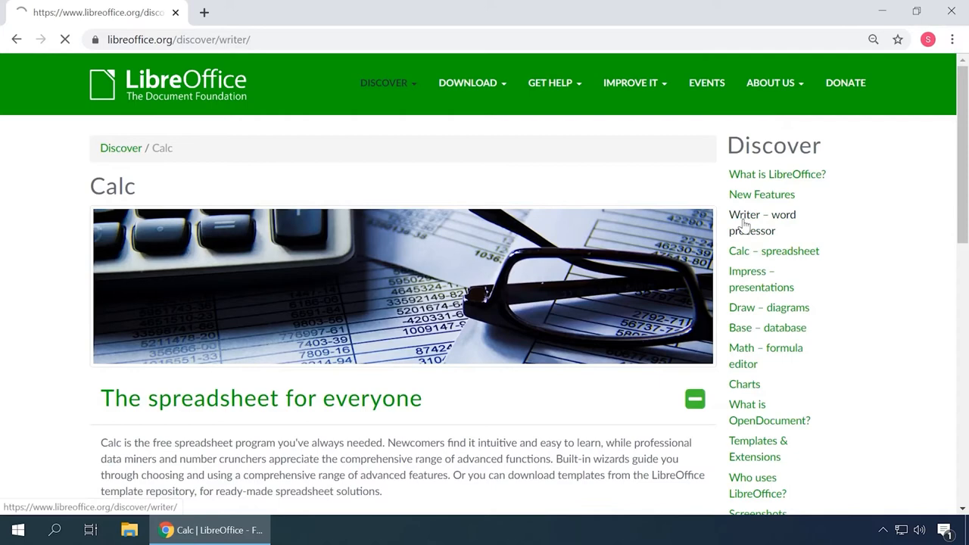
left_click(761, 222)
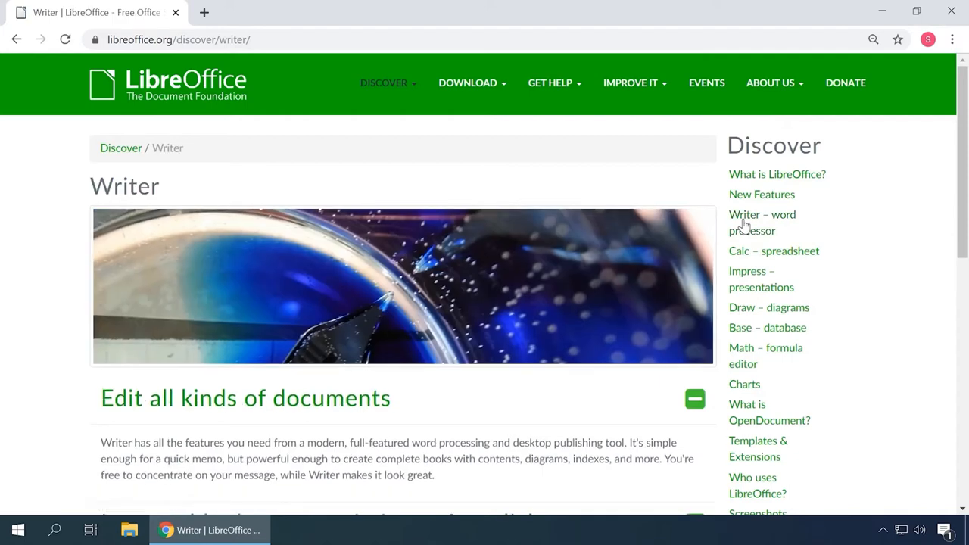
left_click(760, 279)
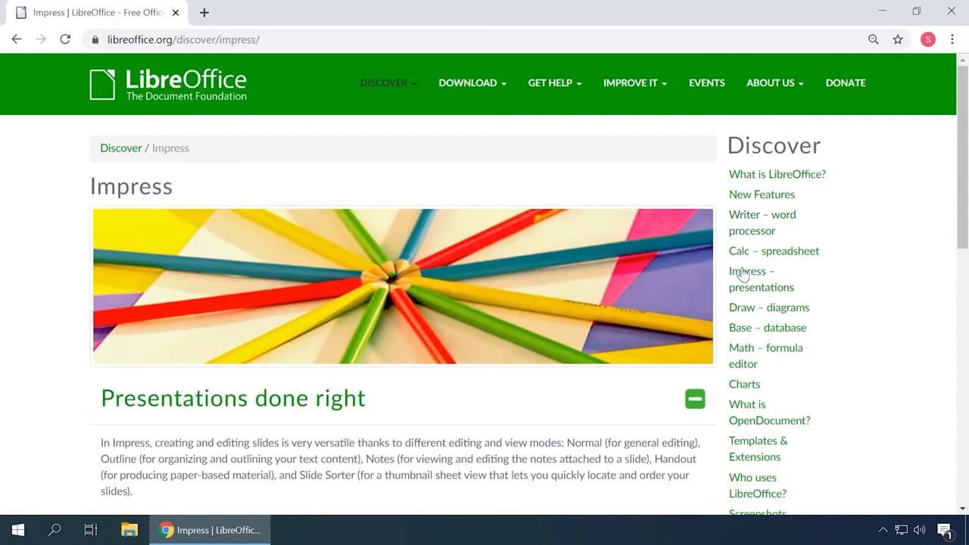
mouse_move(748, 312)
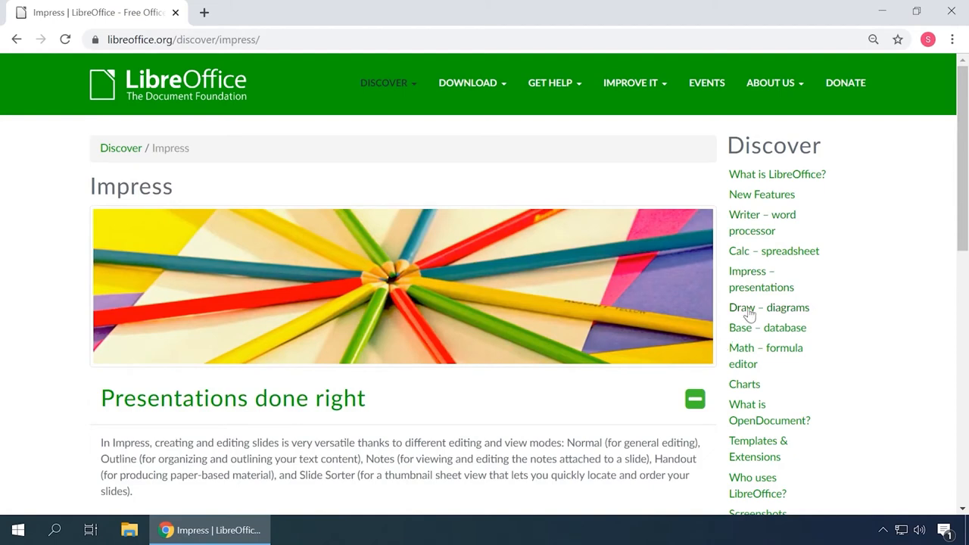
left_click(770, 307)
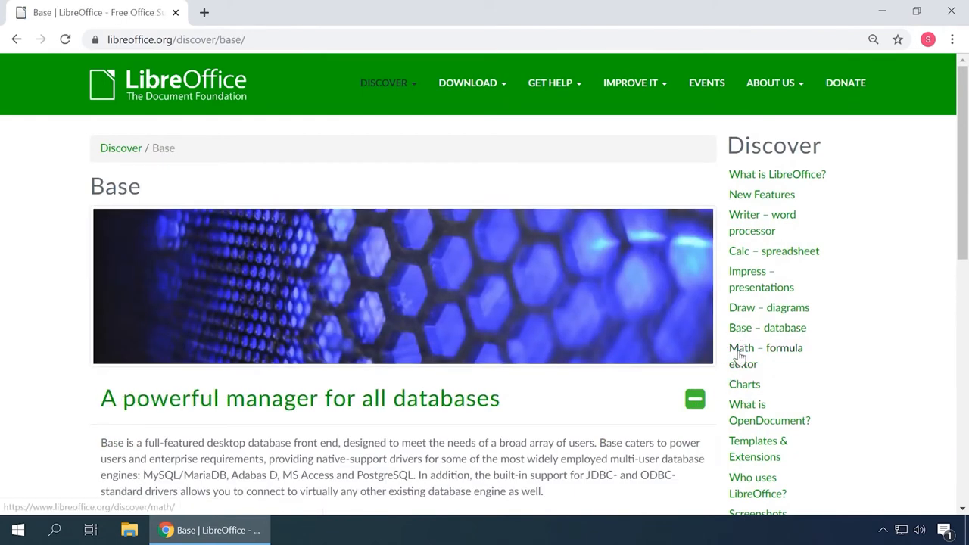
left_click(764, 347)
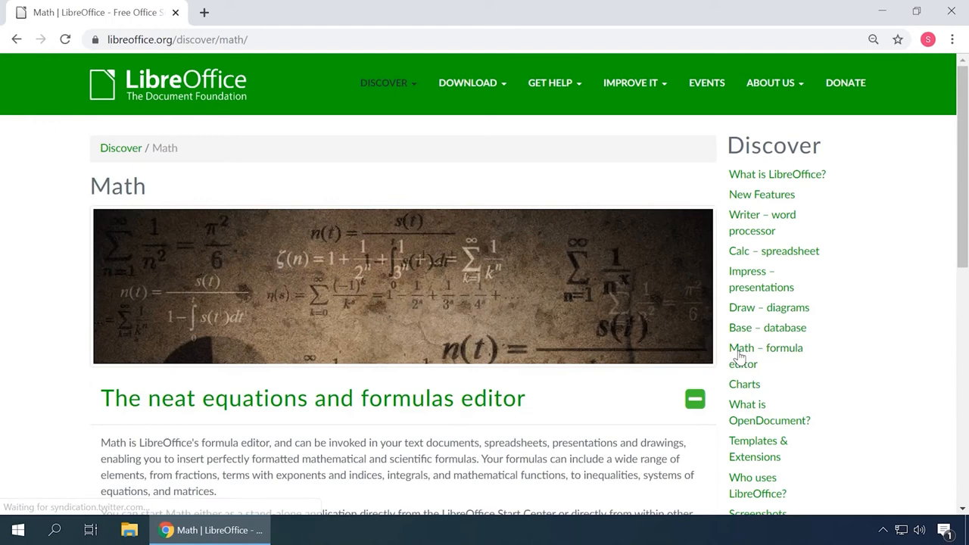
scroll("down", 3)
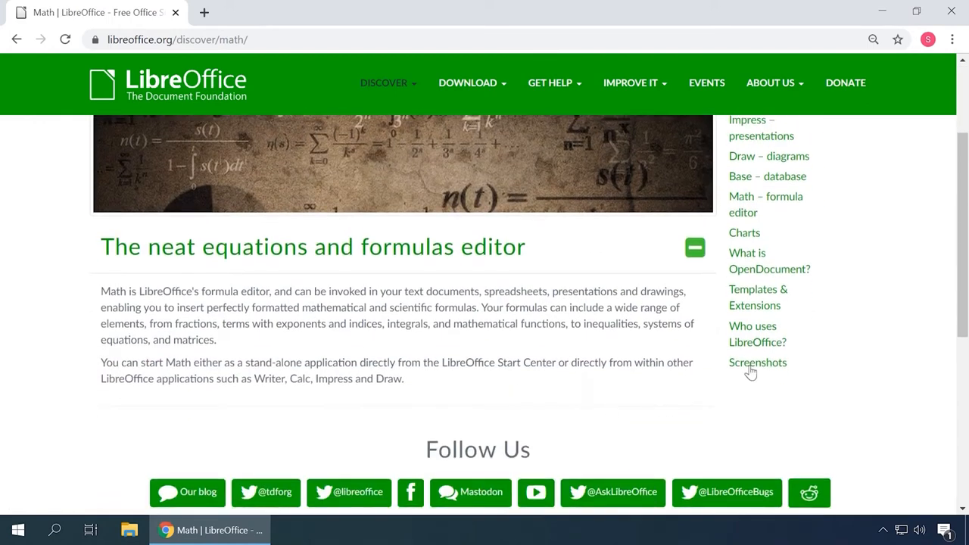
Step: Look through the LibreOffice screenshots gallery down the page
left_click(758, 362)
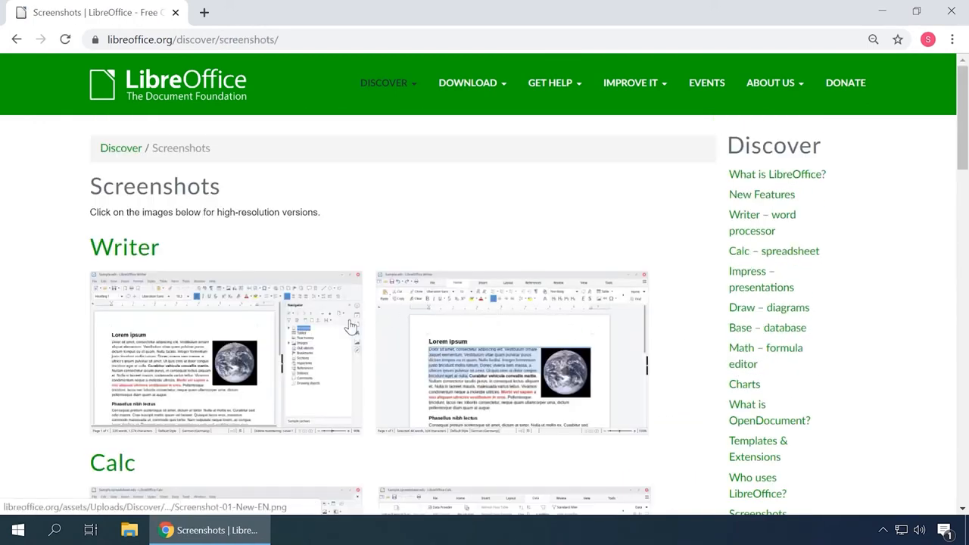
scroll("down", 3)
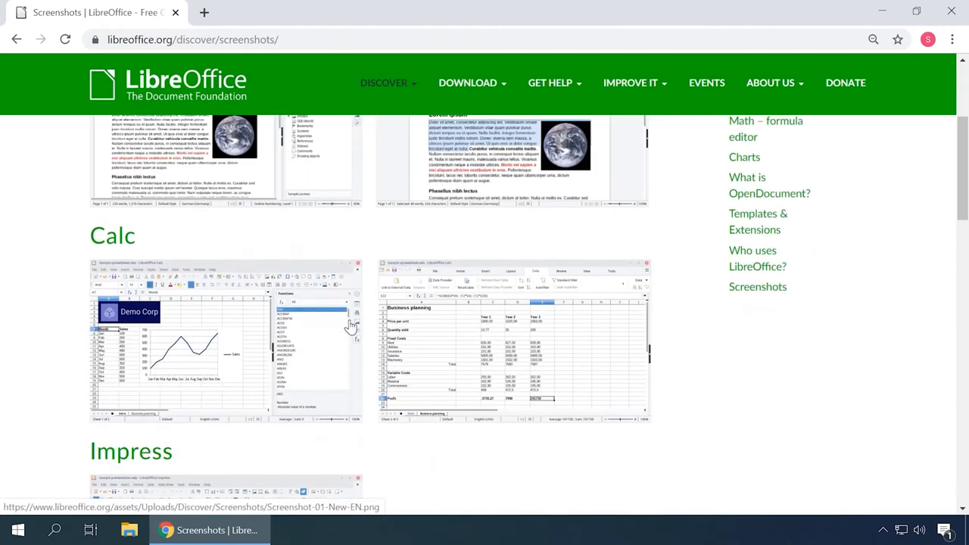
scroll("down", 3)
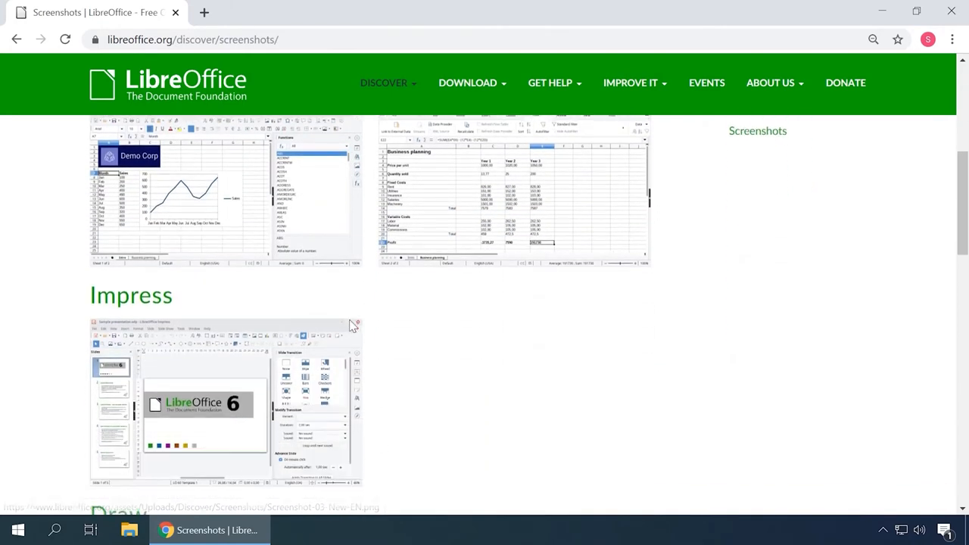
scroll("down", 3)
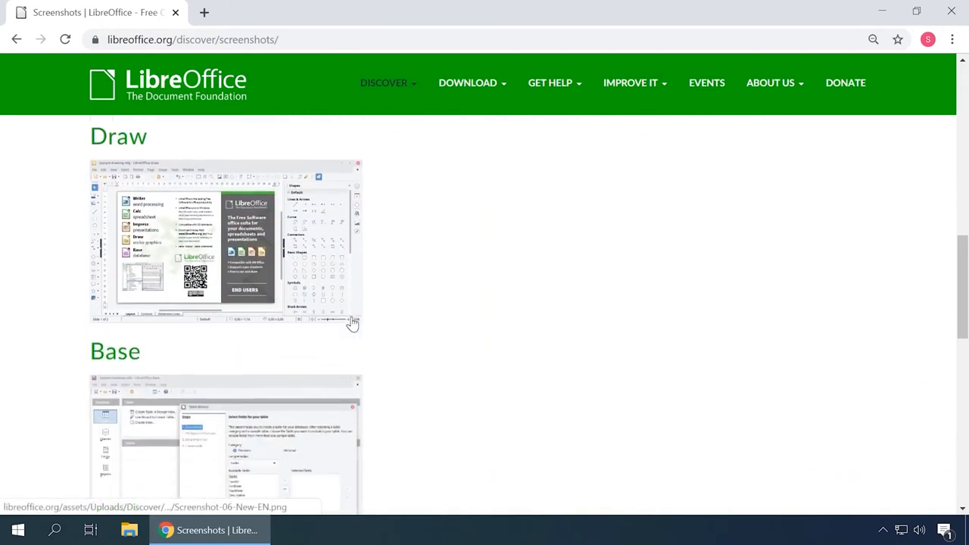
scroll("down", 3)
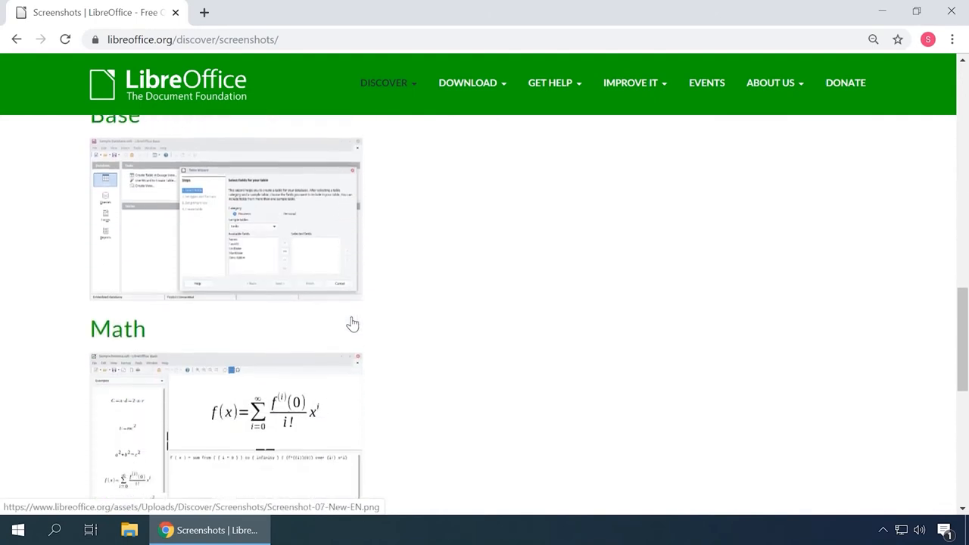
scroll("down", 3)
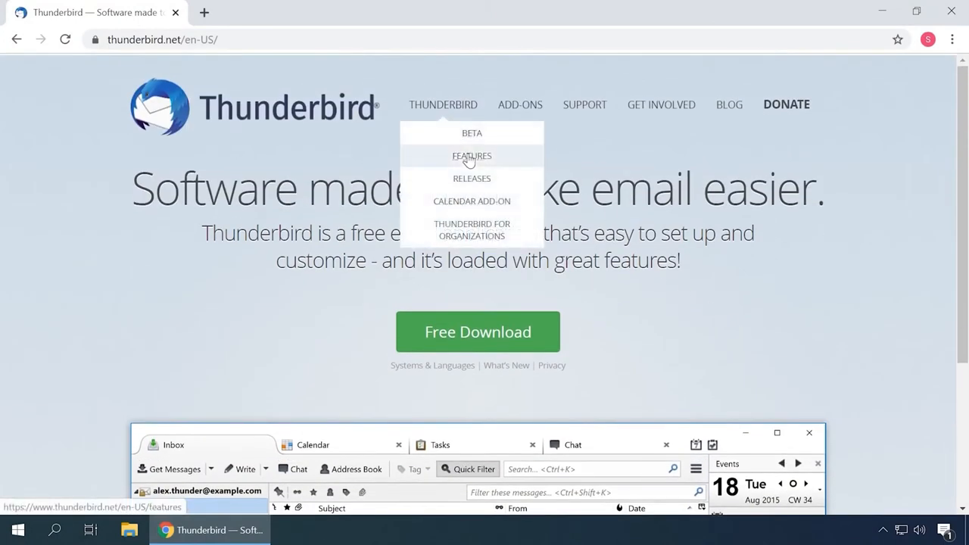
Step: Read the Thunderbird features page down to its Open Source section
left_click(473, 154)
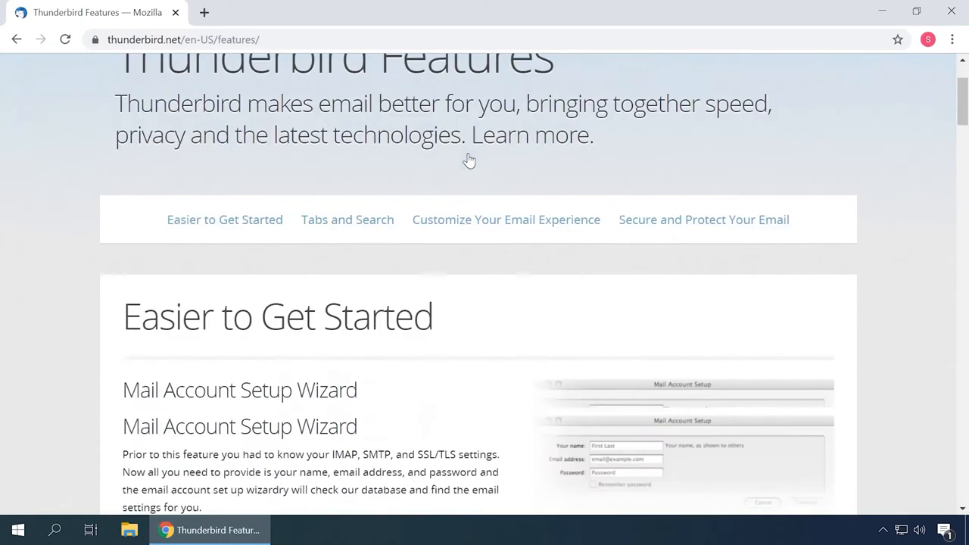
scroll("down", 3)
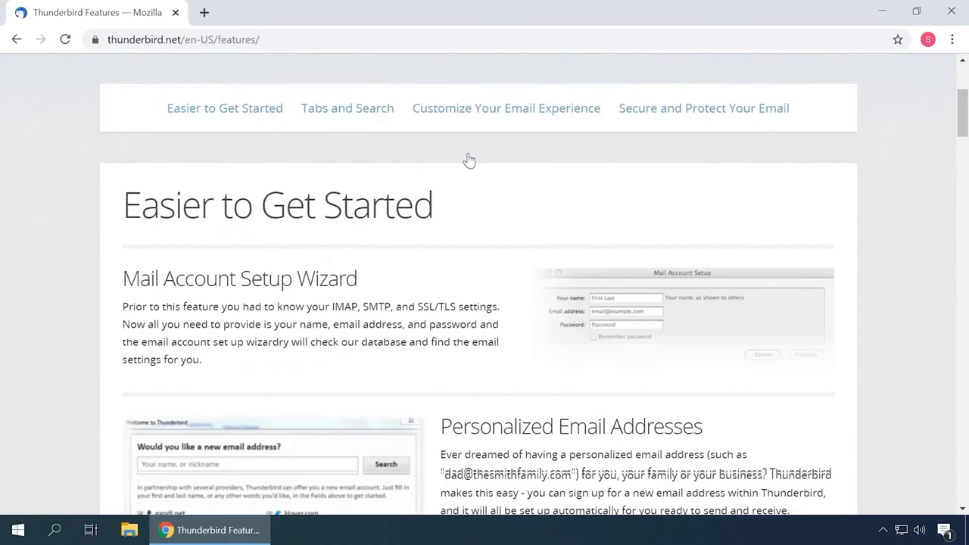
scroll("down", 3)
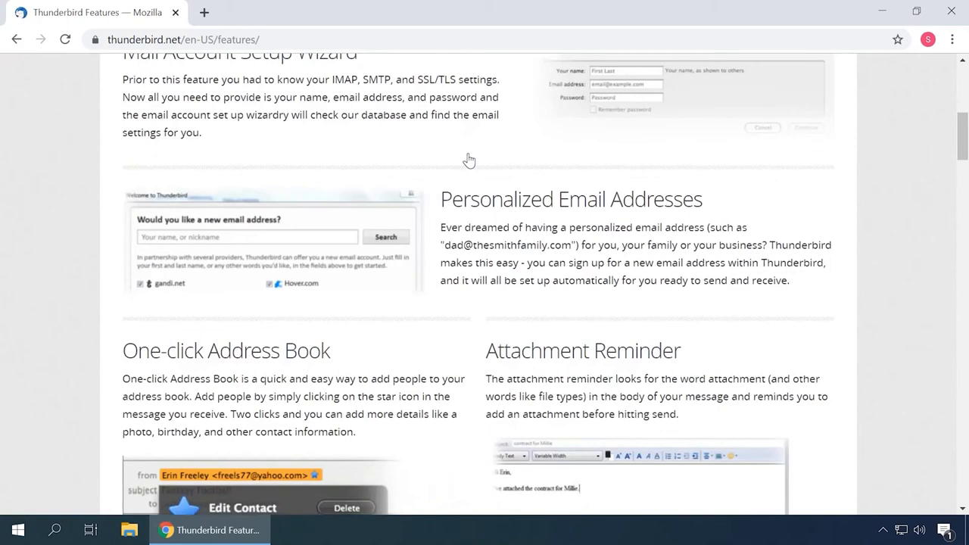
scroll("down", 3)
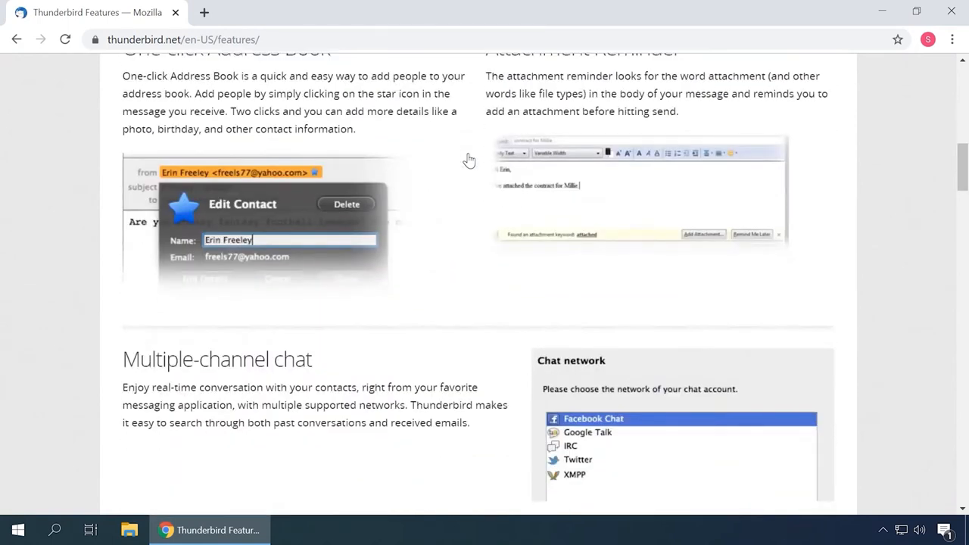
scroll("down", 3)
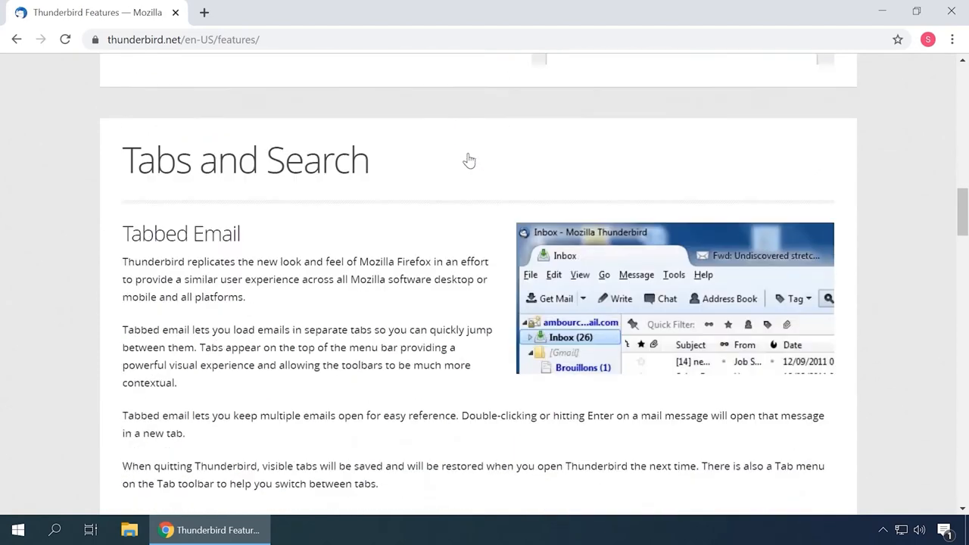
scroll("down", 3)
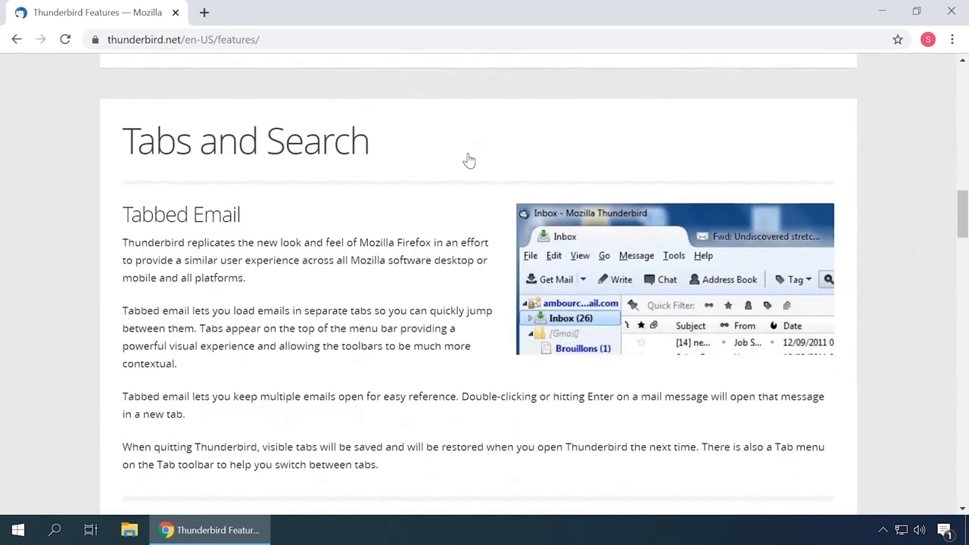
scroll("down", 3)
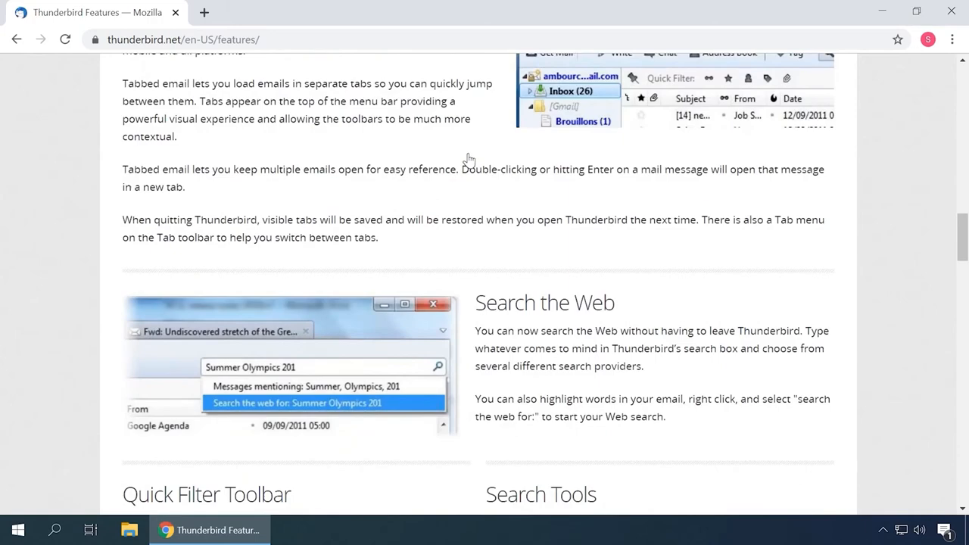
scroll("down", 3)
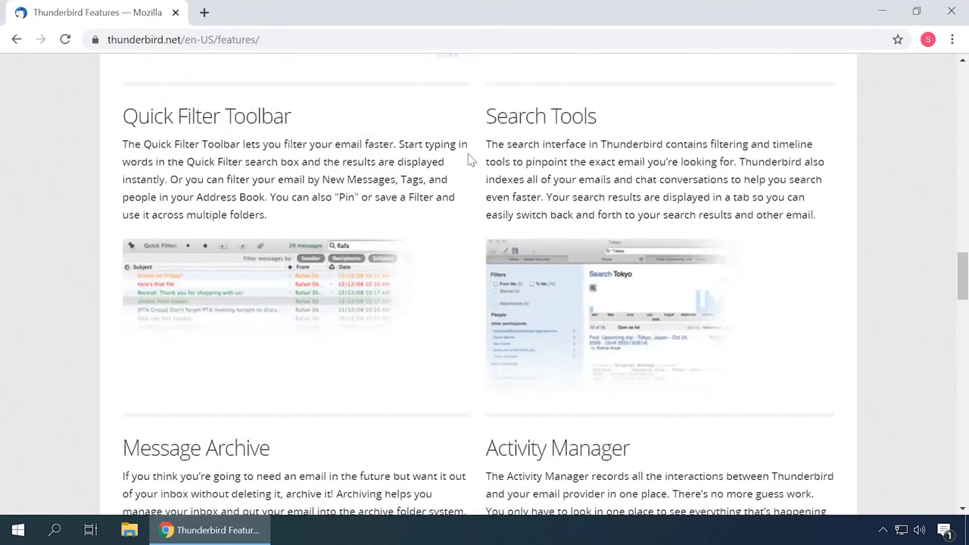
scroll("down", 3)
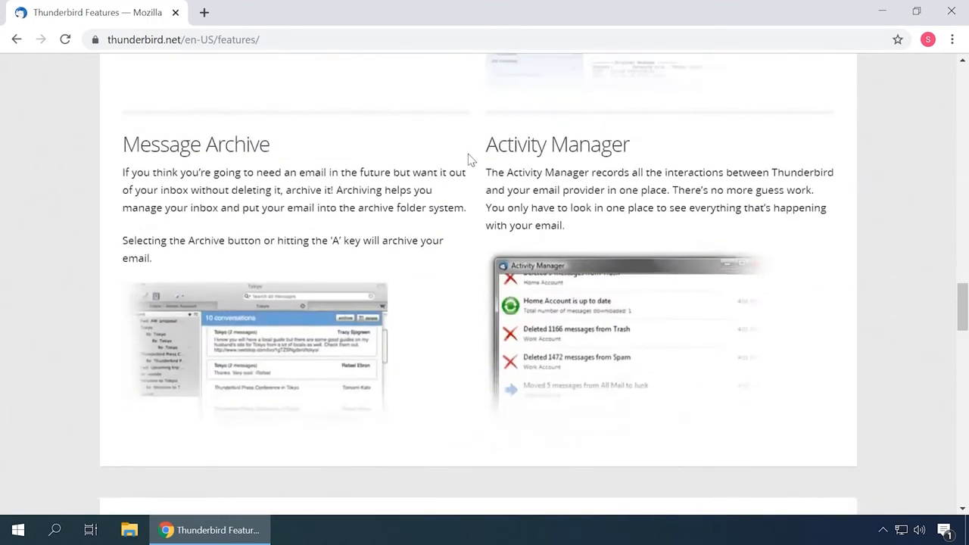
scroll("down", 3)
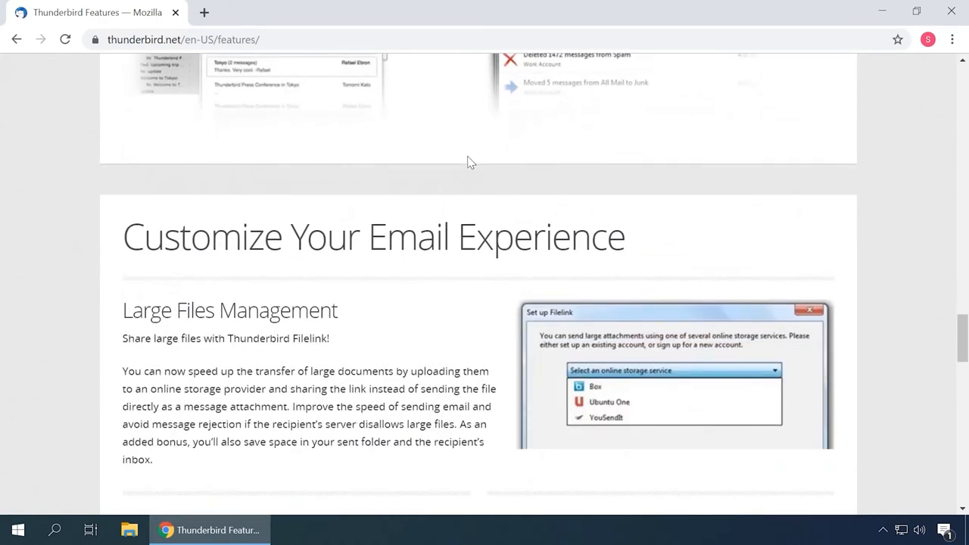
scroll("down", 3)
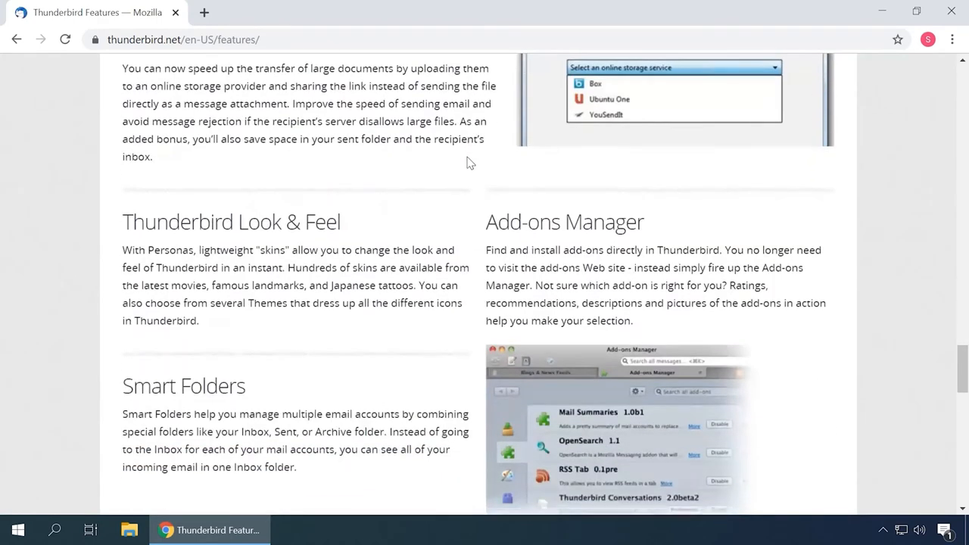
scroll("down", 3)
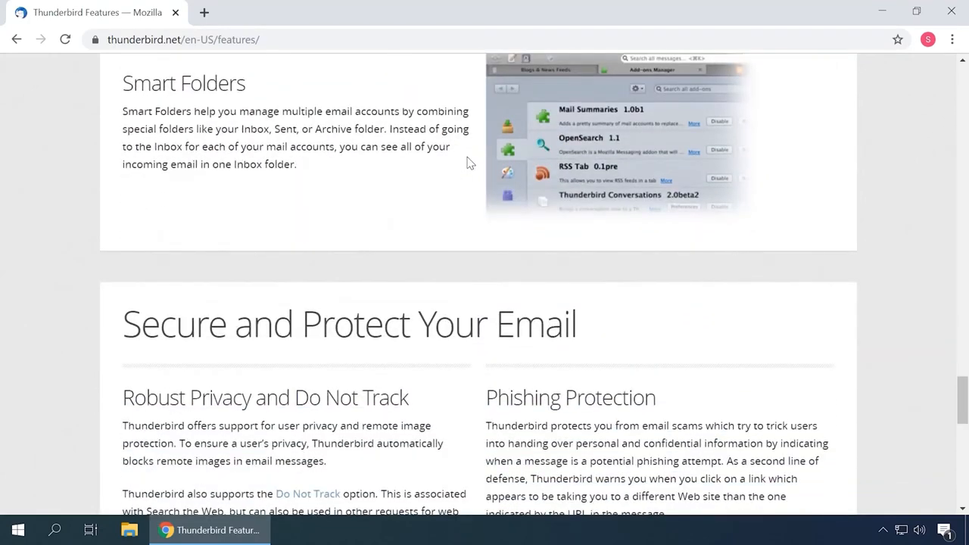
scroll("down", 3)
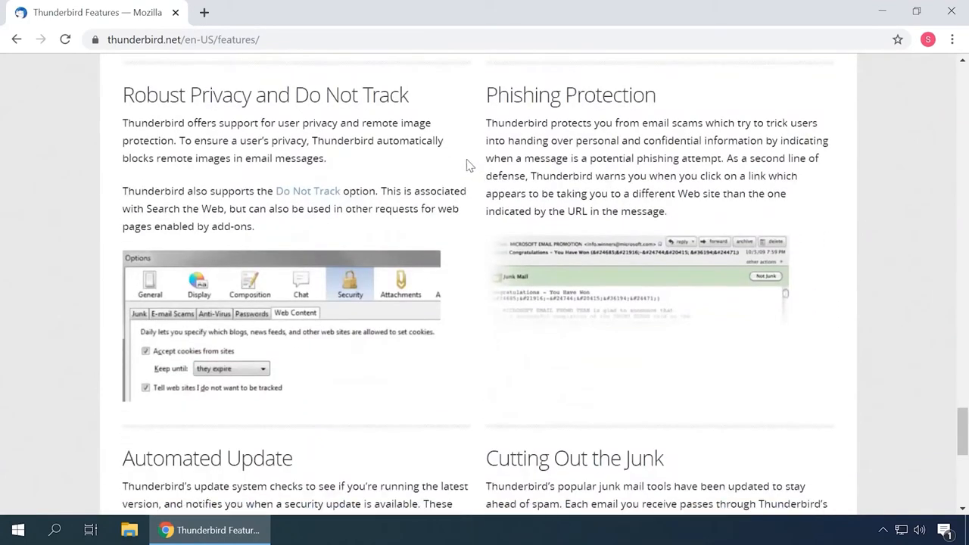
scroll("down", 3)
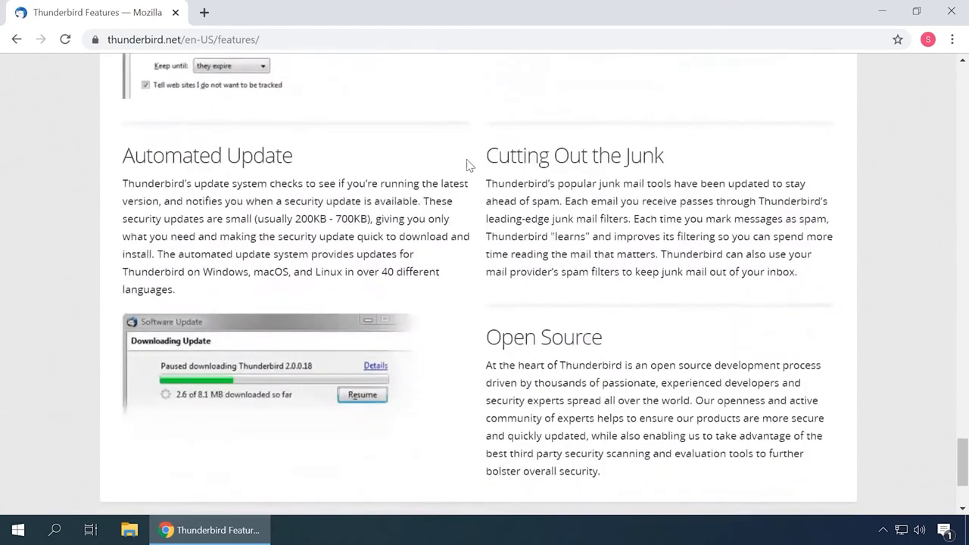
scroll("down", 3)
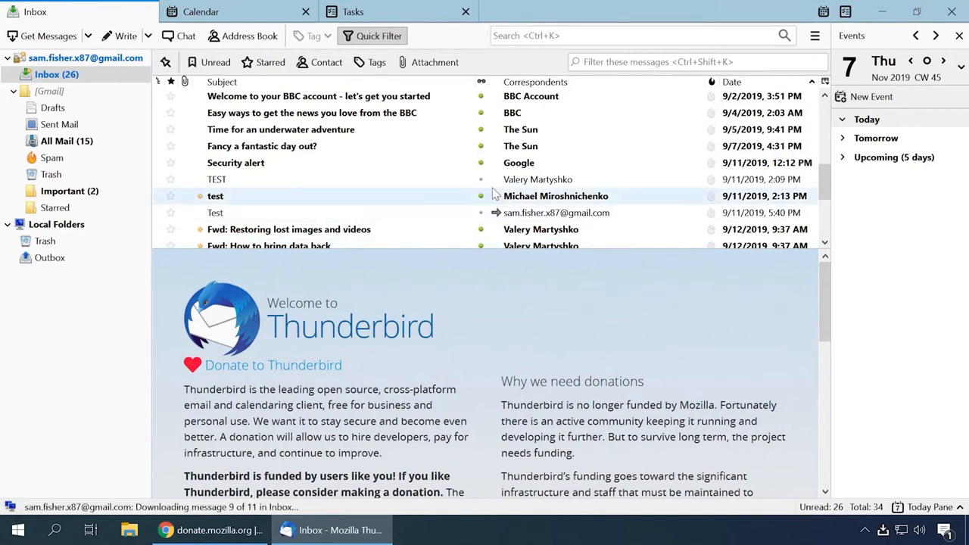
Step: Read the TEST, Test and forwarded Defragmentation messages, then view the spam folder and all mail
left_click(216, 179)
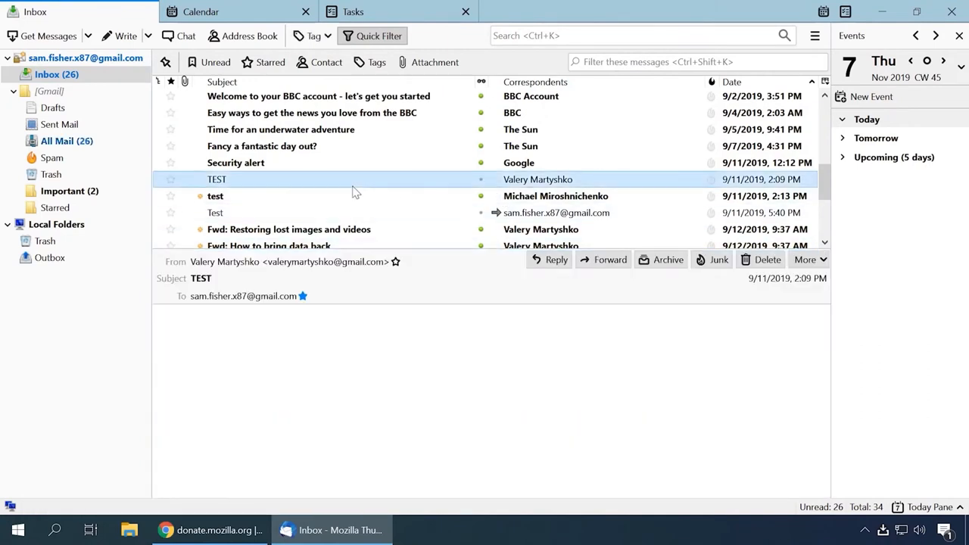
left_click(215, 197)
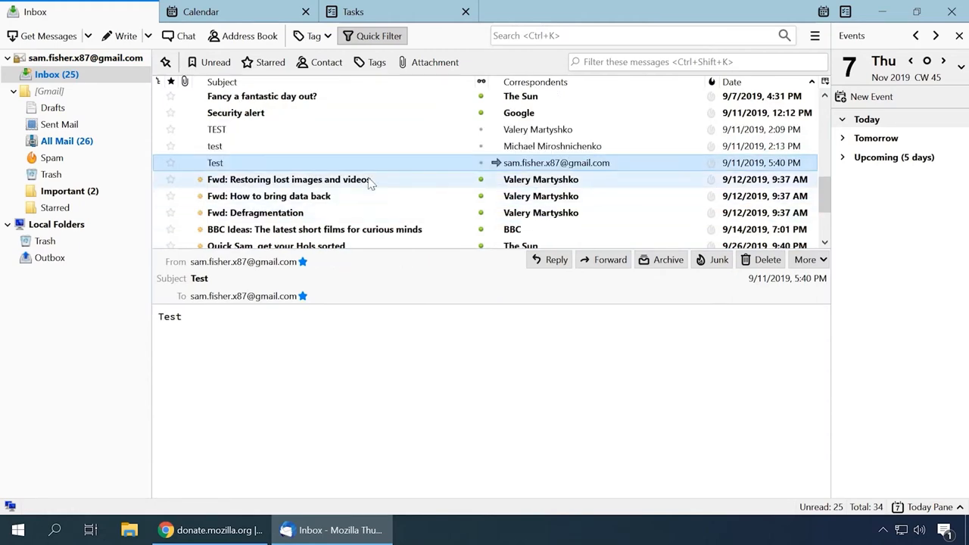
left_click(270, 197)
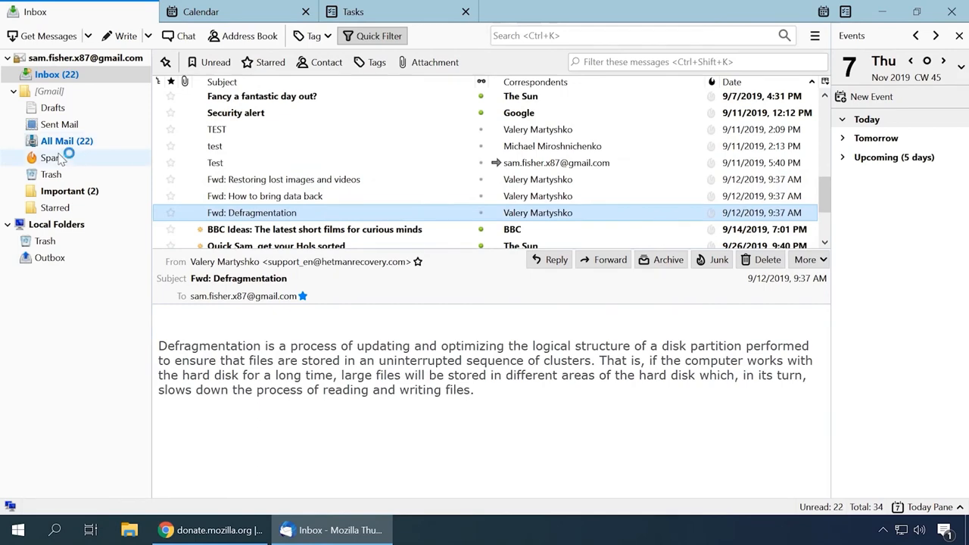
left_click(51, 158)
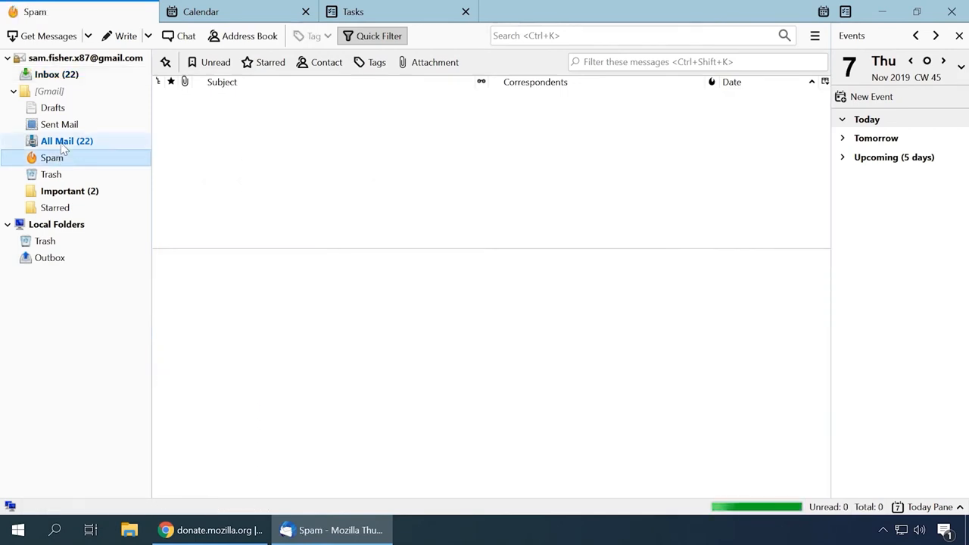
left_click(66, 141)
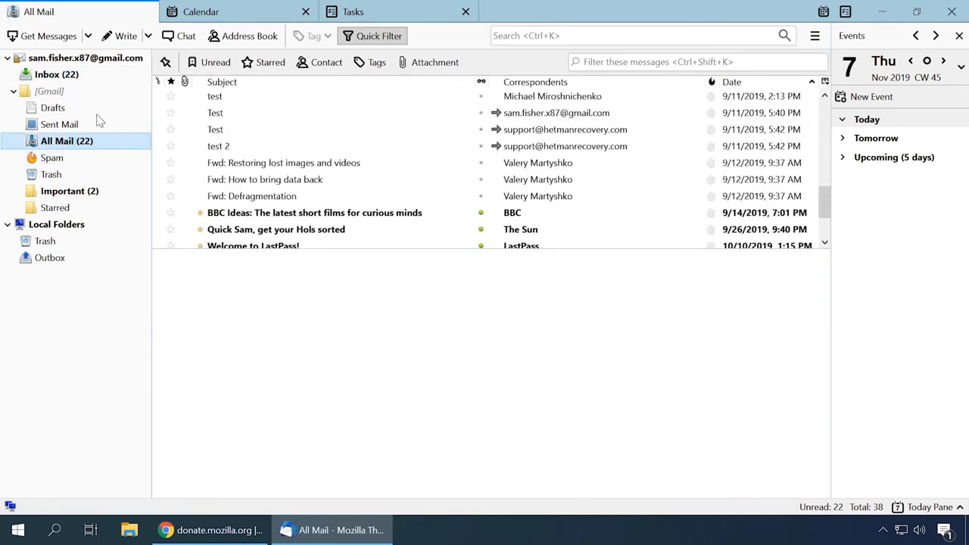
Step: View the calendar week and task list, then start a blank new message and return to Chrome
left_click(200, 12)
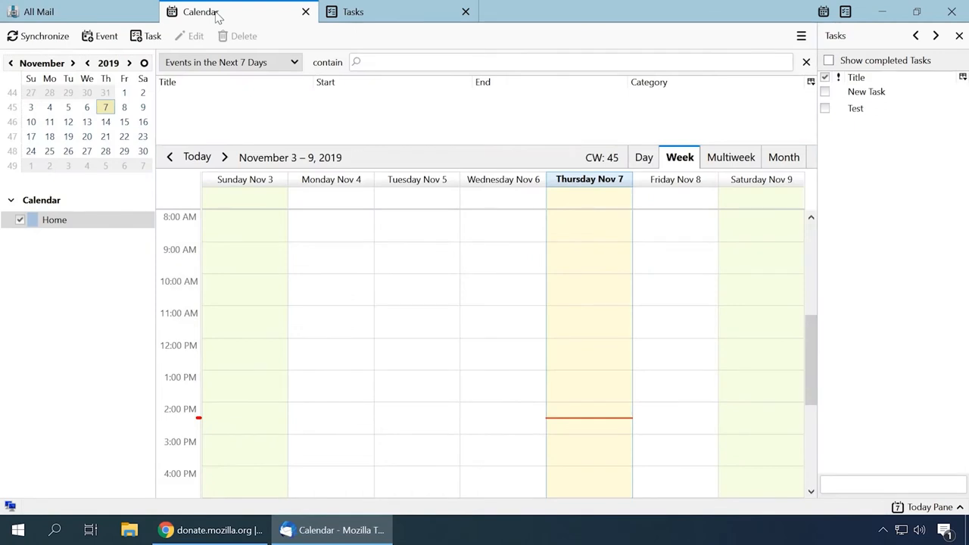
left_click(353, 12)
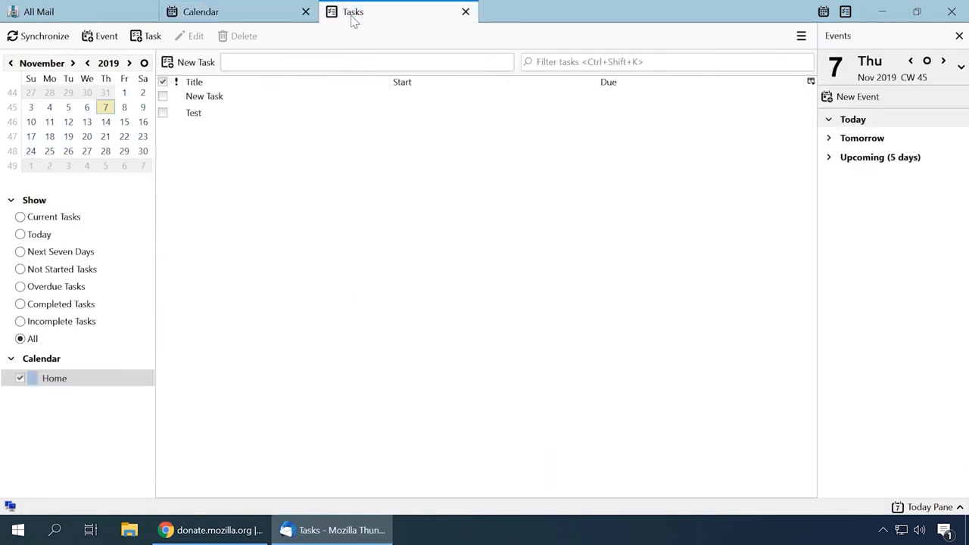
left_click(40, 12)
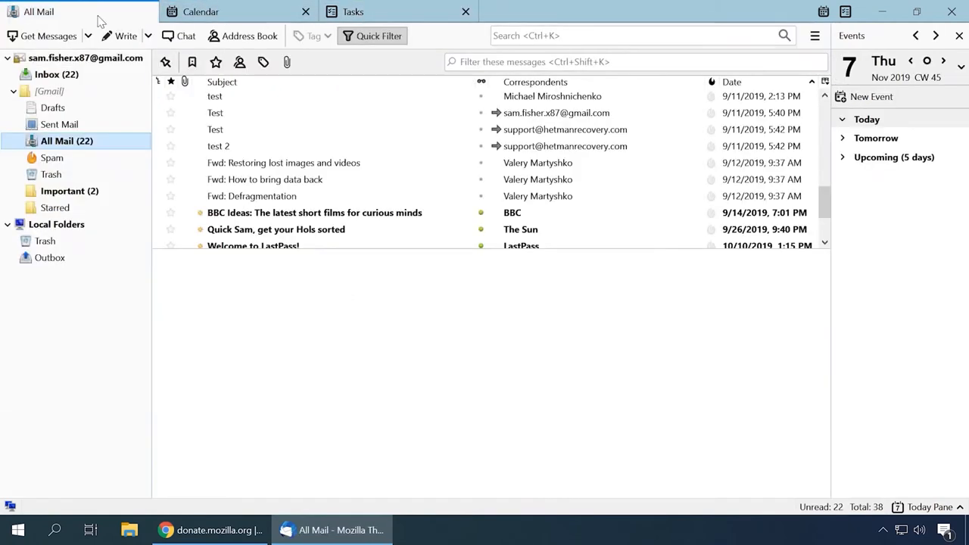
left_click(121, 36)
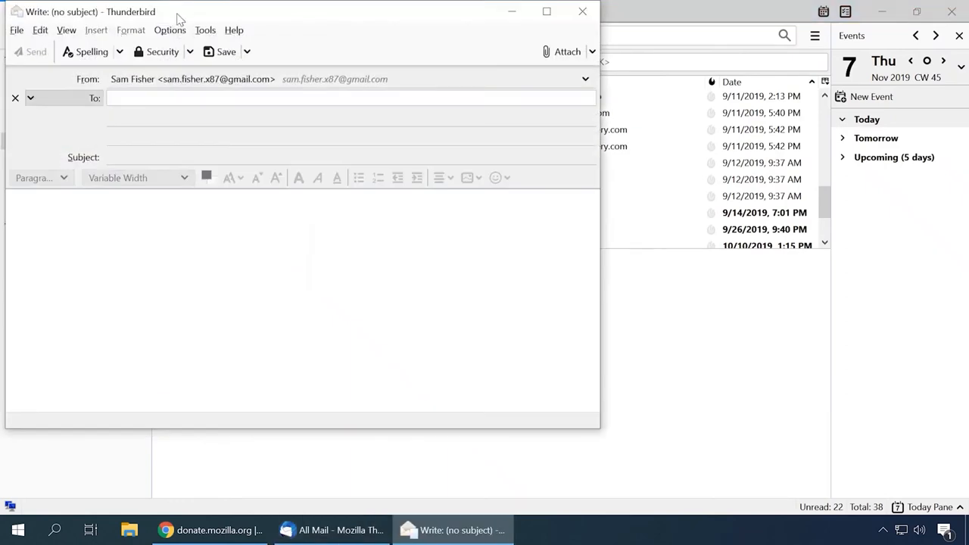
left_click(246, 91)
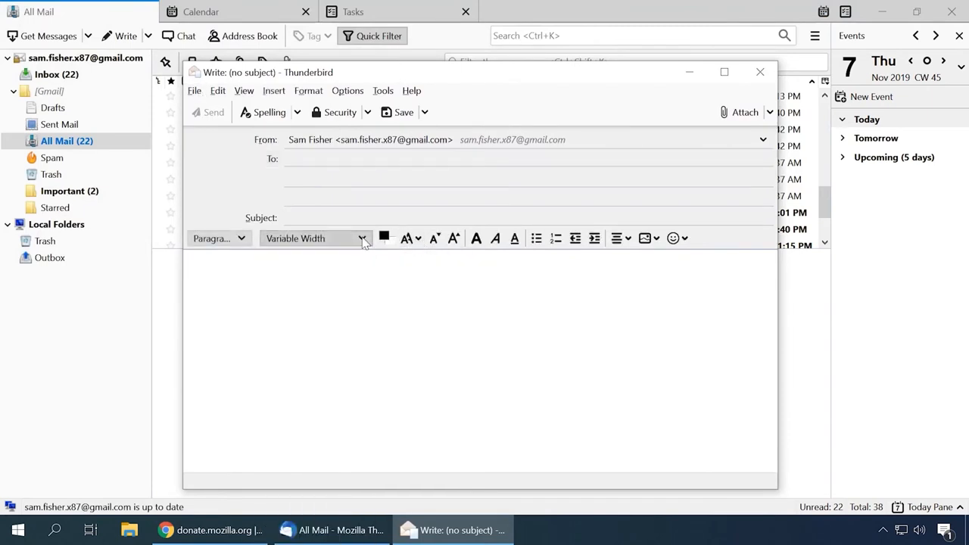
mouse_move(724, 149)
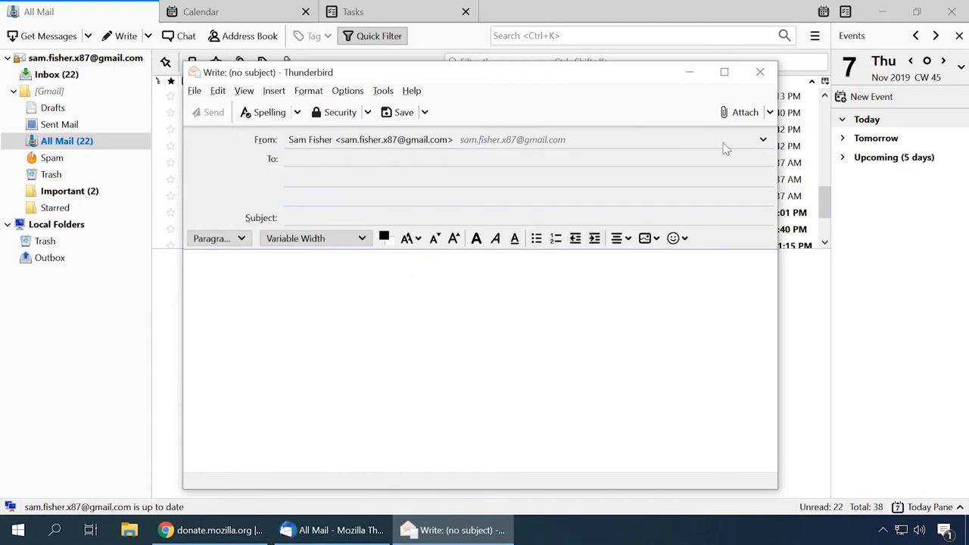
left_click(760, 71)
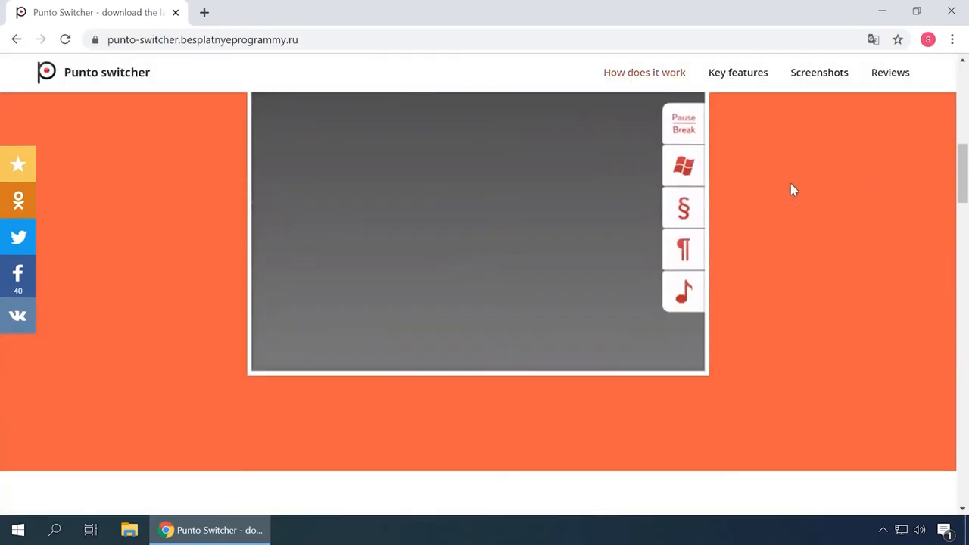
Step: Read the Punto Switcher page through its key features, screenshots, reviews and downloads
left_click(737, 73)
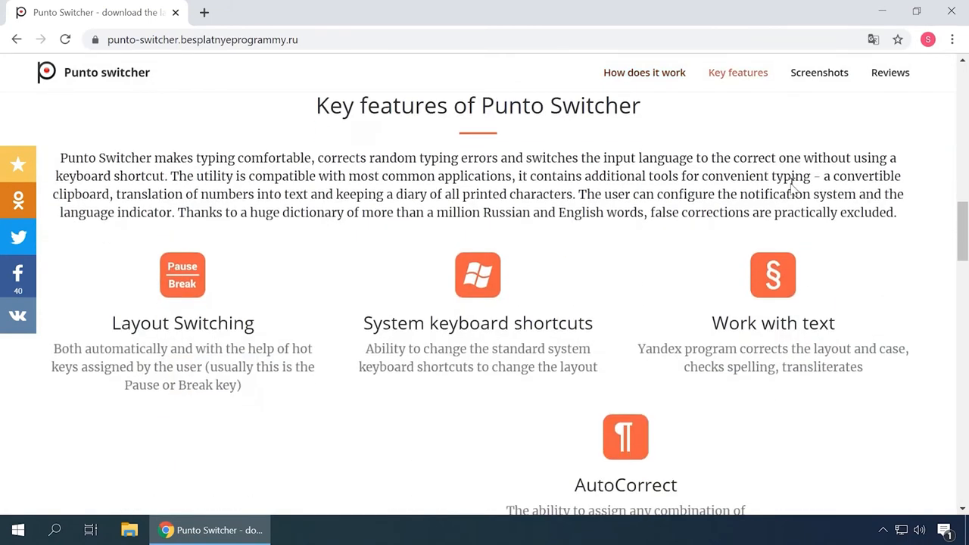
scroll("down", 3)
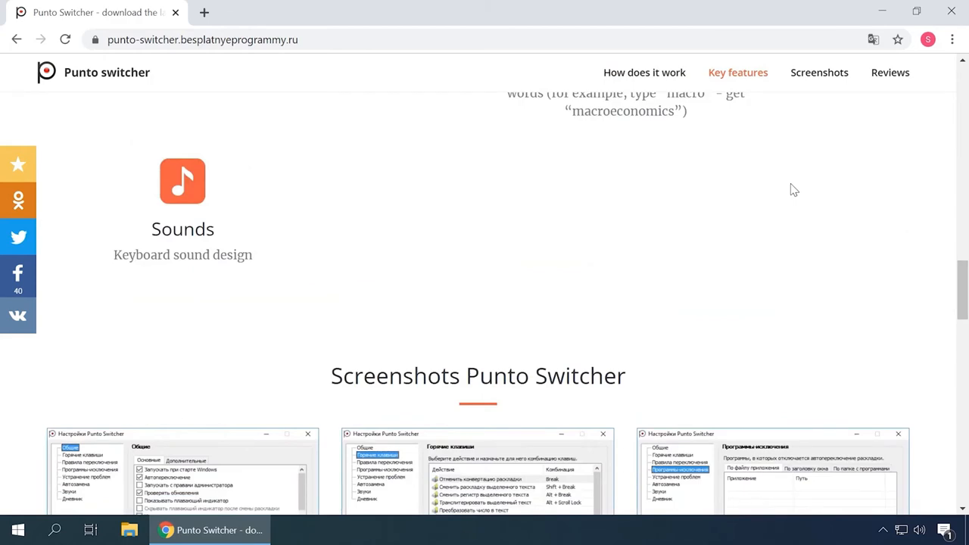
scroll("down", 3)
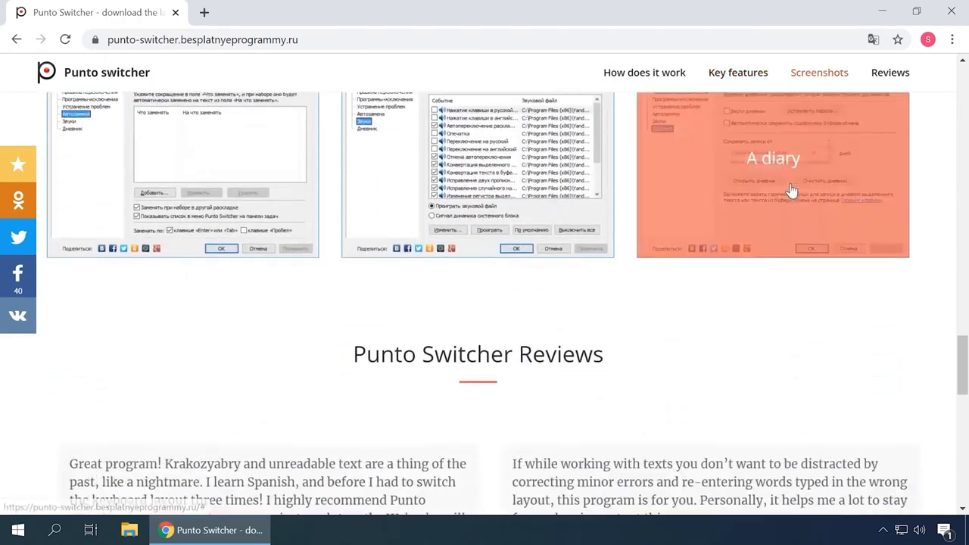
scroll("down", 3)
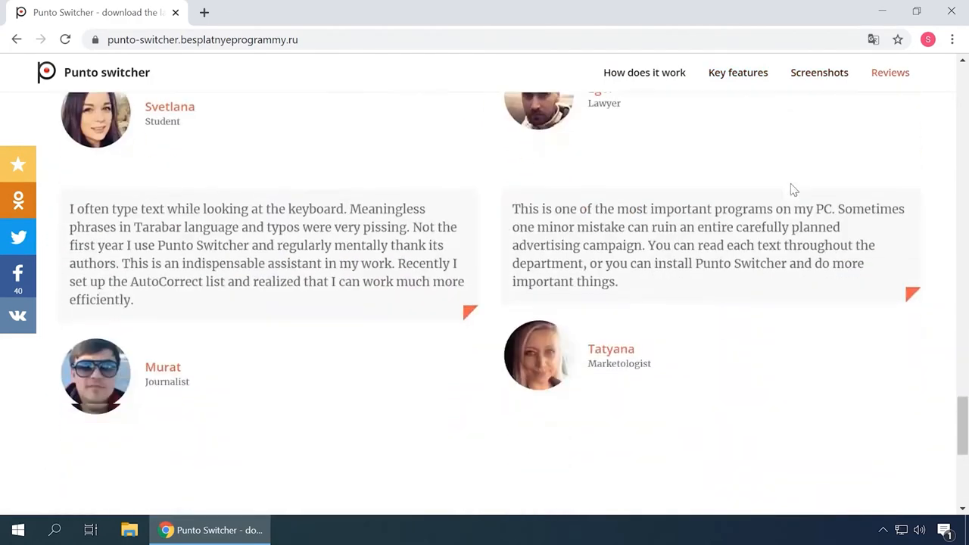
scroll("down", 3)
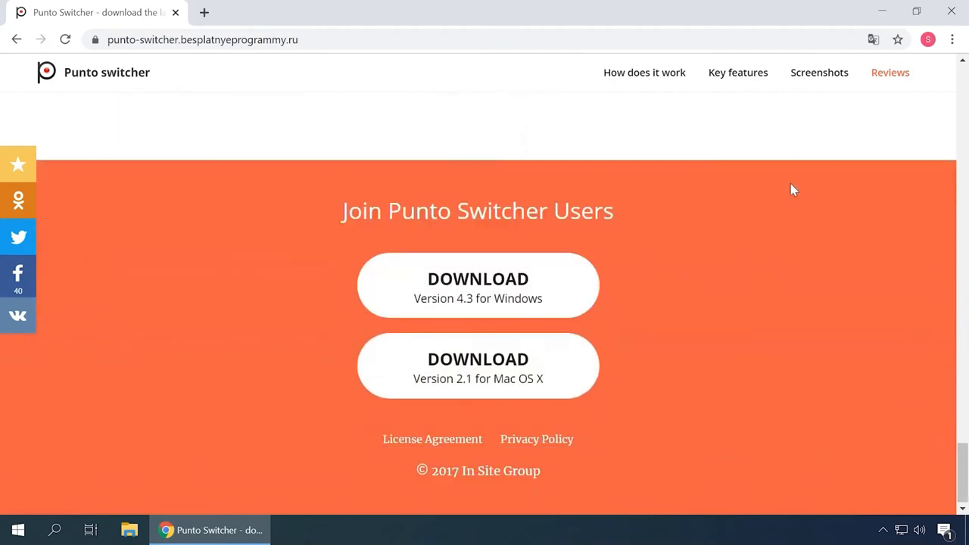
scroll("down", 3)
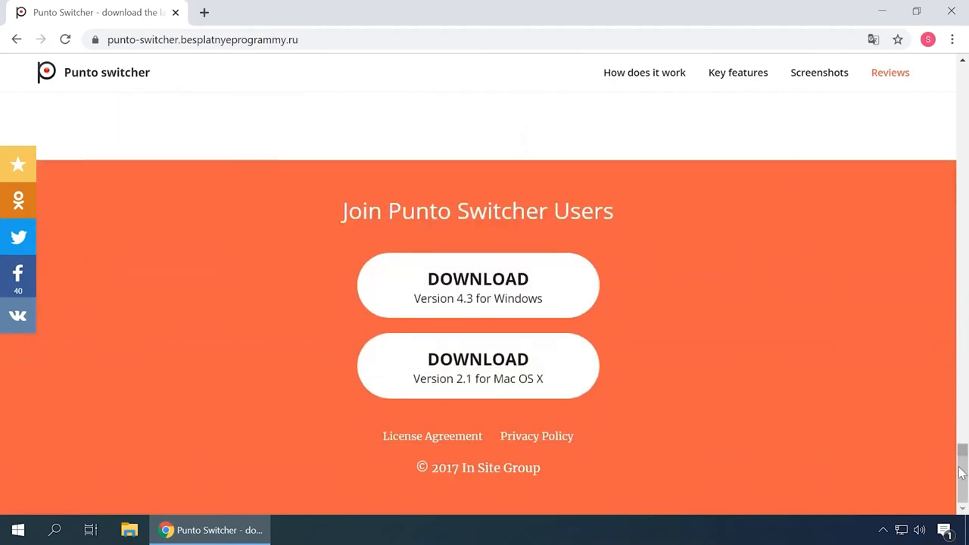
scroll("up", 3)
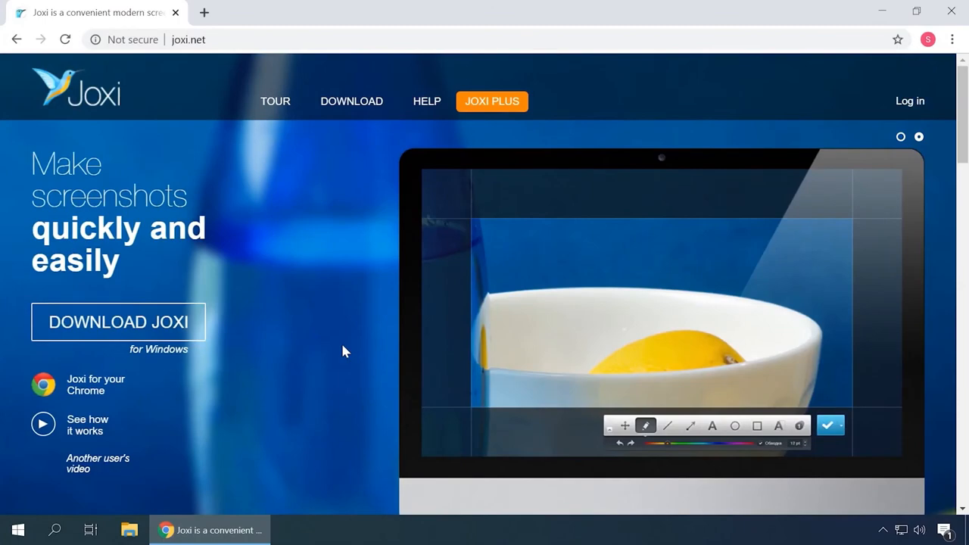
Step: Read down the Joxi home page and return to its top
scroll("down", 3)
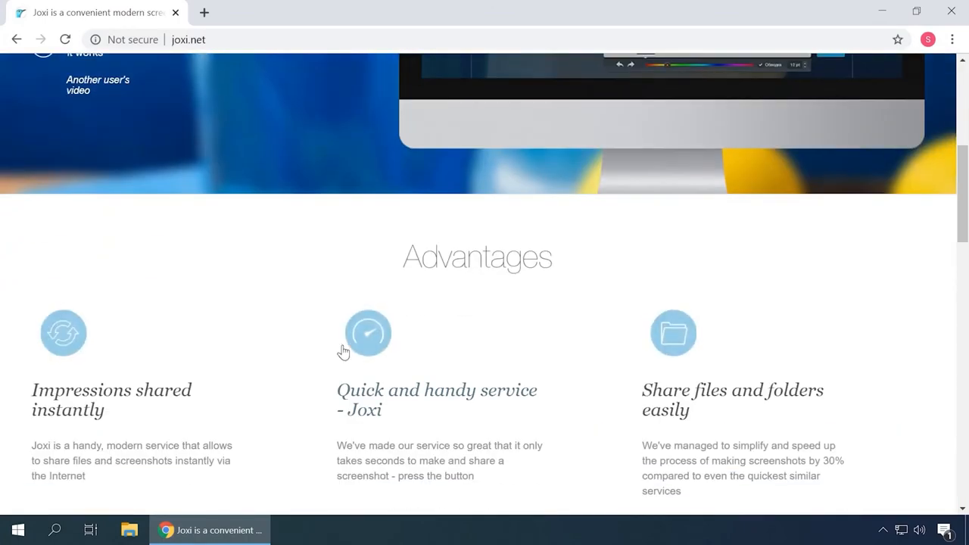
mouse_move(290, 387)
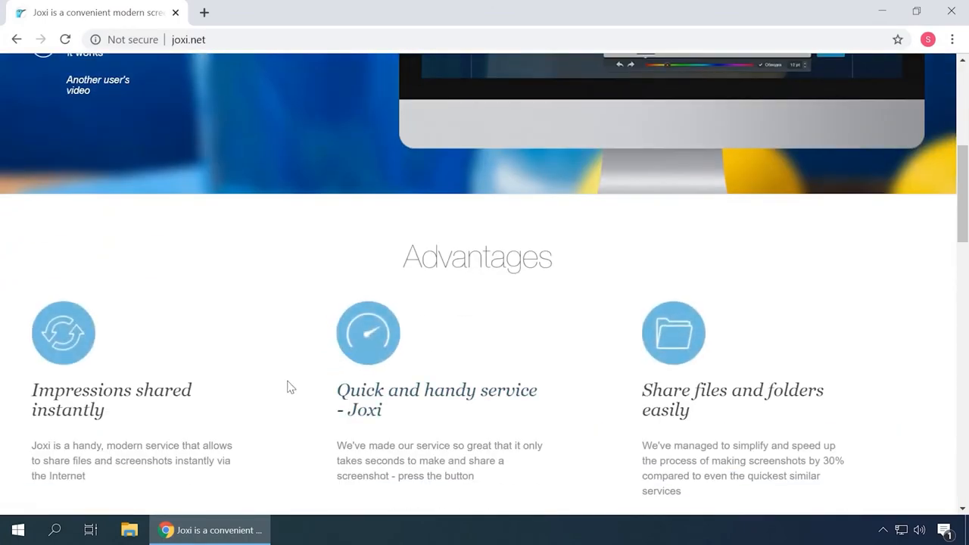
scroll("down", 3)
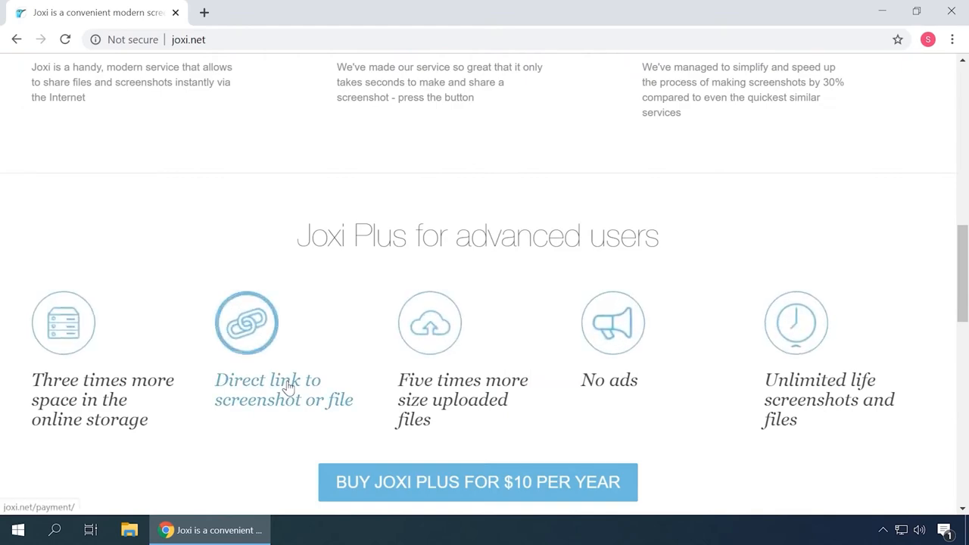
scroll("down", 3)
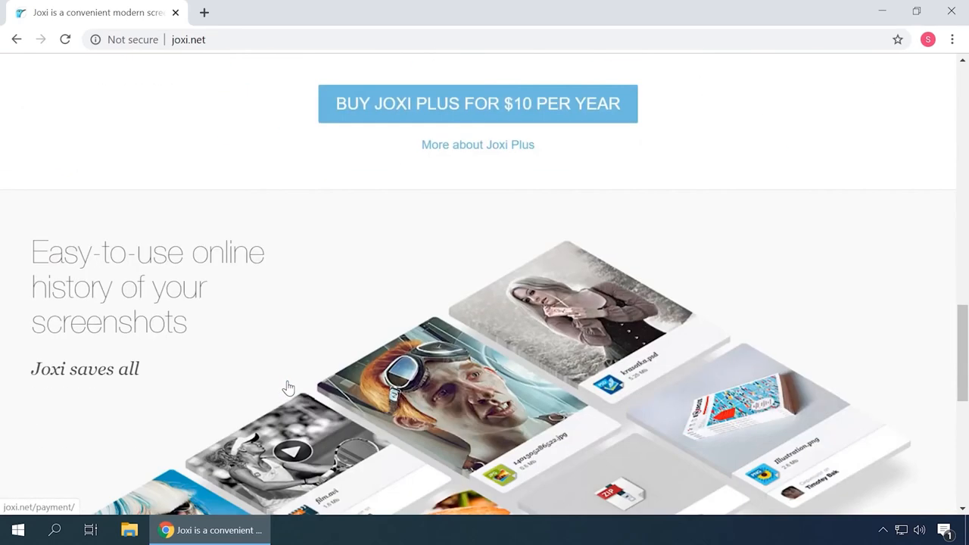
scroll("down", 3)
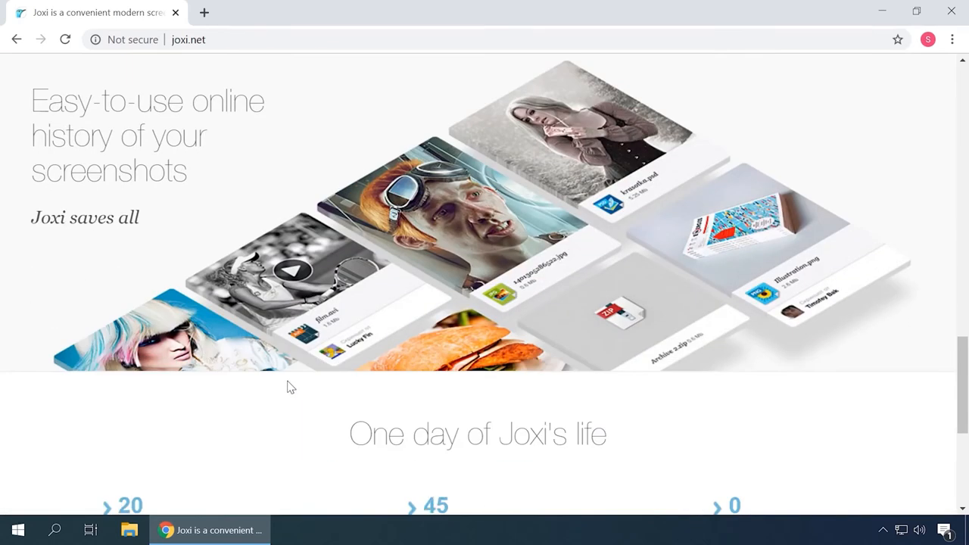
scroll("down", 3)
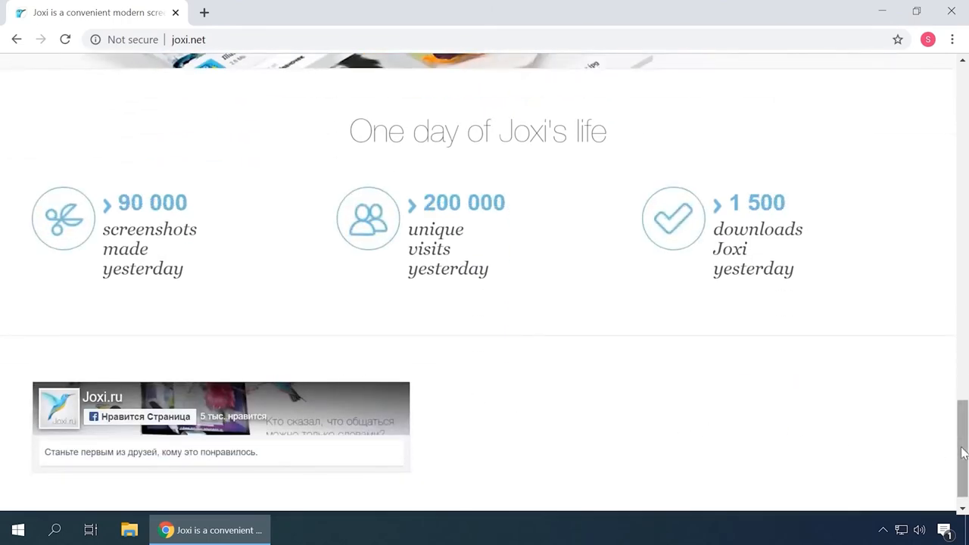
scroll("up", 3)
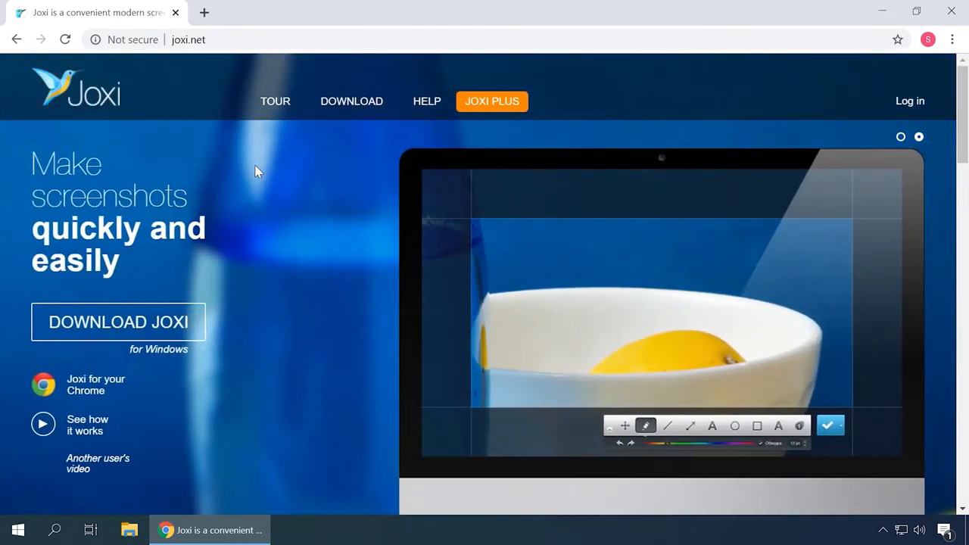
Step: View the Joxi product tour for Mac OS and Linux, then settle on the Windows tour
left_click(276, 100)
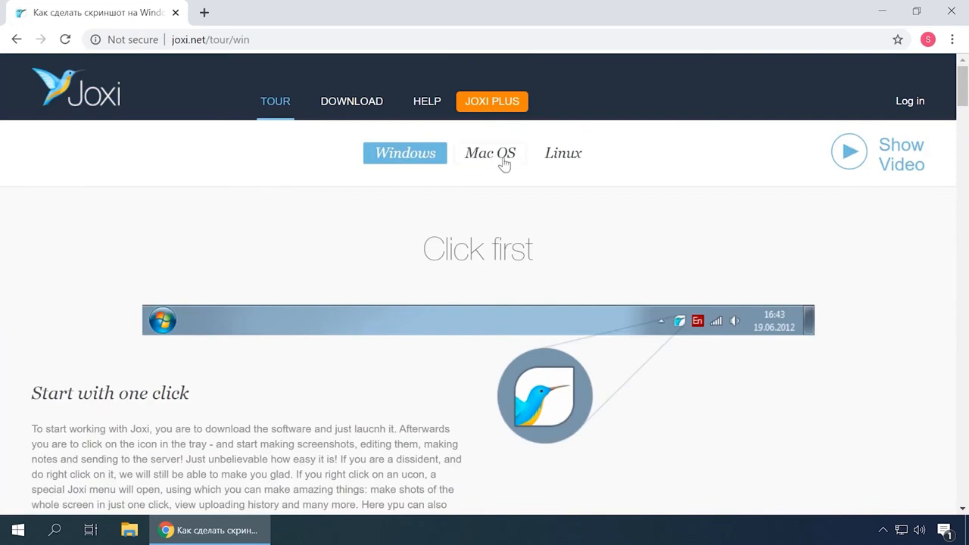
left_click(490, 151)
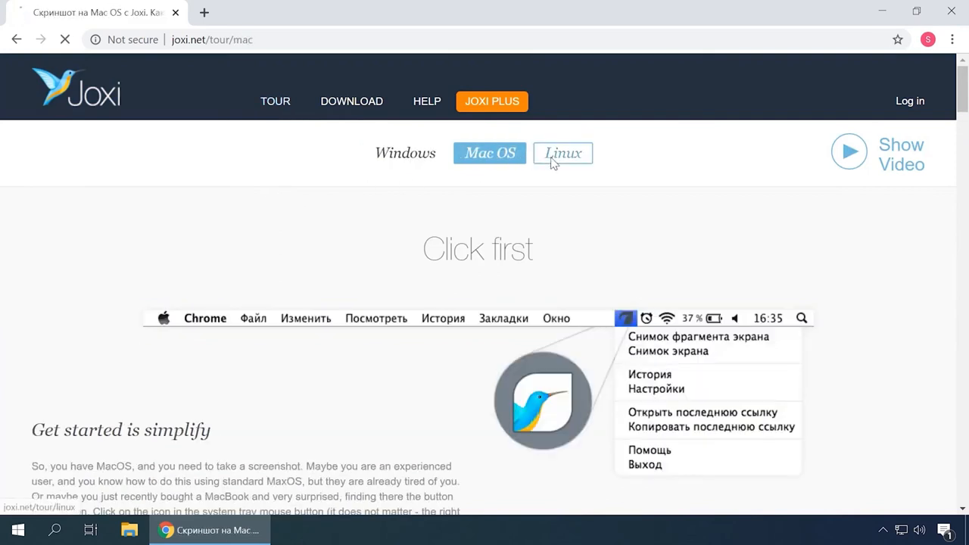
left_click(564, 153)
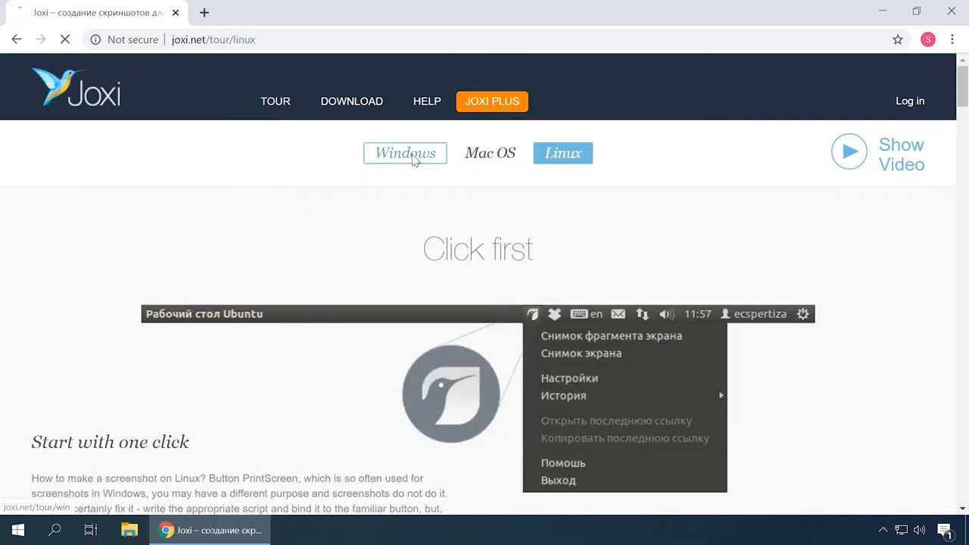
left_click(405, 153)
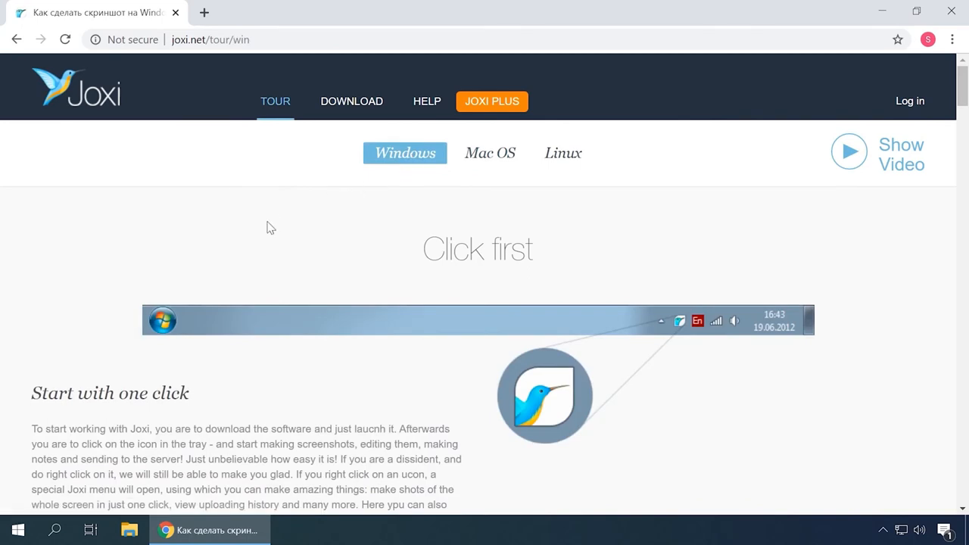
Step: Read the Windows tour through its menu, toolbar and sharing sections
scroll("down", 3)
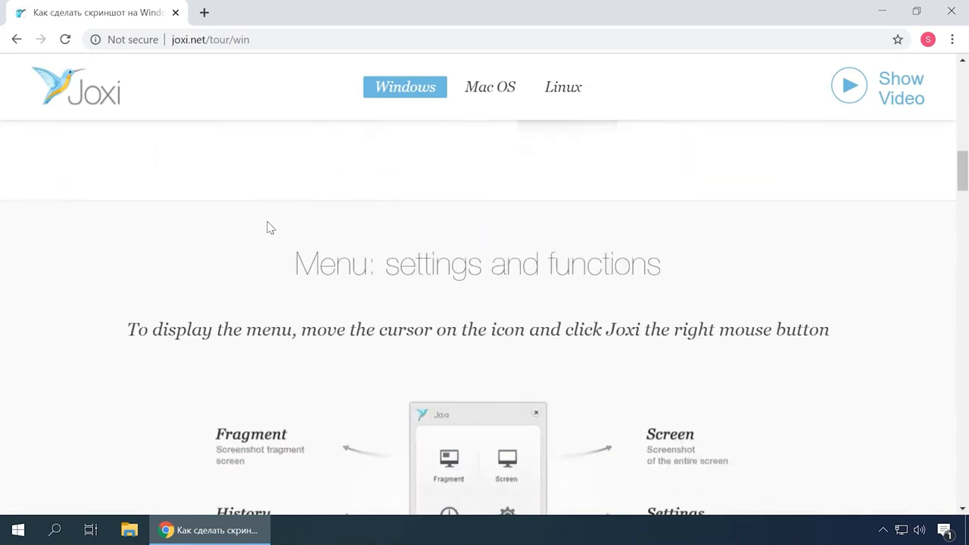
scroll("down", 3)
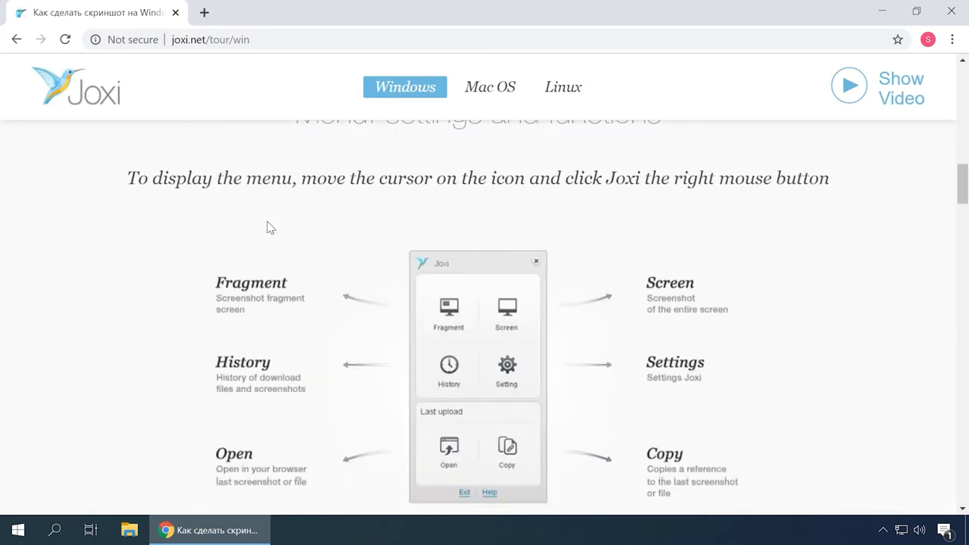
scroll("down", 3)
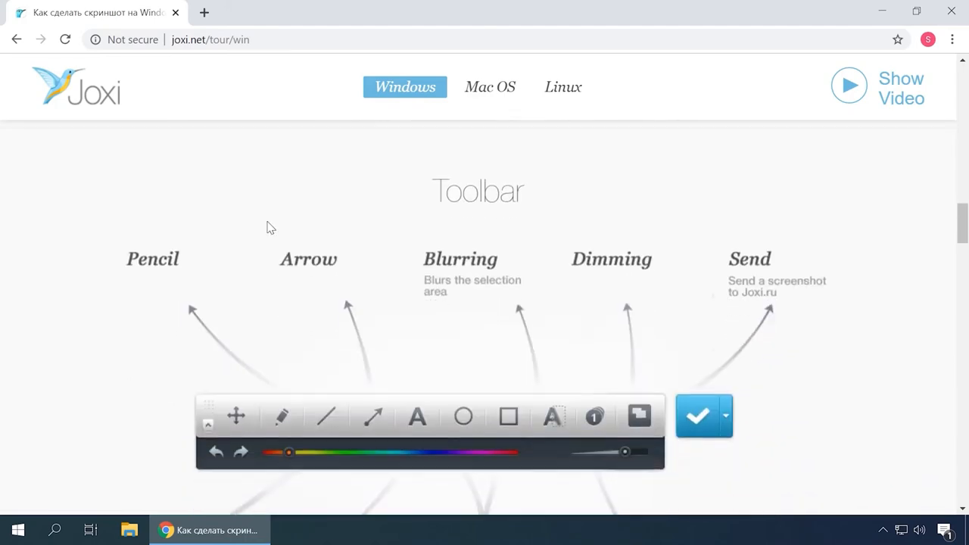
scroll("down", 3)
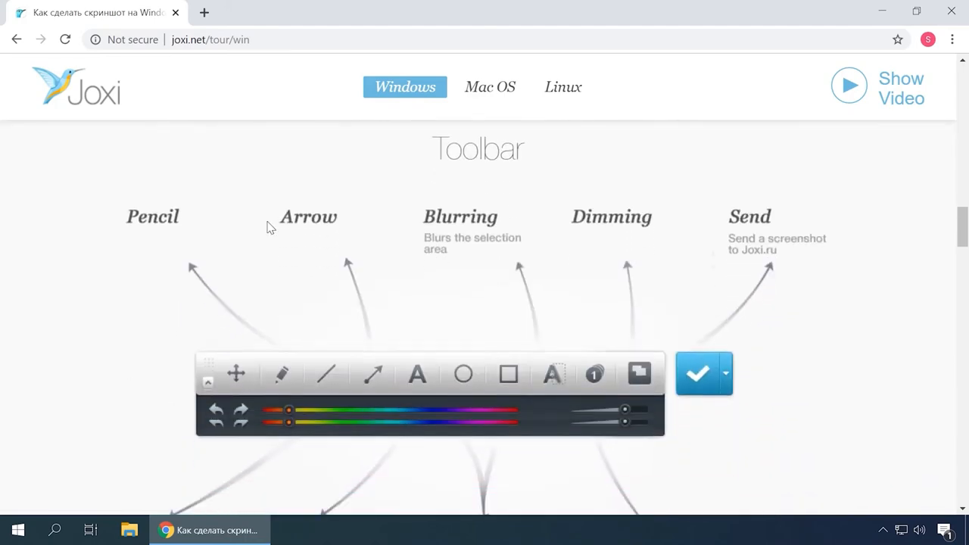
scroll("down", 3)
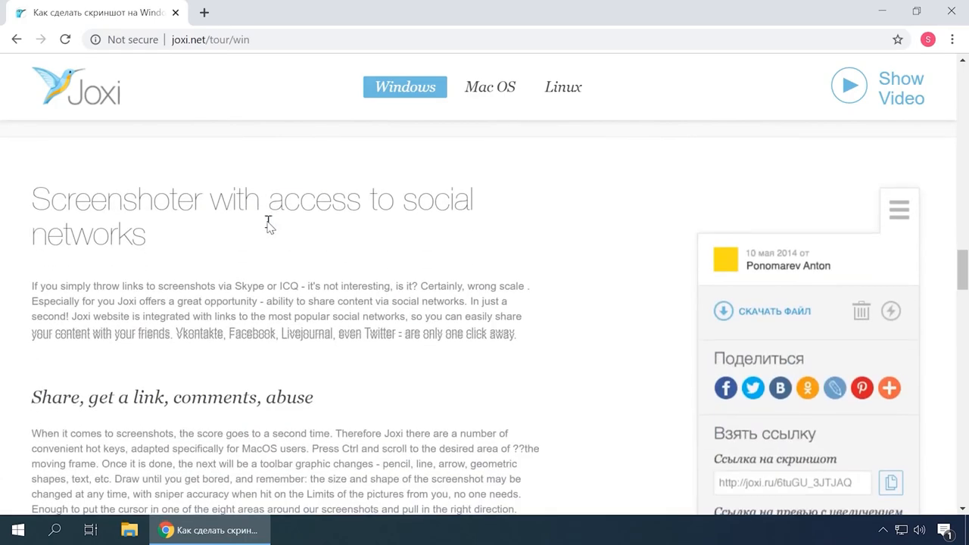
scroll("down", 3)
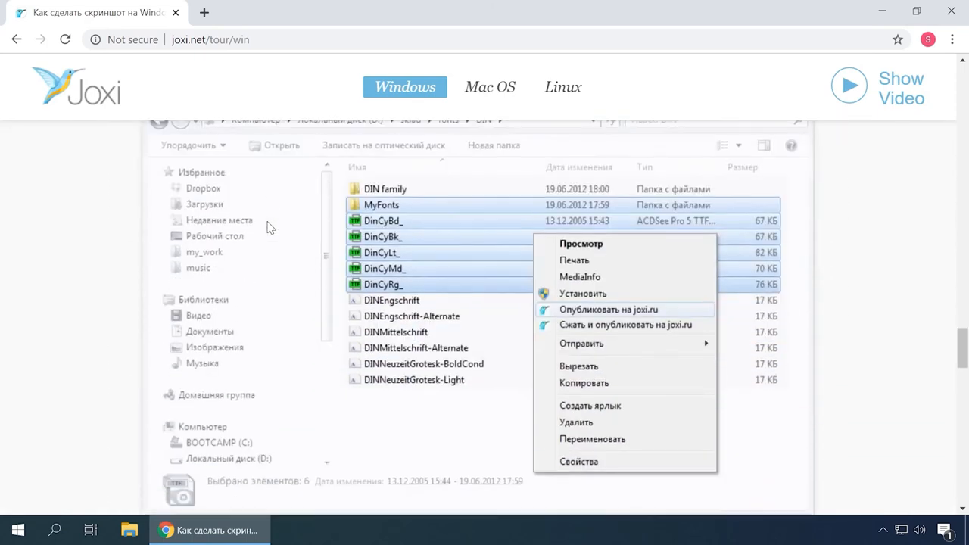
scroll("down", 3)
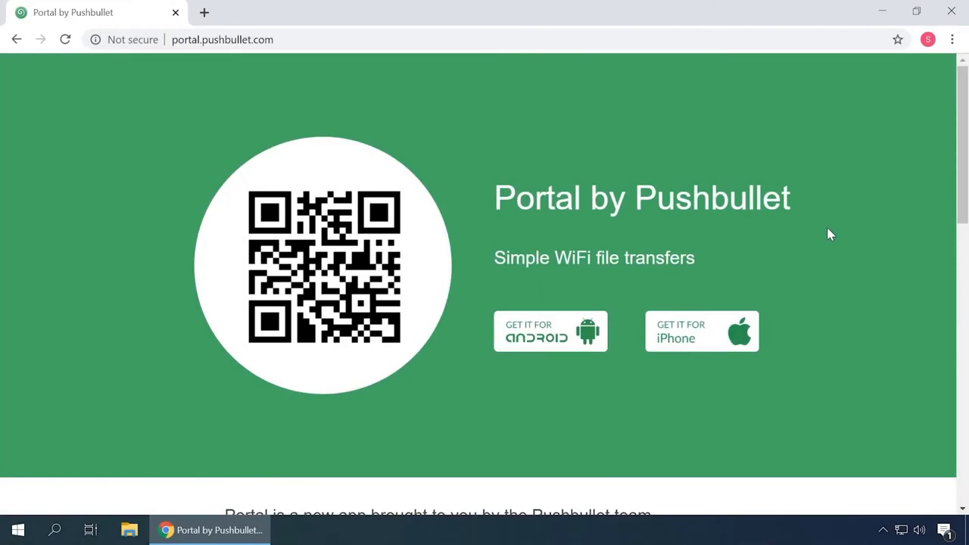
Step: Read the Portal by Pushbullet page down to its app description and demo picture
scroll("down", 3)
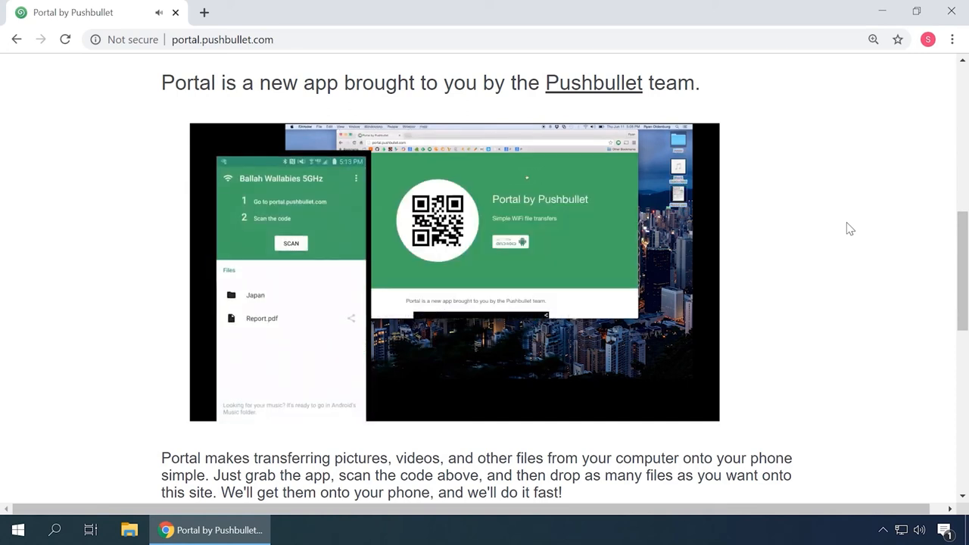
left_click(254, 295)
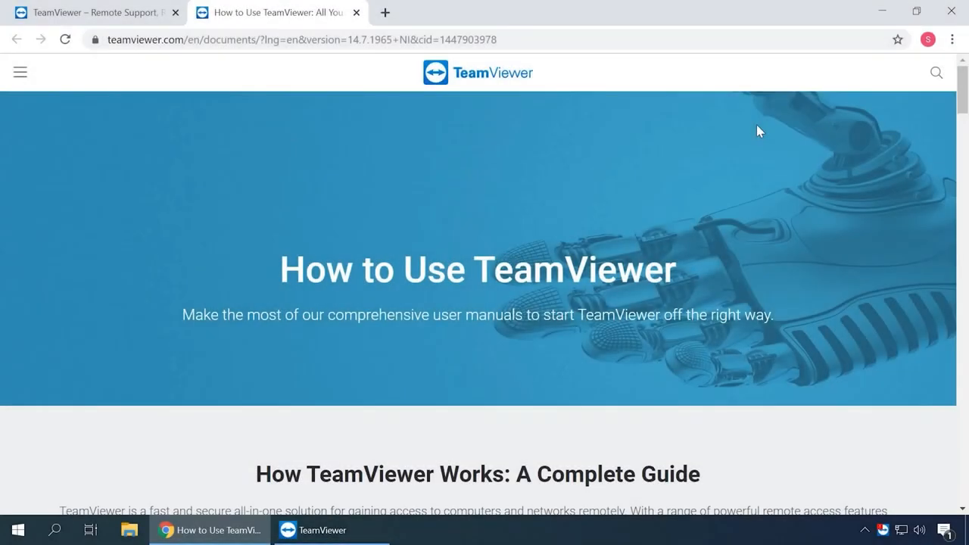
Step: Read the How to Use TeamViewer page to its manuals note, then bring up the installed TeamViewer
scroll("down", 3)
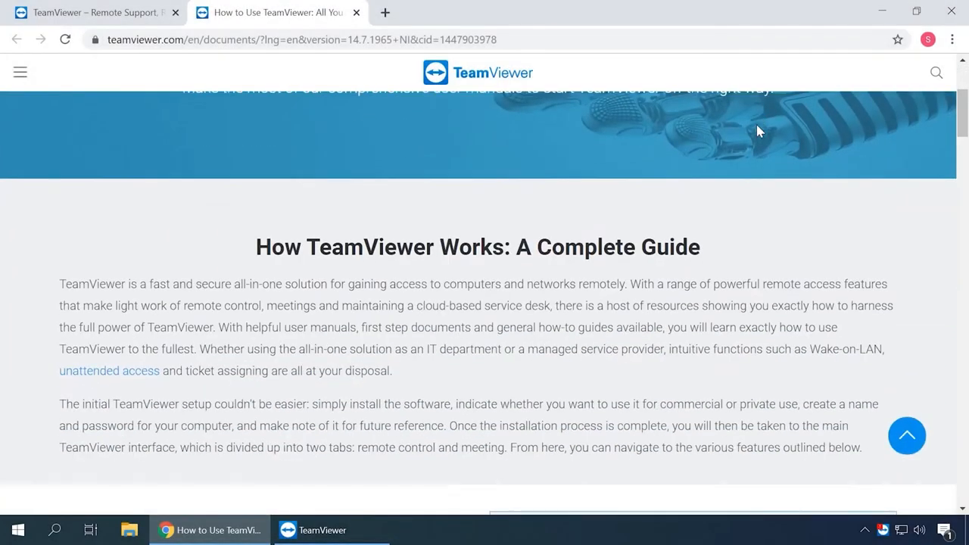
scroll("down", 3)
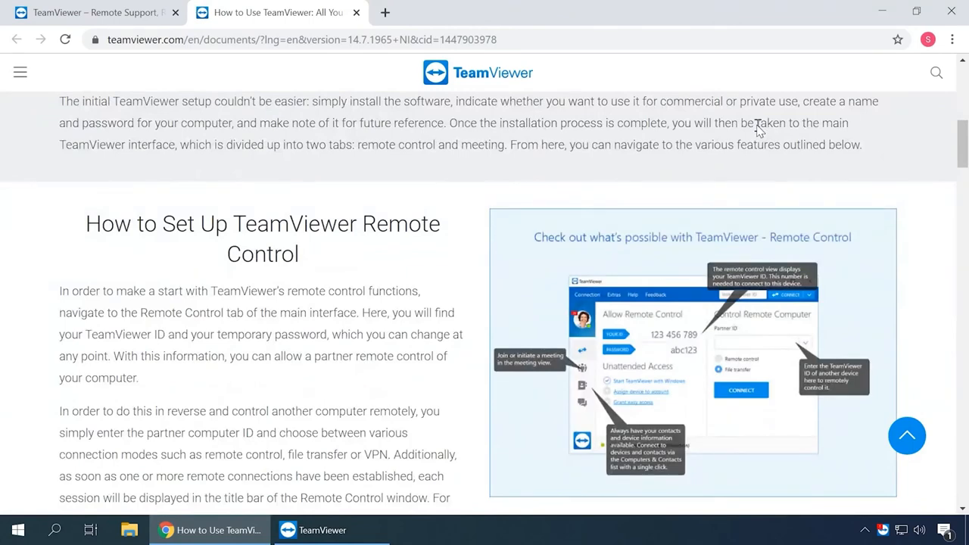
scroll("down", 3)
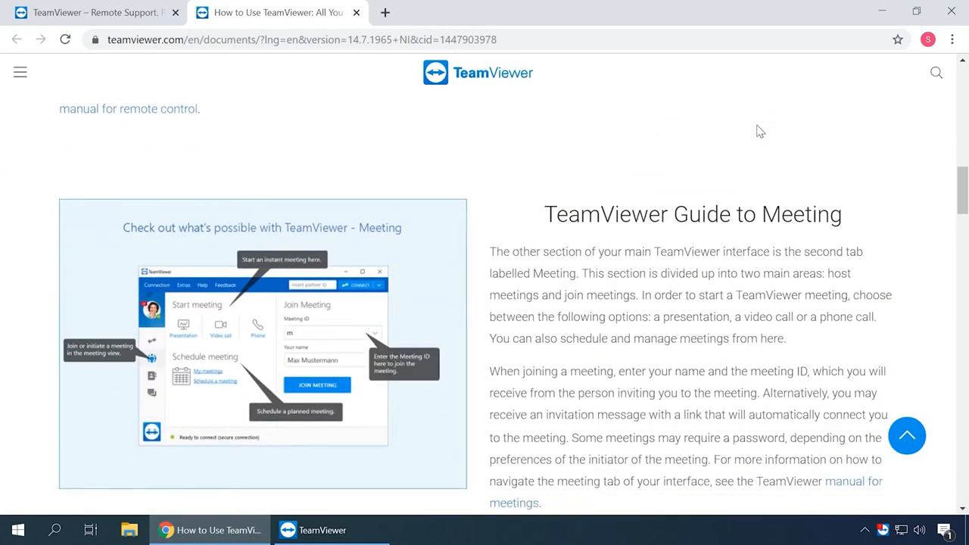
scroll("down", 3)
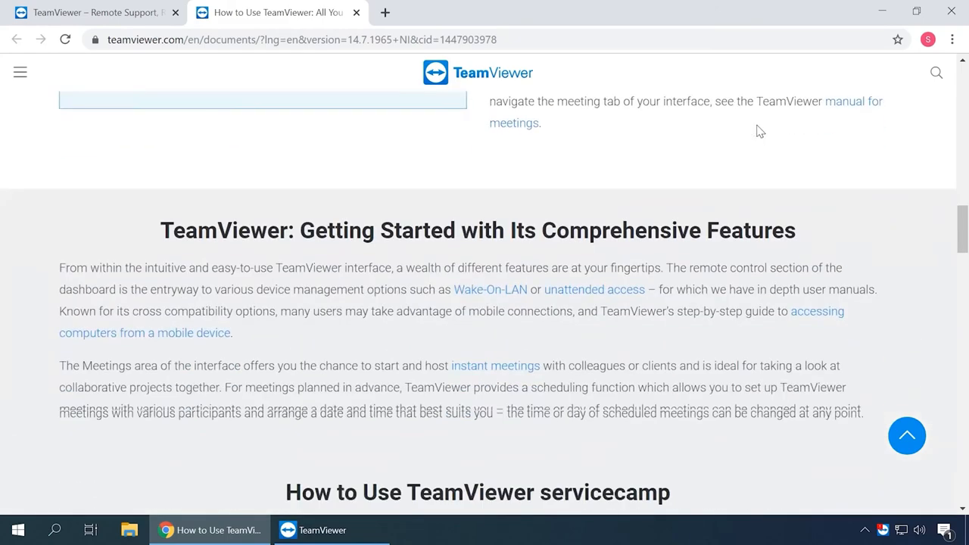
scroll("down", 3)
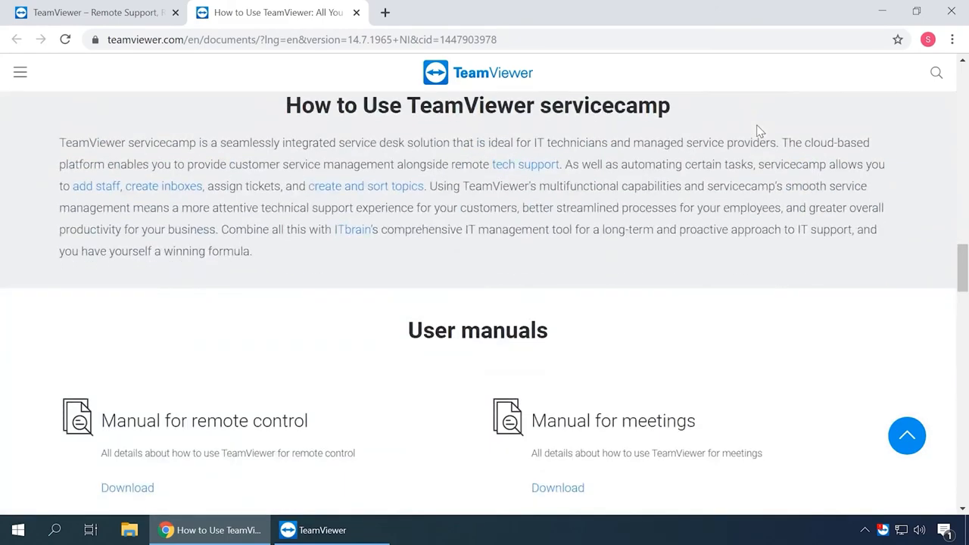
scroll("down", 3)
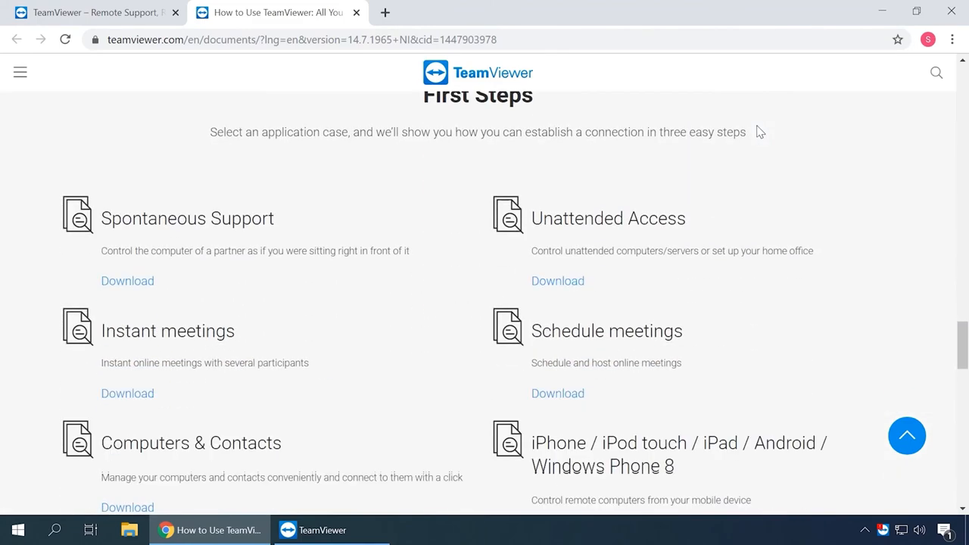
scroll("down", 3)
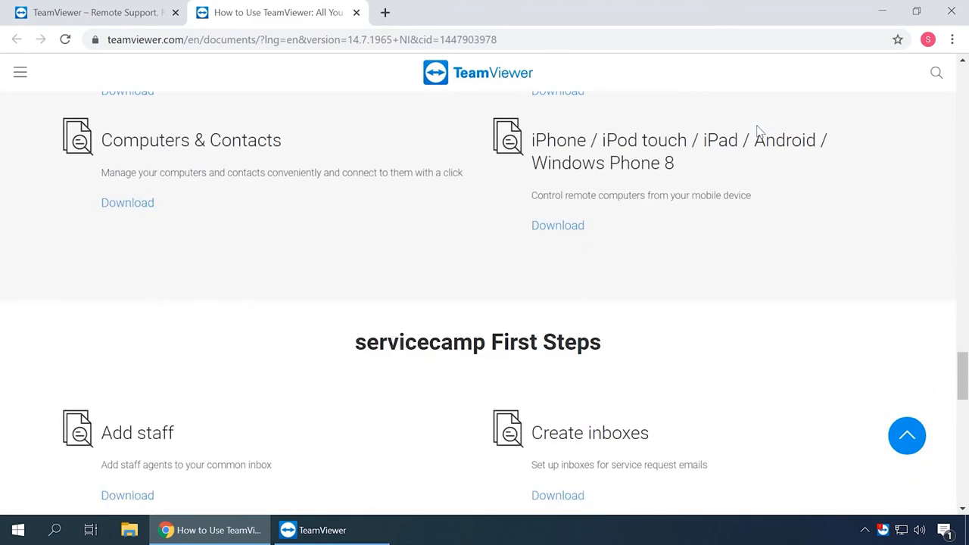
scroll("down", 3)
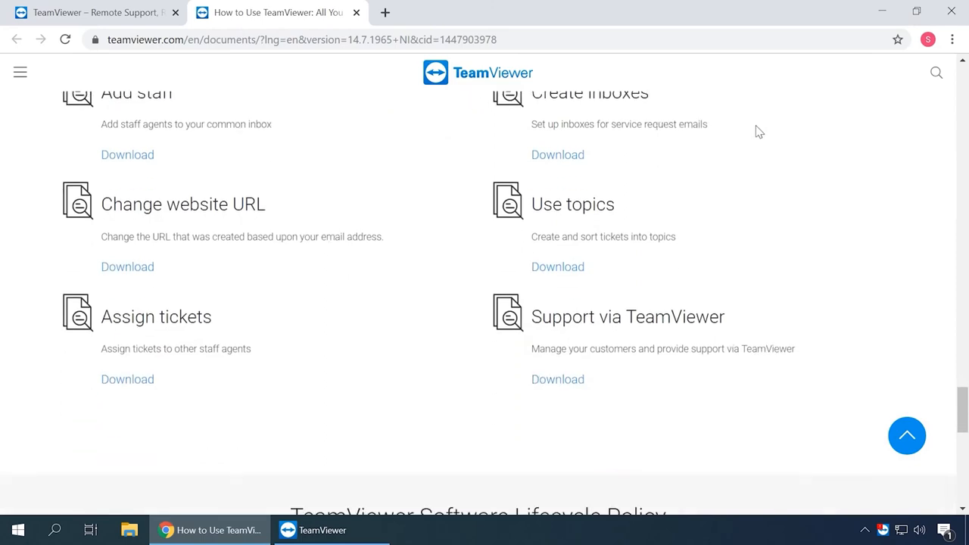
scroll("down", 3)
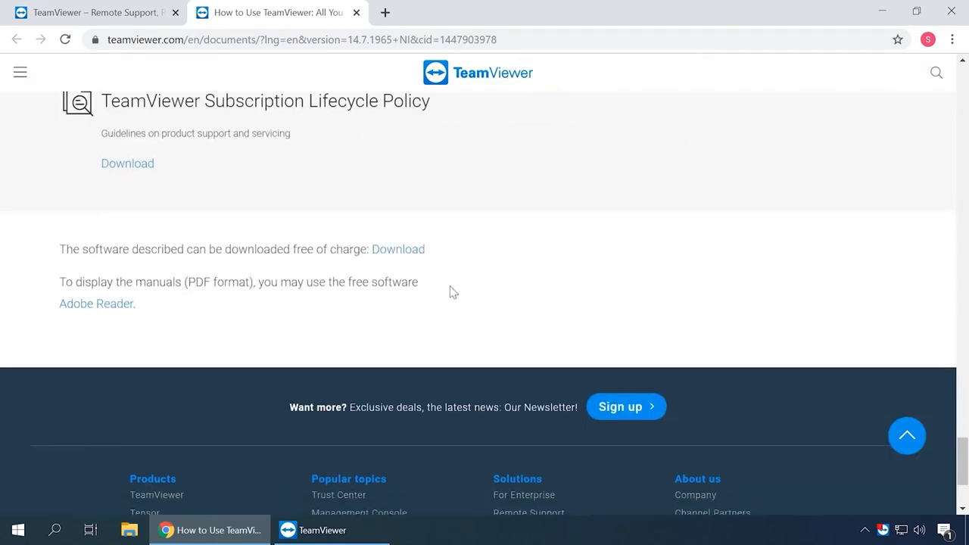
left_click(332, 530)
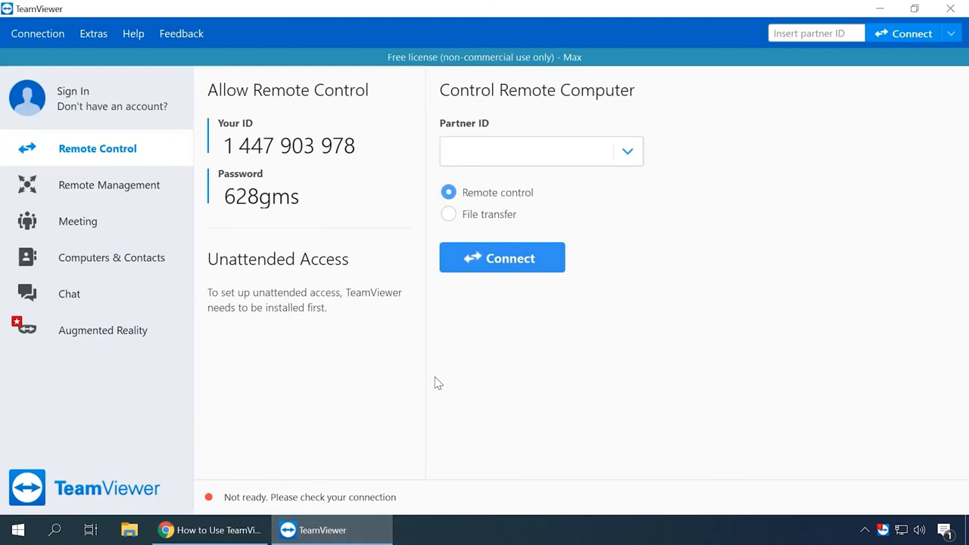
Step: View TeamViewer's Meeting, Computers & Contacts, Chat and Augmented Reality screens, then its security options
left_click(109, 185)
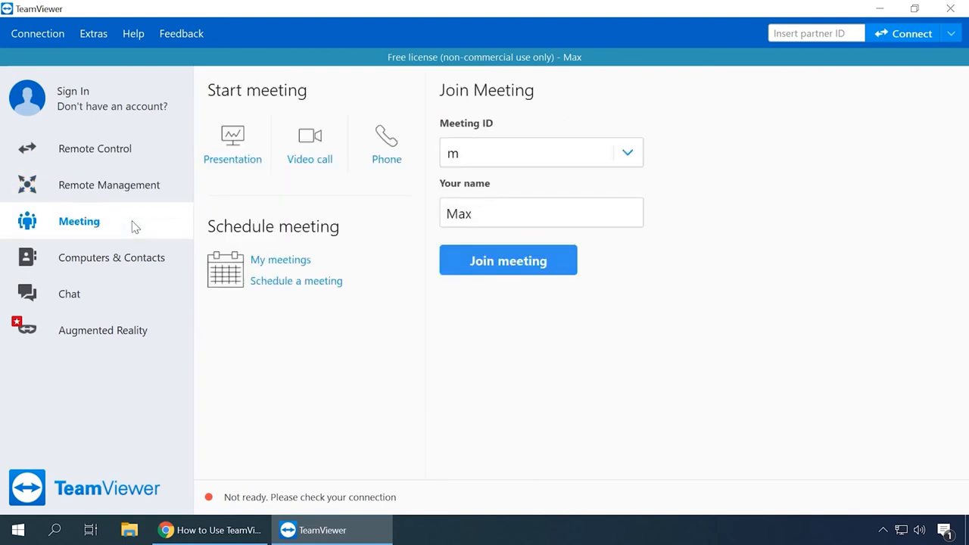
left_click(113, 257)
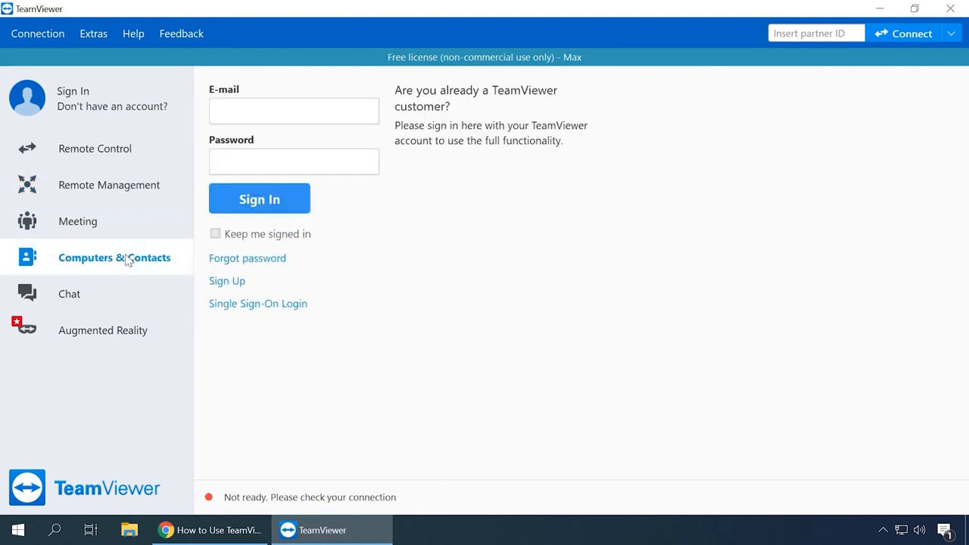
left_click(70, 294)
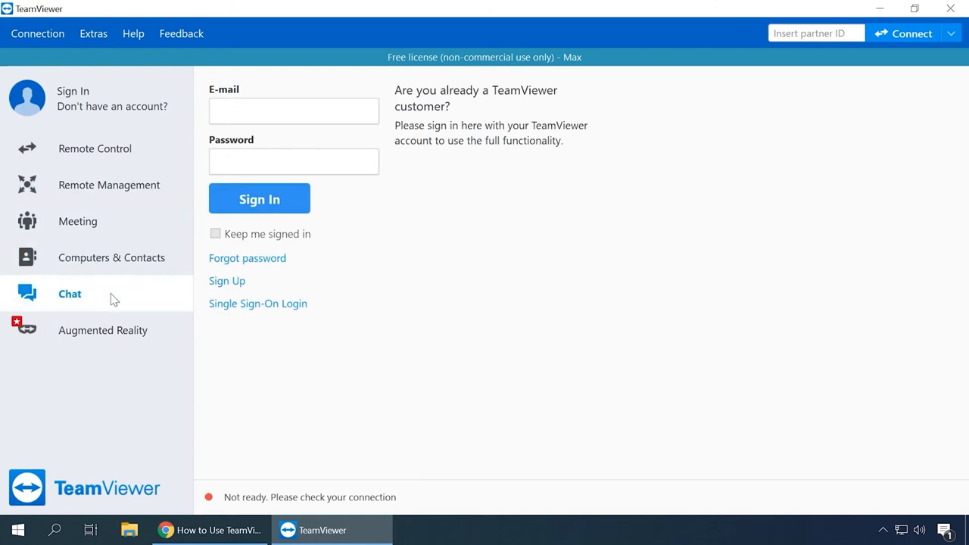
left_click(106, 331)
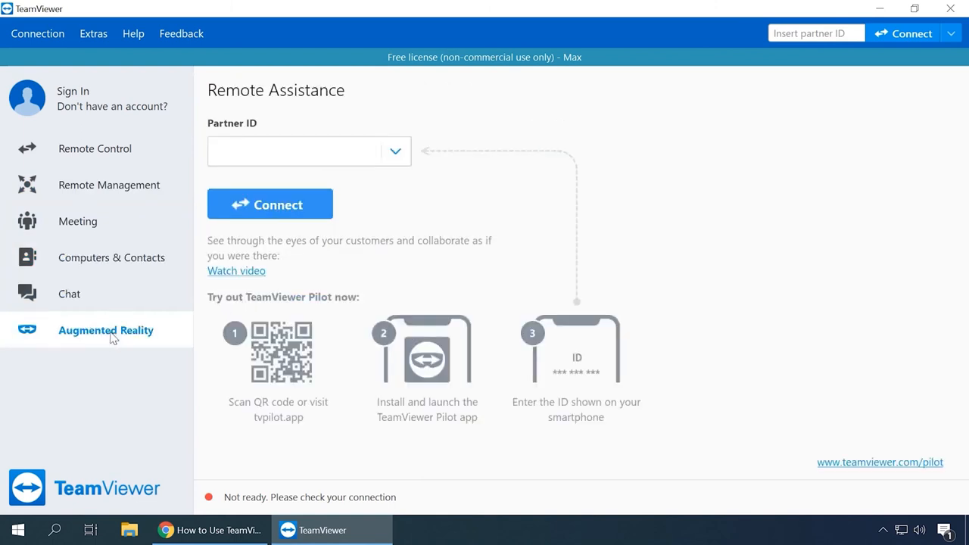
mouse_move(100, 221)
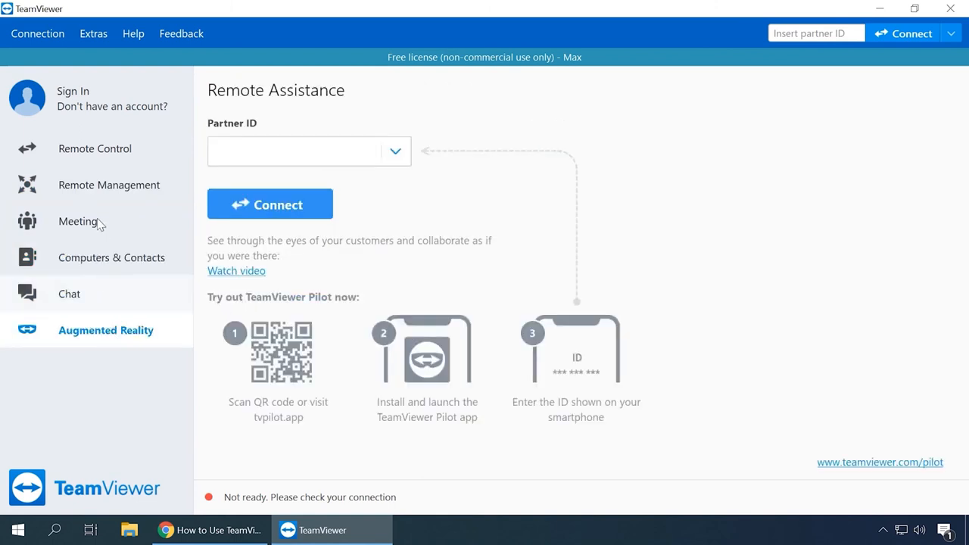
left_click(94, 148)
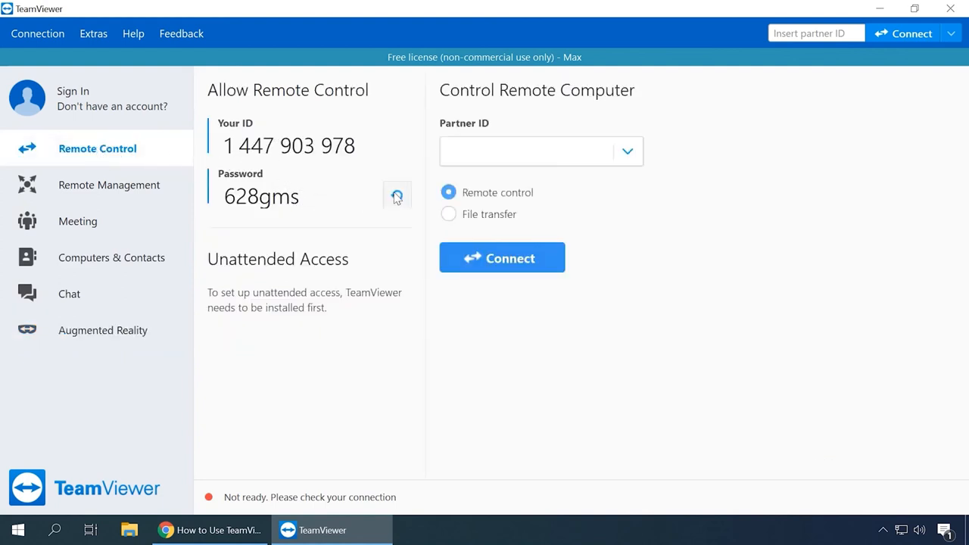
left_click(397, 197)
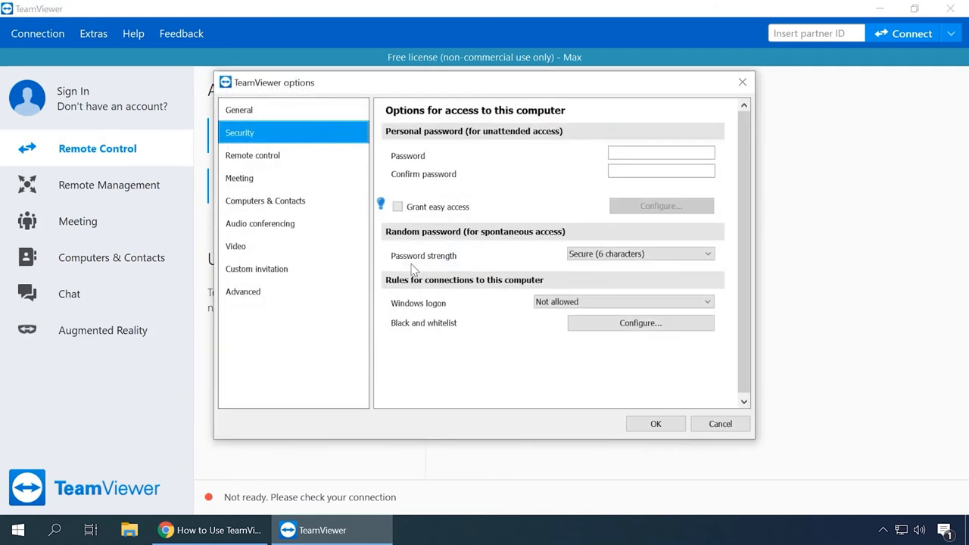
Step: Browse the Remote control, Meeting, Computers & Contacts, Audio conferencing, Custom invitation and Advanced categories
left_click(252, 154)
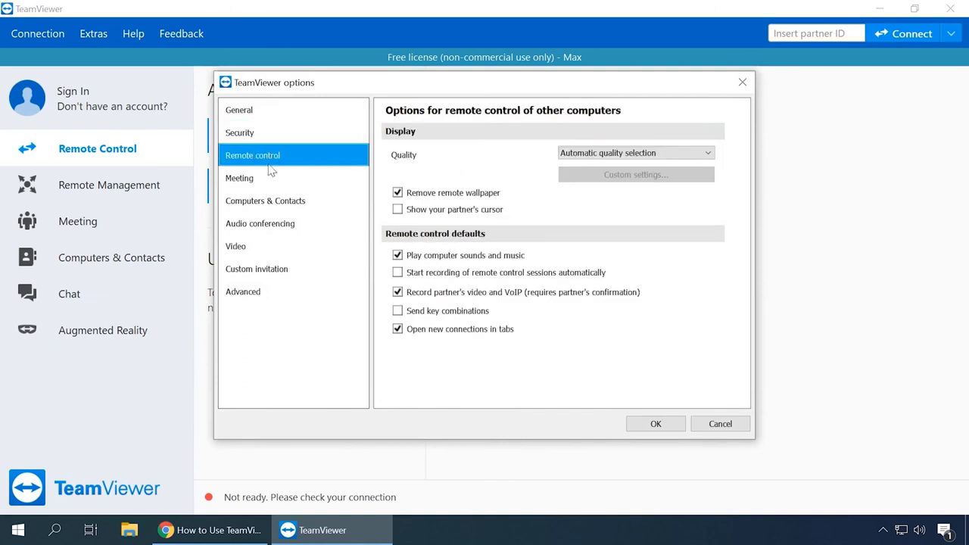
left_click(239, 177)
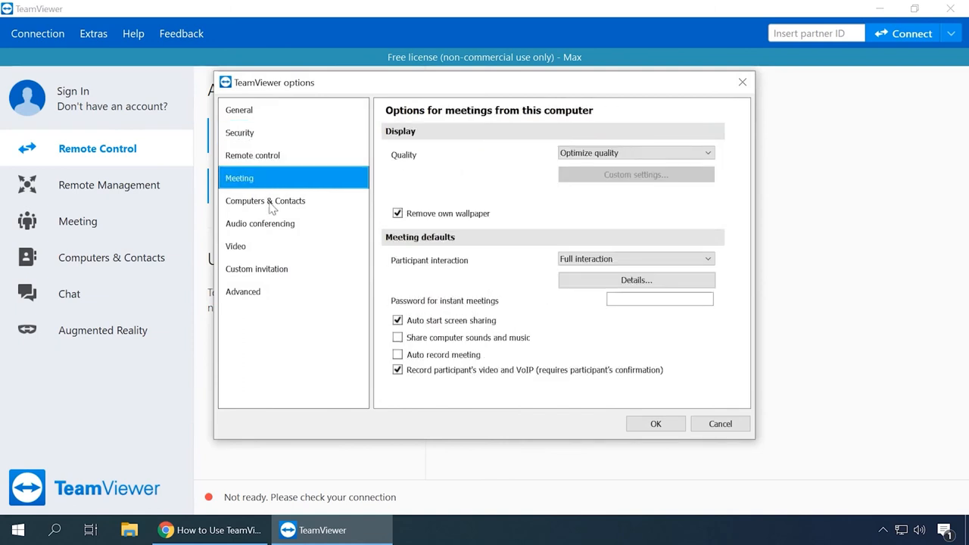
left_click(265, 200)
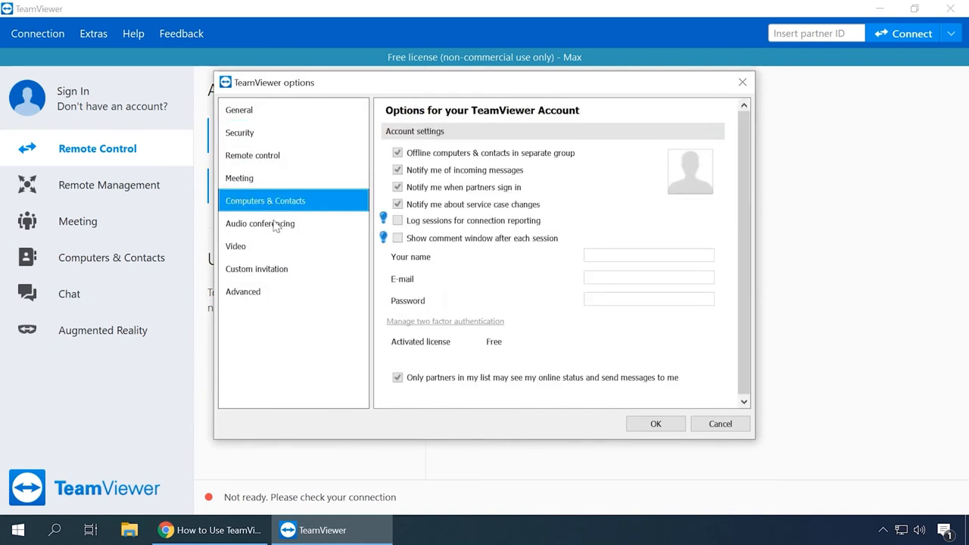
left_click(261, 223)
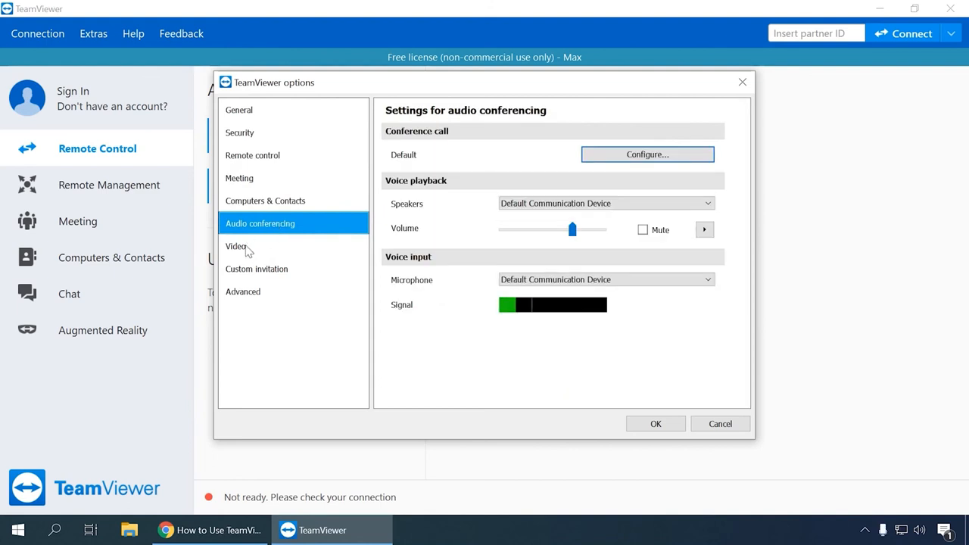
left_click(258, 270)
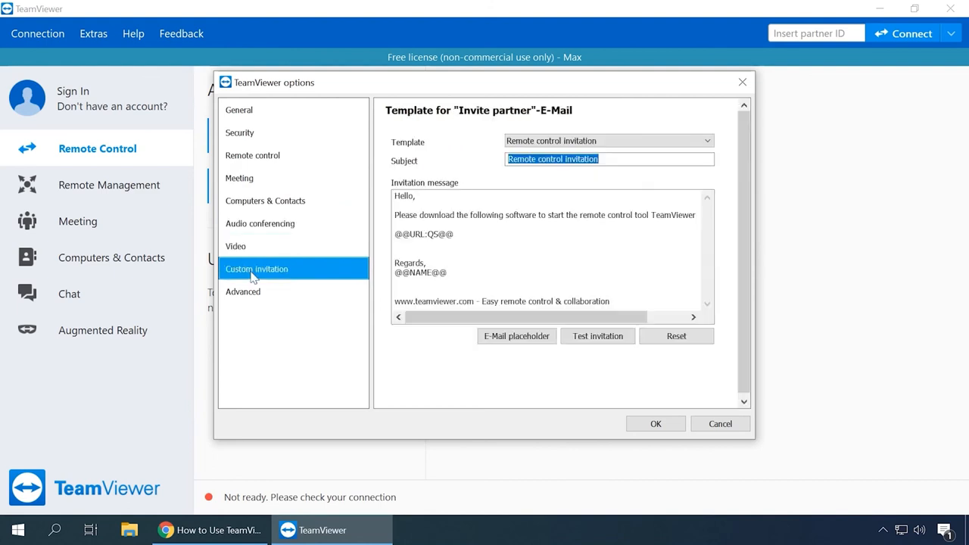
left_click(242, 291)
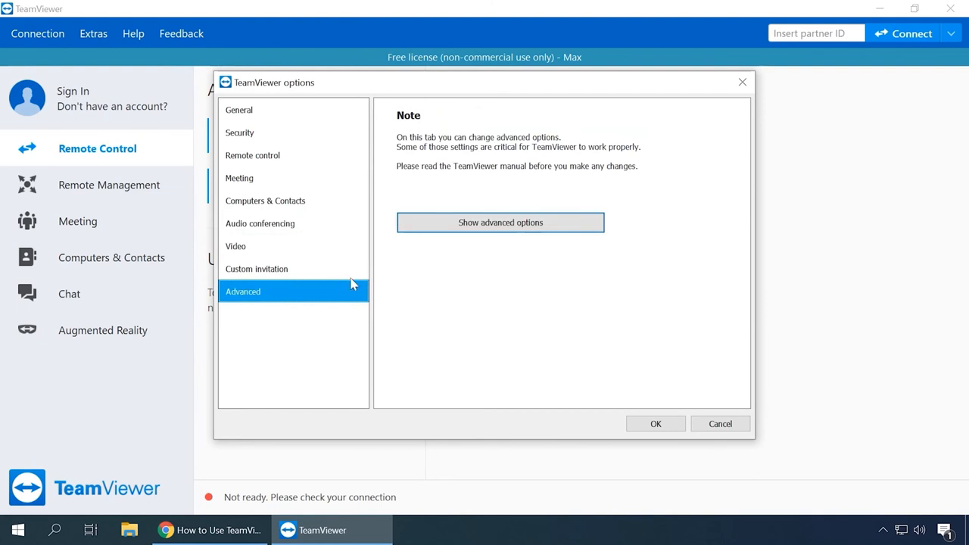
Step: Reveal the full list of advanced settings via Show advanced options and look through it
left_click(500, 221)
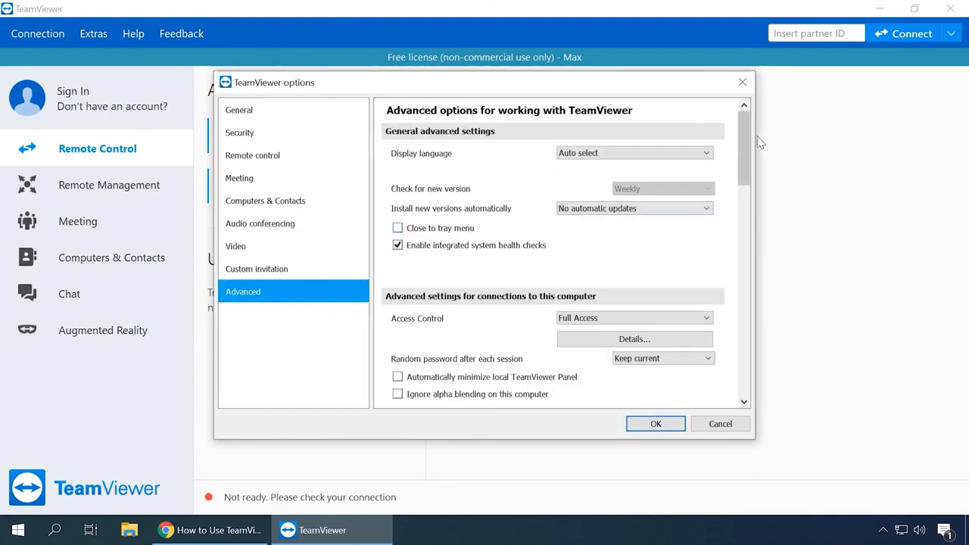
scroll("down", 3)
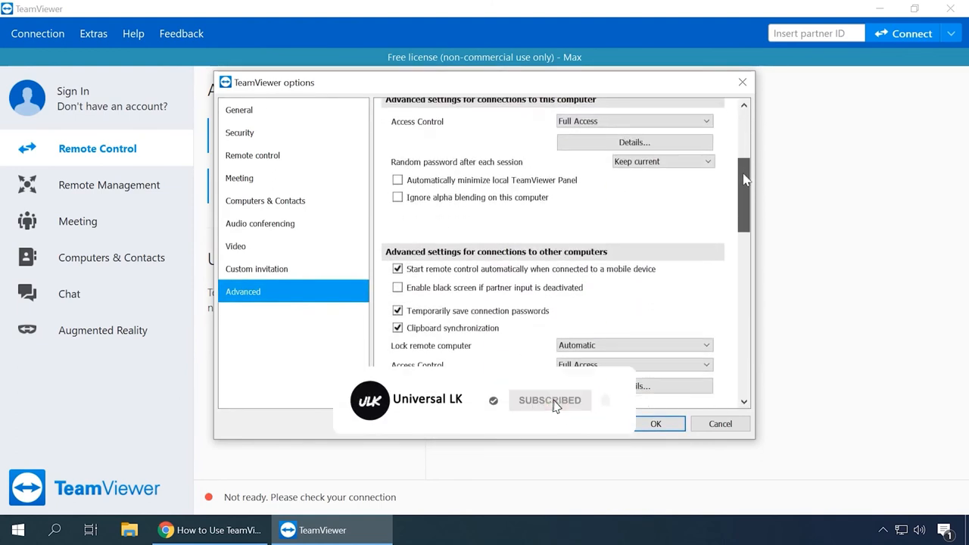
scroll("down", 3)
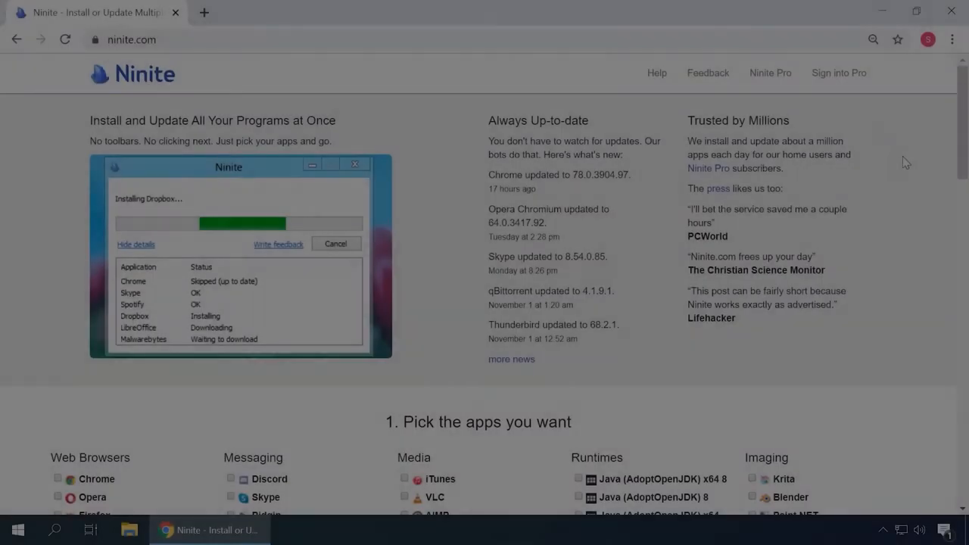
Step: Request the custom Ninite installer for the ticked apps with Get Your Ninite, starting its download
scroll("down", 3)
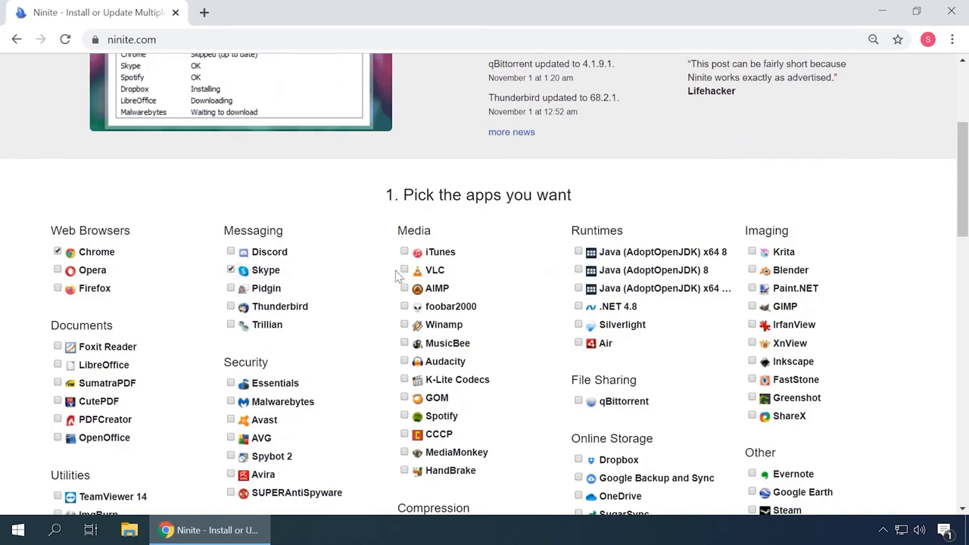
scroll("down", 3)
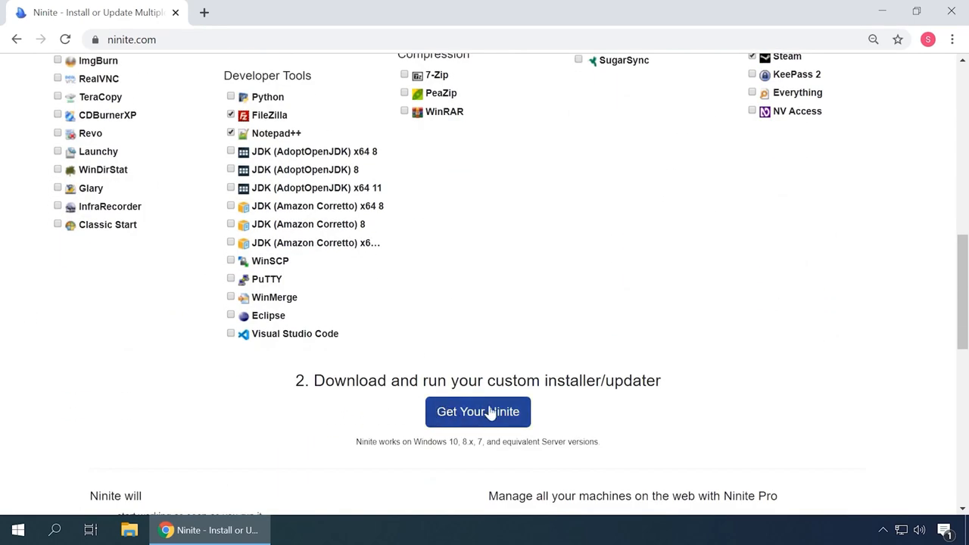
left_click(478, 412)
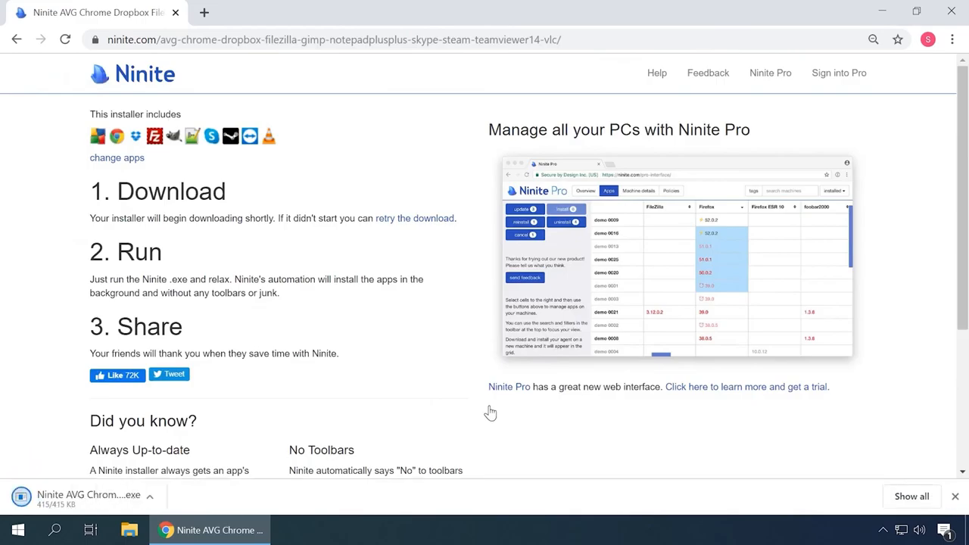